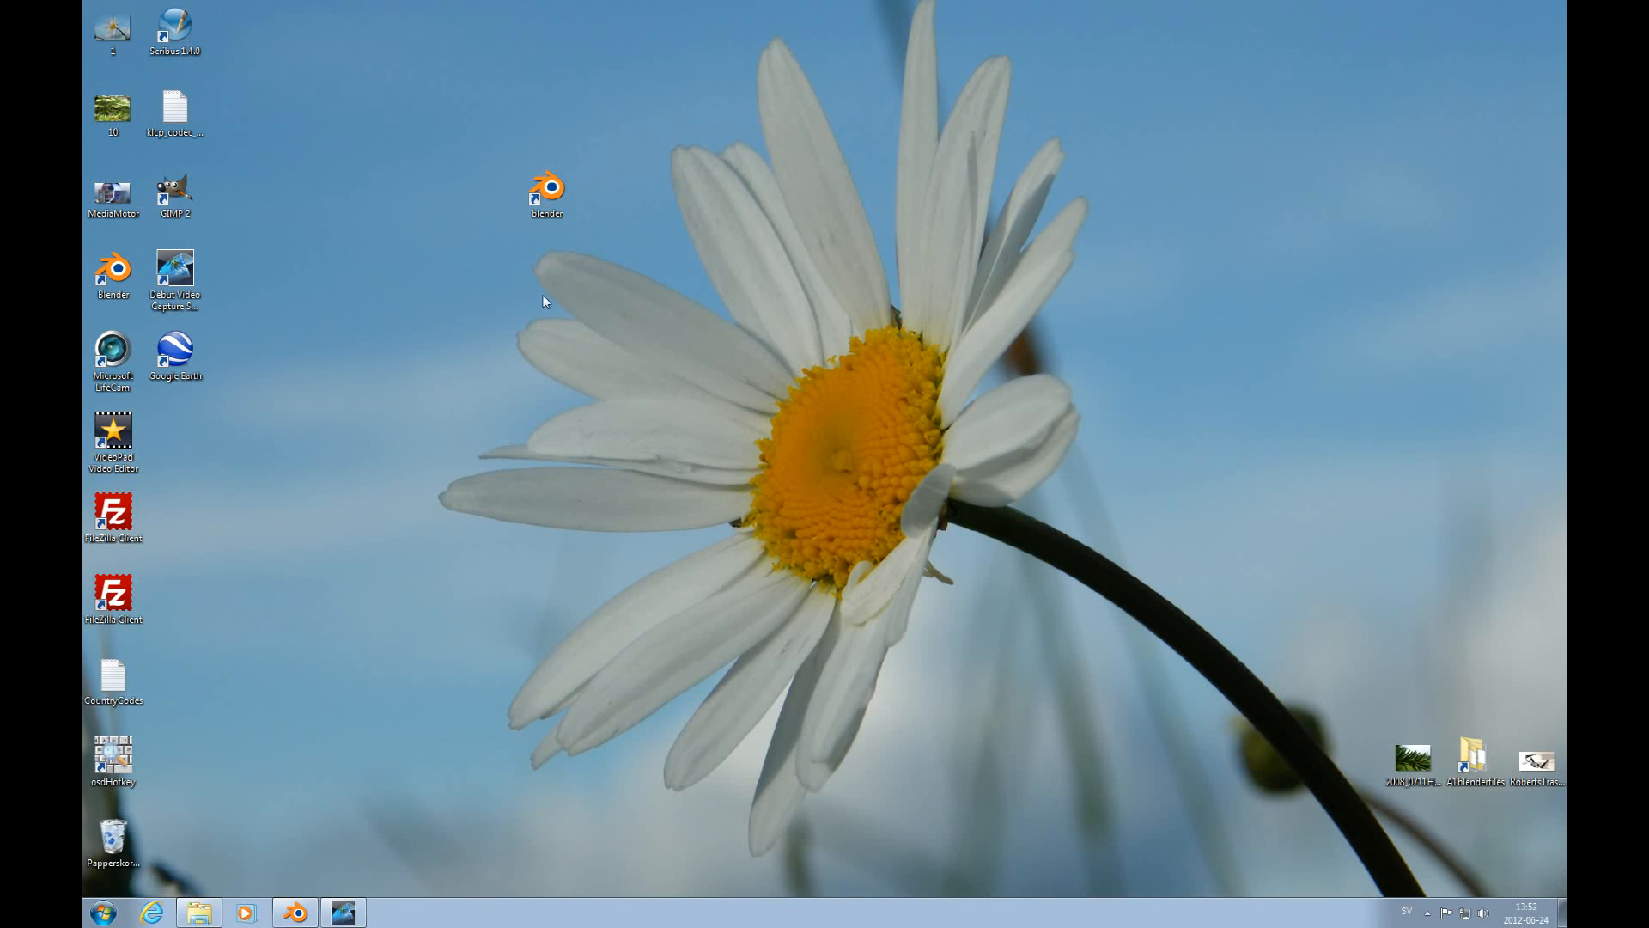
Launch Blender from the desktop shortcut, loading the BooleanSequence2 scene with its cube.
click(546, 194)
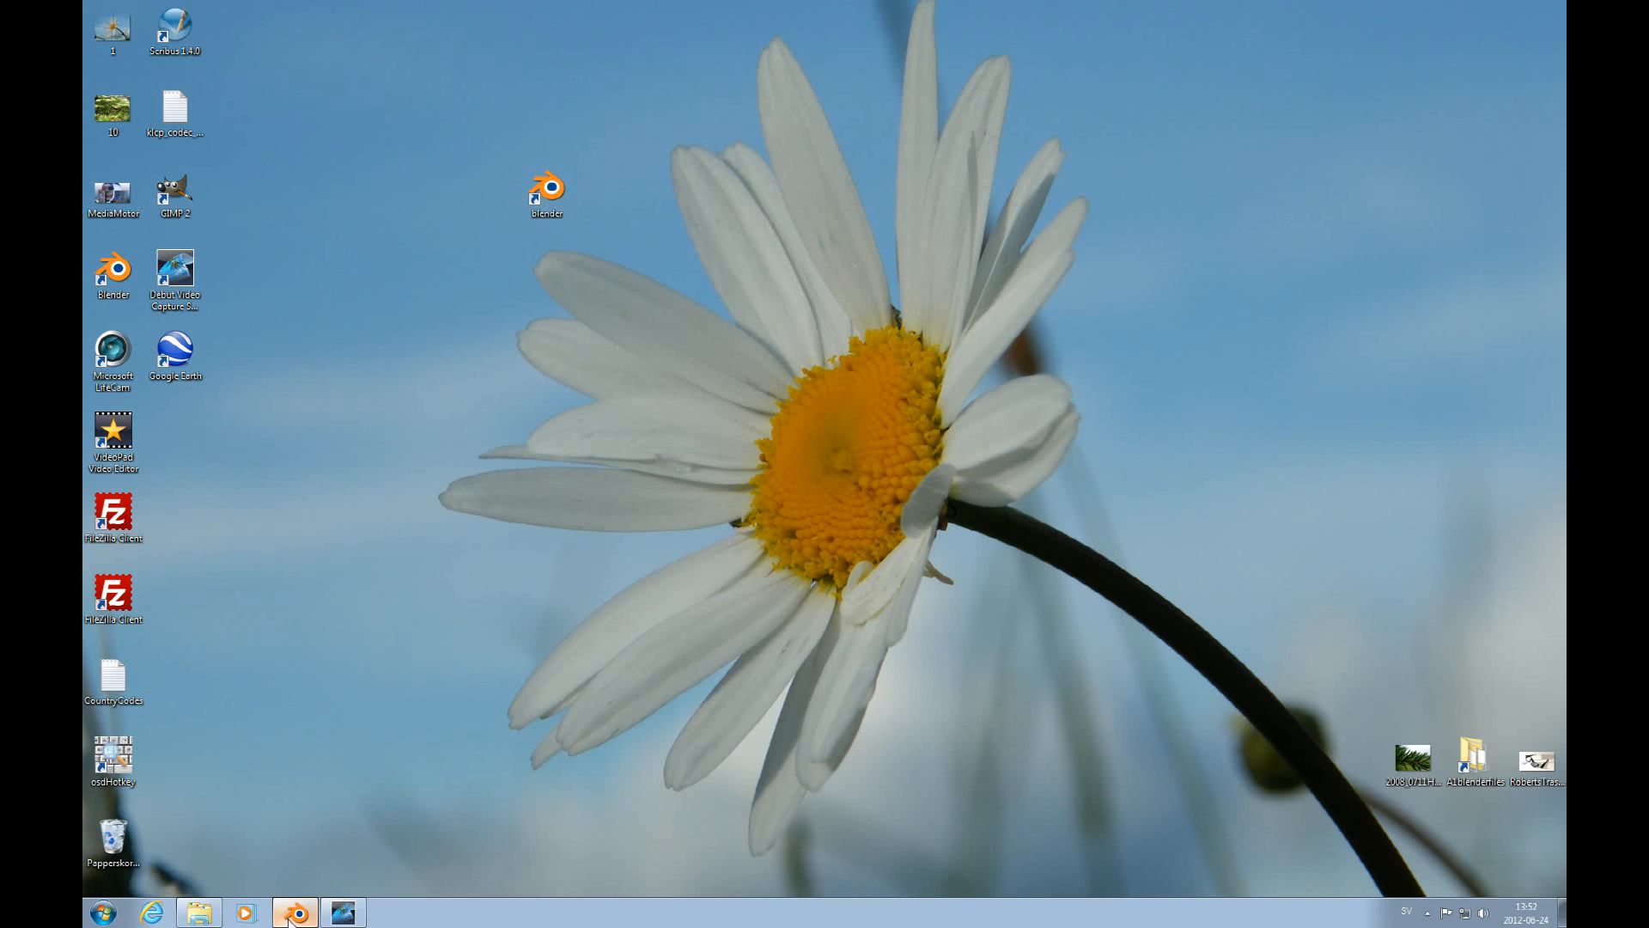
click(293, 913)
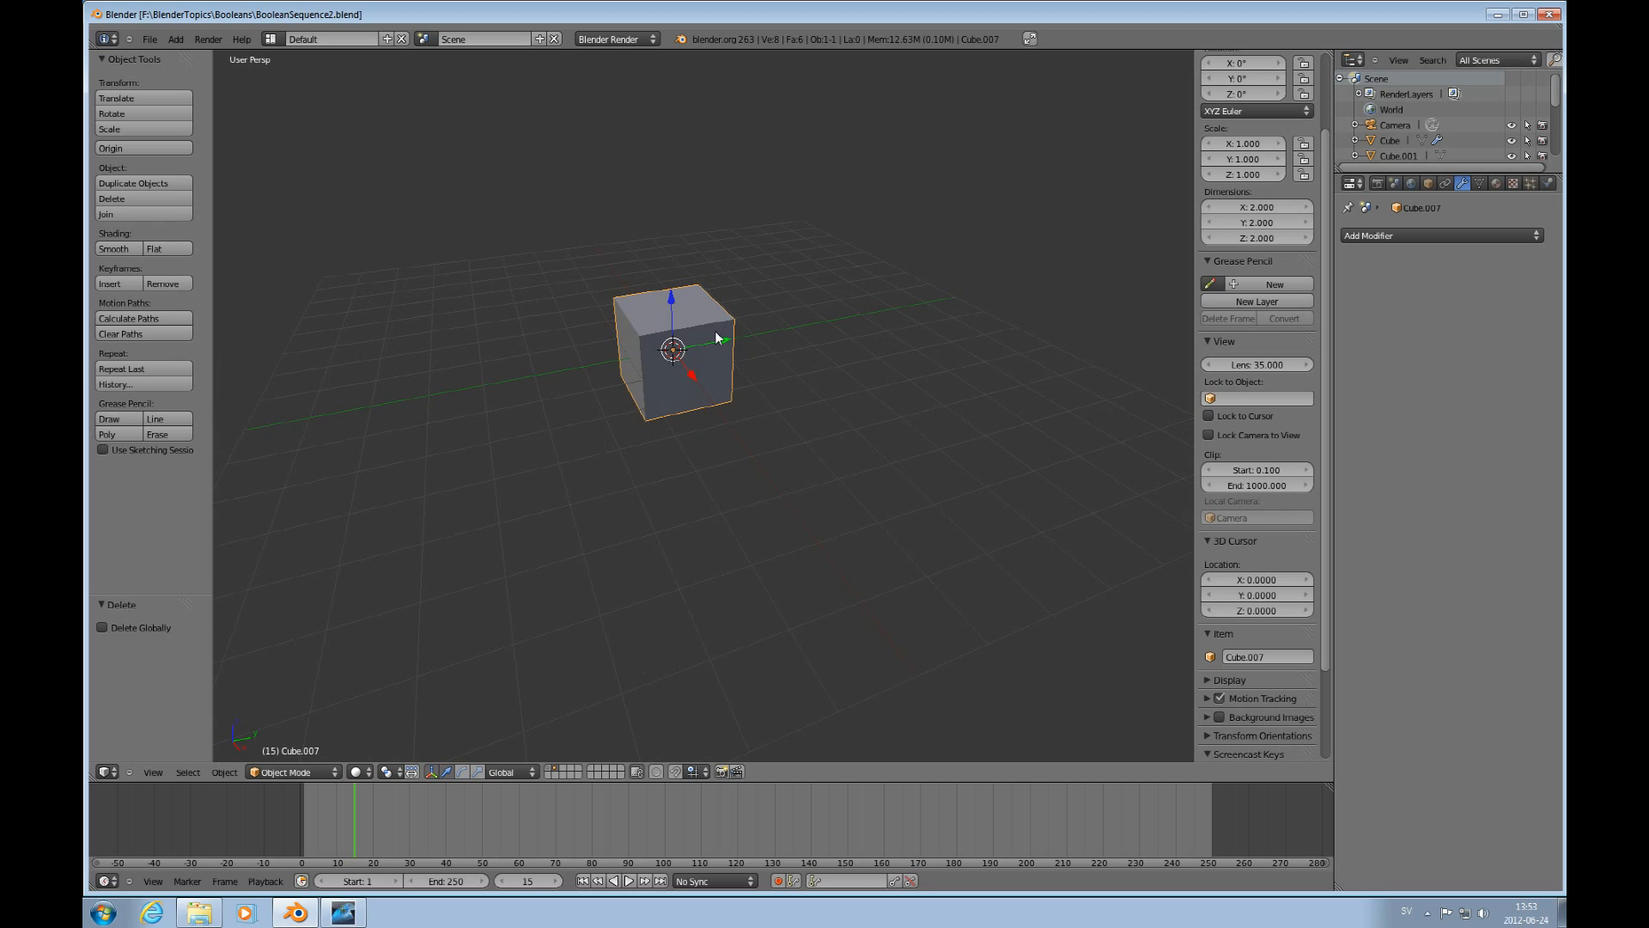
mouse_move(715, 407)
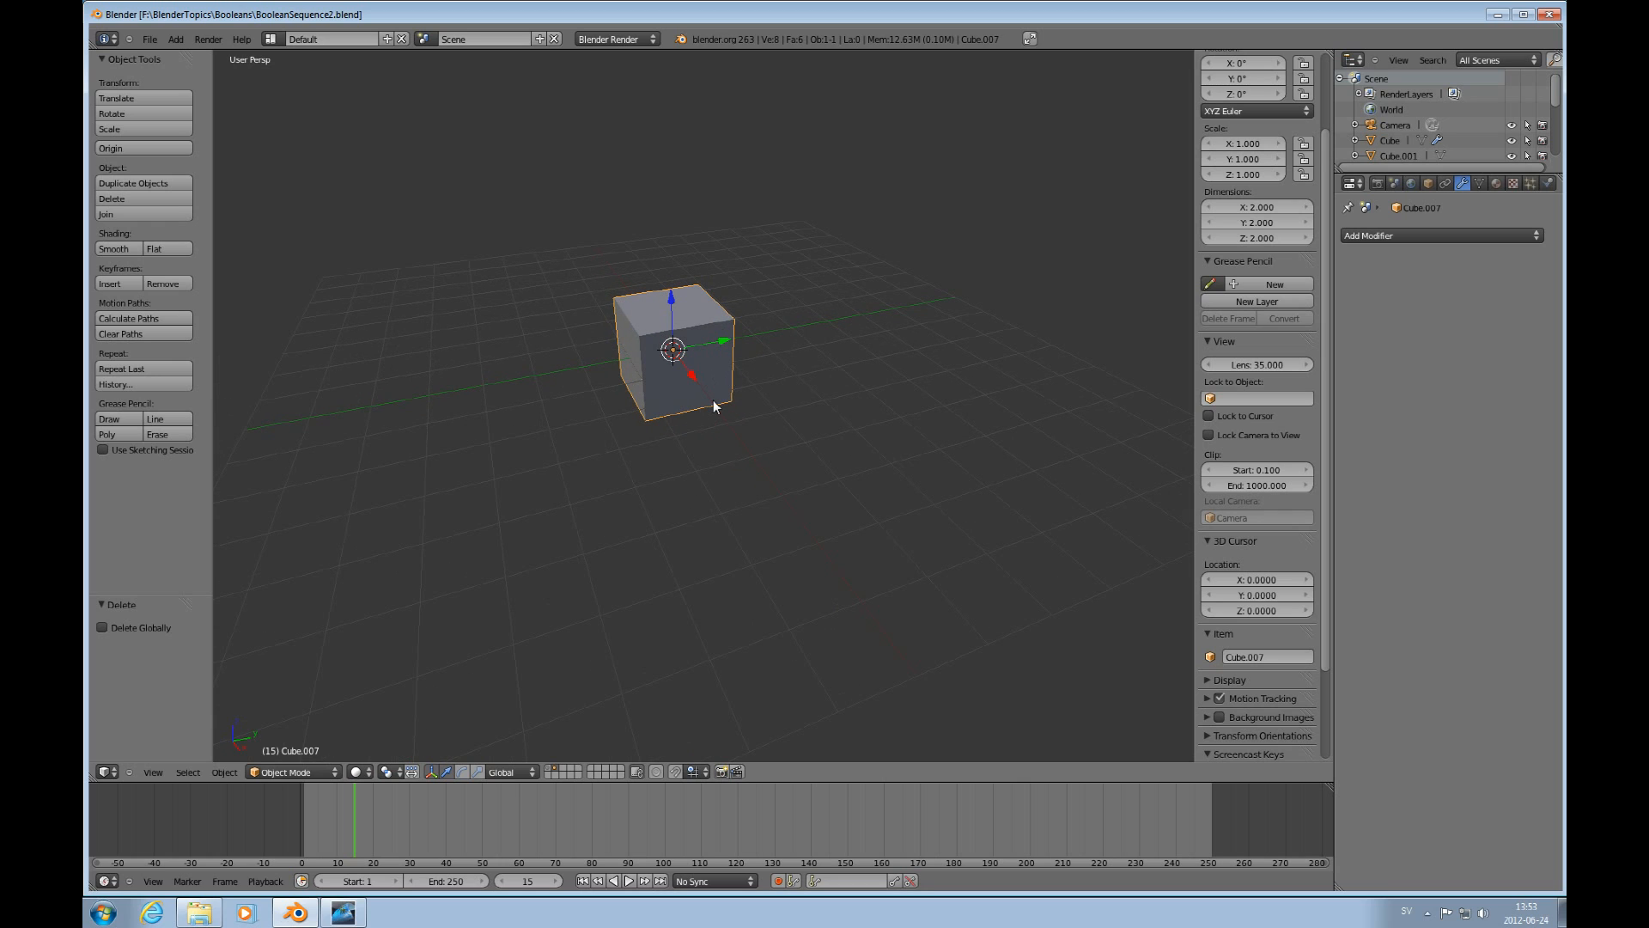
mouse_move(809, 430)
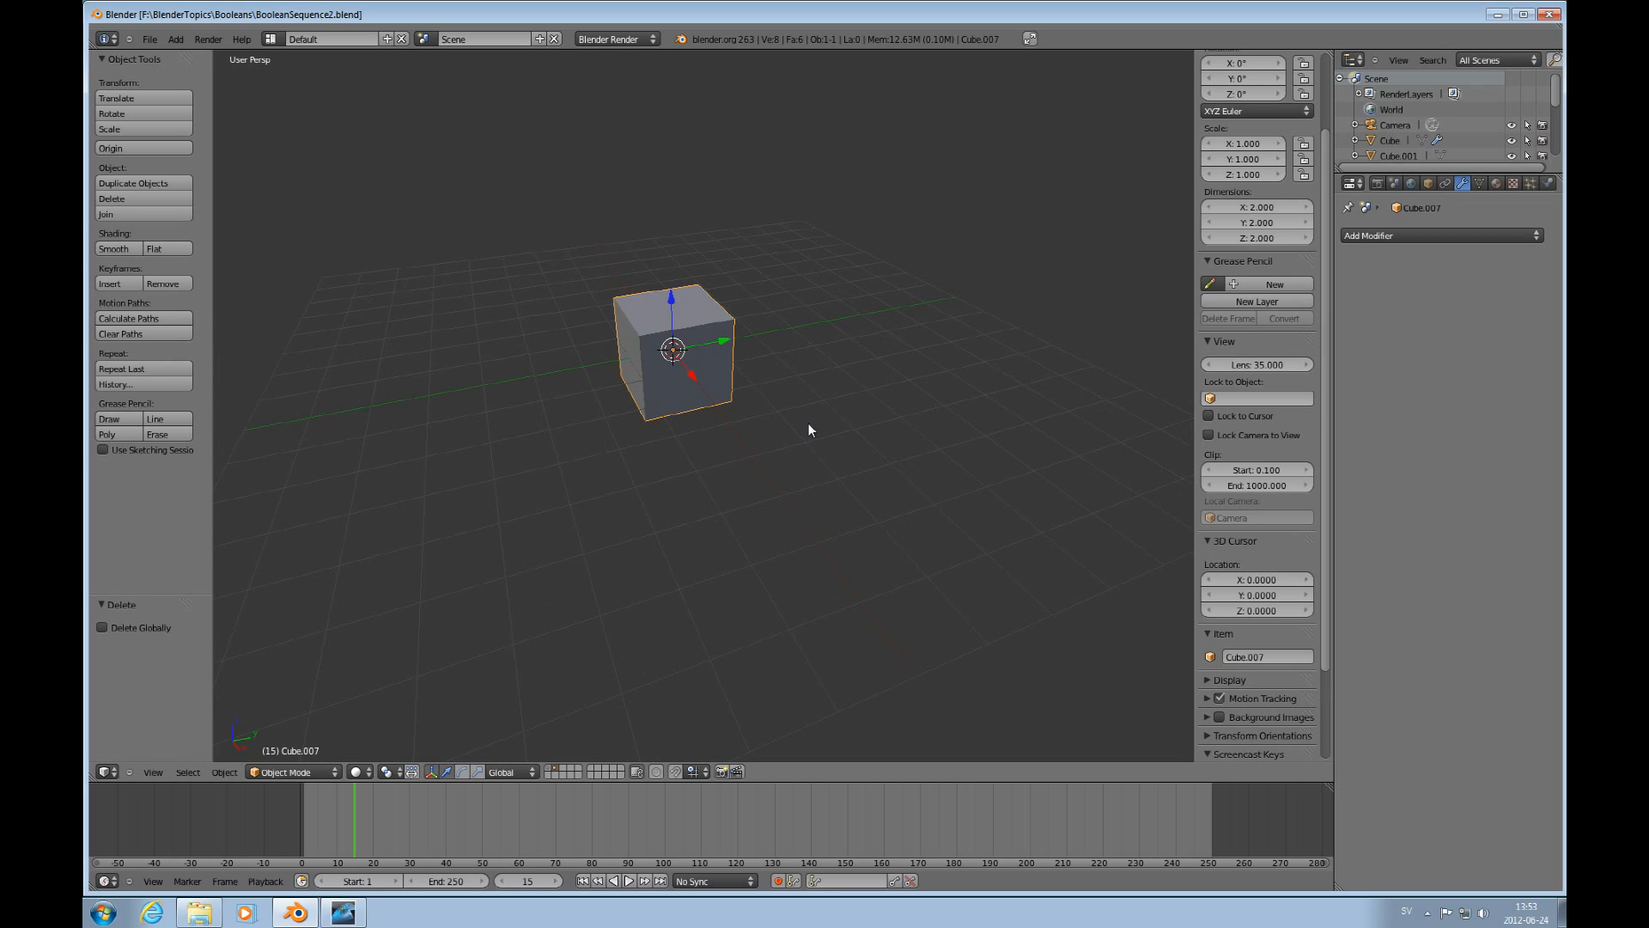
Add a UV sphere at the cube's centre and reduce it to 12 segments and 8 rings.
key(shift+a)
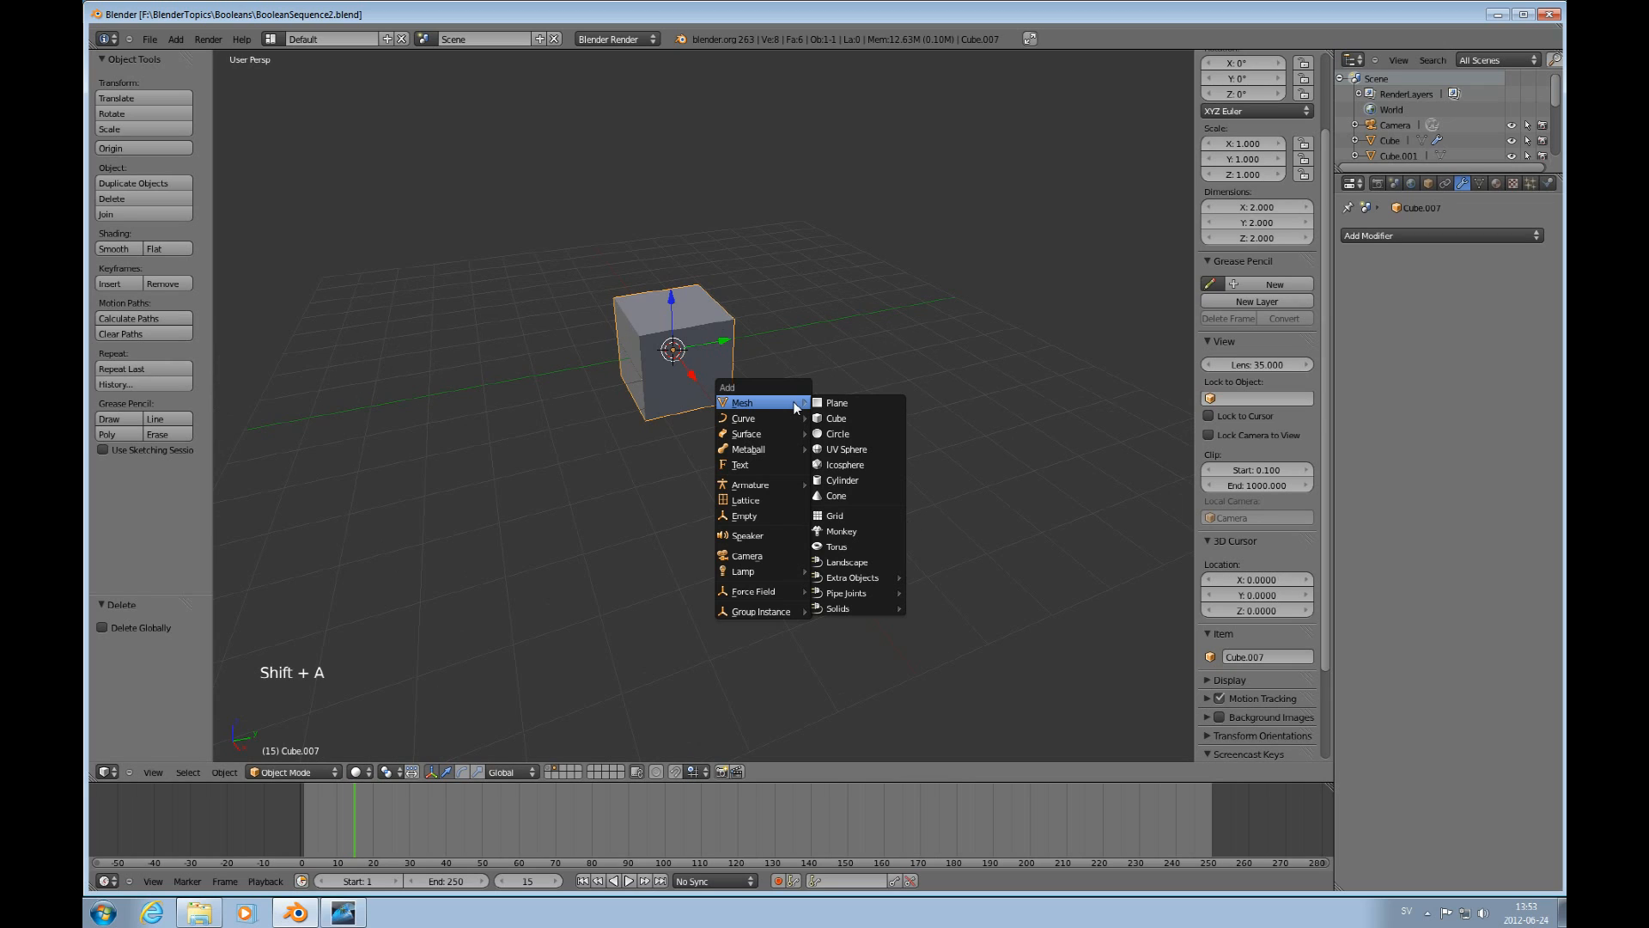
mouse_move(847, 464)
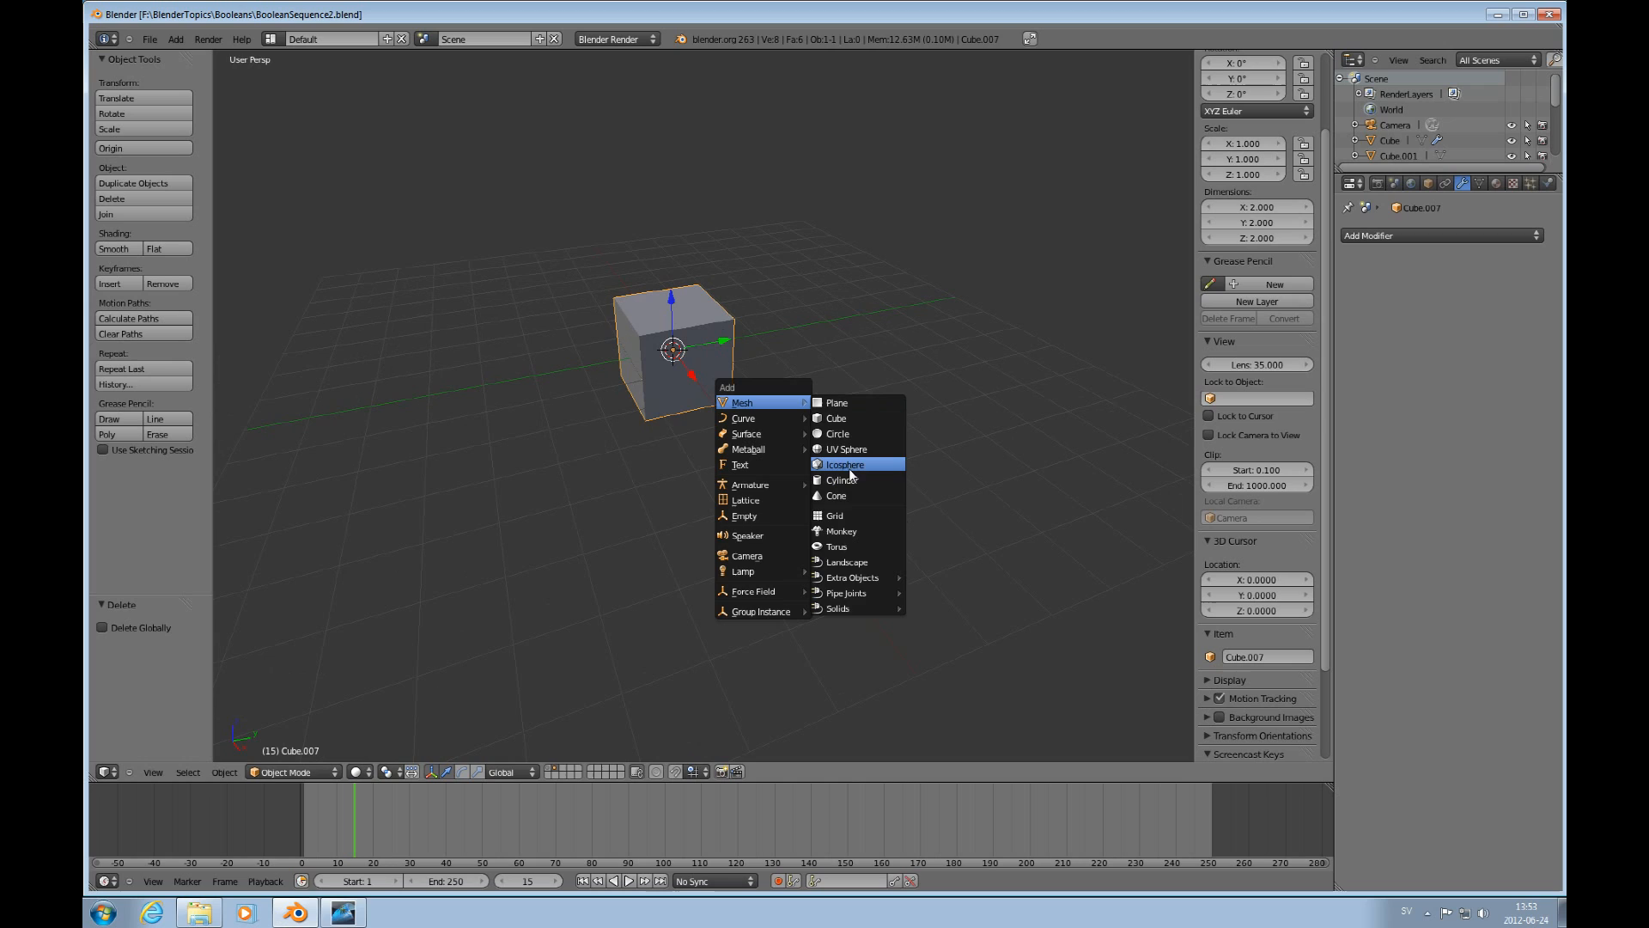
click(845, 449)
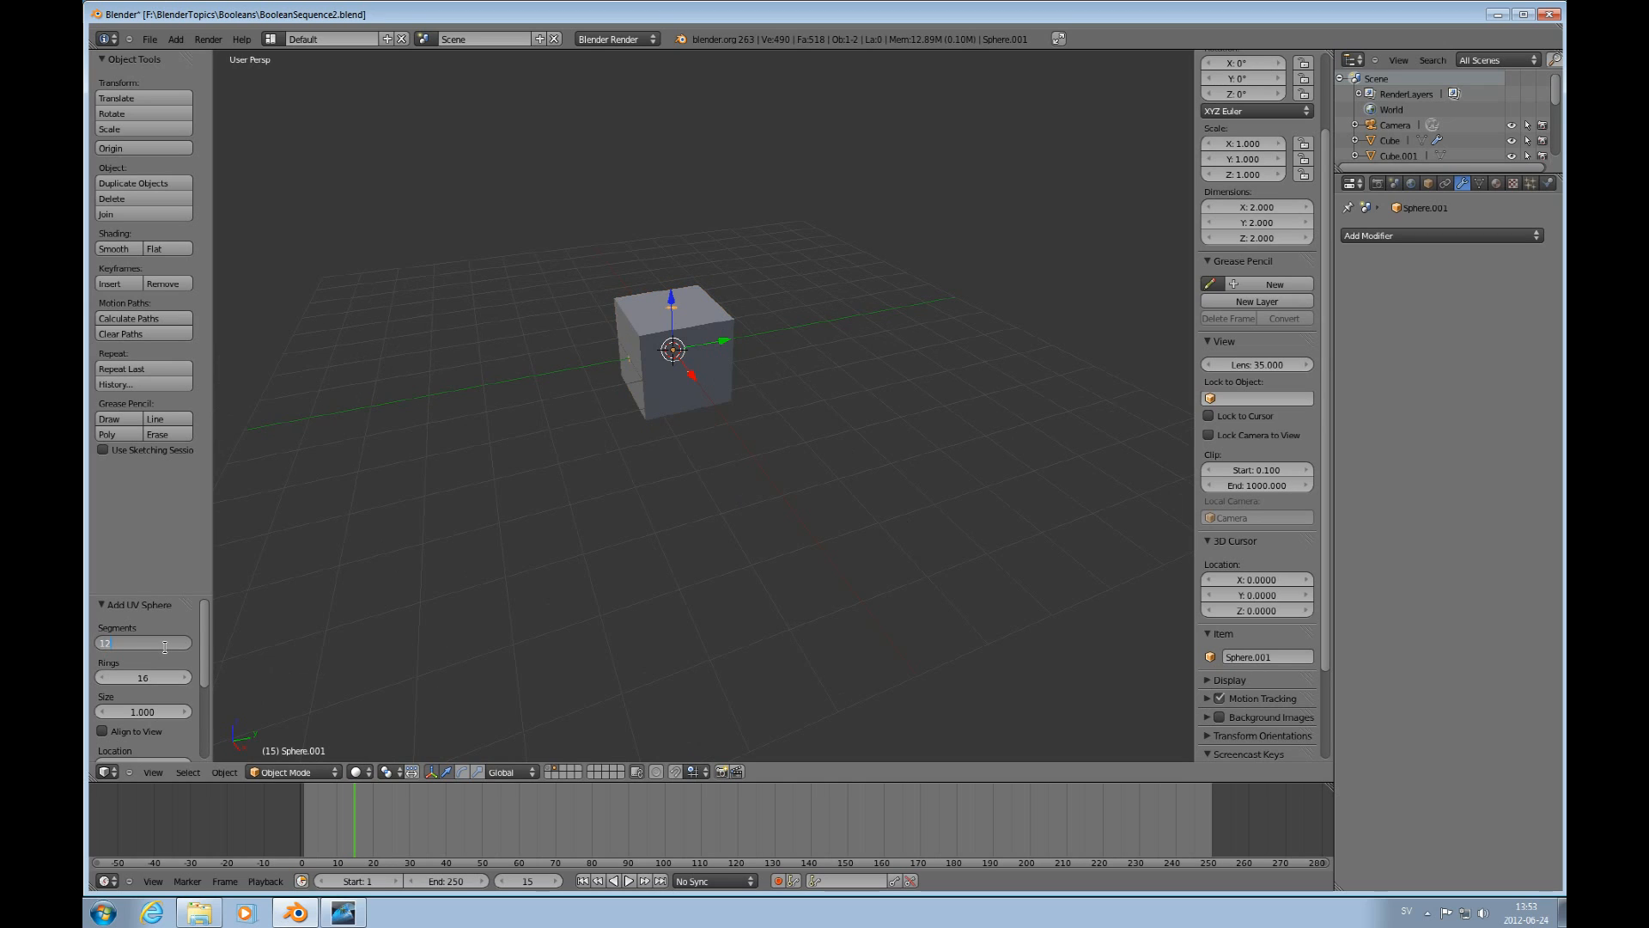
click(143, 643)
text(8)
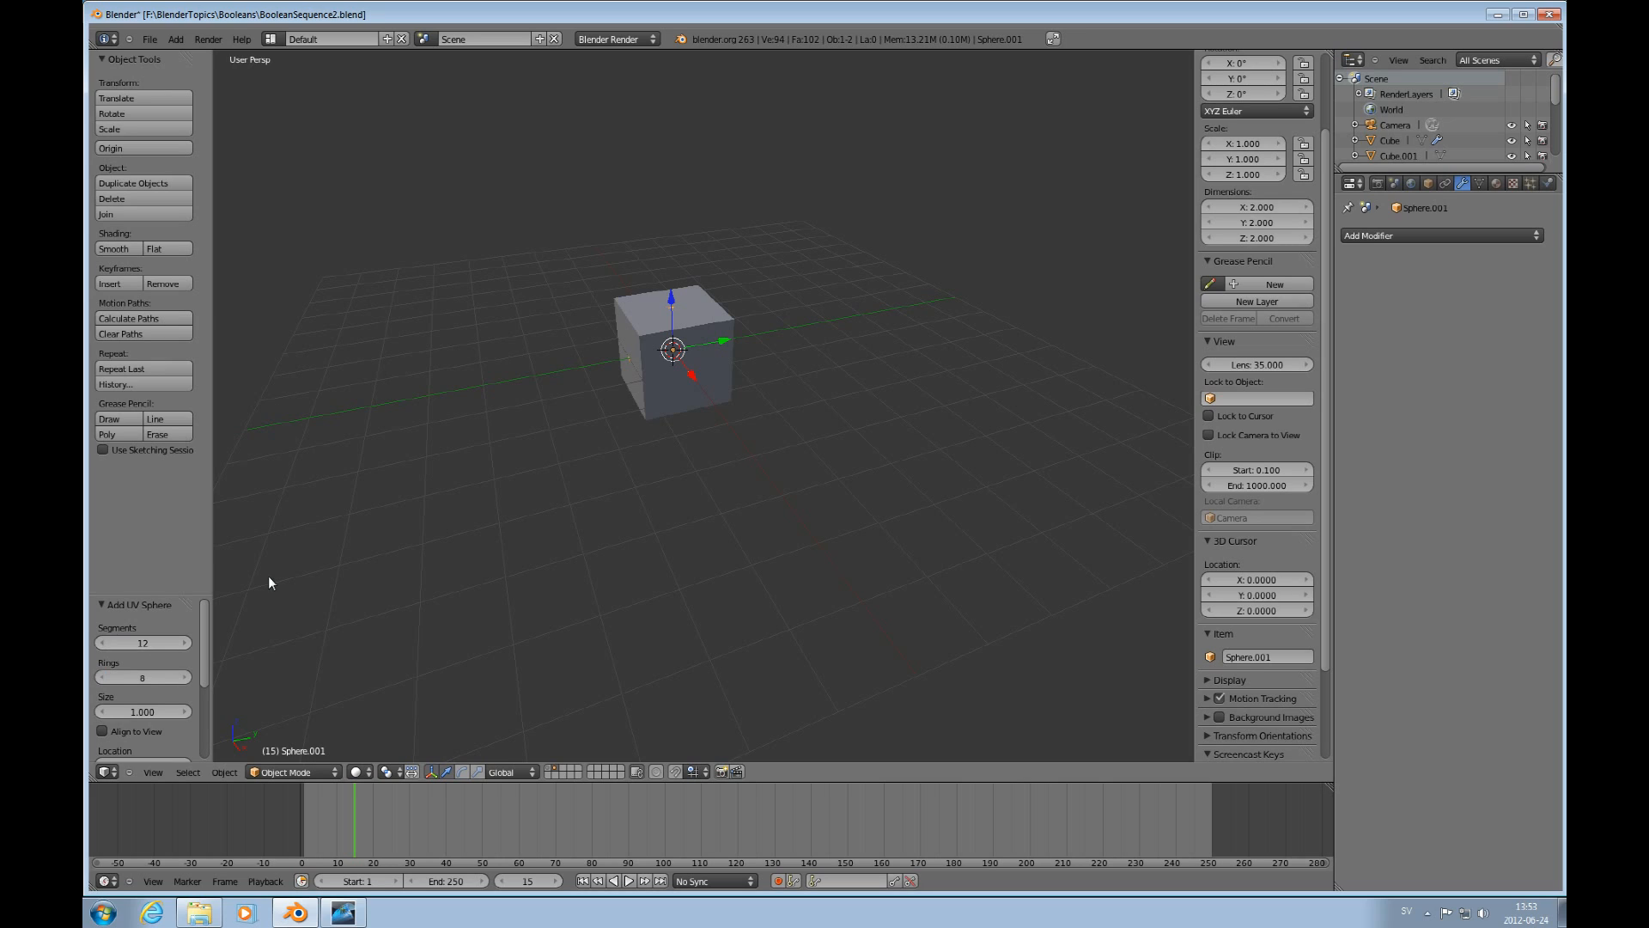
mouse_move(725, 351)
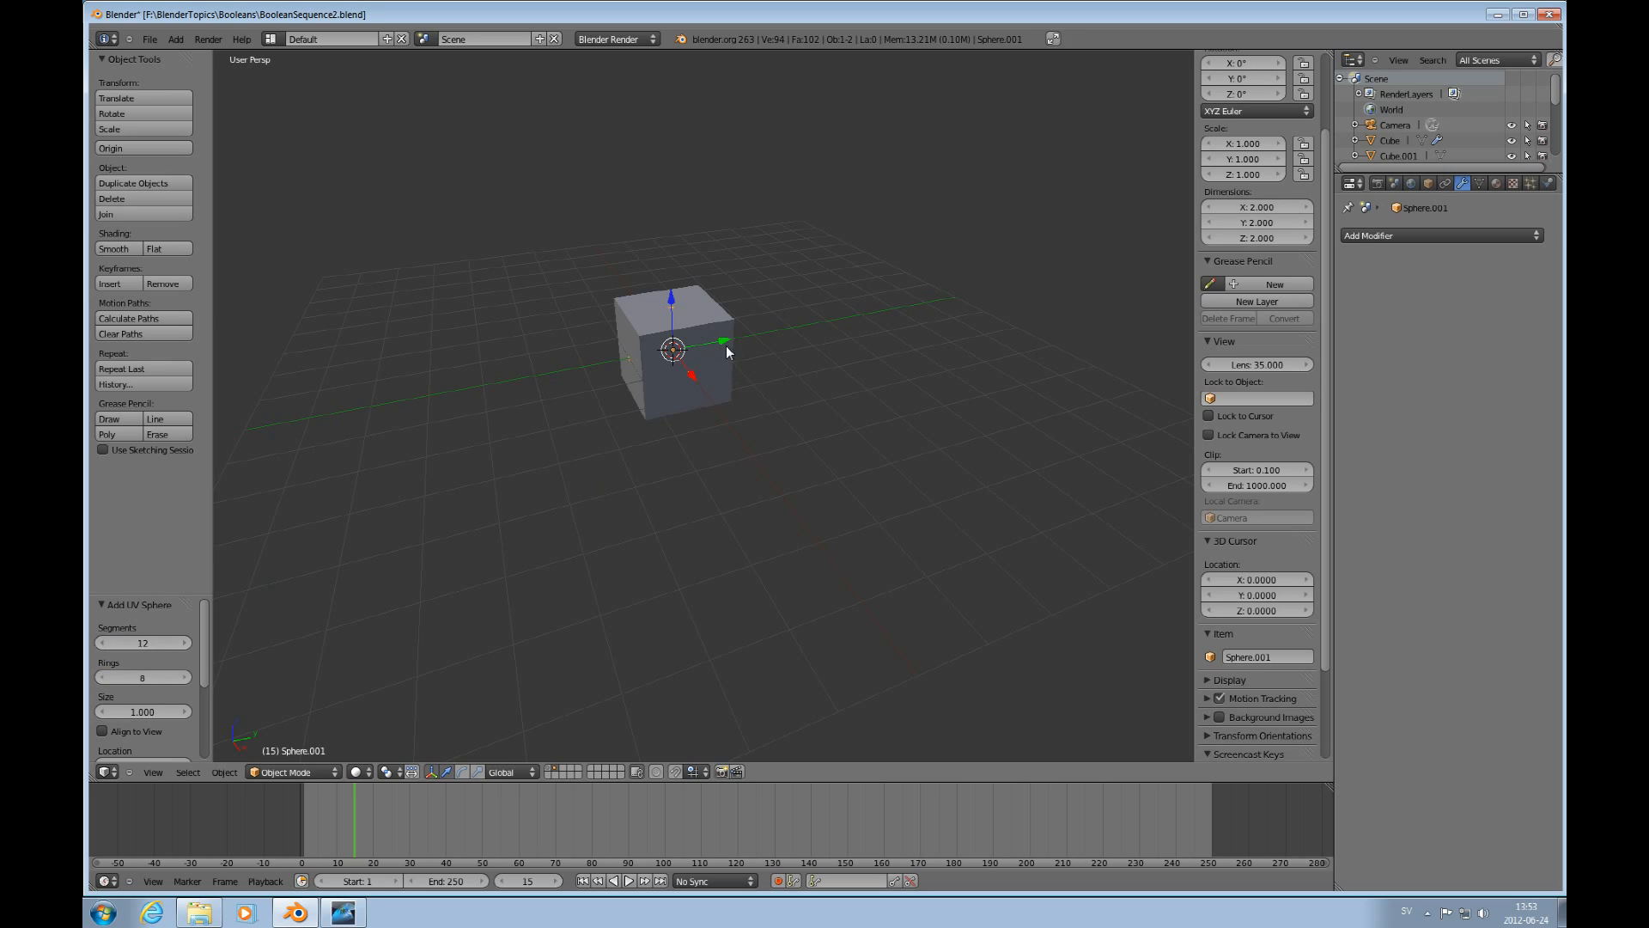
Scale the sphere to 0.5 and move it so it pokes through the cube's side face.
drag(672, 347, 531, 377)
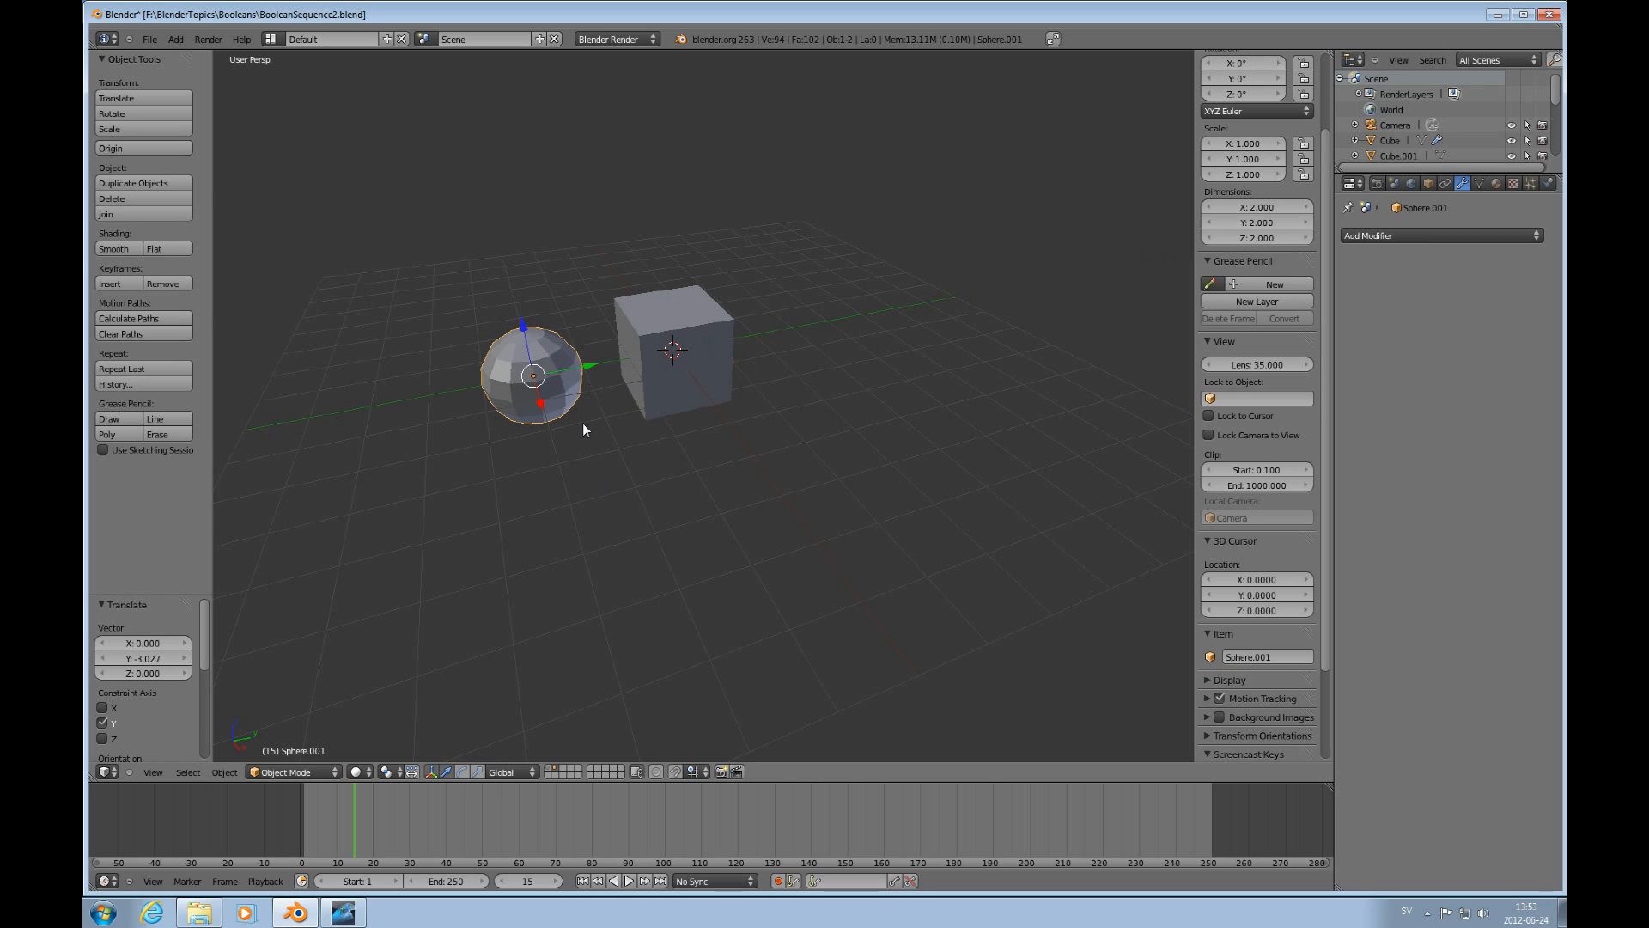
mouse_move(578, 411)
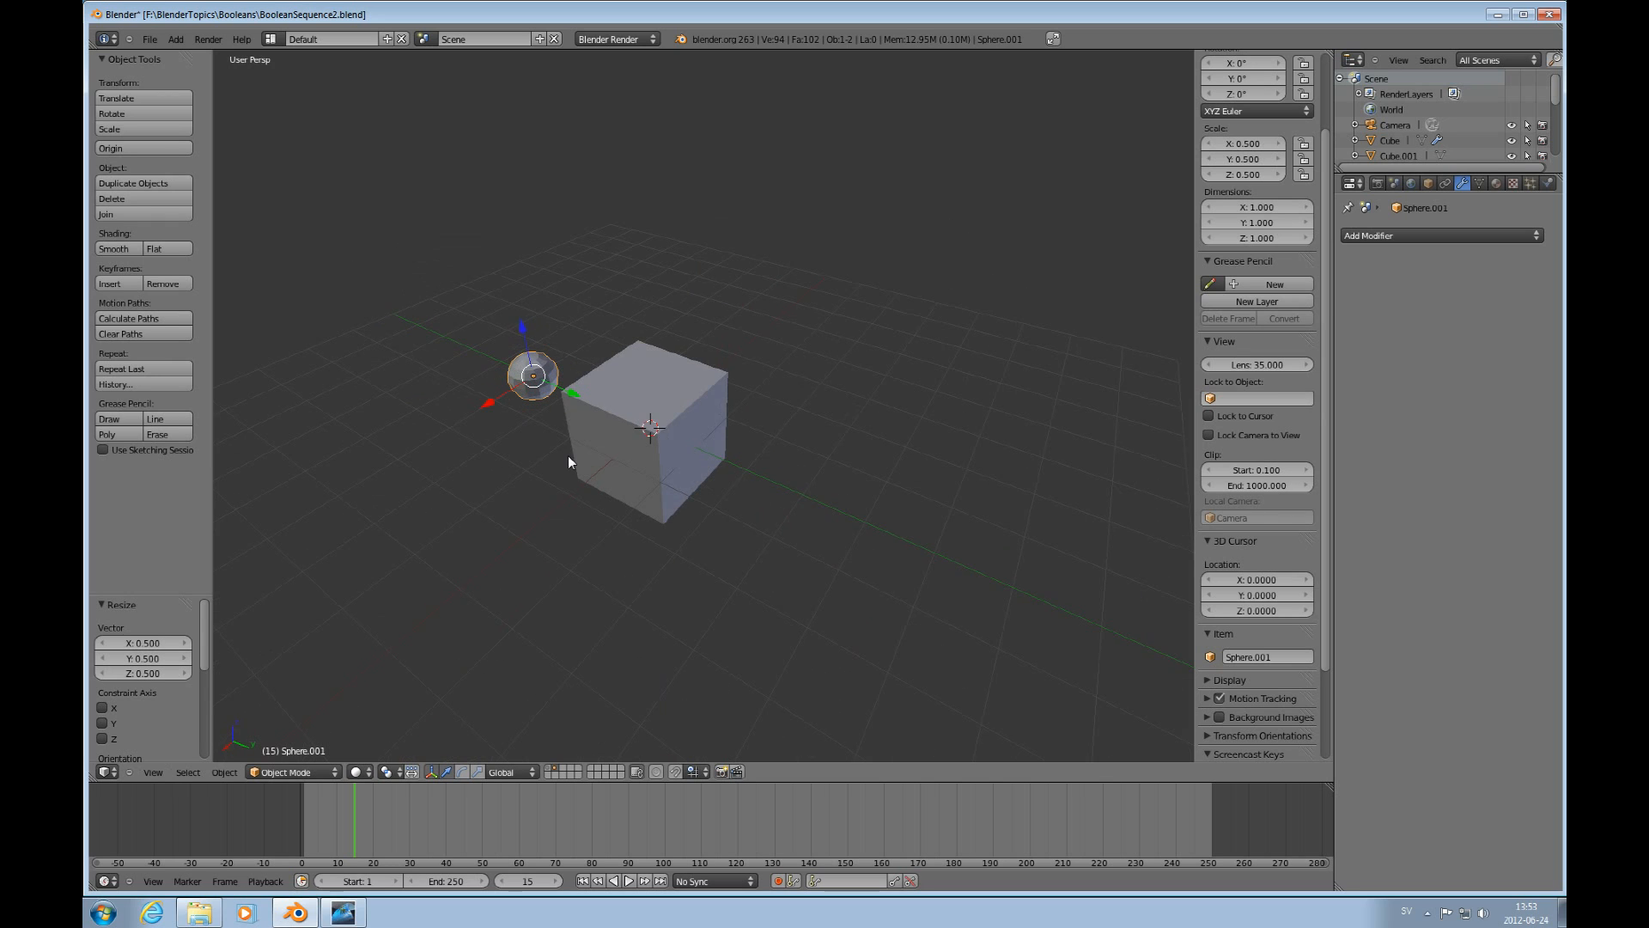
drag(531, 377, 658, 414)
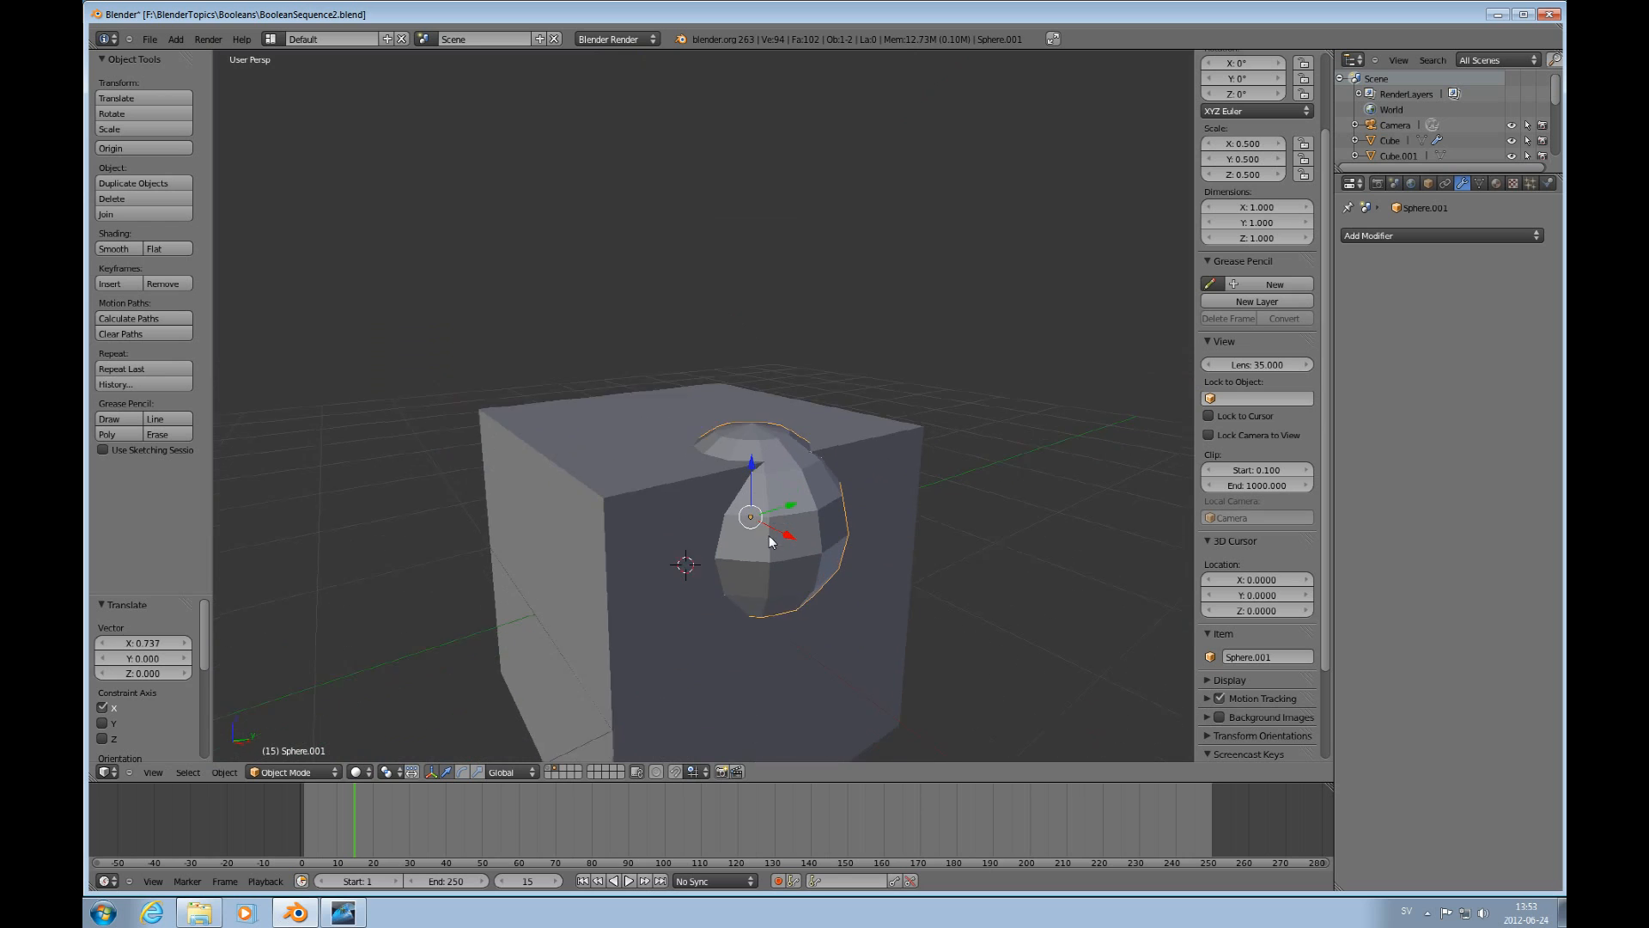
drag(768, 541, 804, 493)
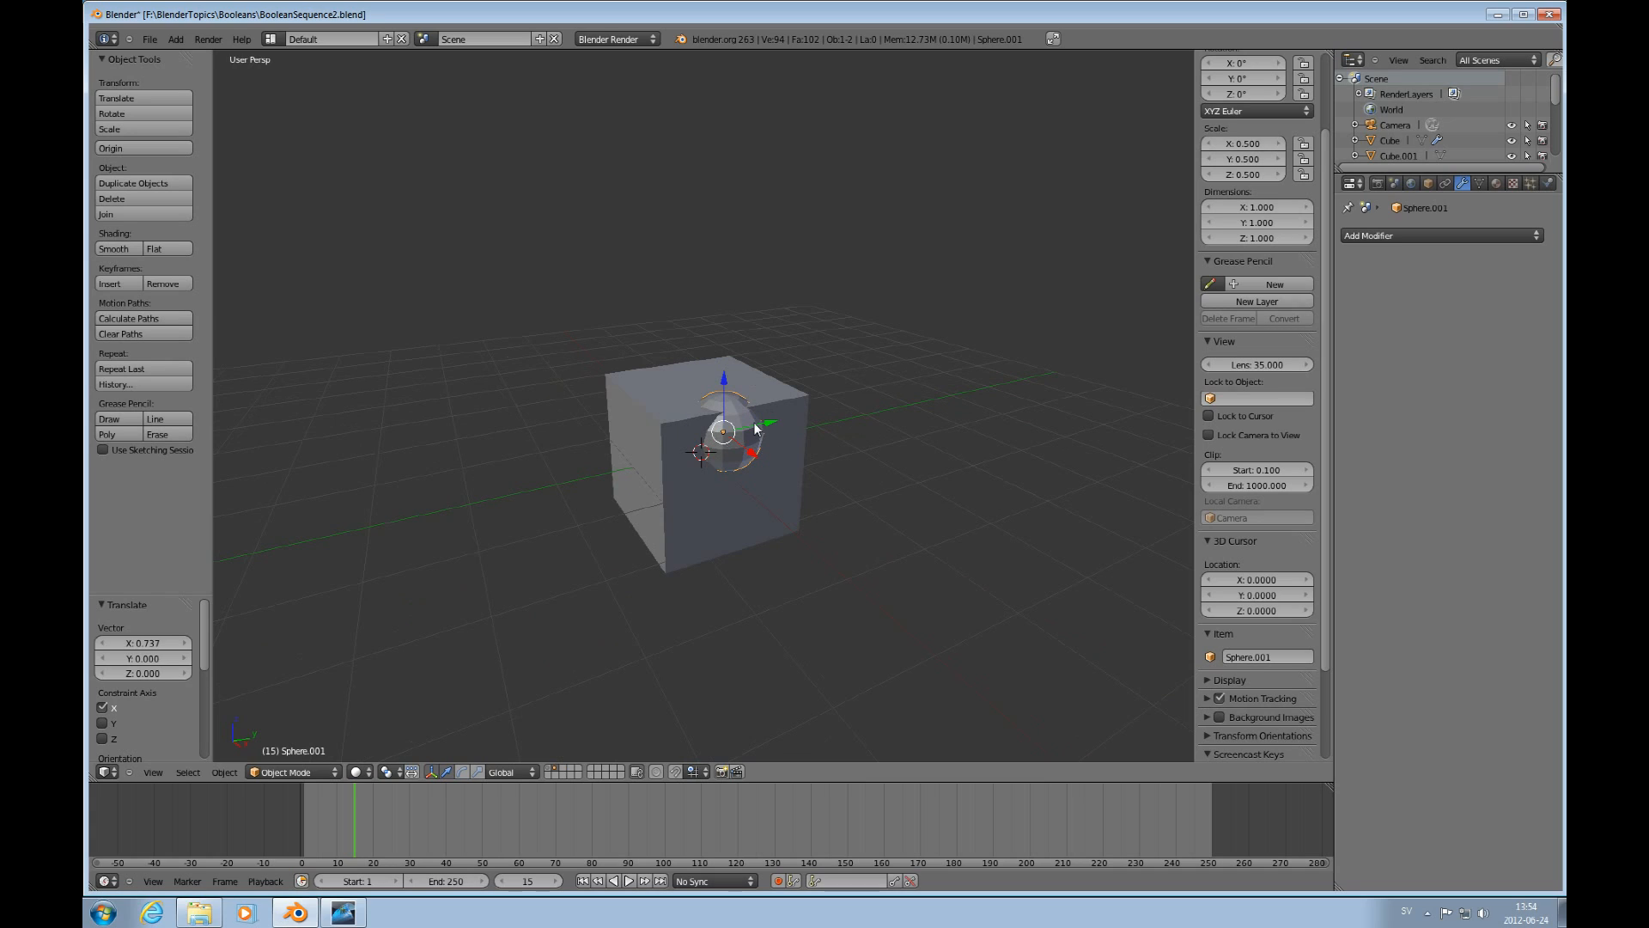
mouse_move(747, 406)
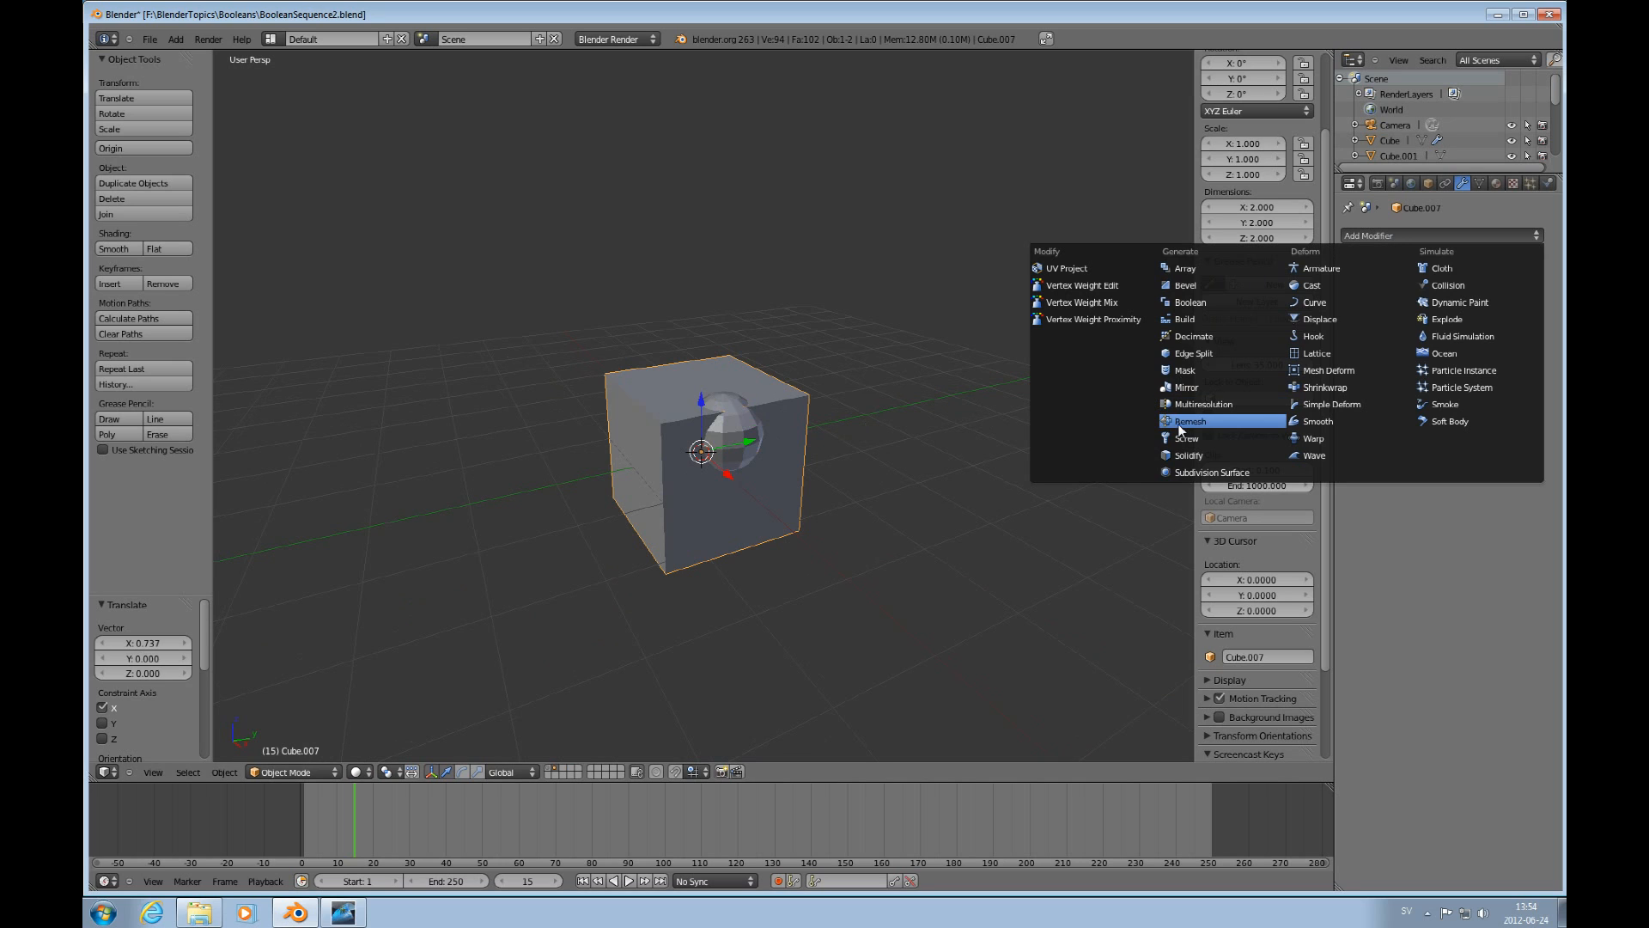
Give the cube a Boolean Difference modifier with Sphere.001 and nudge the sphere to shape the hole.
click(1189, 302)
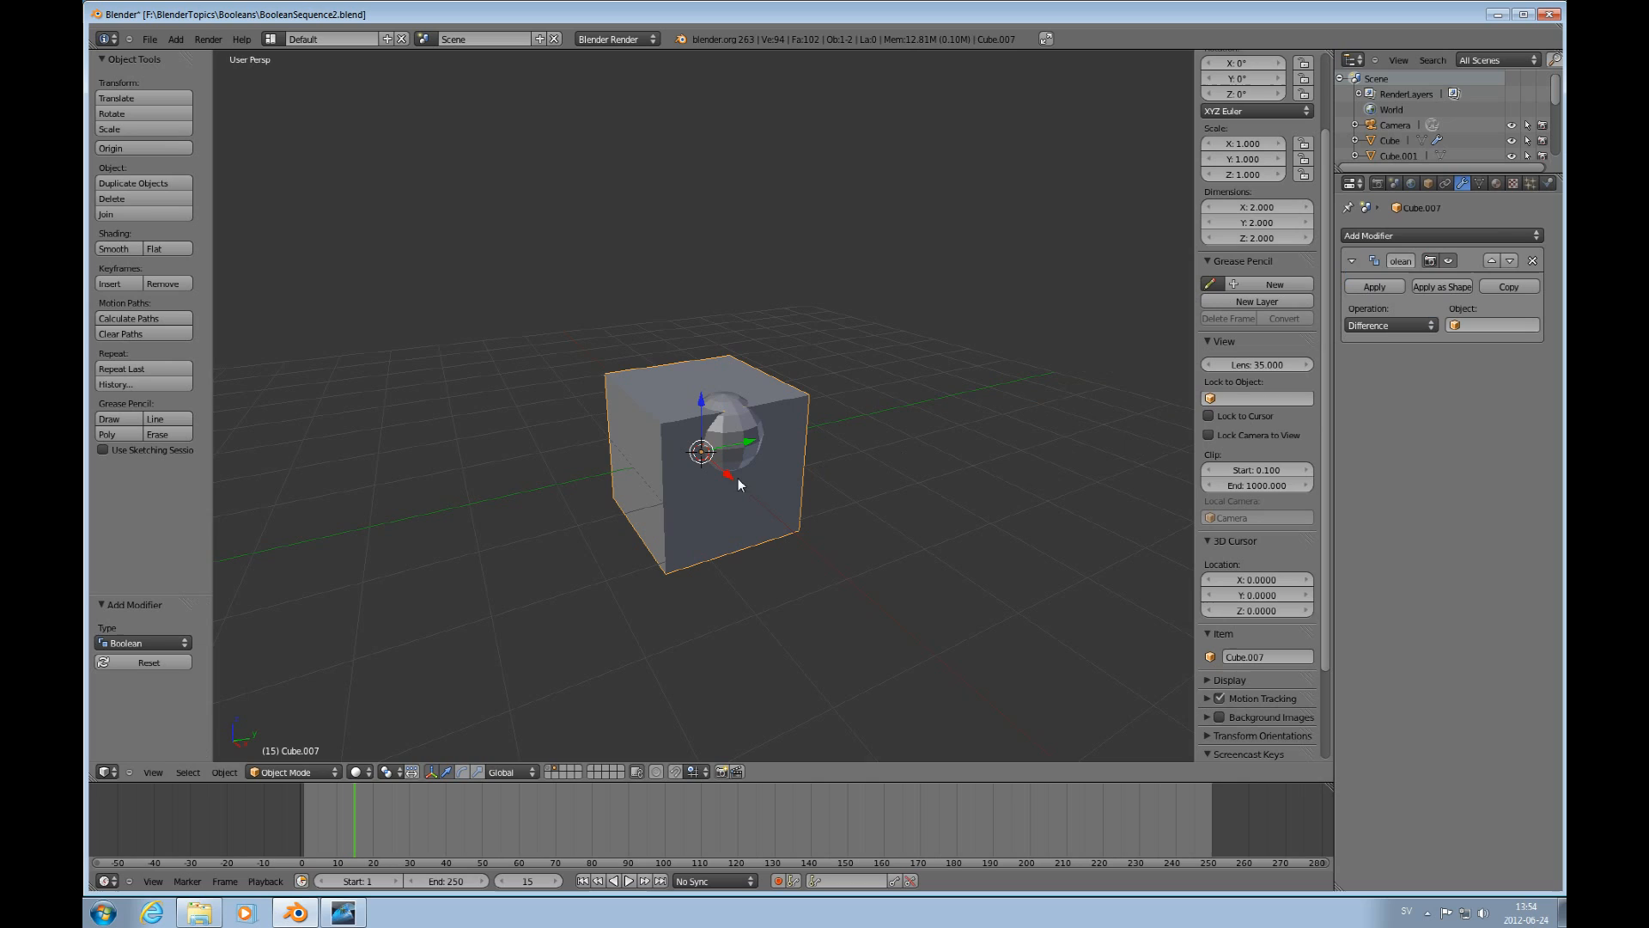
mouse_move(738, 447)
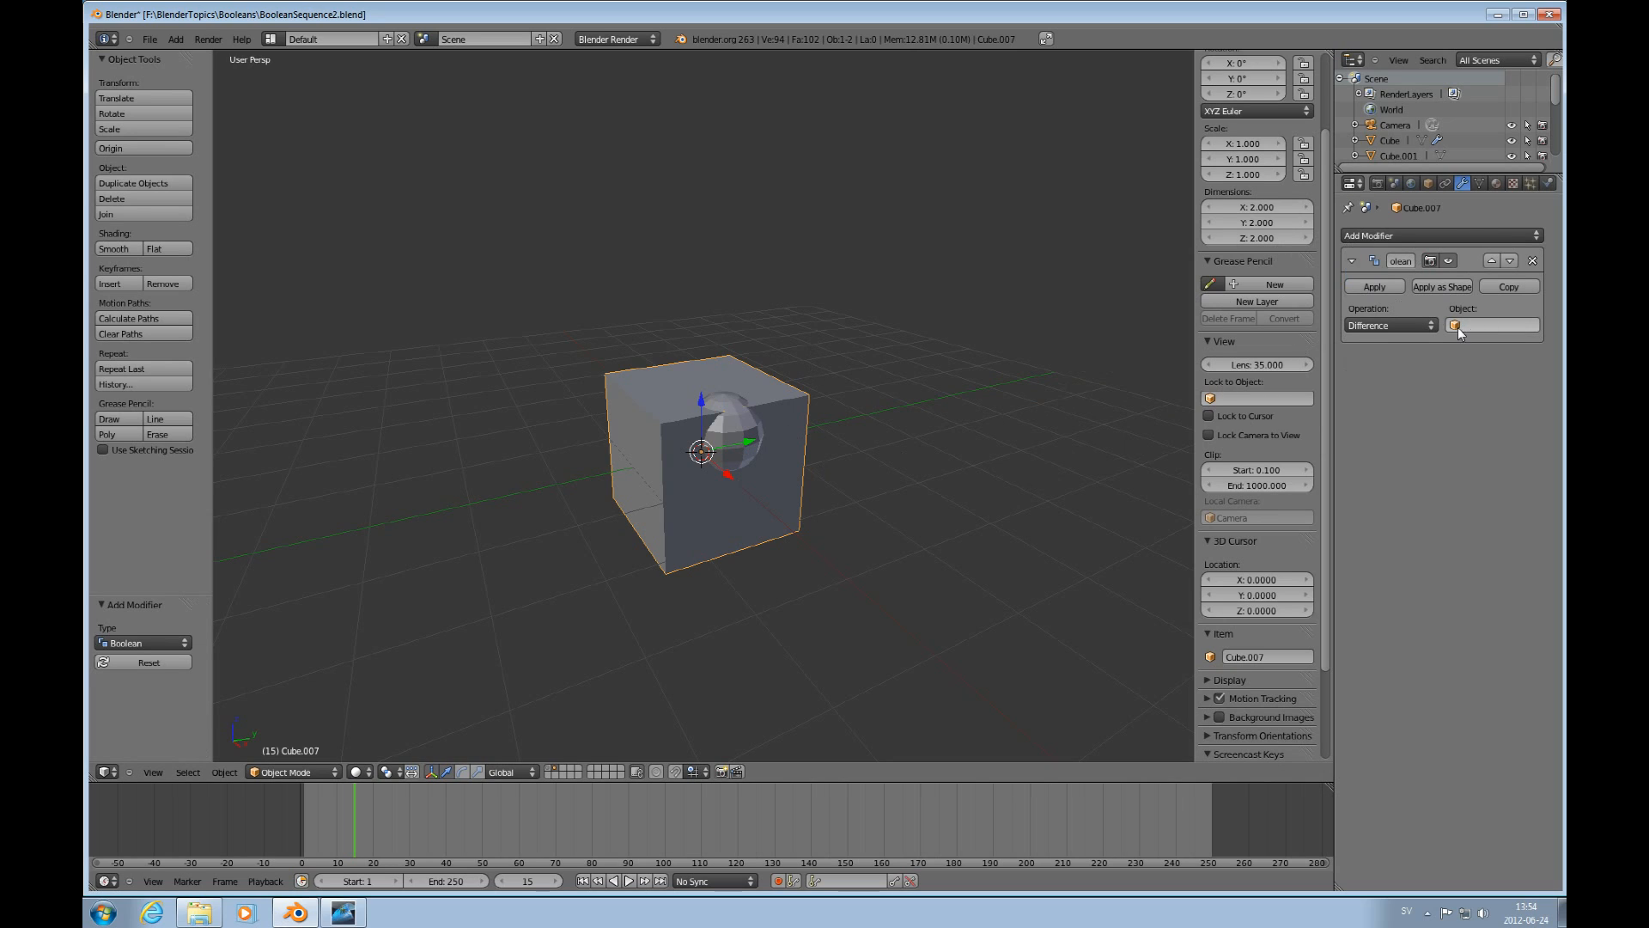
click(1492, 324)
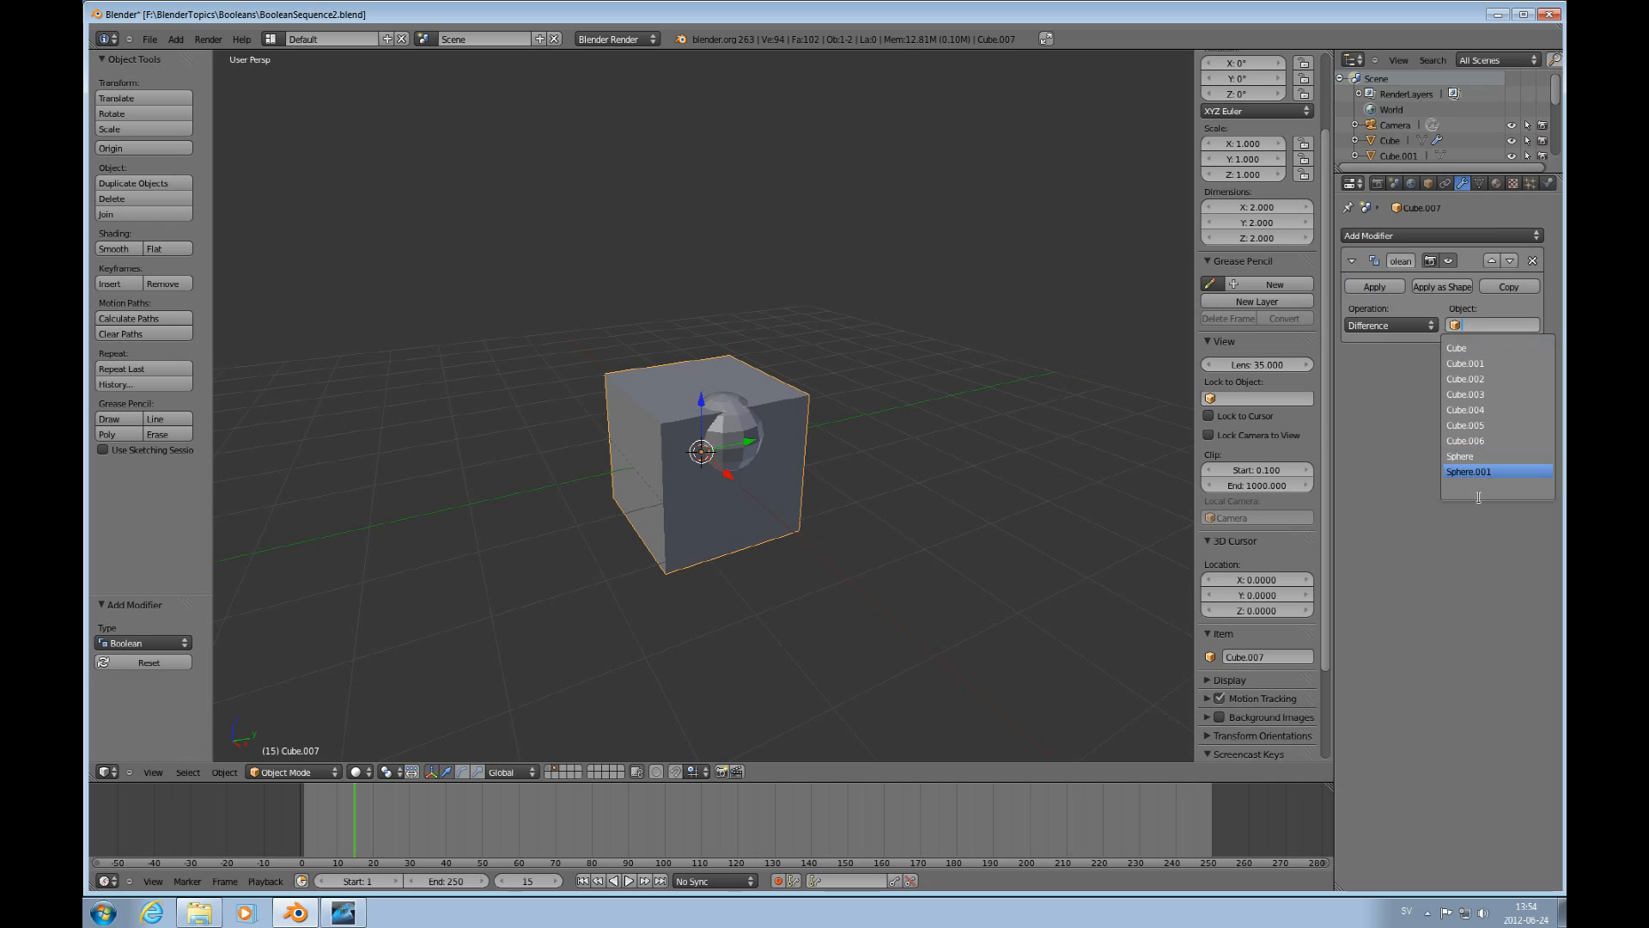
click(1495, 471)
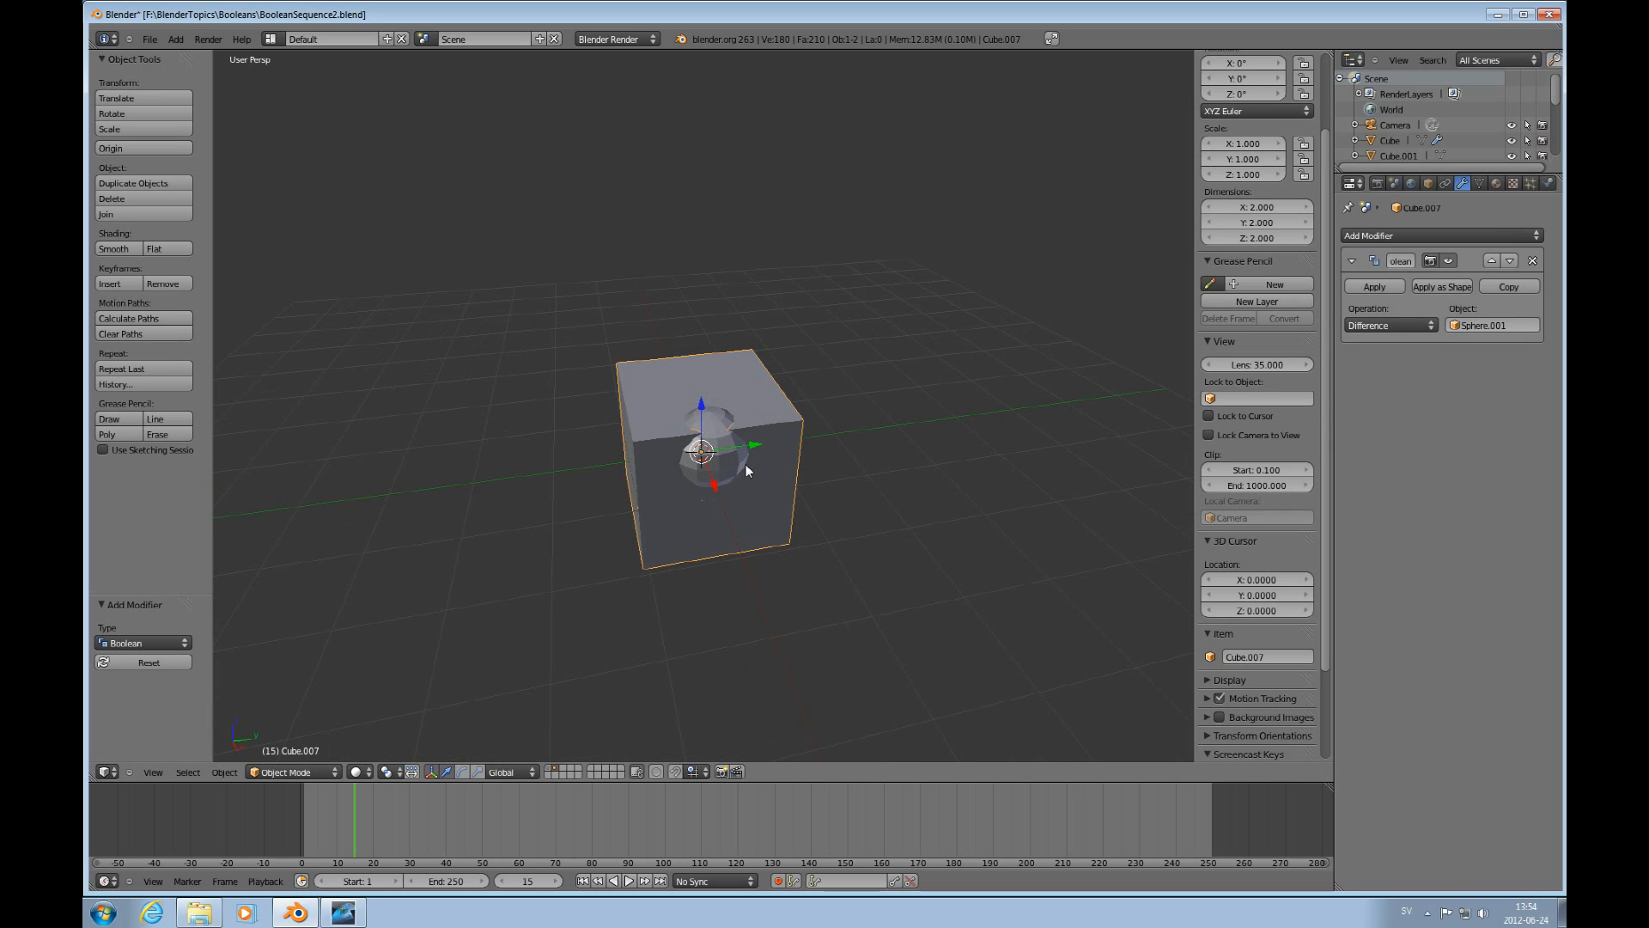
drag(699, 452, 794, 440)
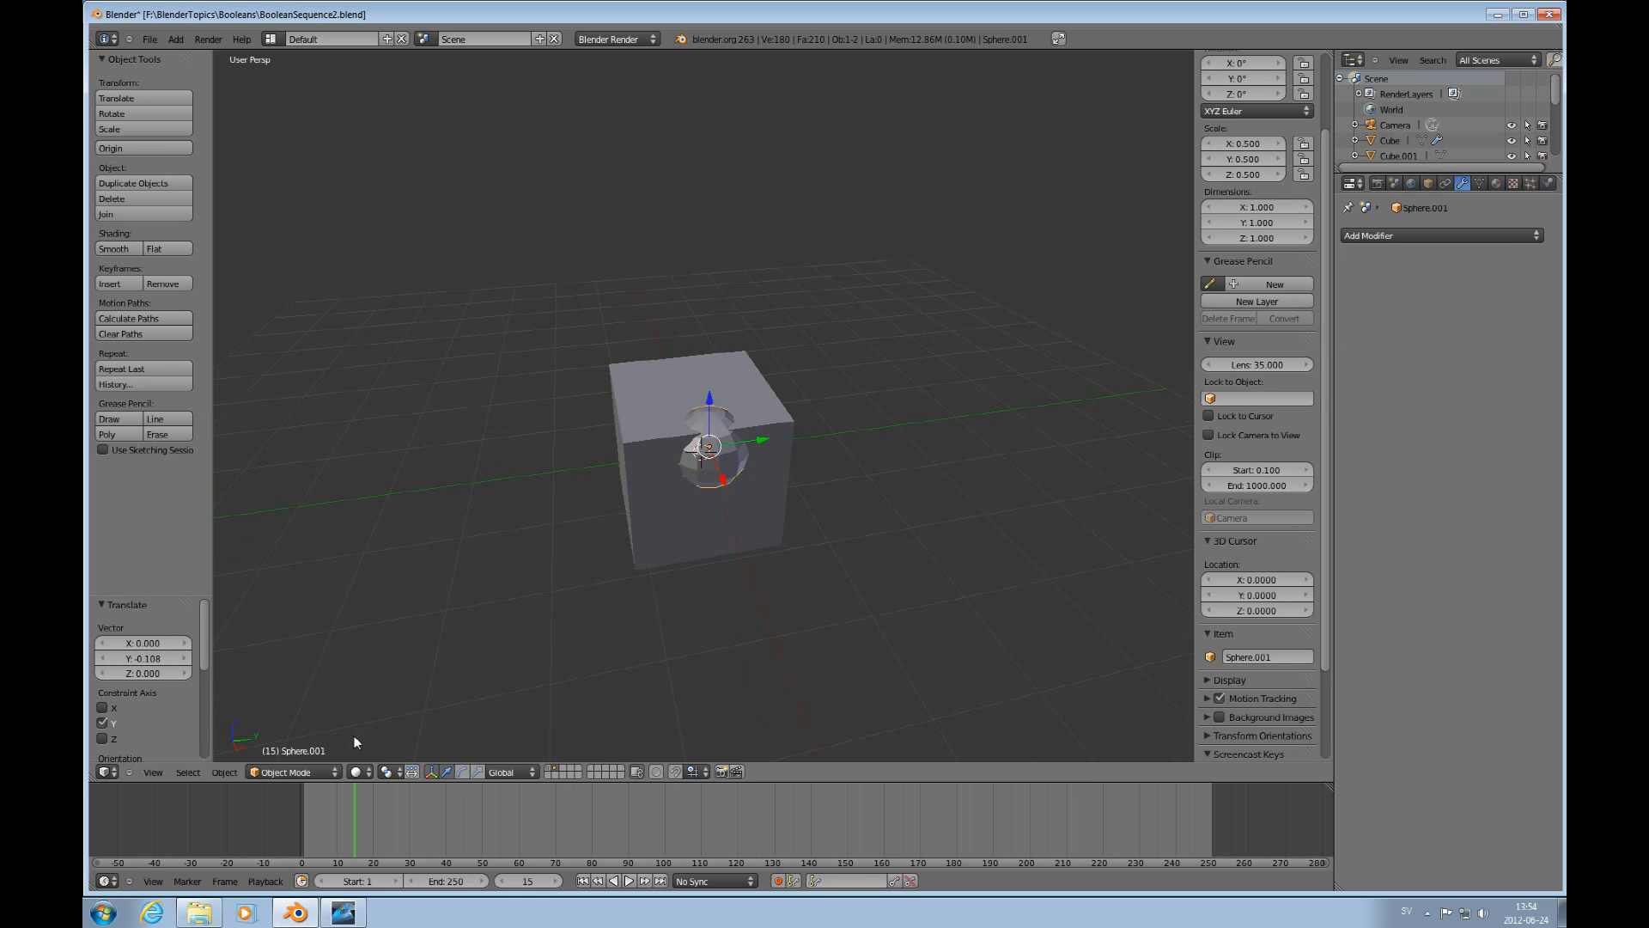
mouse_move(751, 482)
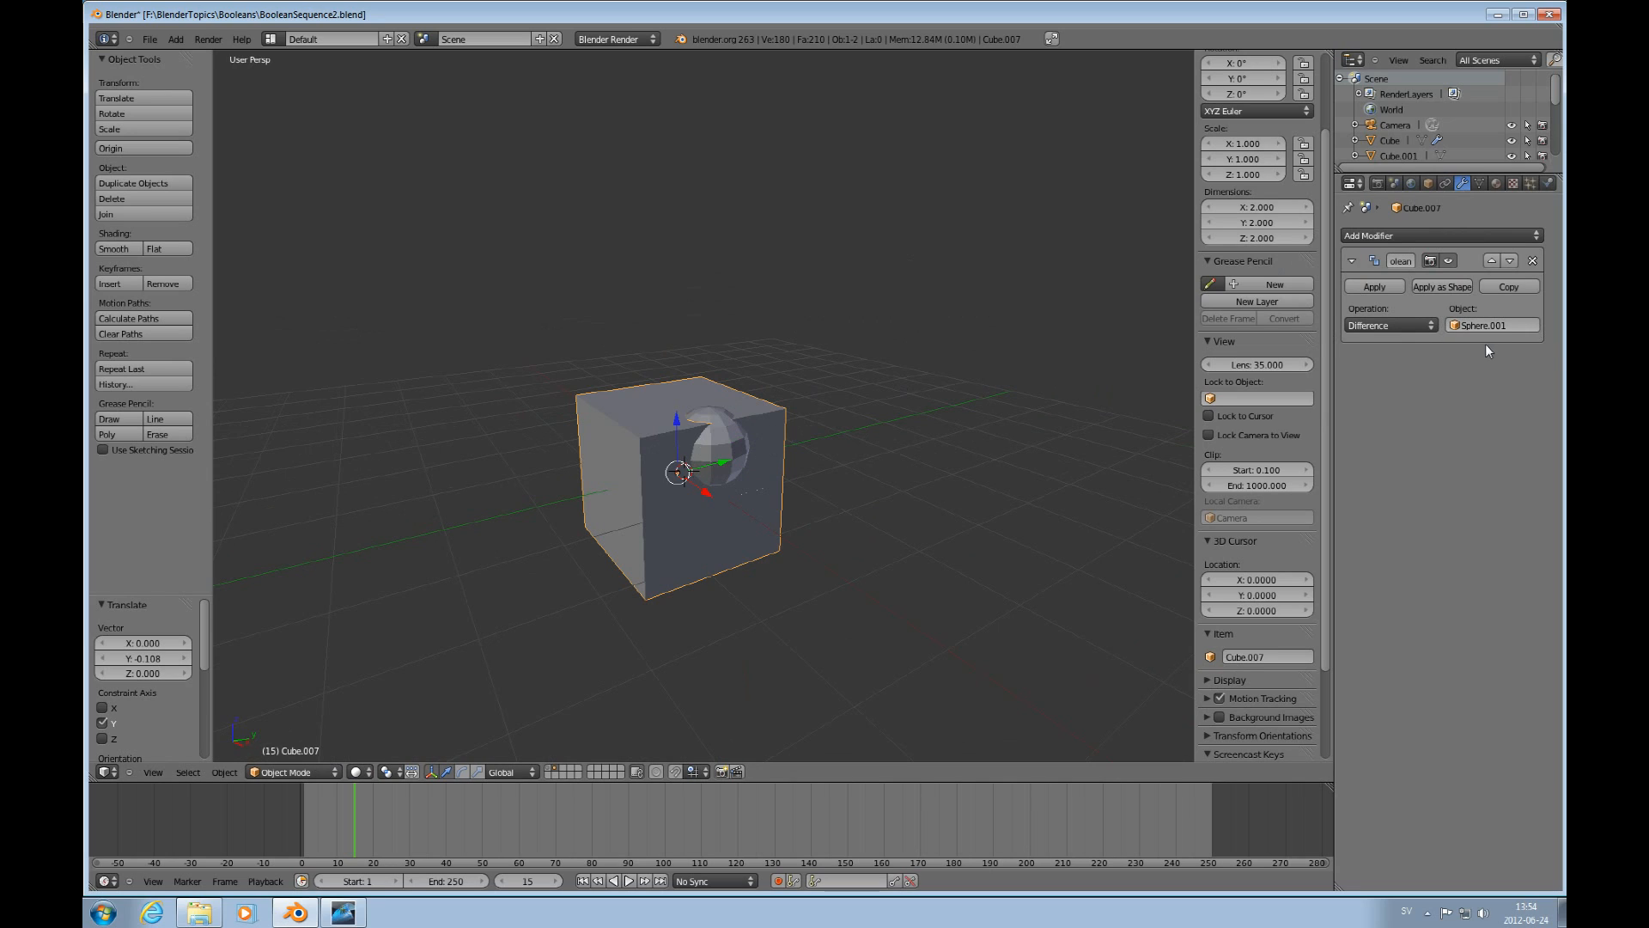
mouse_move(725, 460)
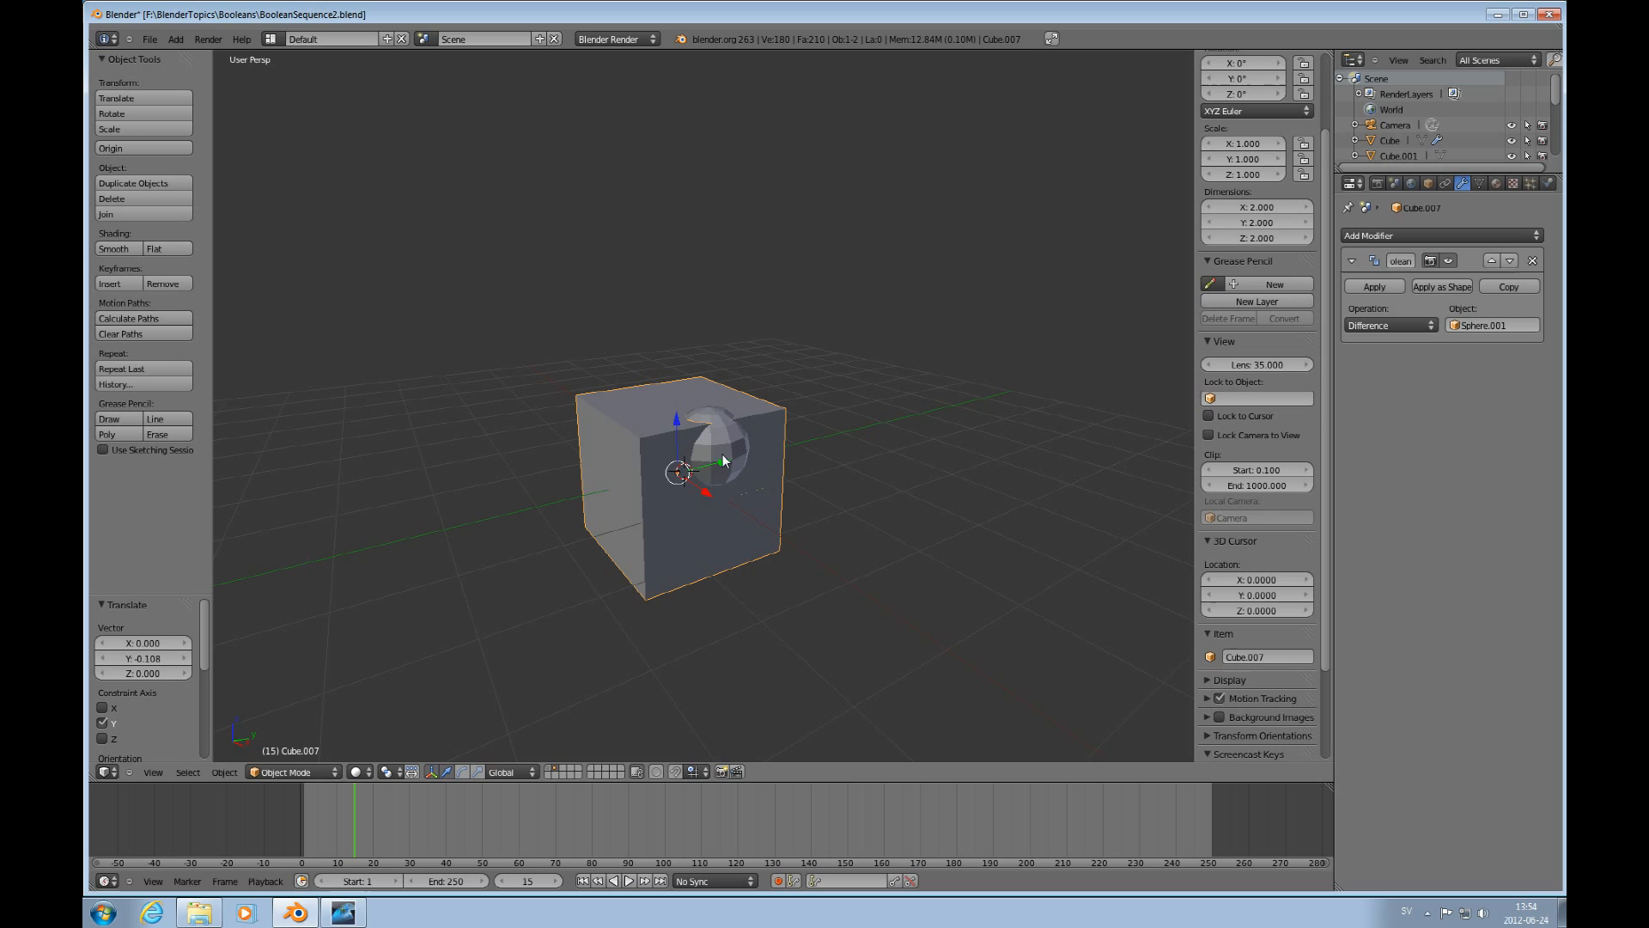
Apply the Boolean cut permanently and move the sphere clear of the holed cube.
click(1373, 287)
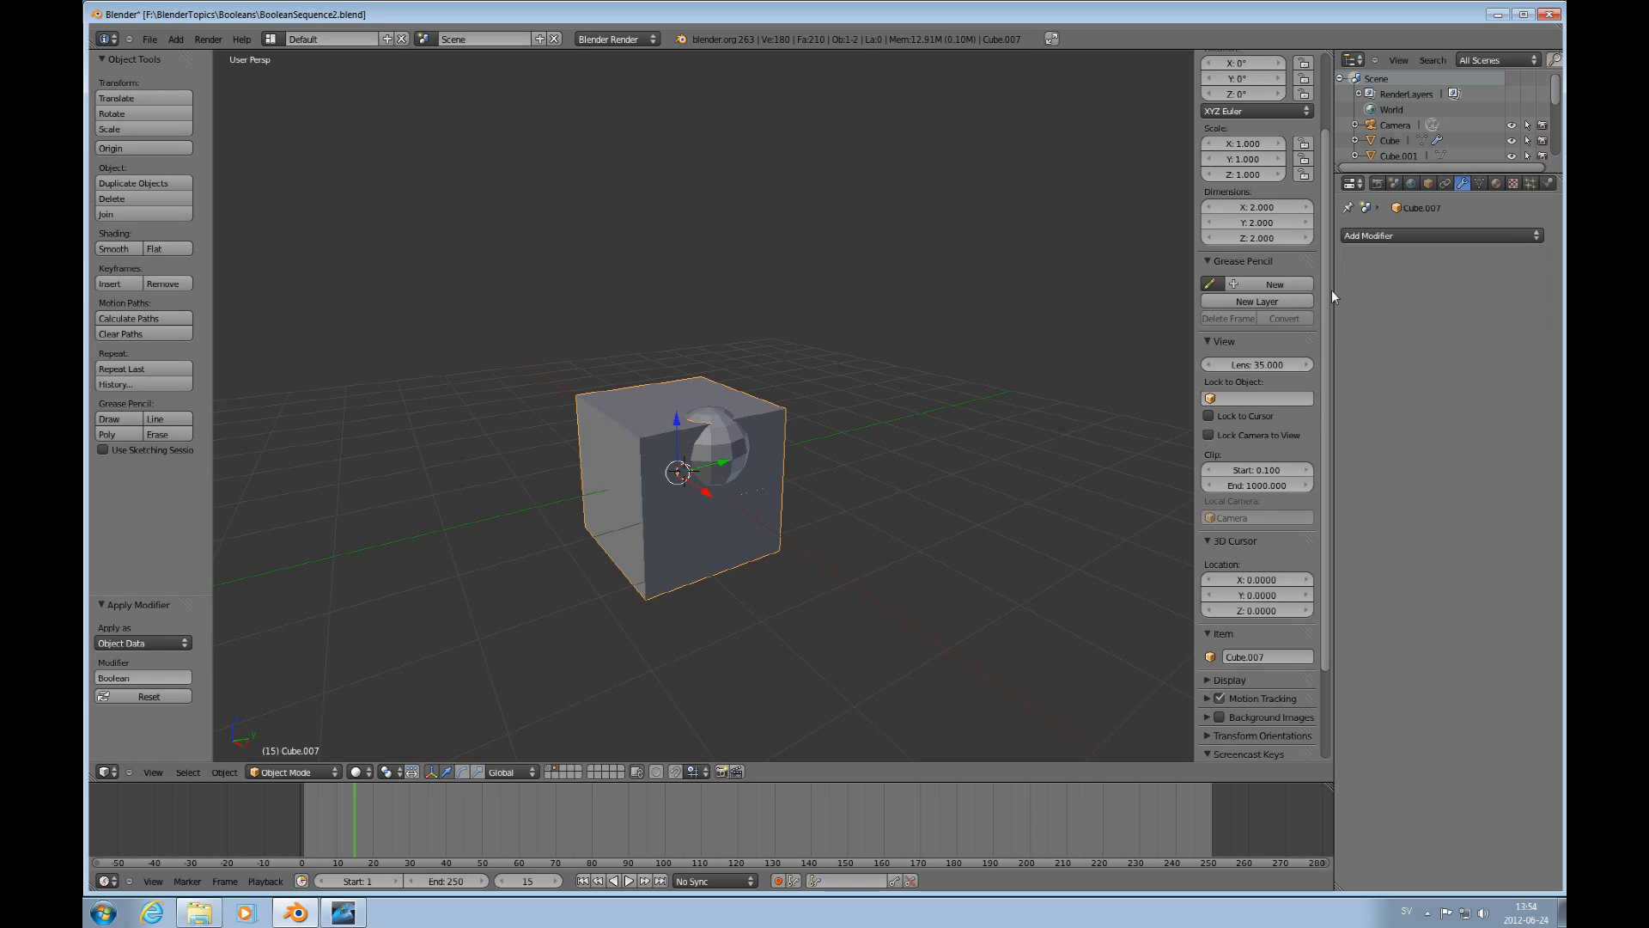
drag(678, 471, 694, 471)
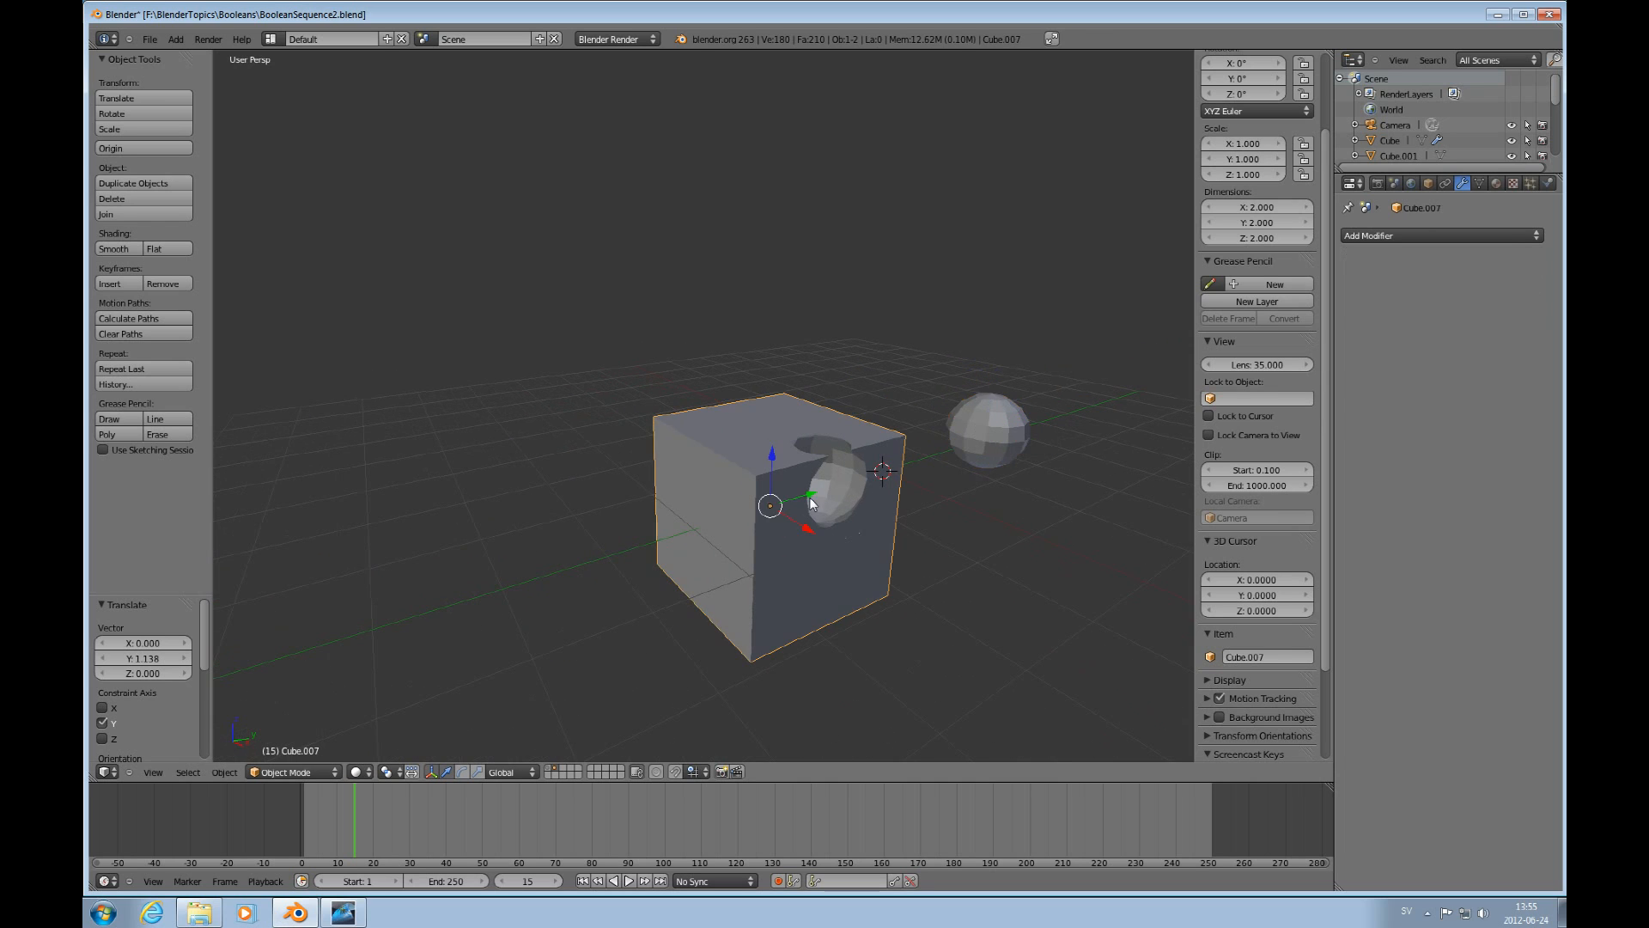
key(Tab)
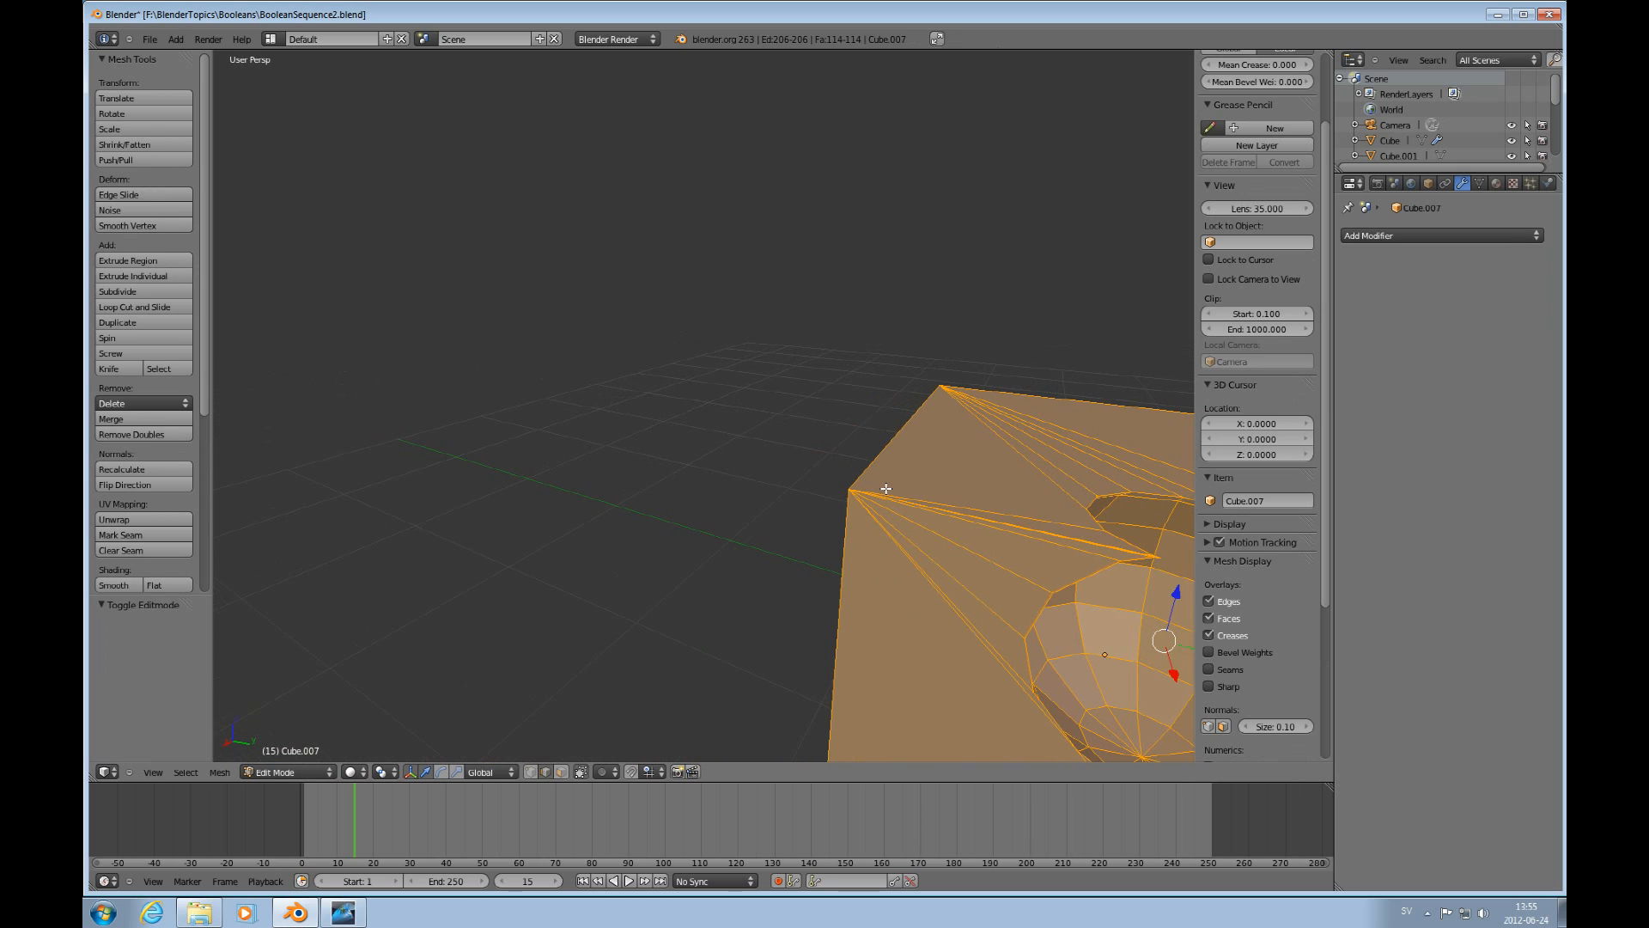
Try a Subdivision Surface modifier on the holed cube, remove it, and return to Object Mode.
scroll(down, 3)
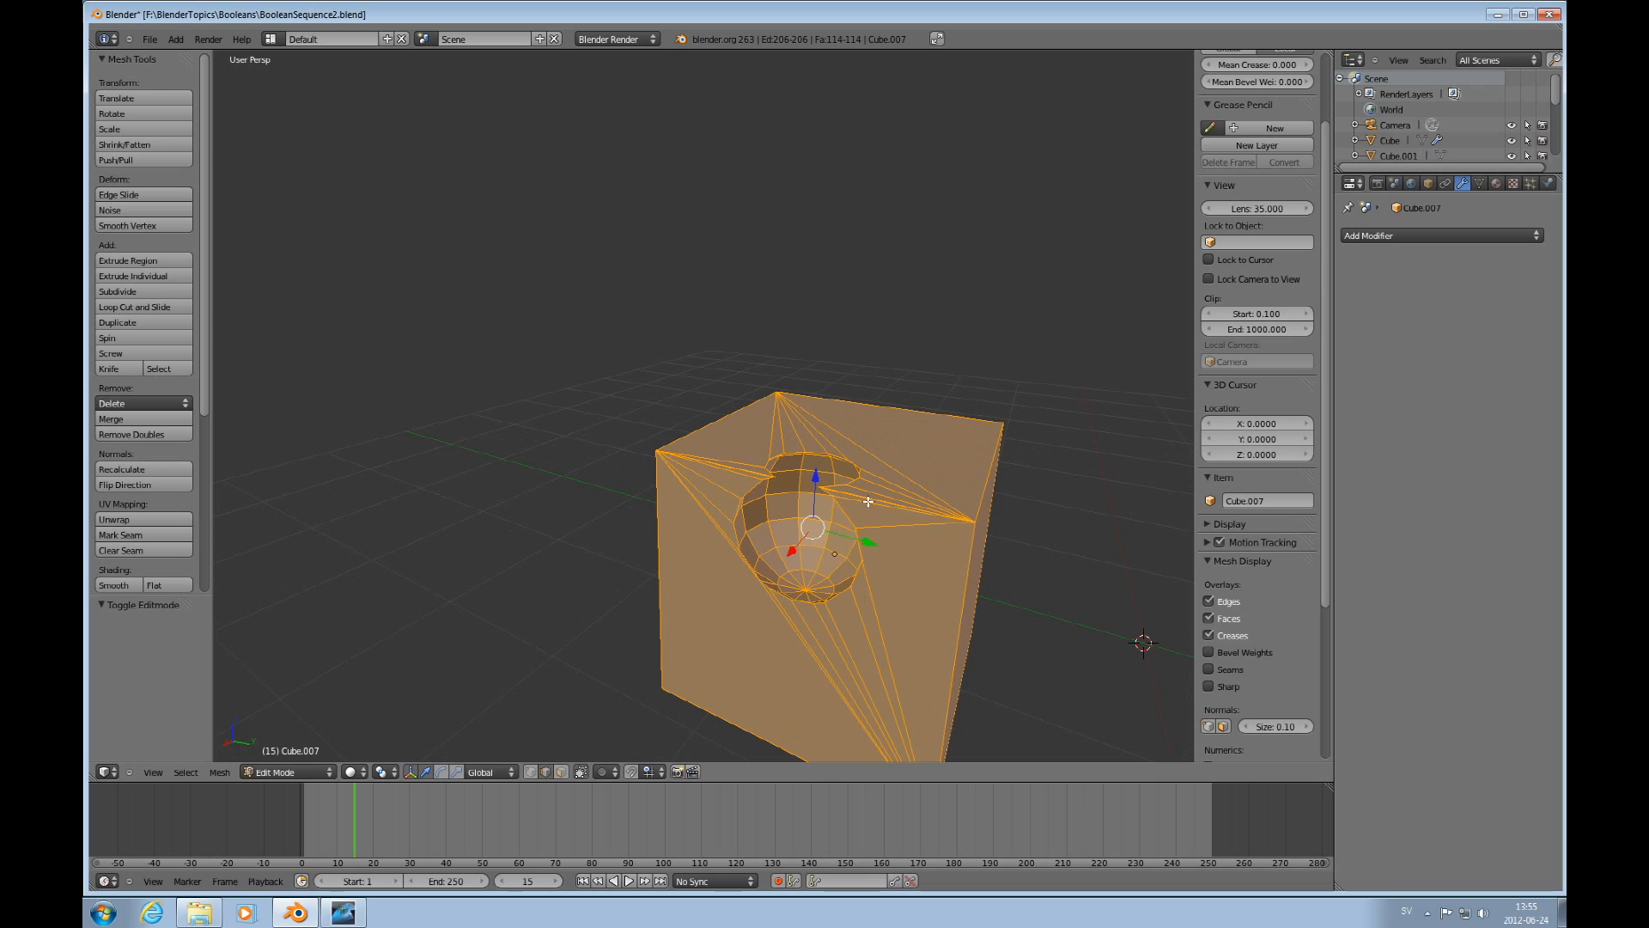
mouse_move(897, 540)
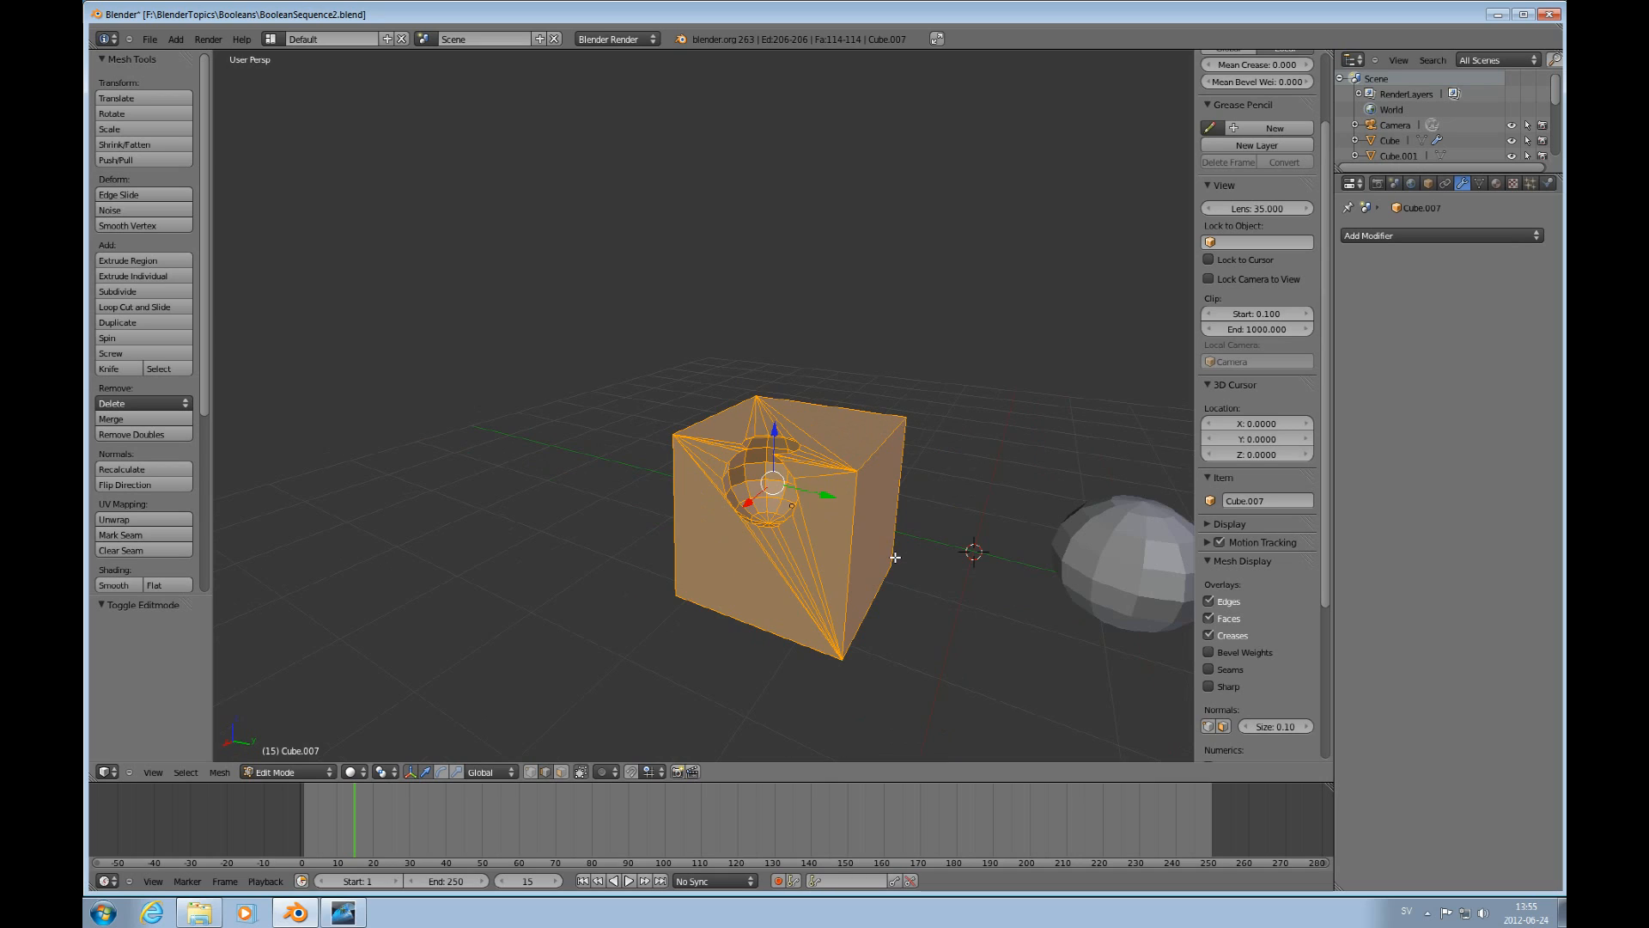
mouse_move(1289, 411)
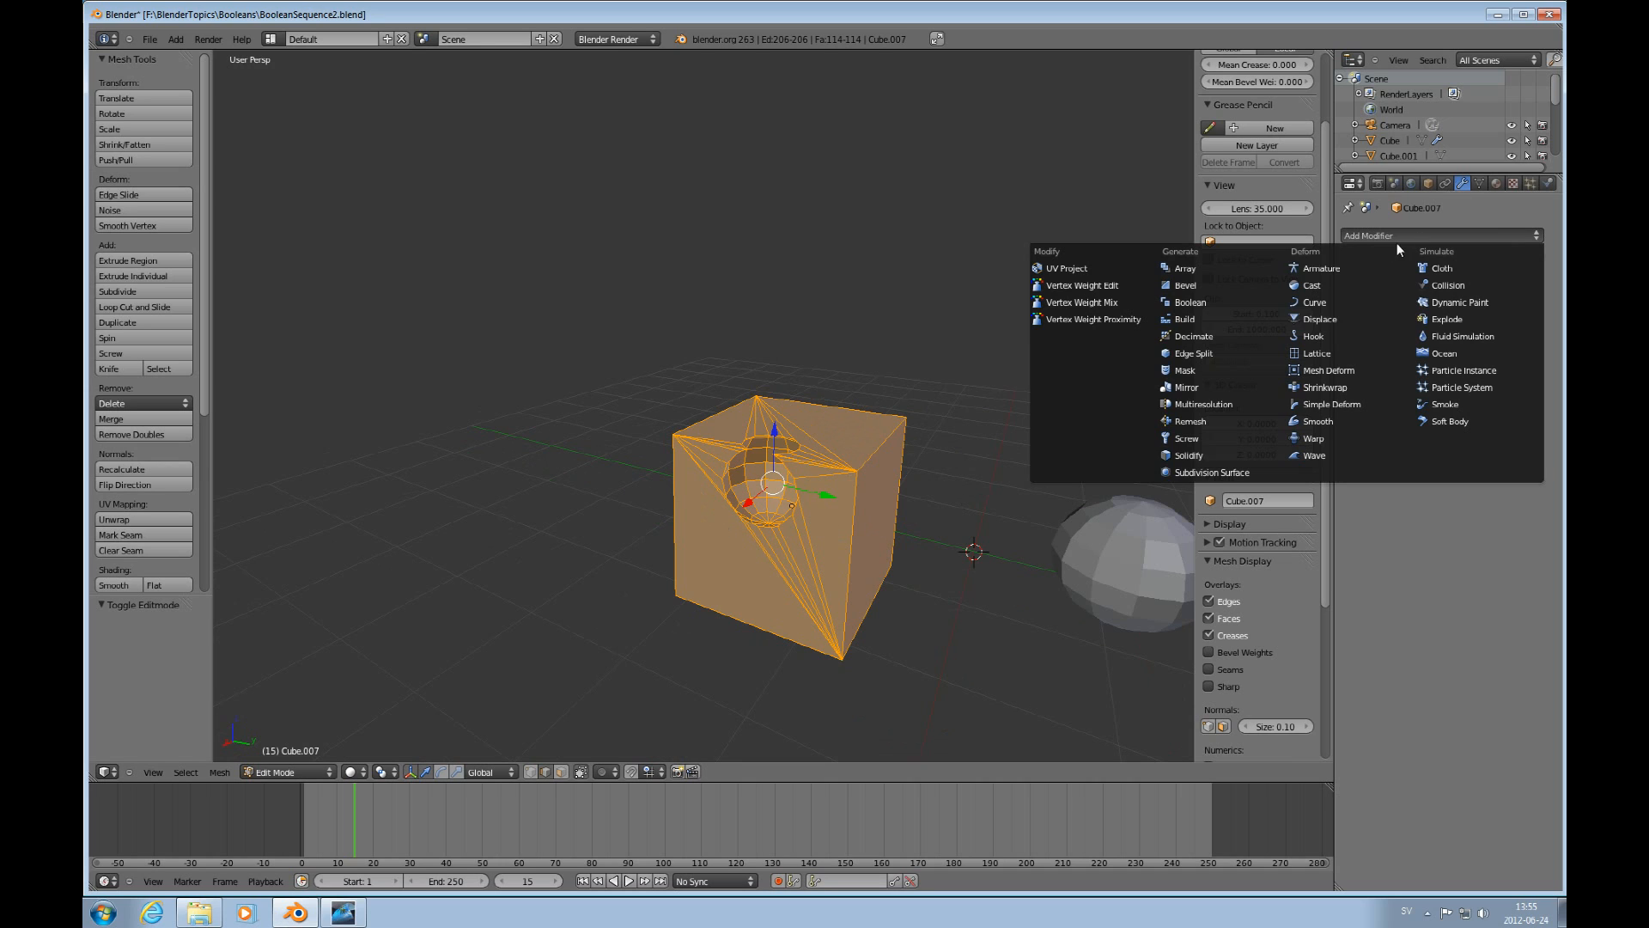
click(1211, 471)
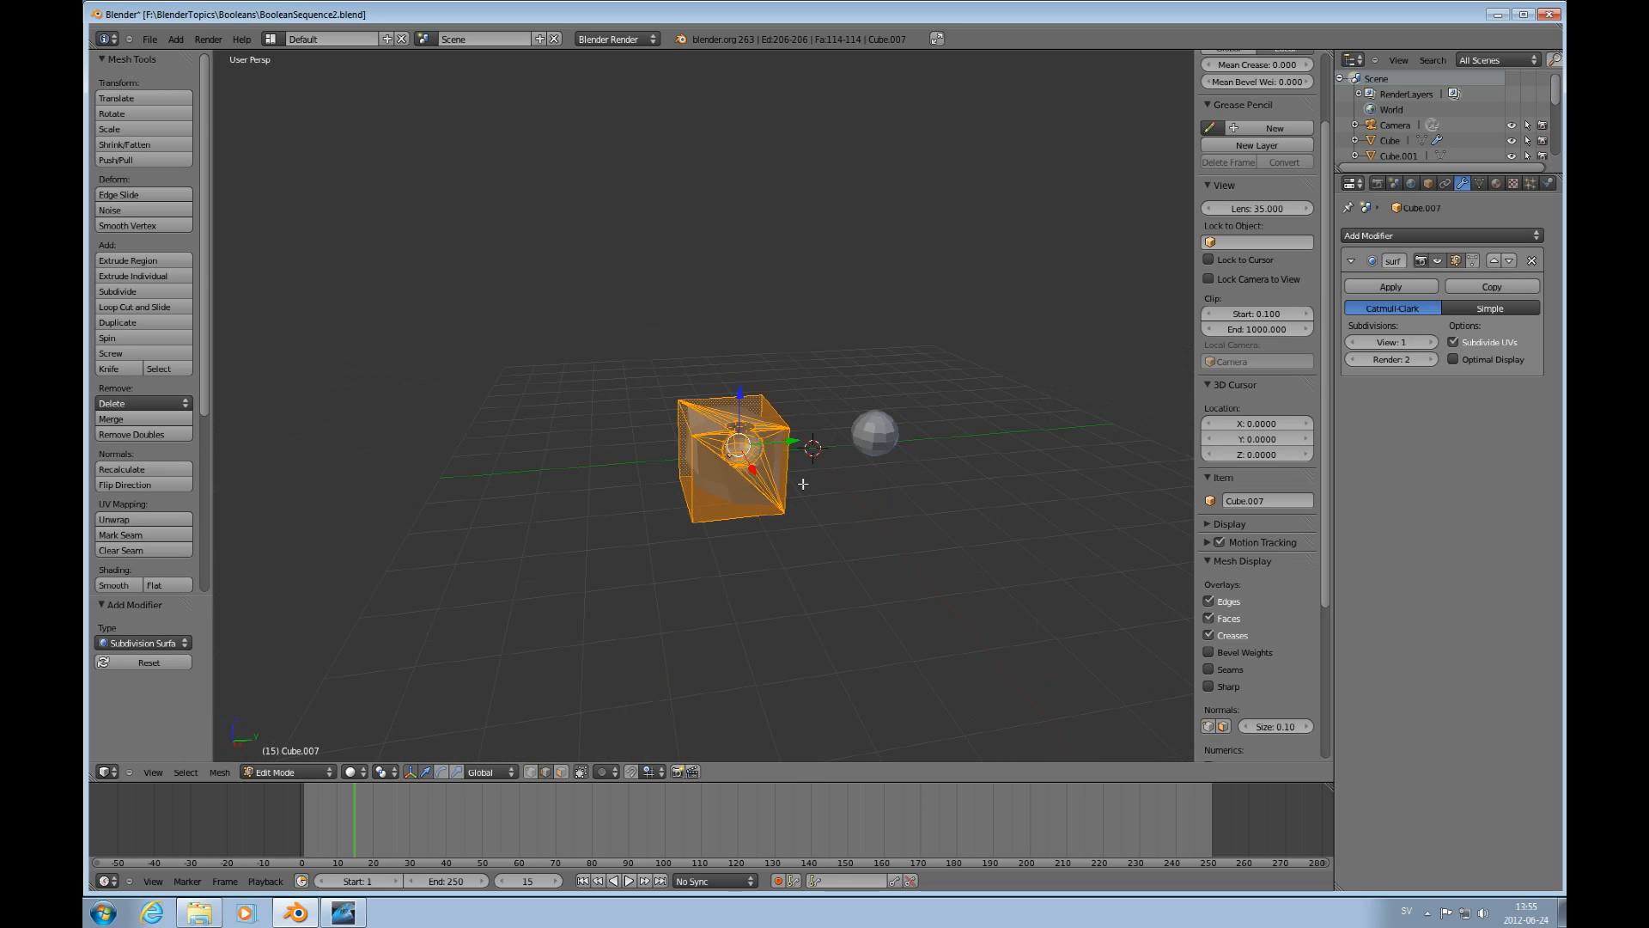
mouse_move(857, 464)
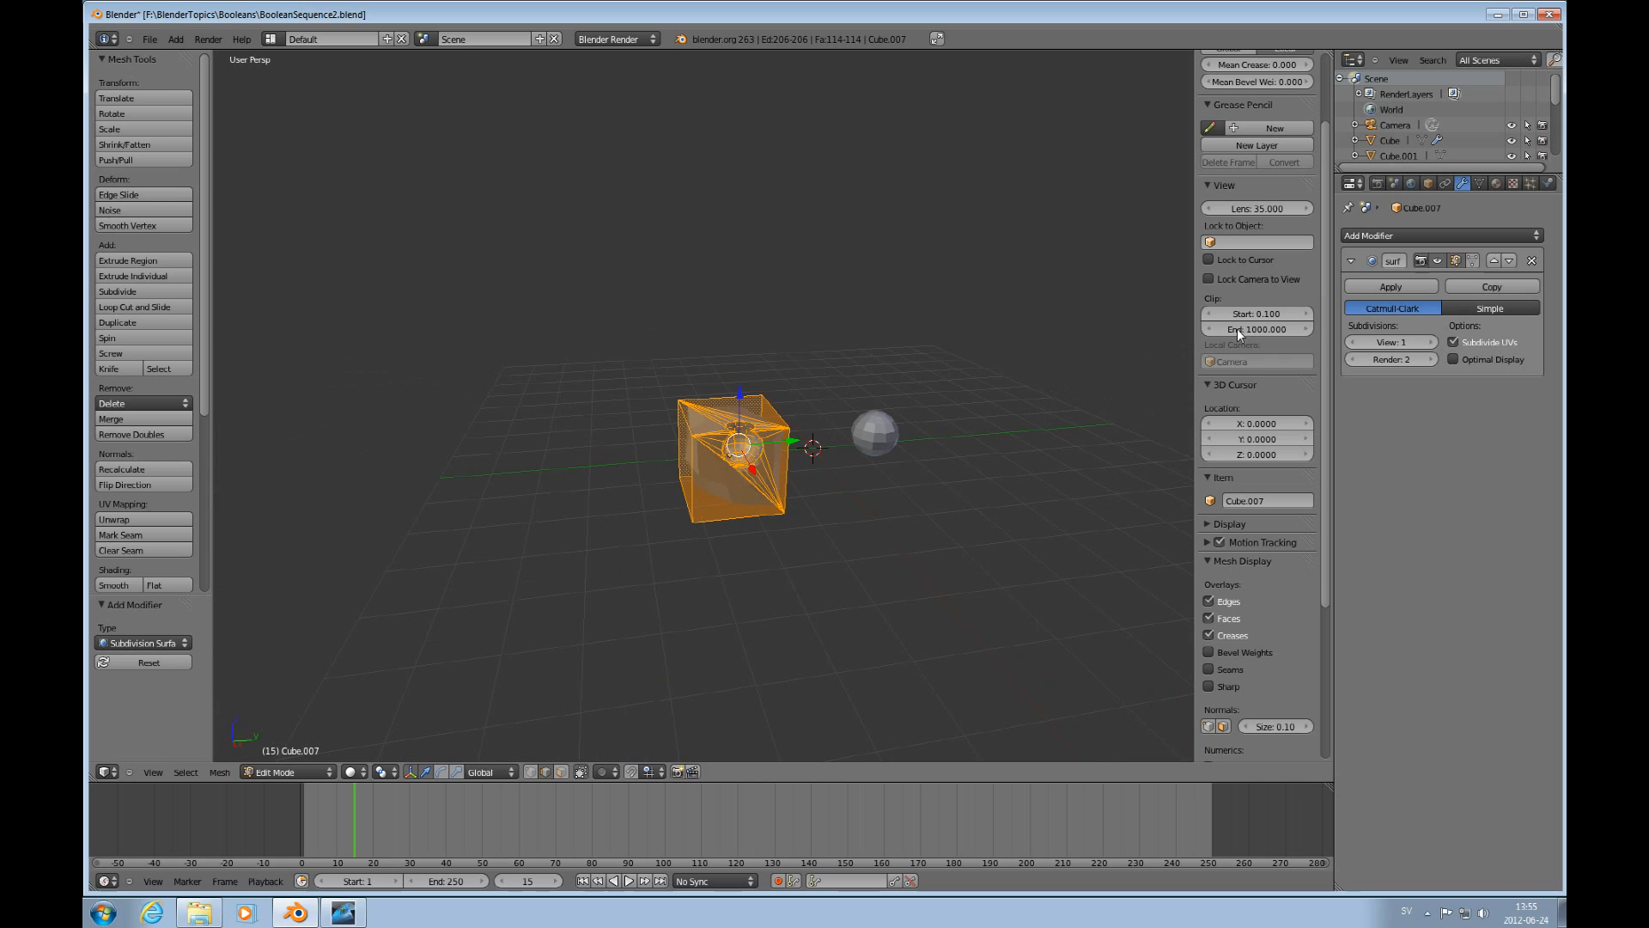
mouse_move(1535, 261)
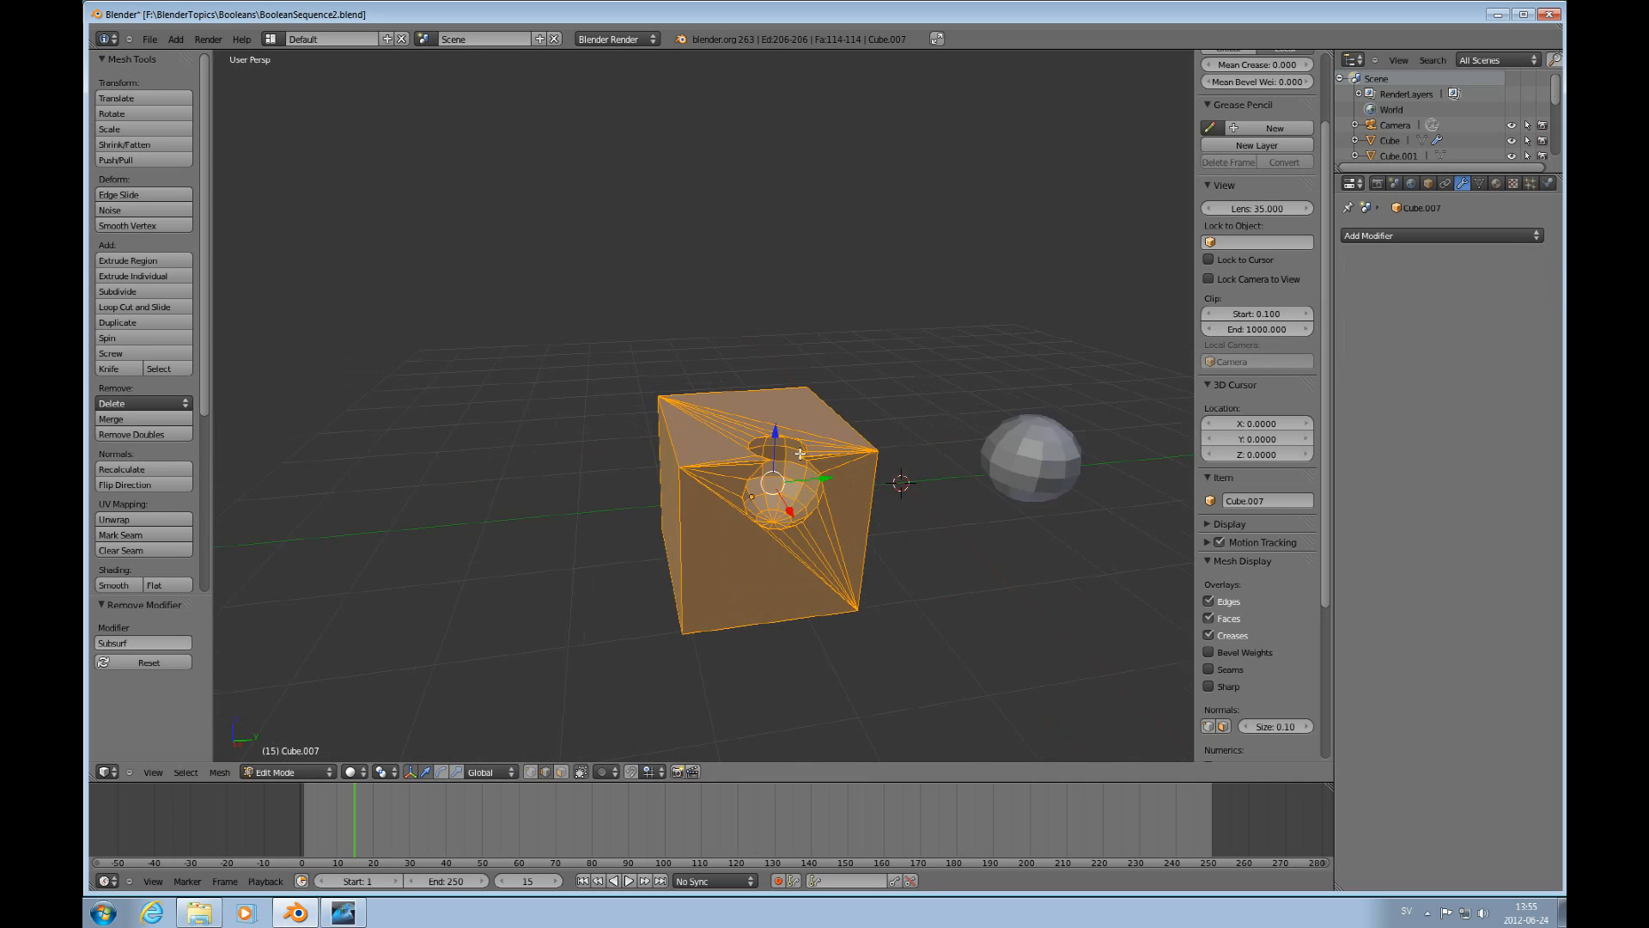
scroll(down, 3)
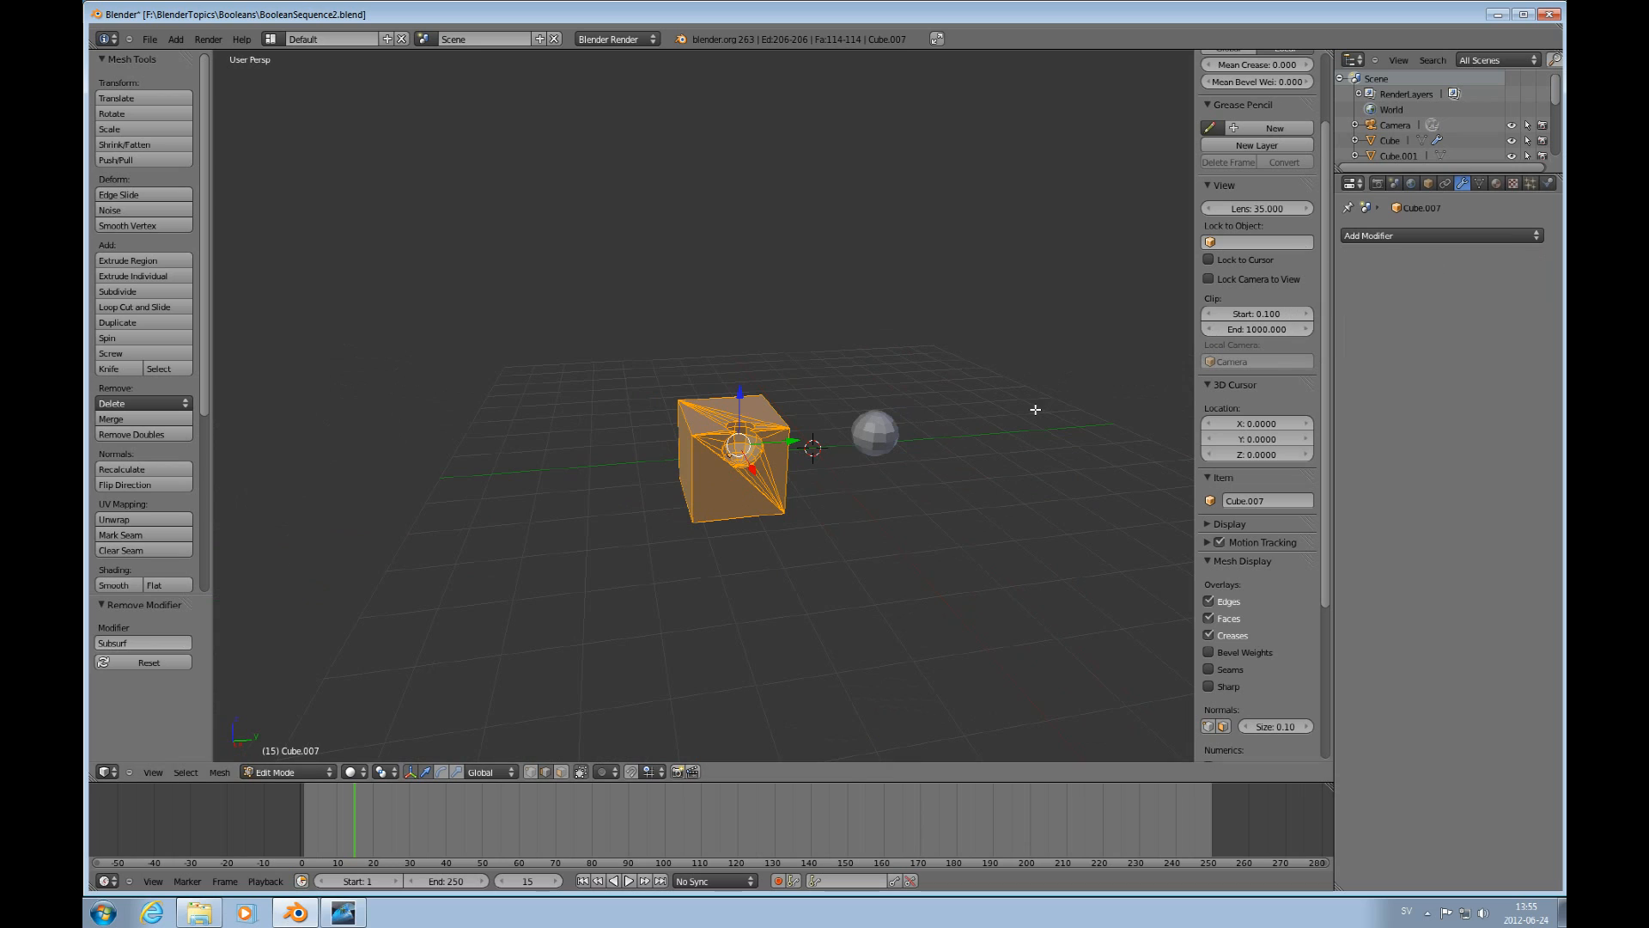
key(Tab)
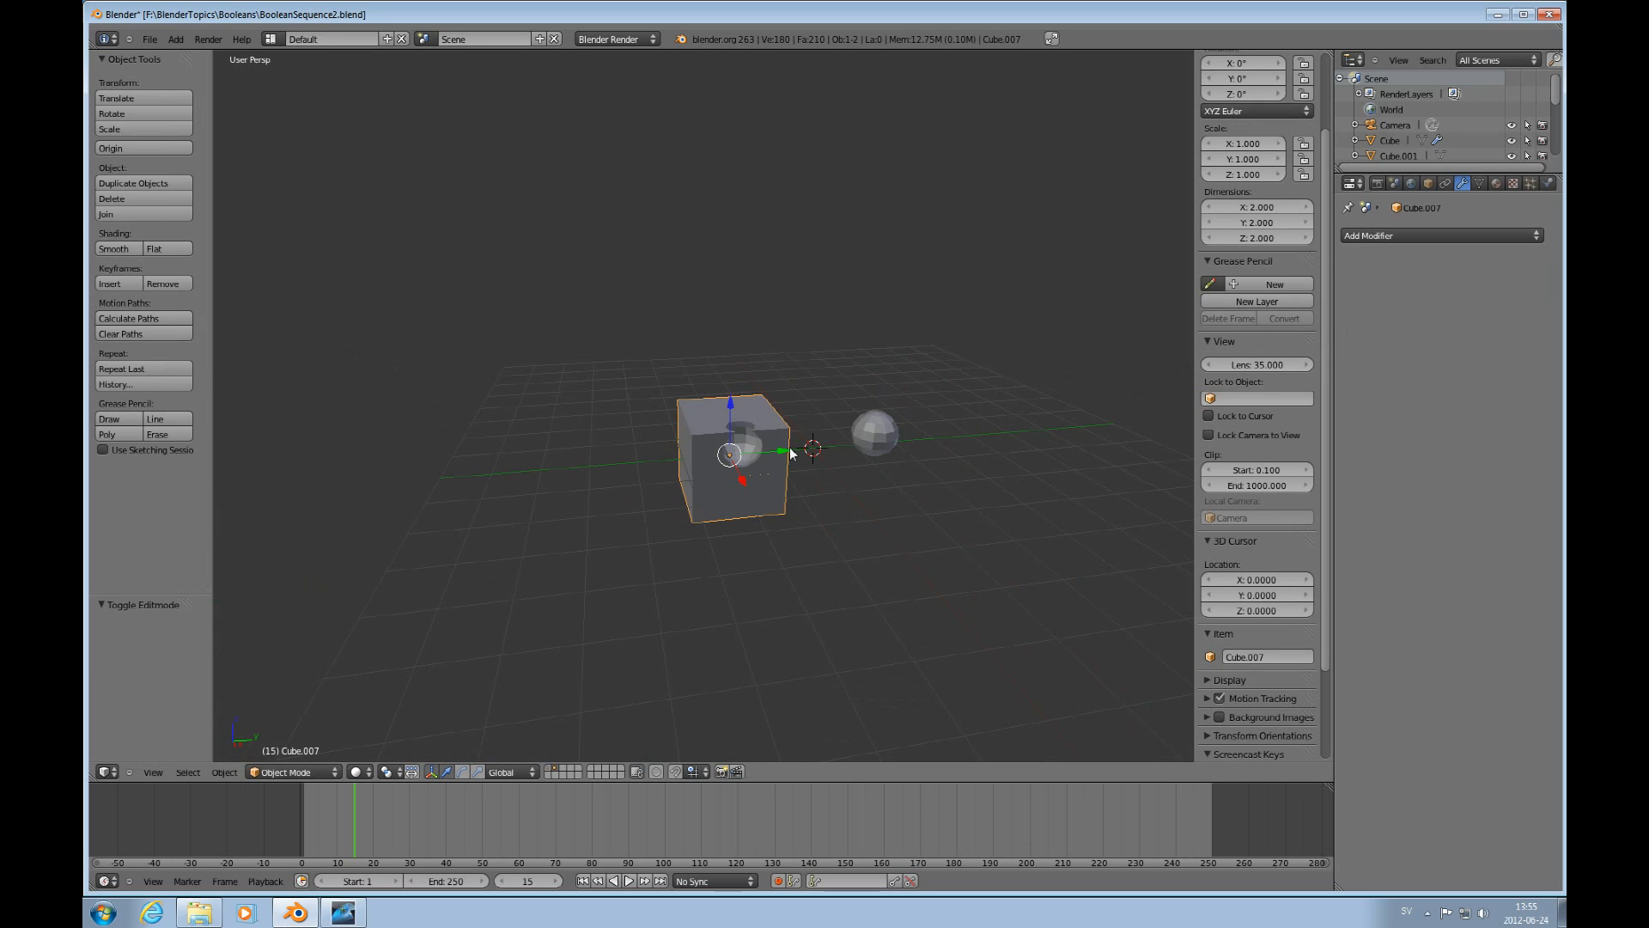
Slide the holed cube off to the left and place a new cube over the sphere.
drag(737, 451, 615, 462)
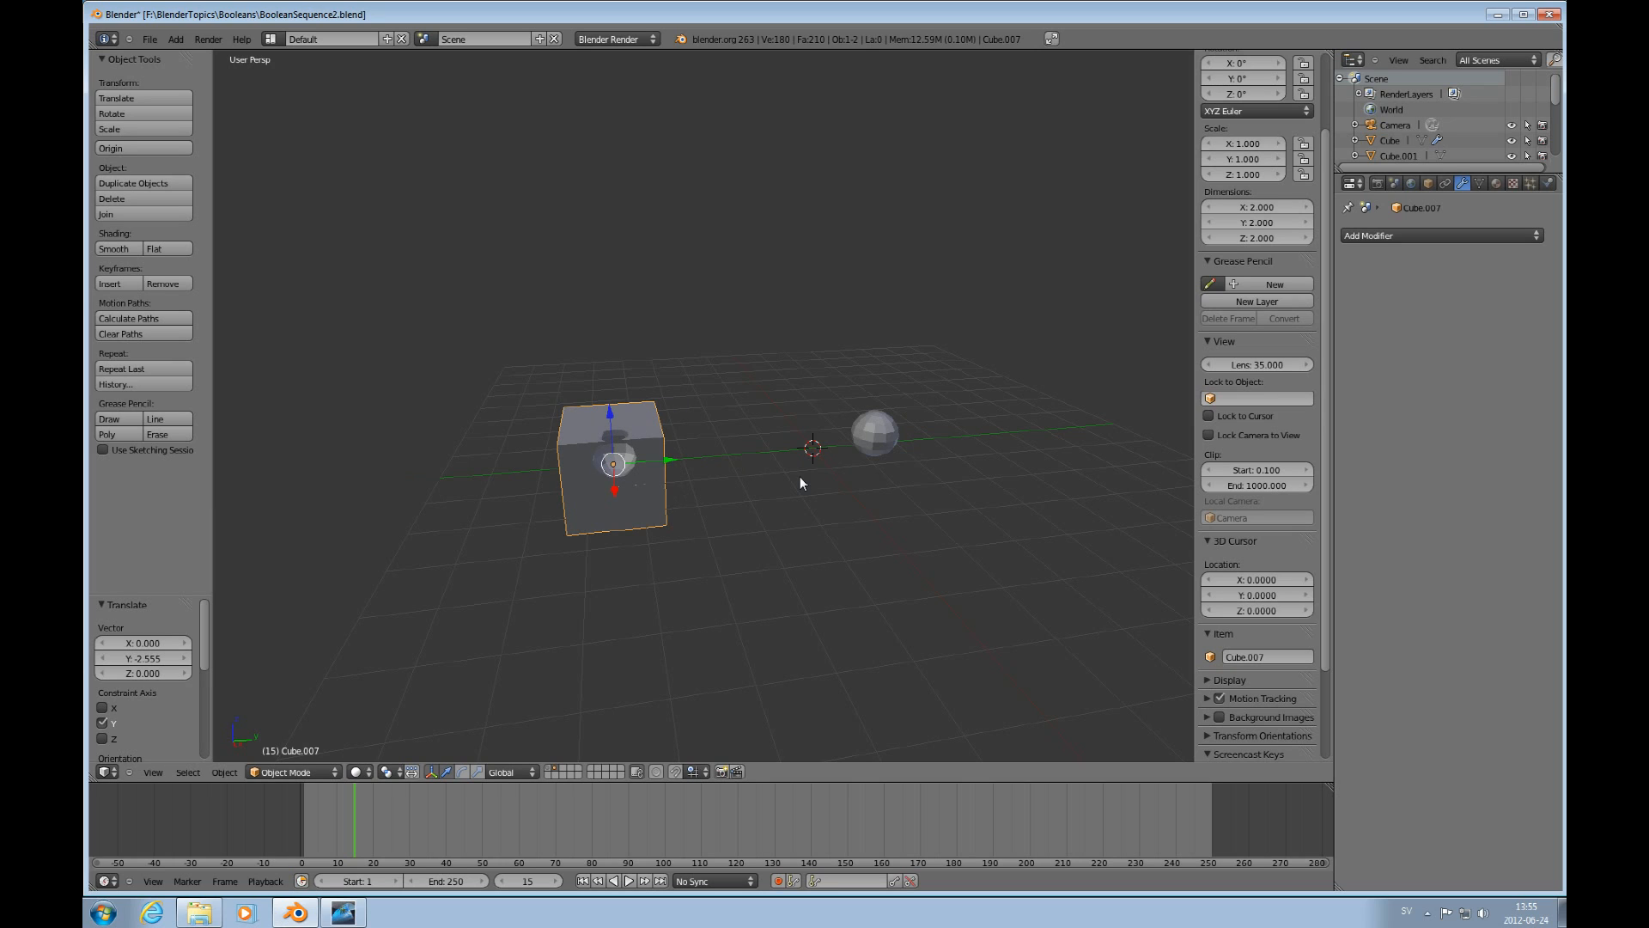
key(shift+a)
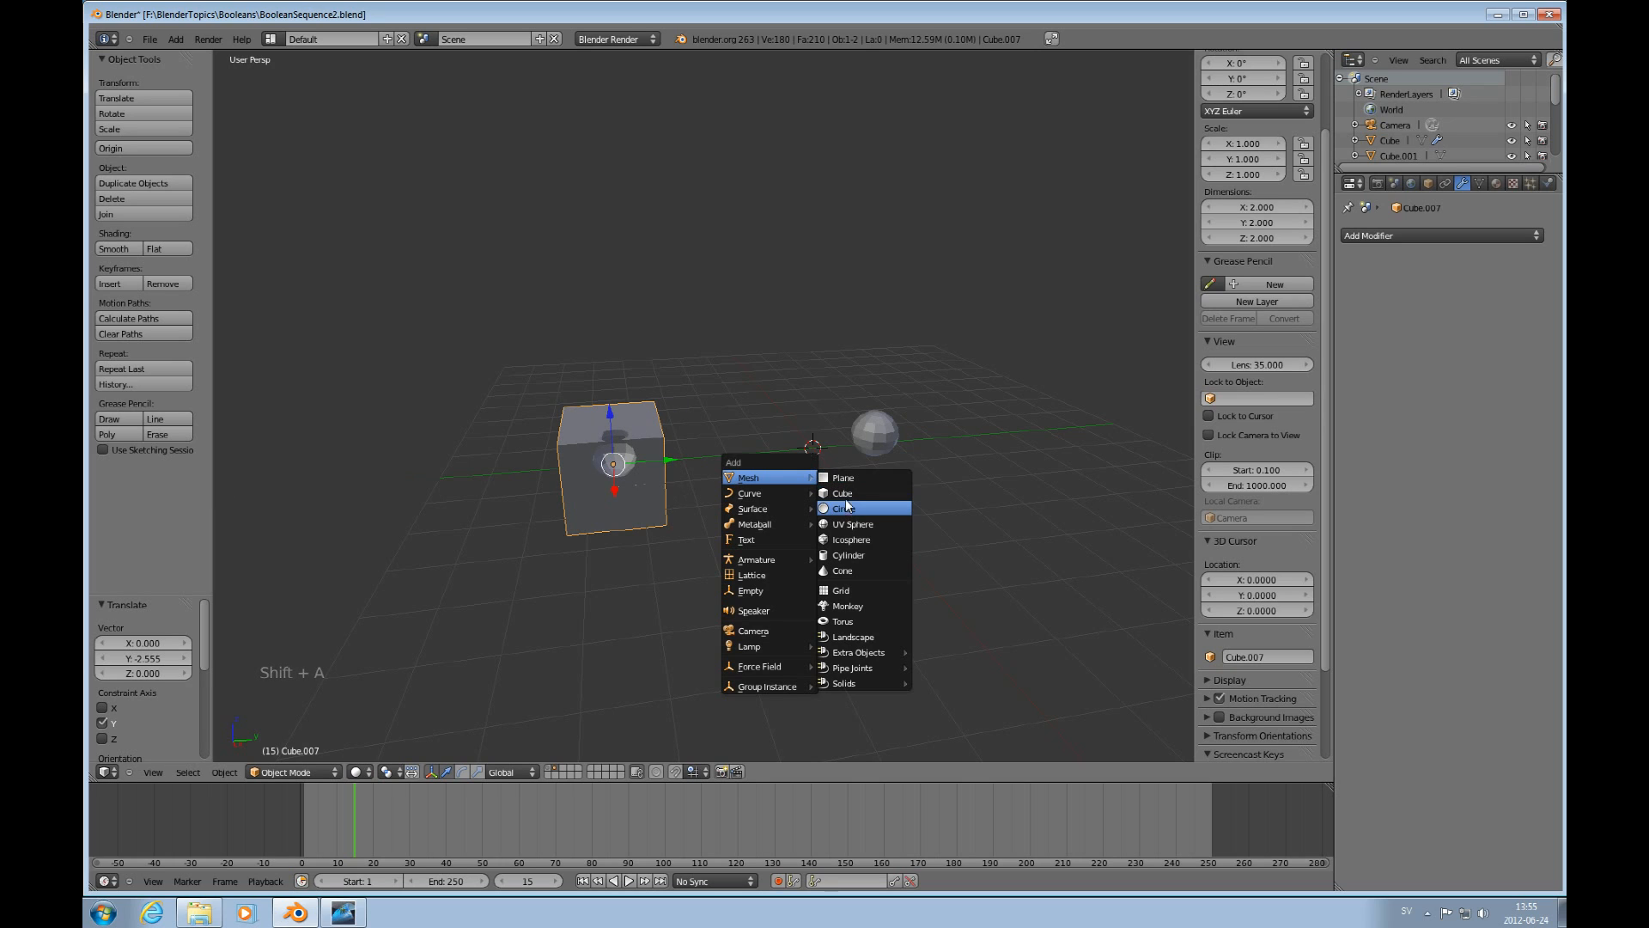
click(842, 493)
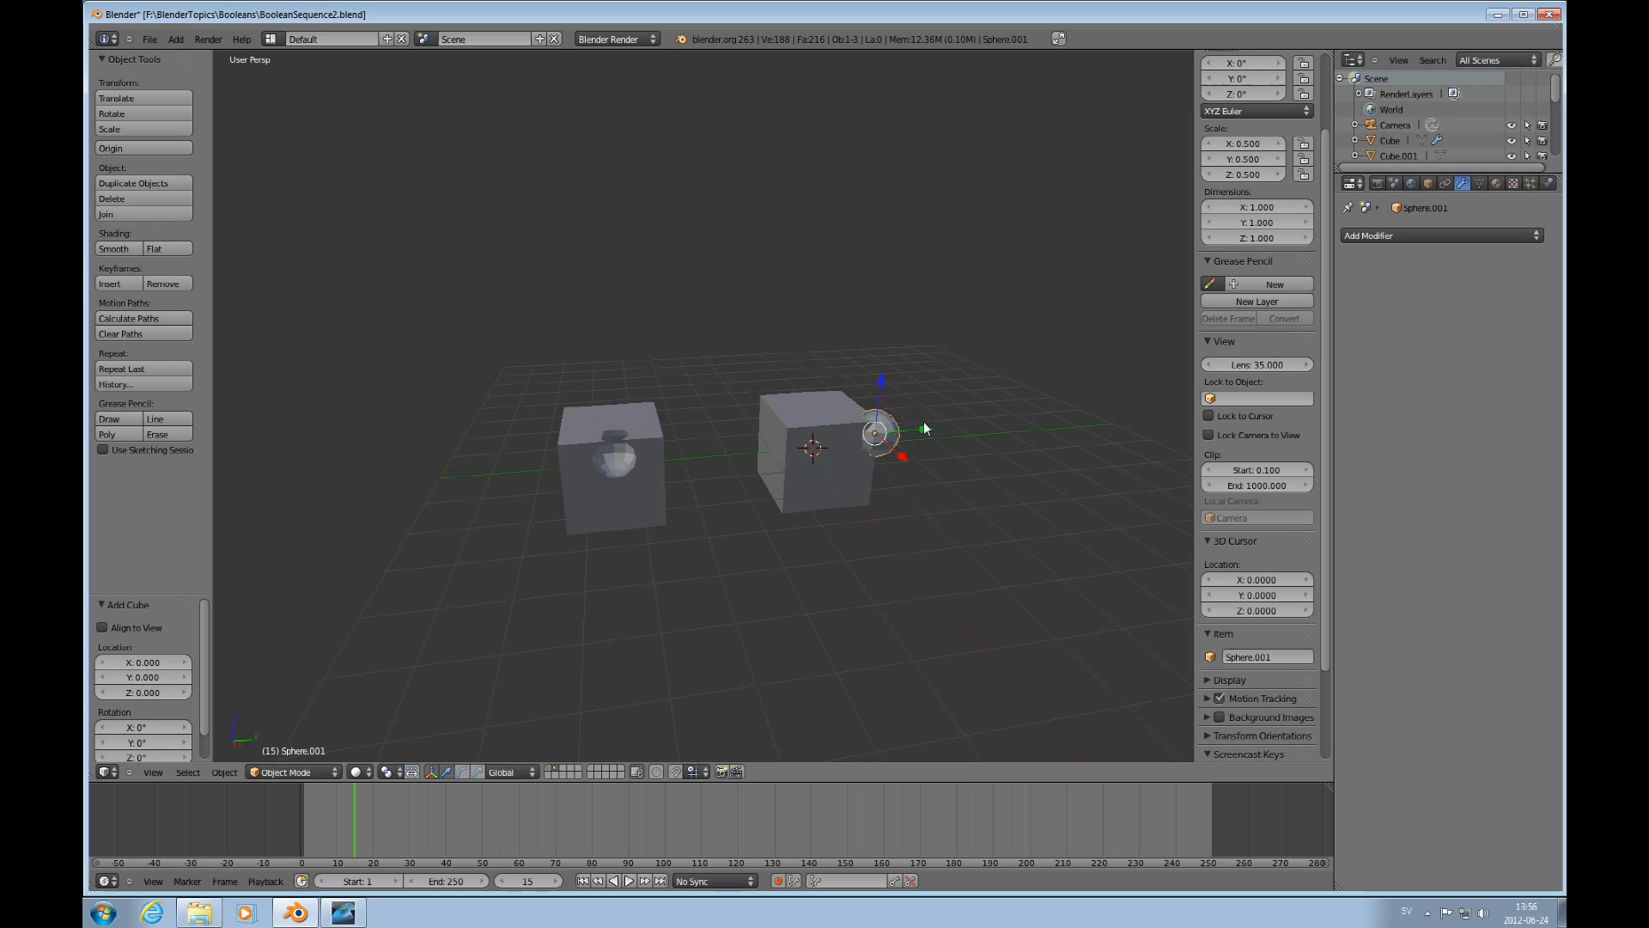
drag(878, 431, 831, 436)
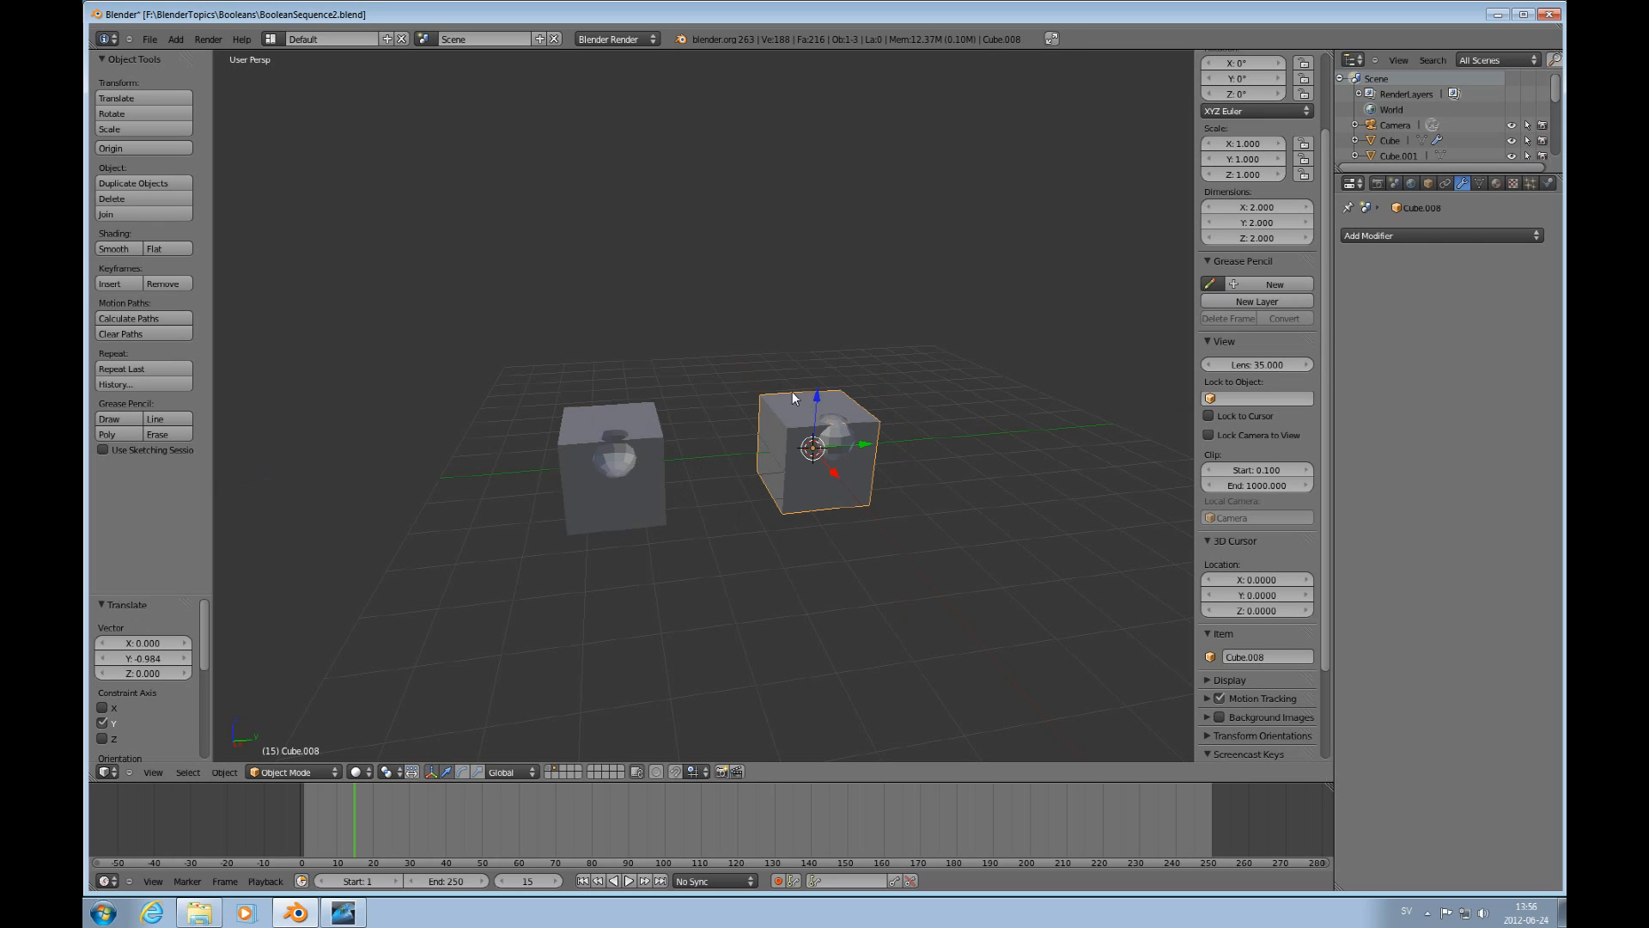
Give the new cube a Boolean Intersect modifier with Sphere.001 and apply it into a rounded block.
click(1442, 235)
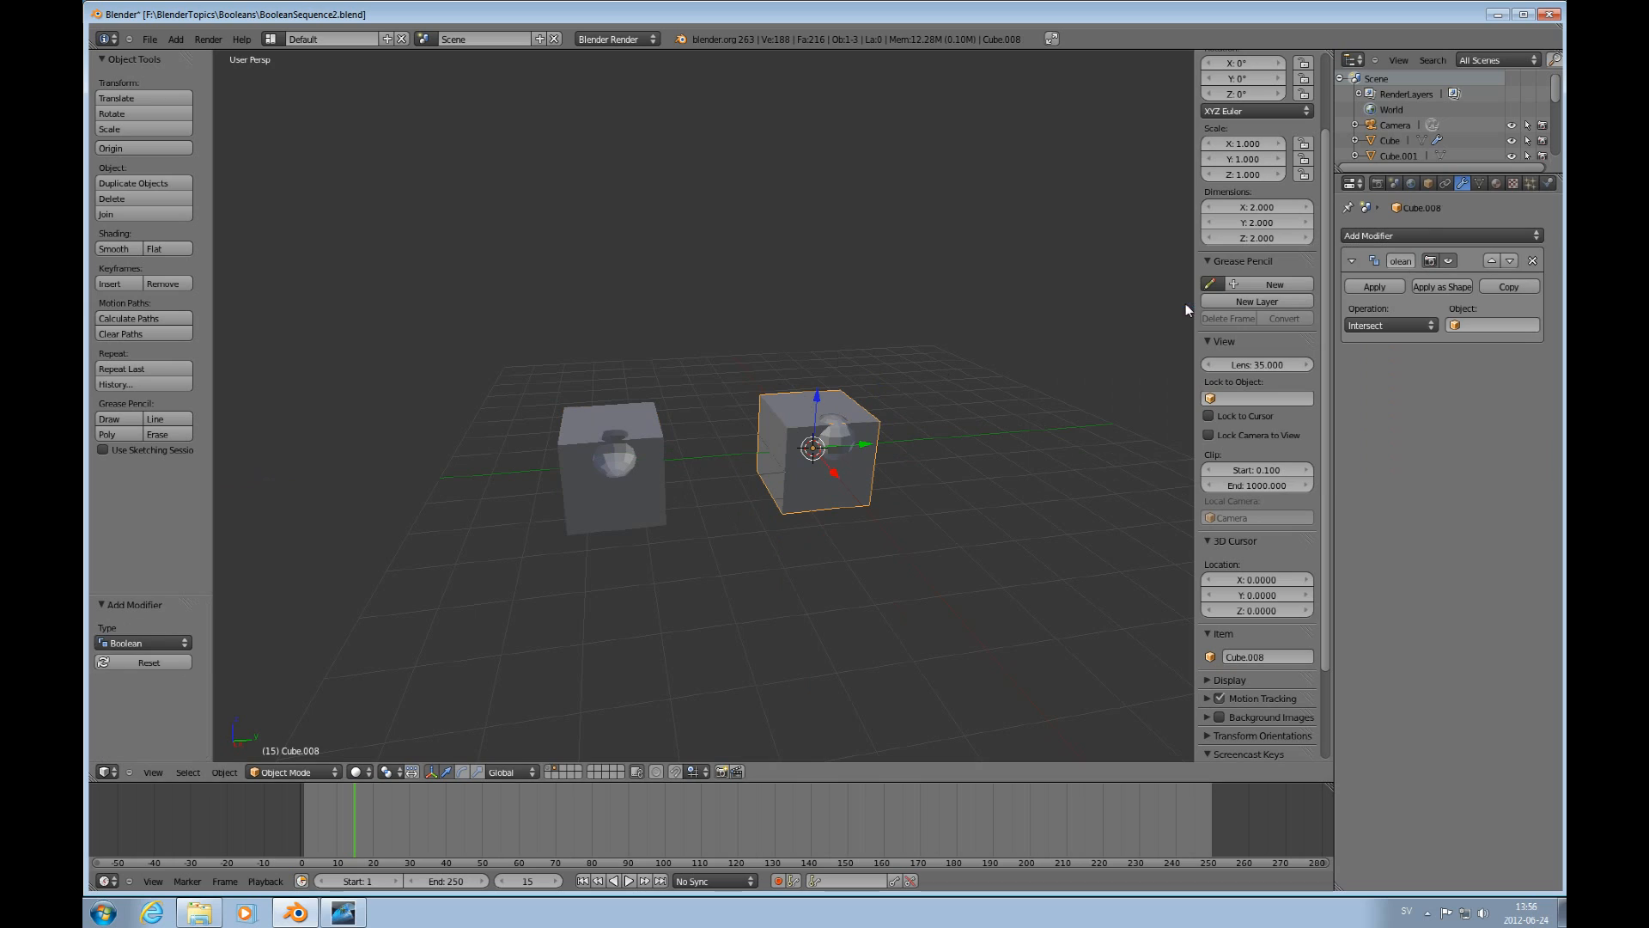
click(1388, 324)
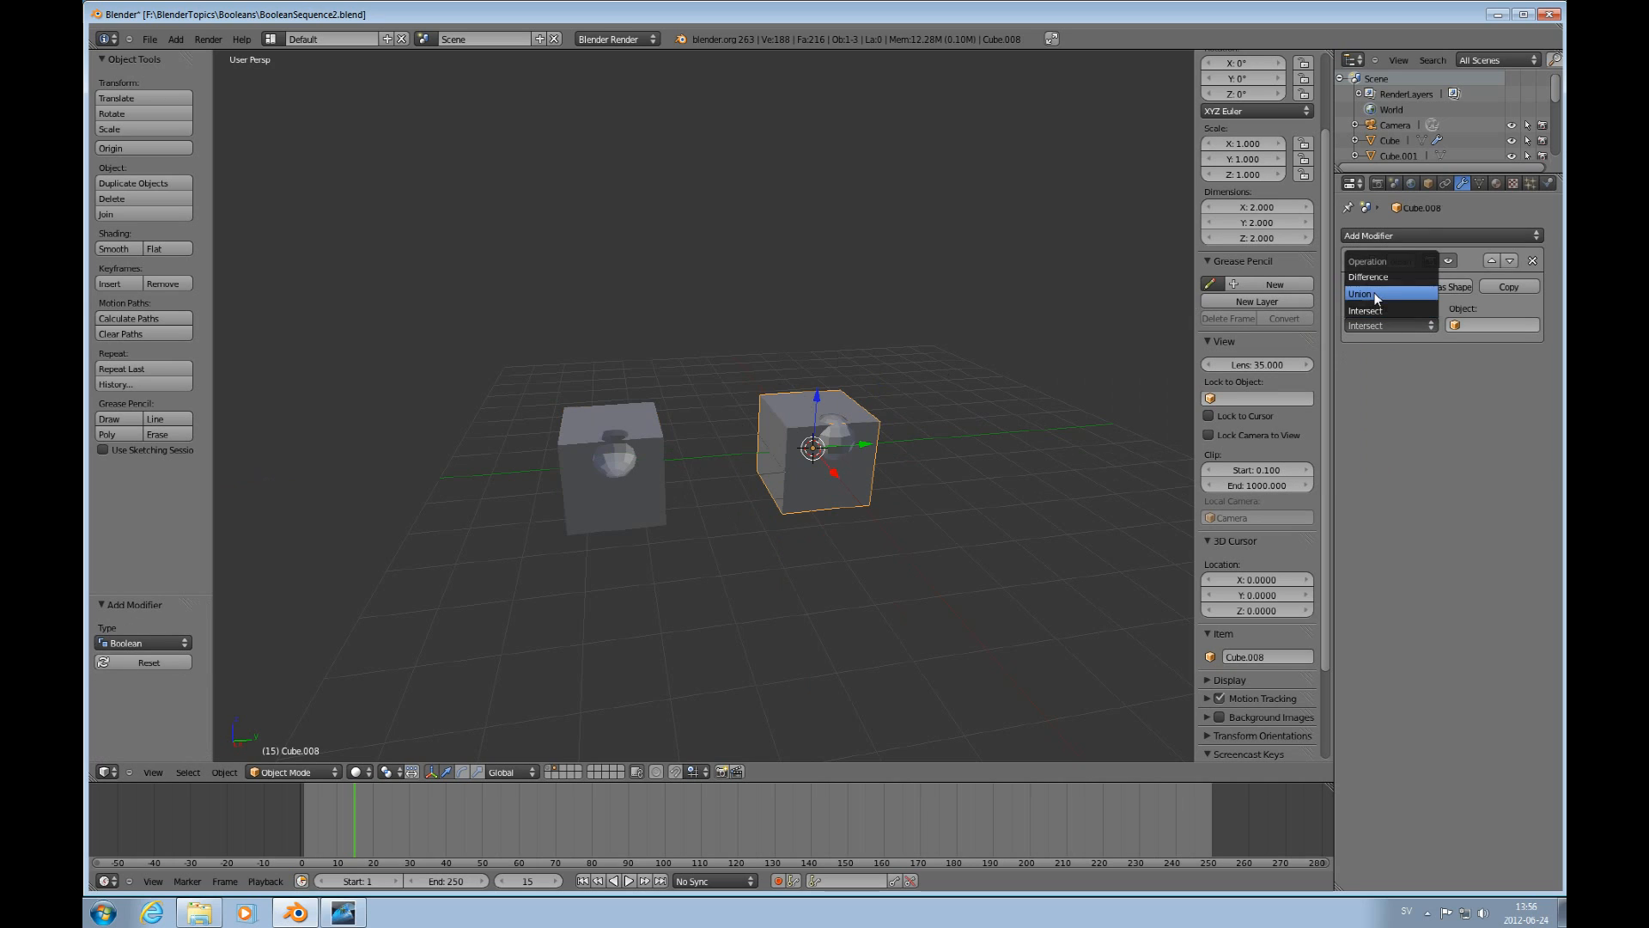
click(1488, 324)
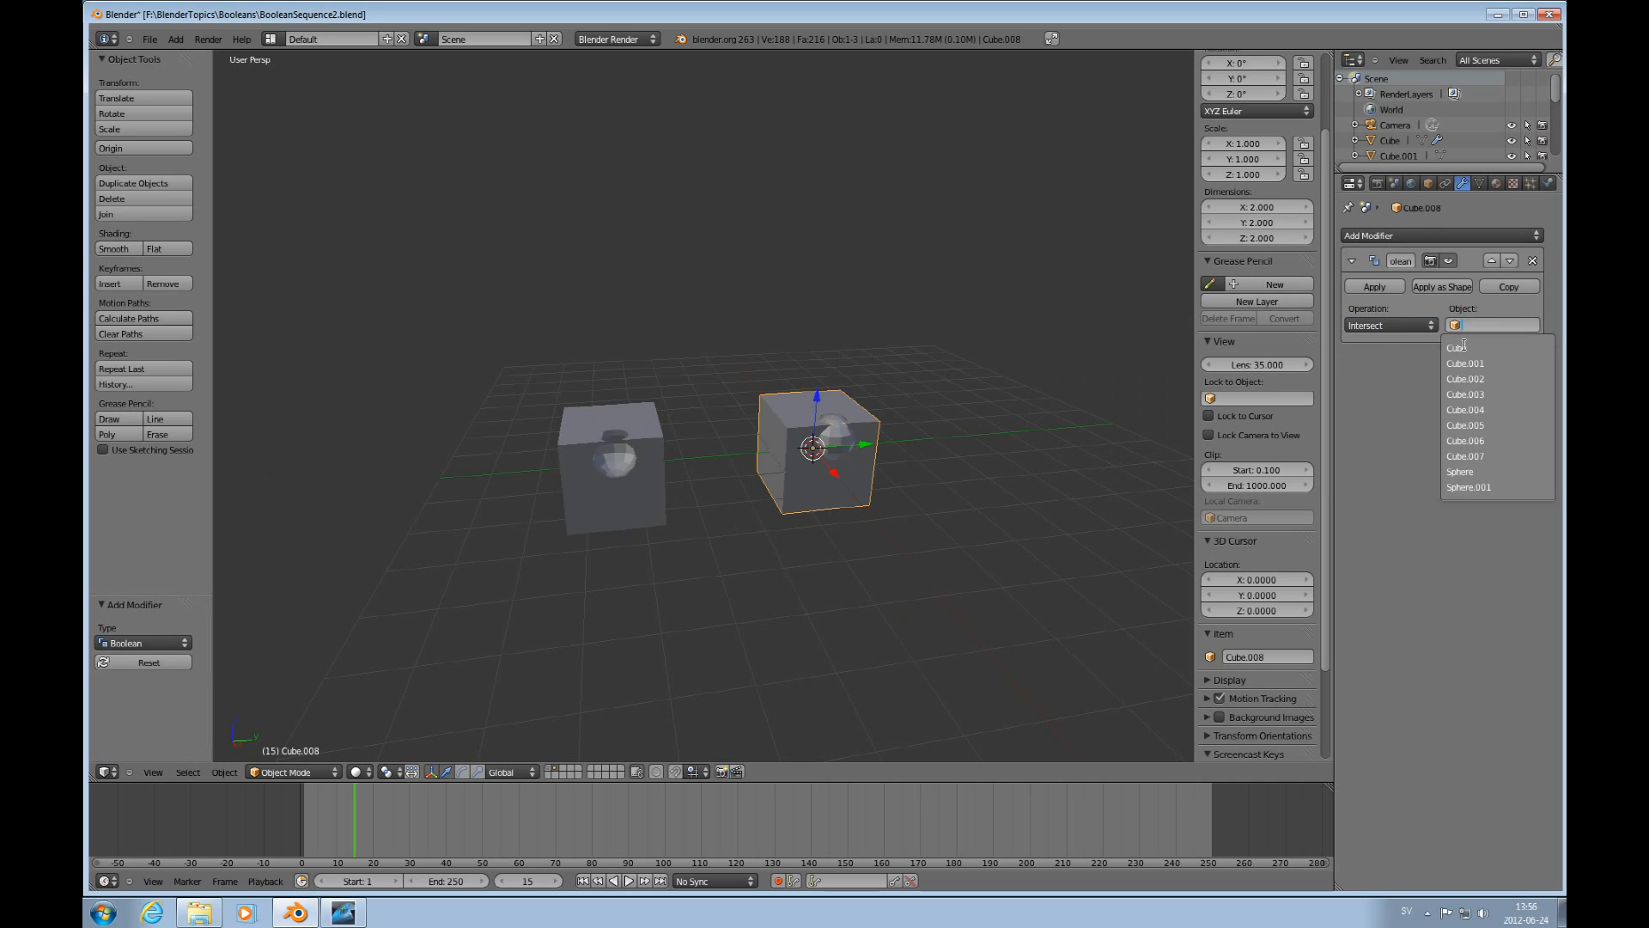
click(1469, 486)
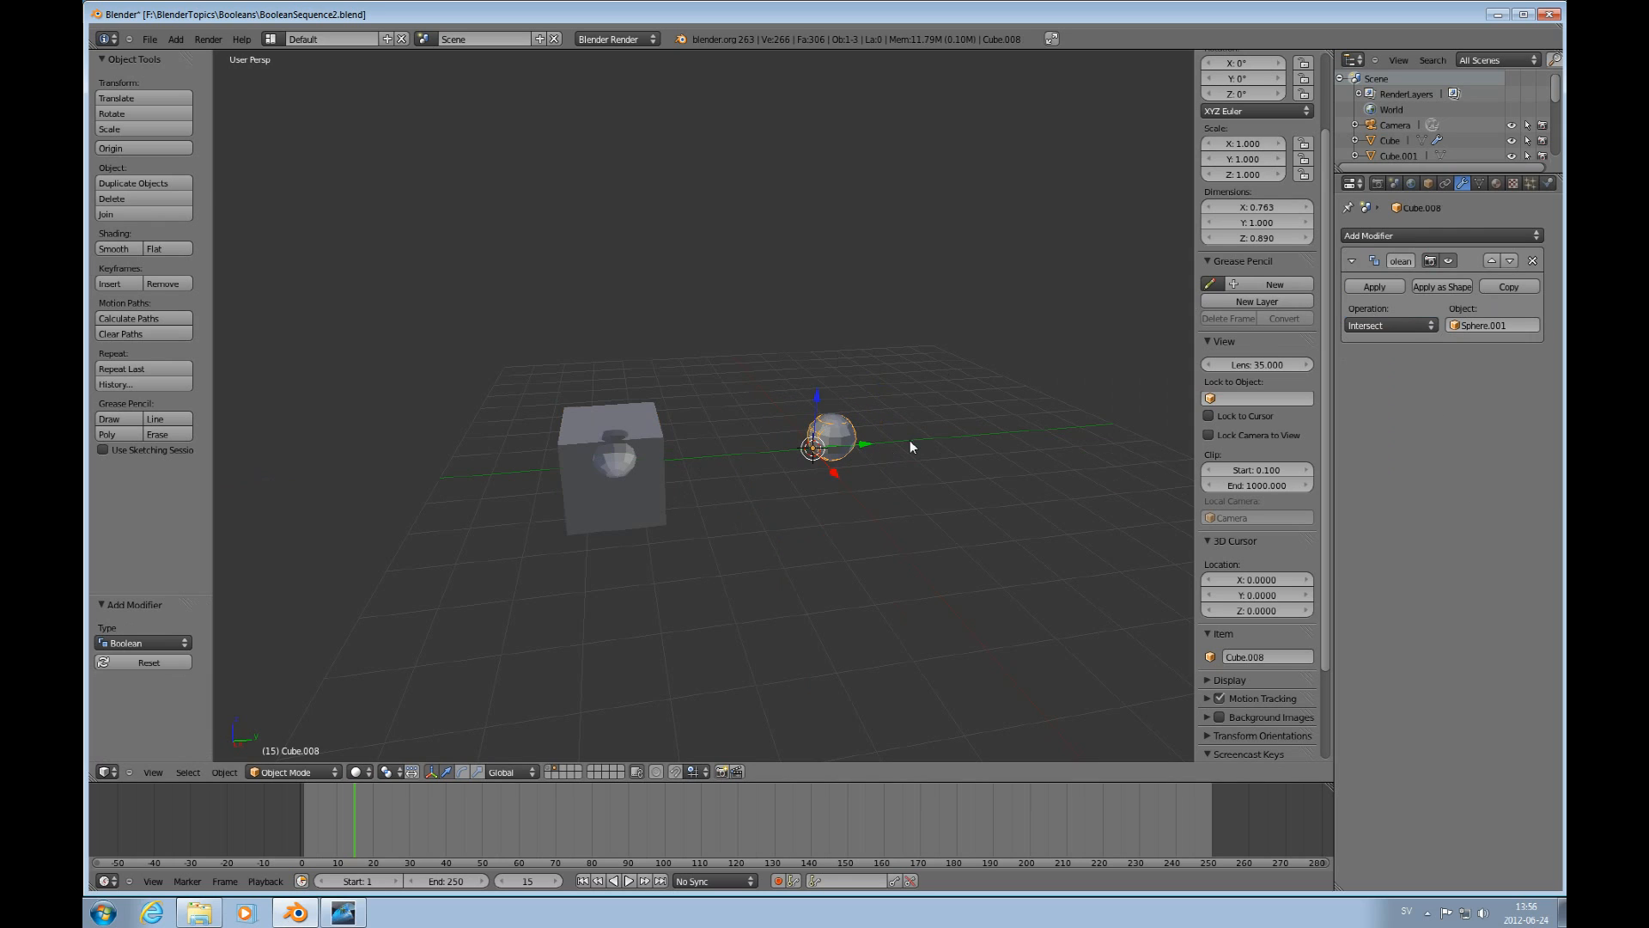
click(1372, 286)
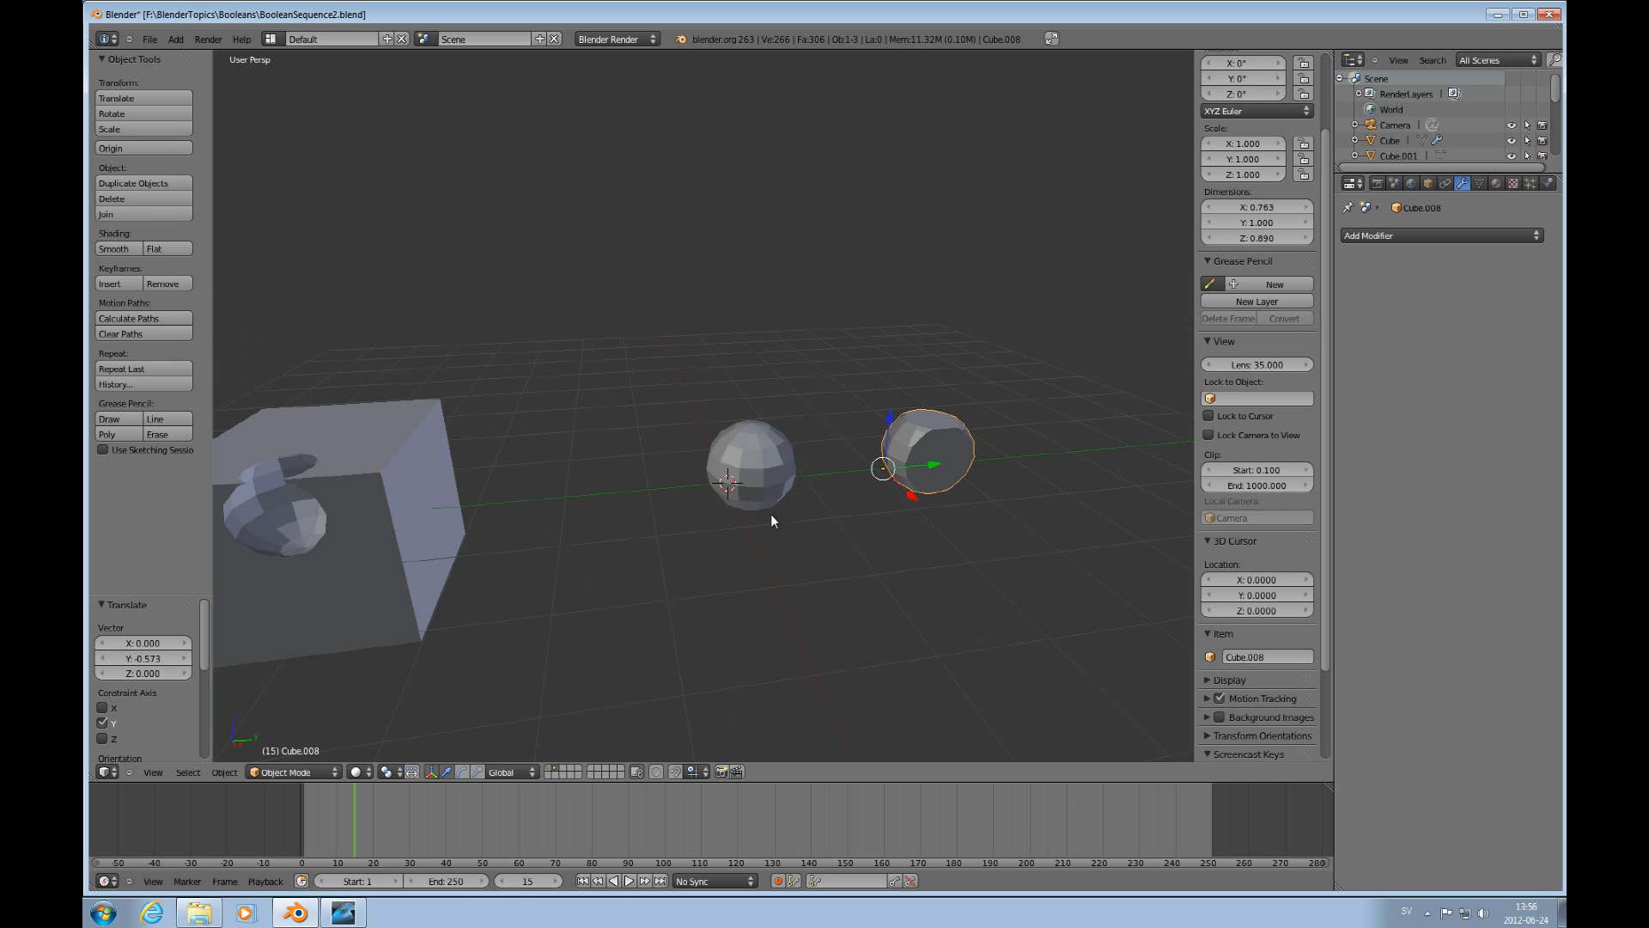
mouse_move(955, 433)
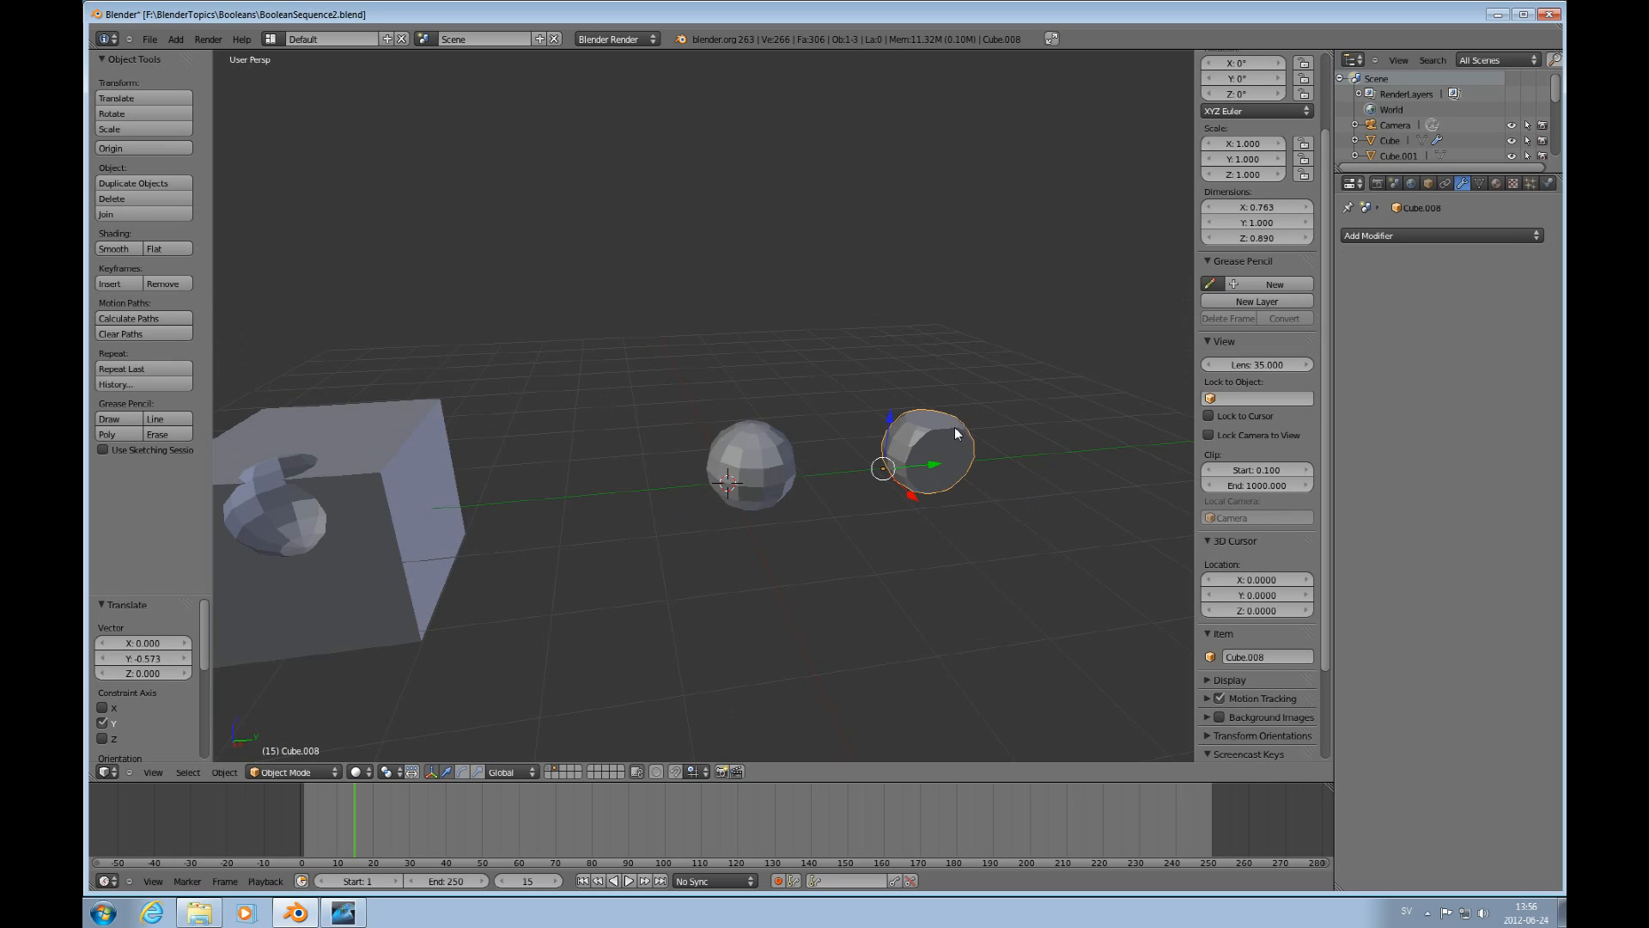
mouse_move(972, 442)
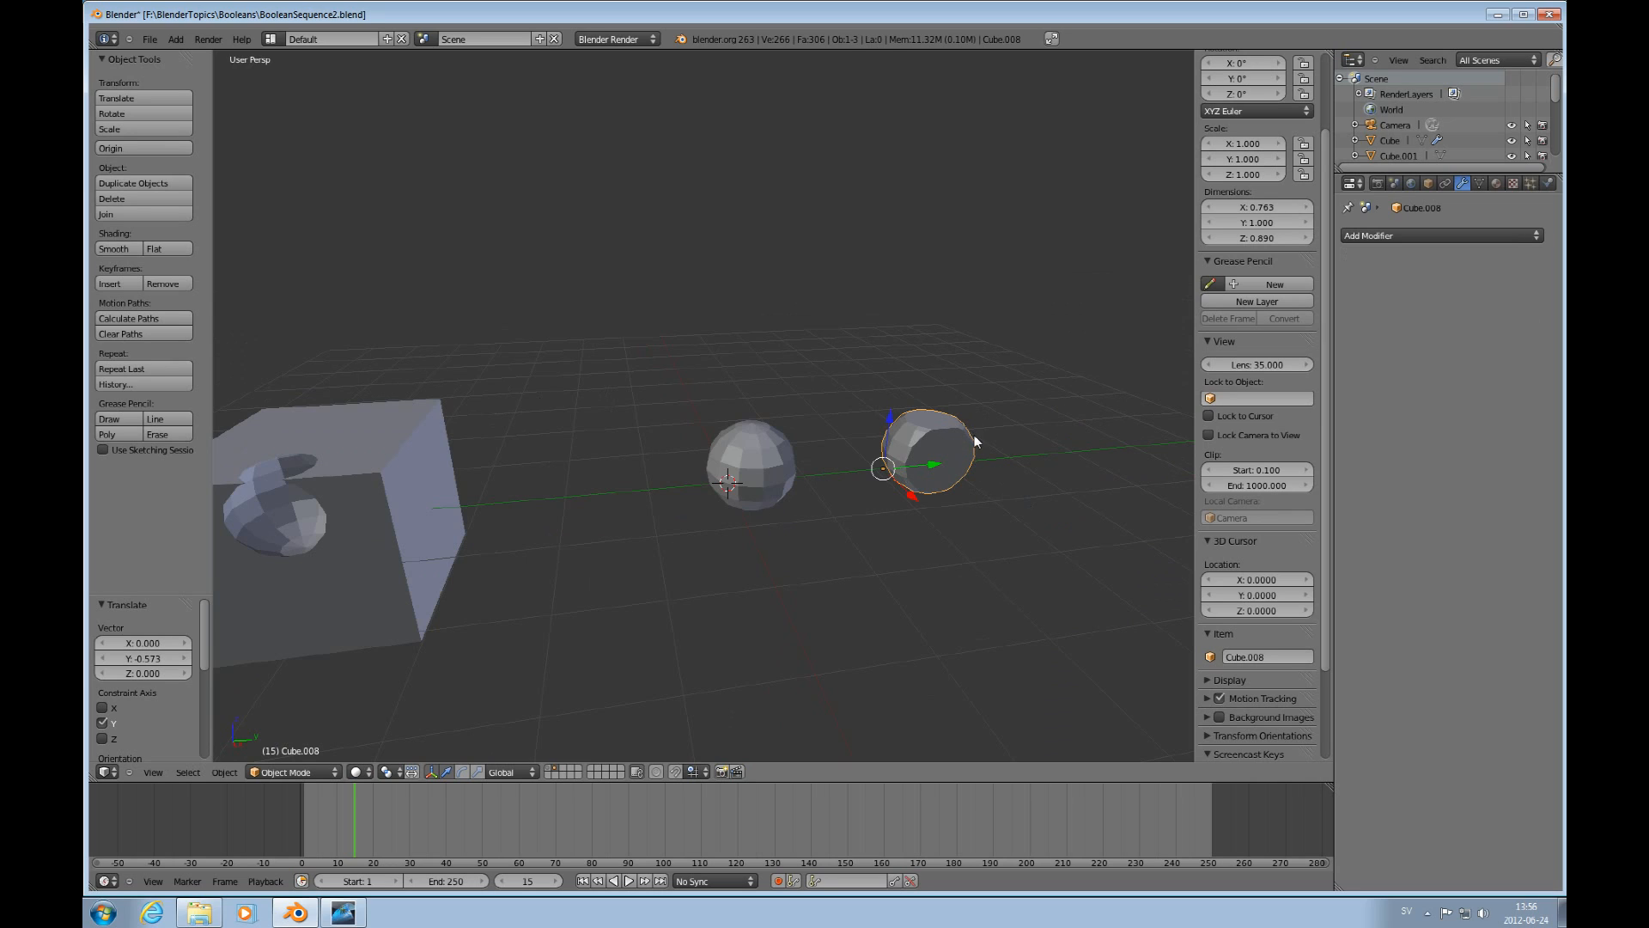
mouse_move(959, 435)
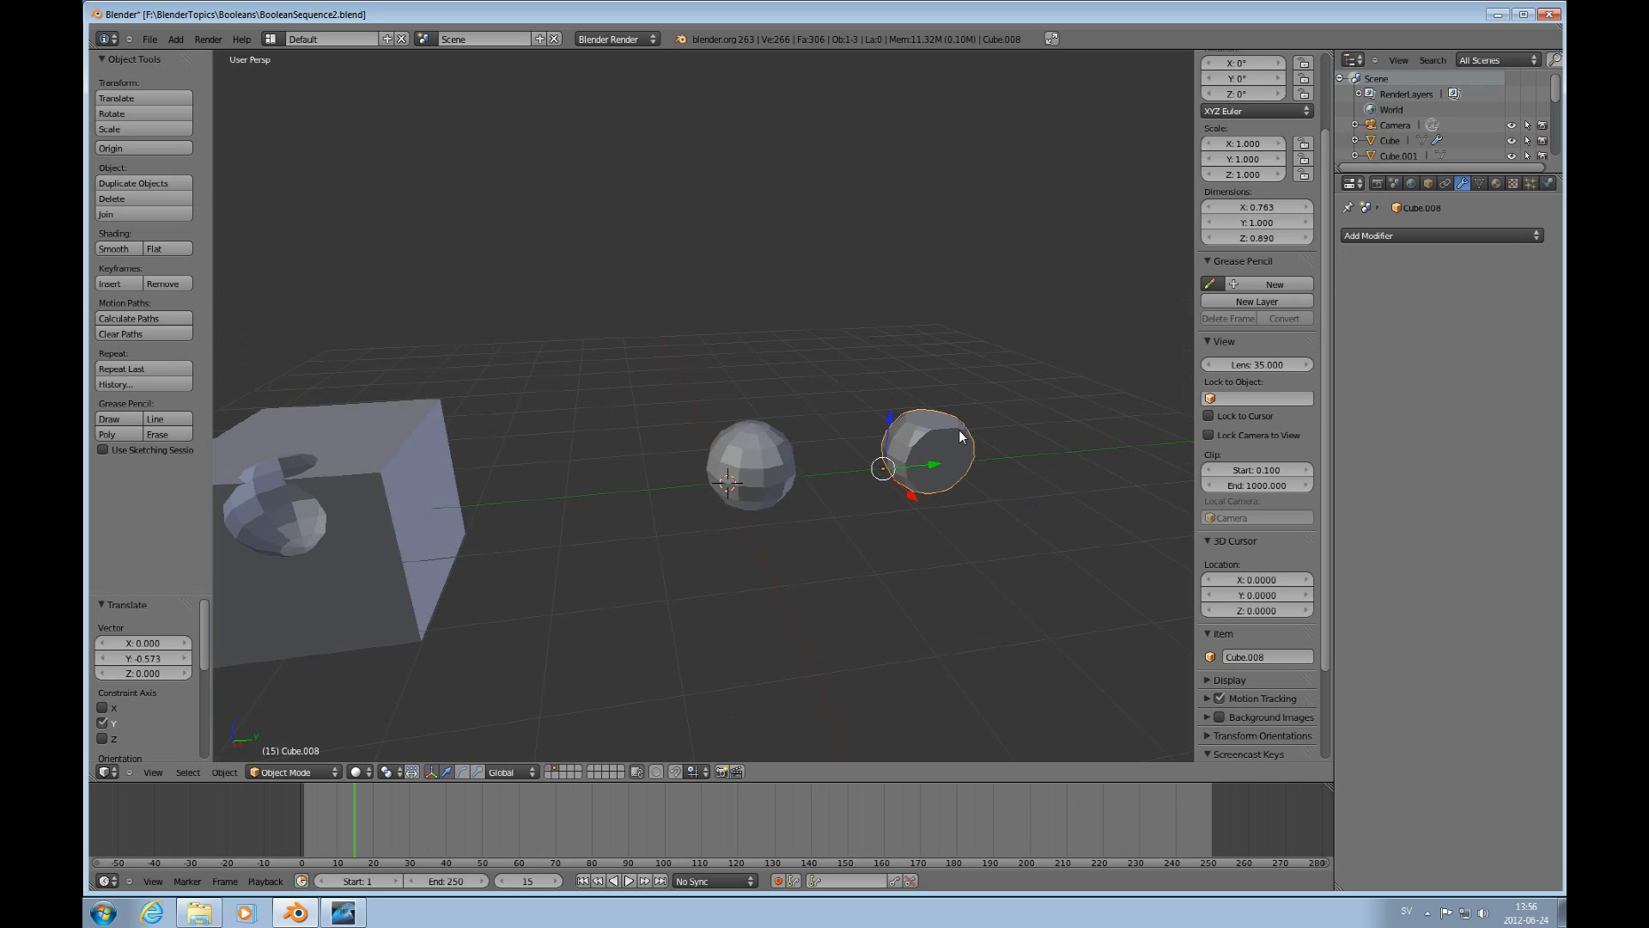
mouse_move(938, 469)
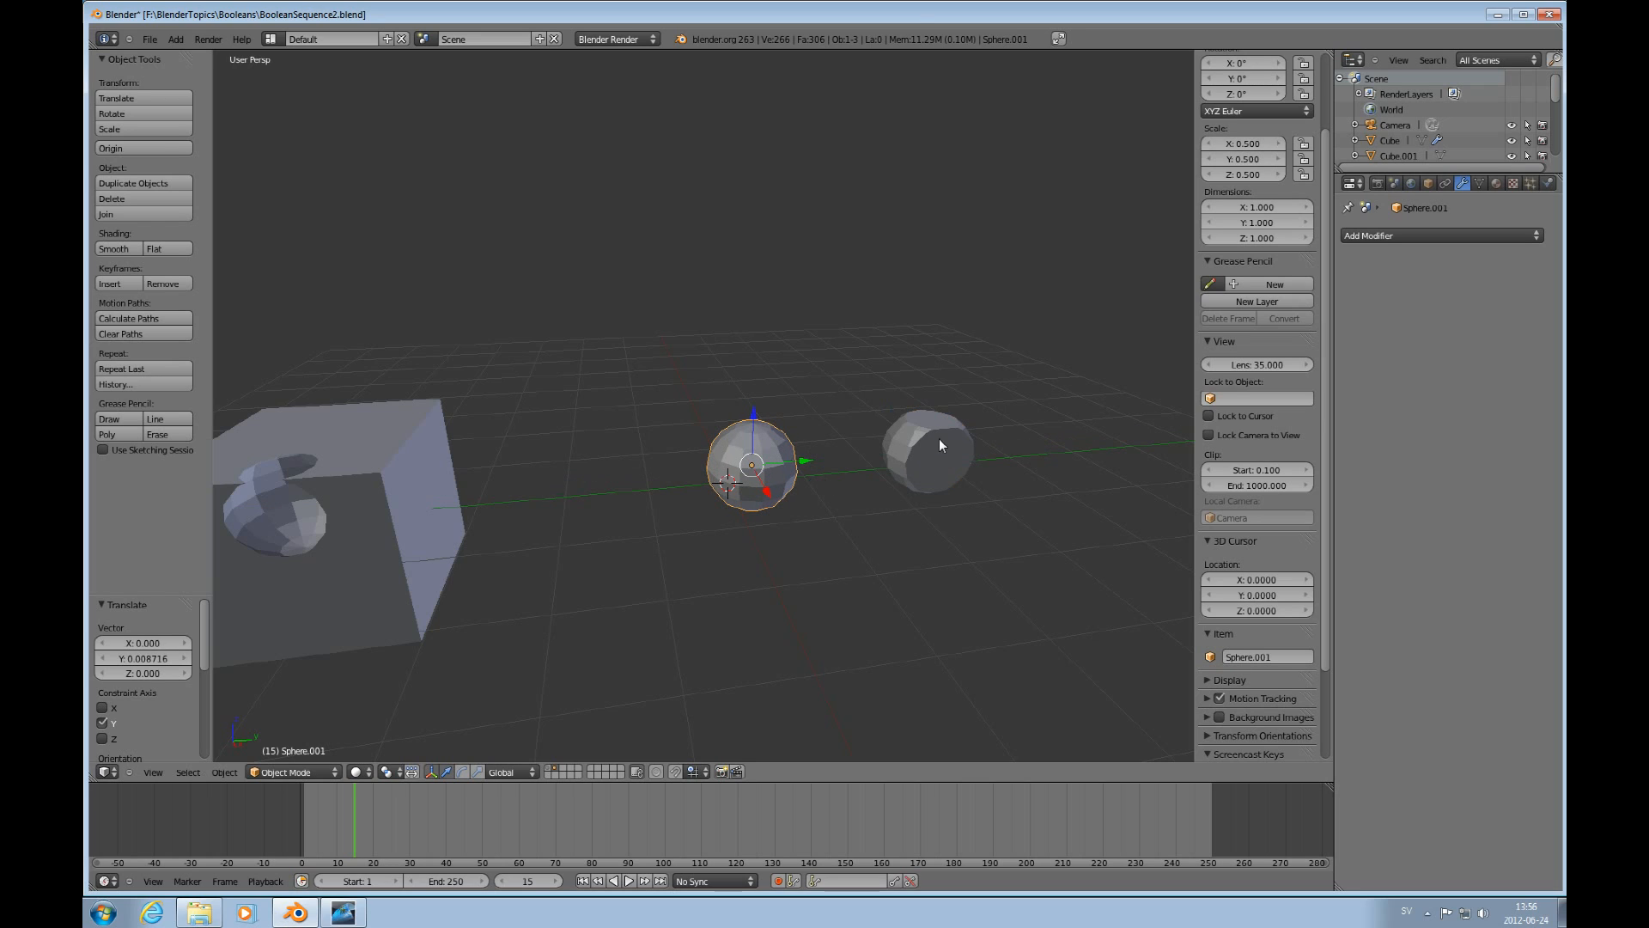
mouse_move(972, 433)
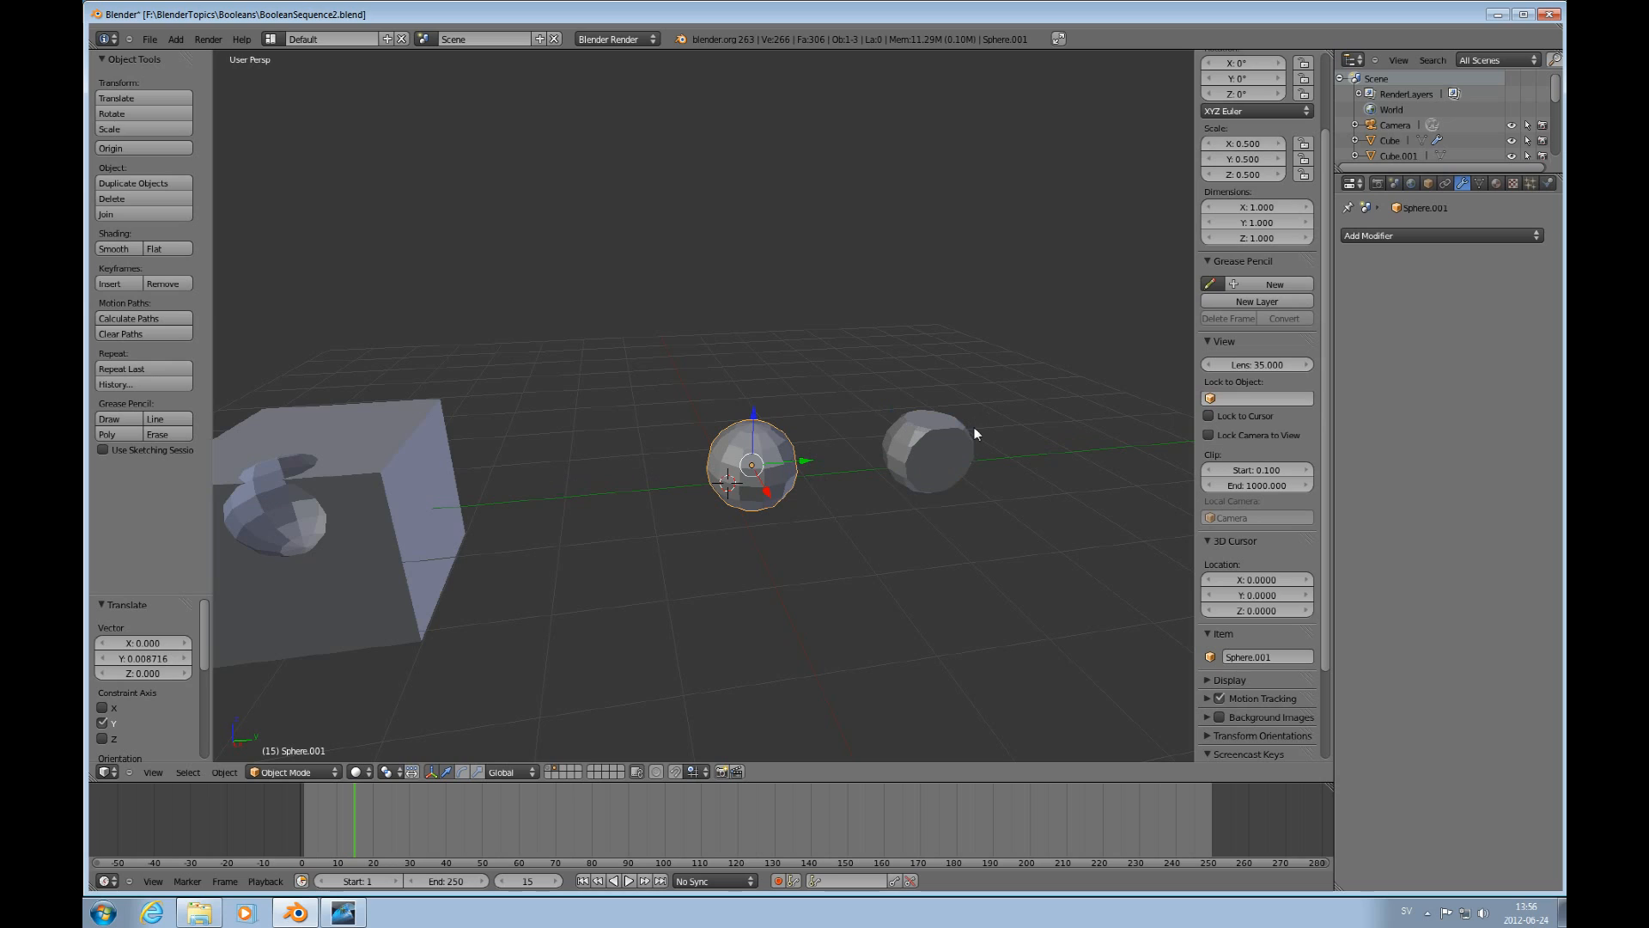
mouse_move(872, 501)
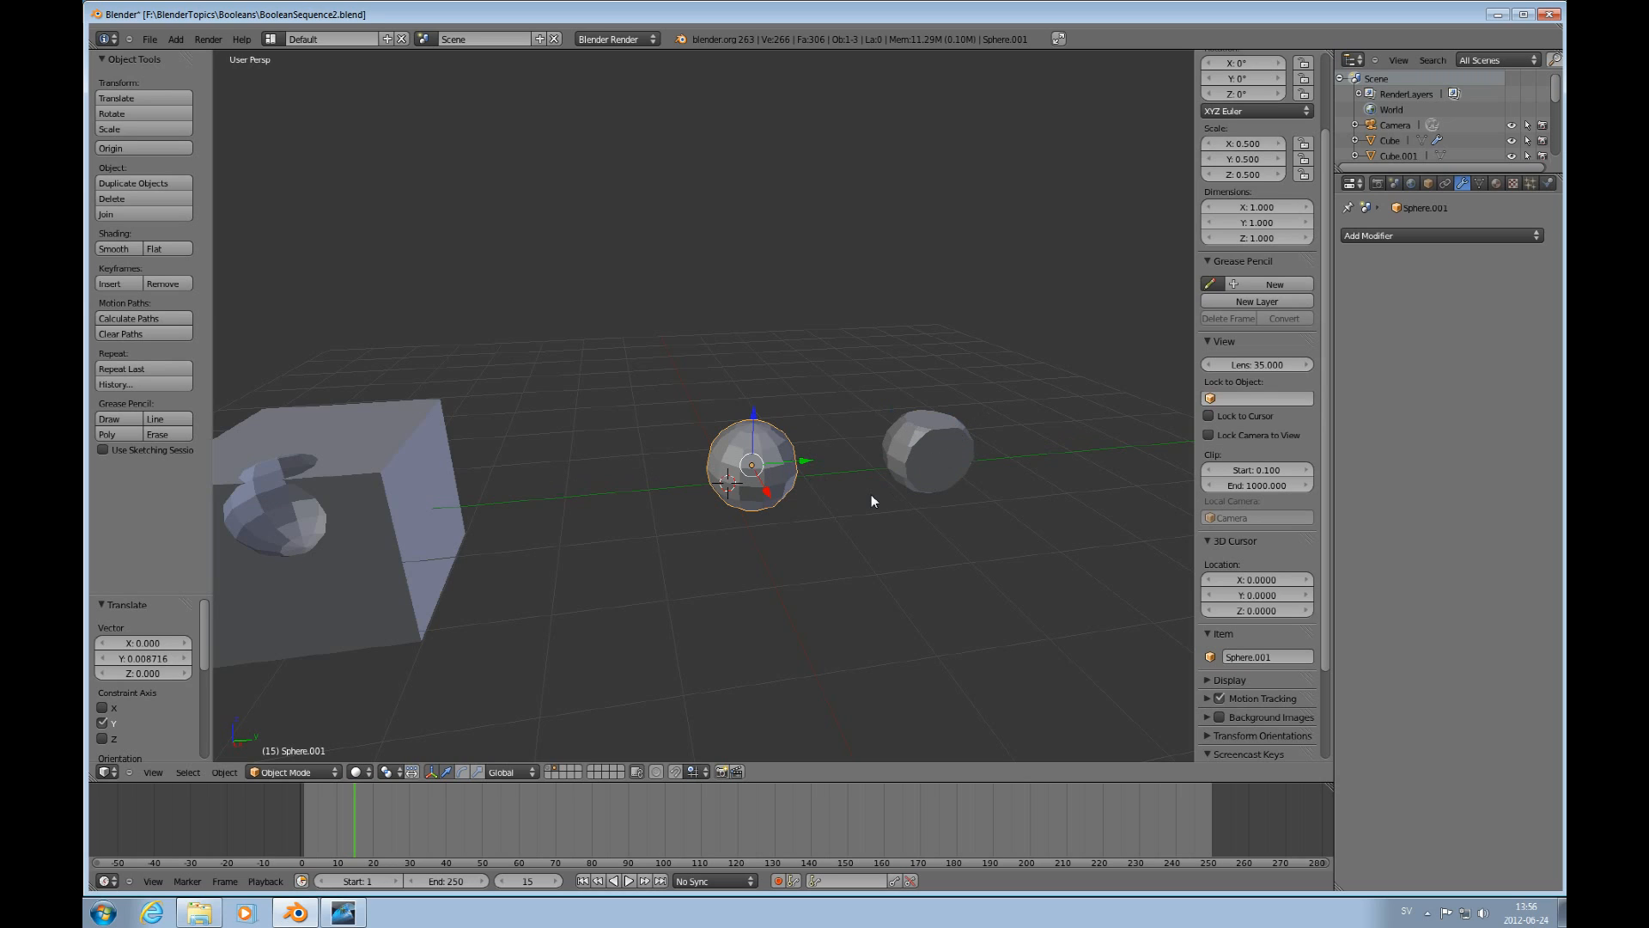
mouse_move(906, 488)
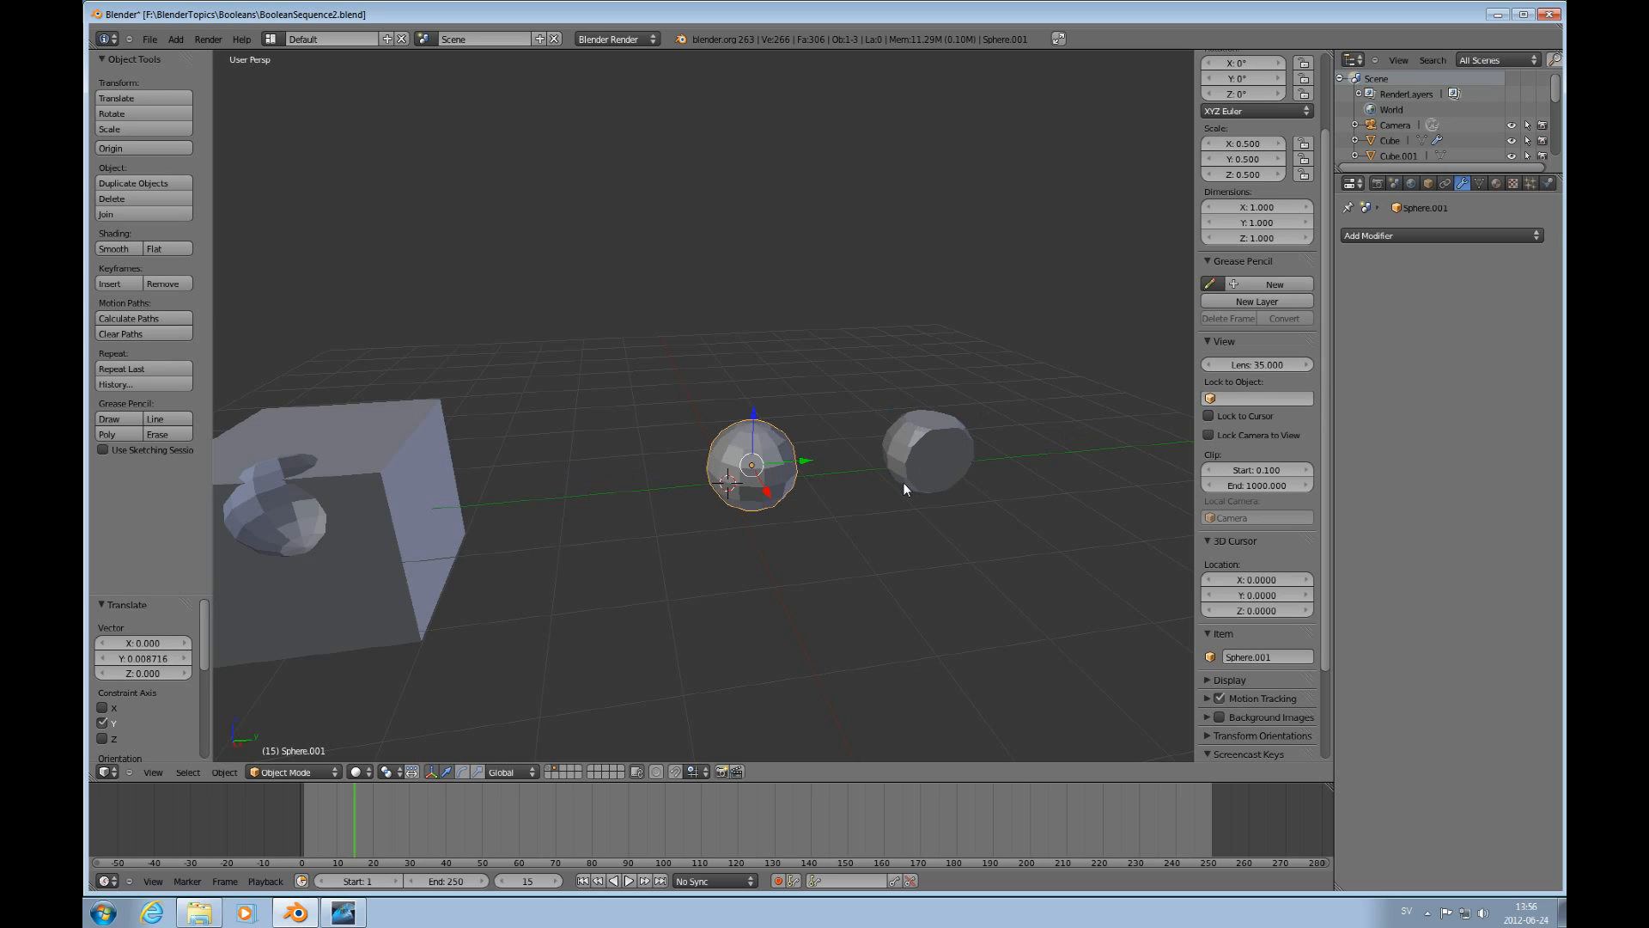
scroll(down, 3)
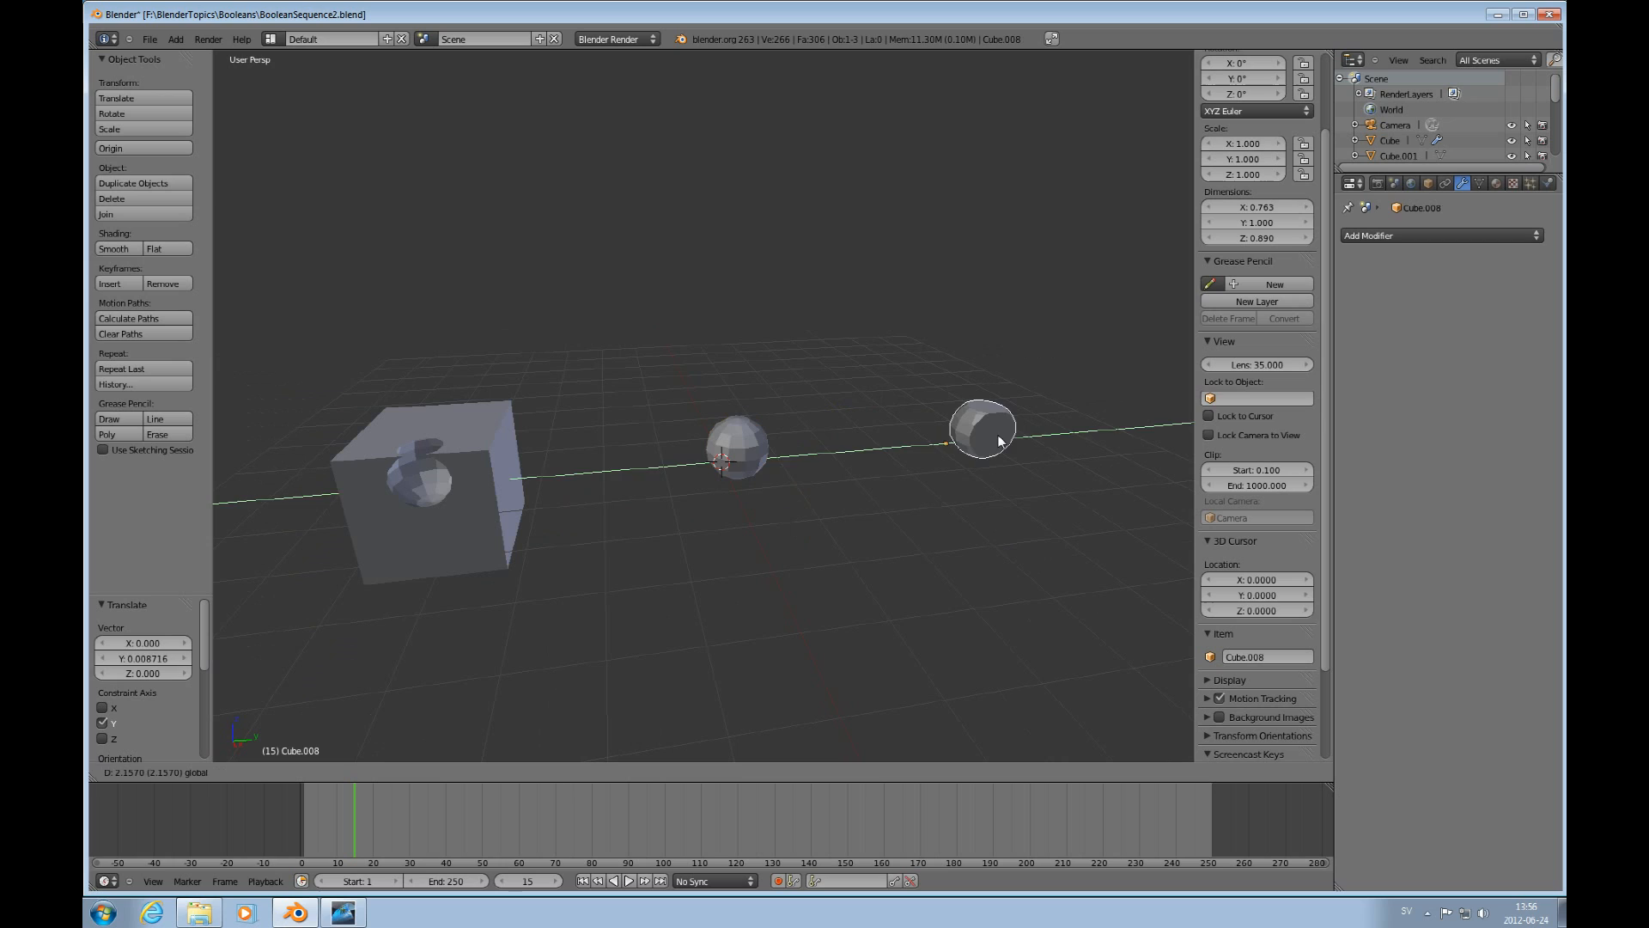
Add a third cube at the scene centre and put a Boolean modifier on it.
key(shift+a)
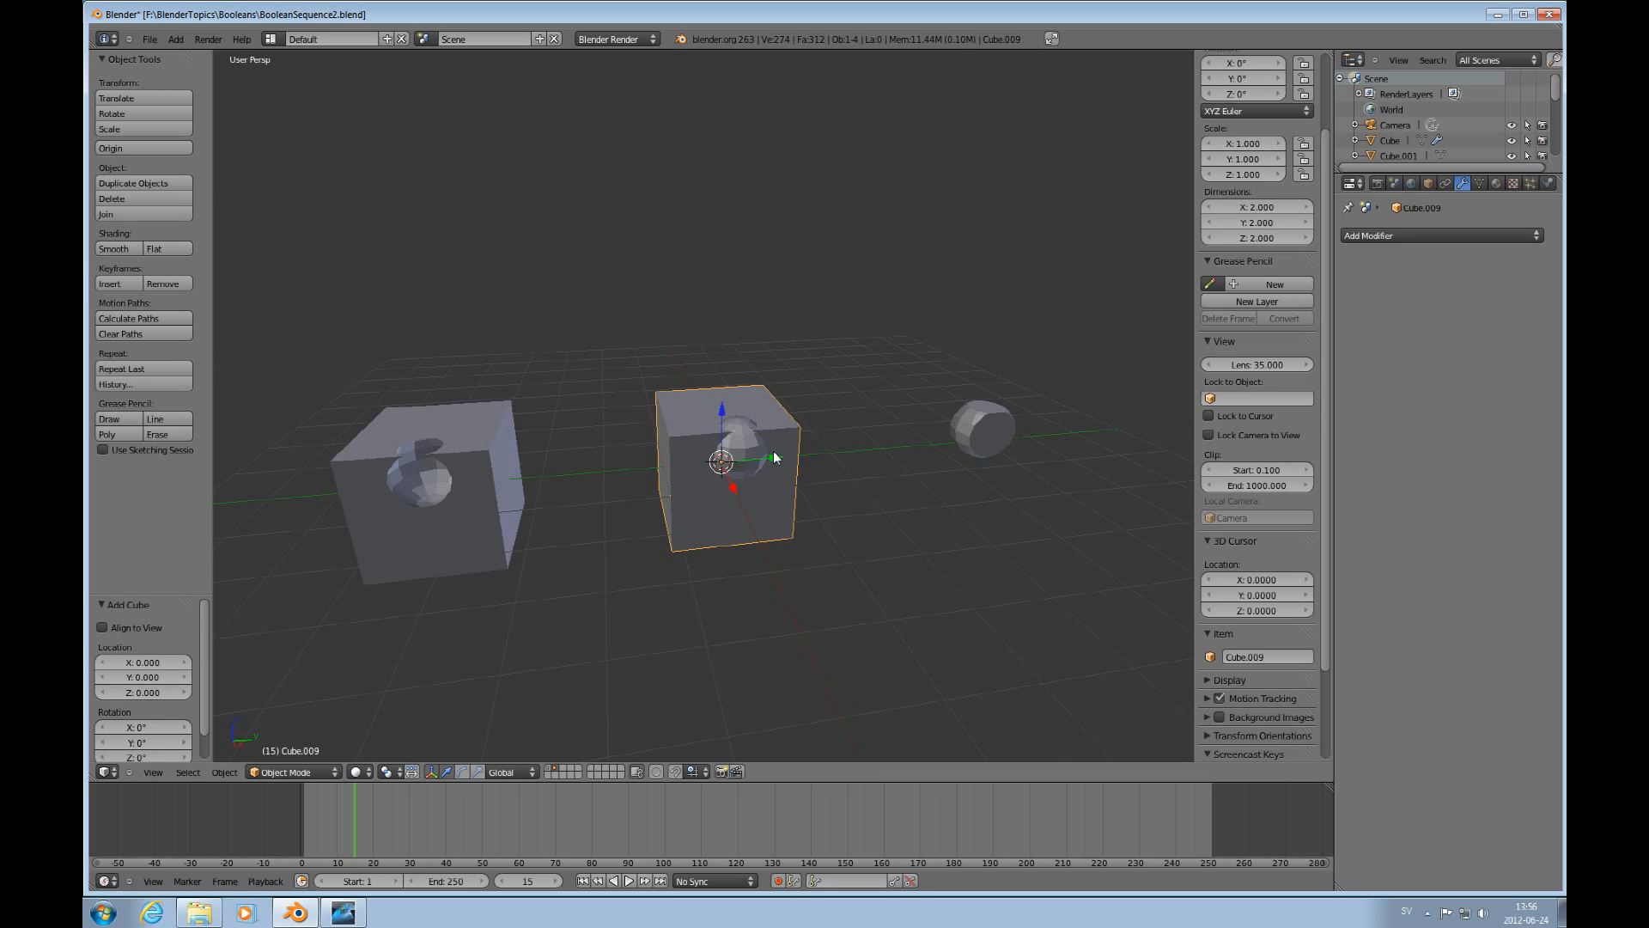
click(732, 447)
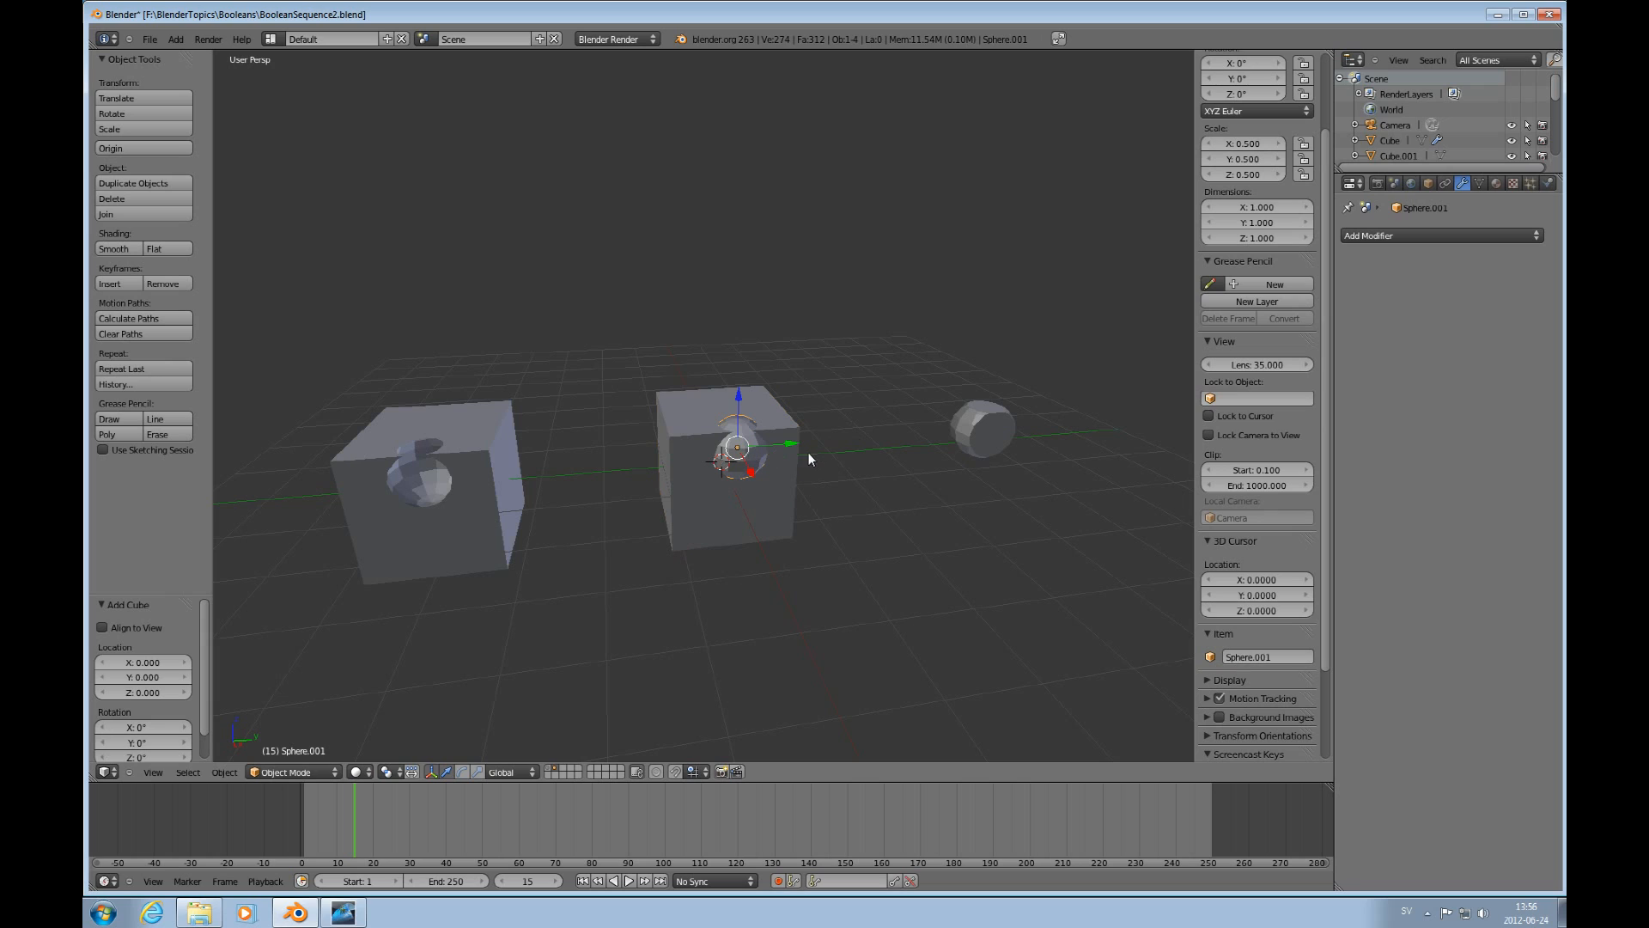
click(724, 468)
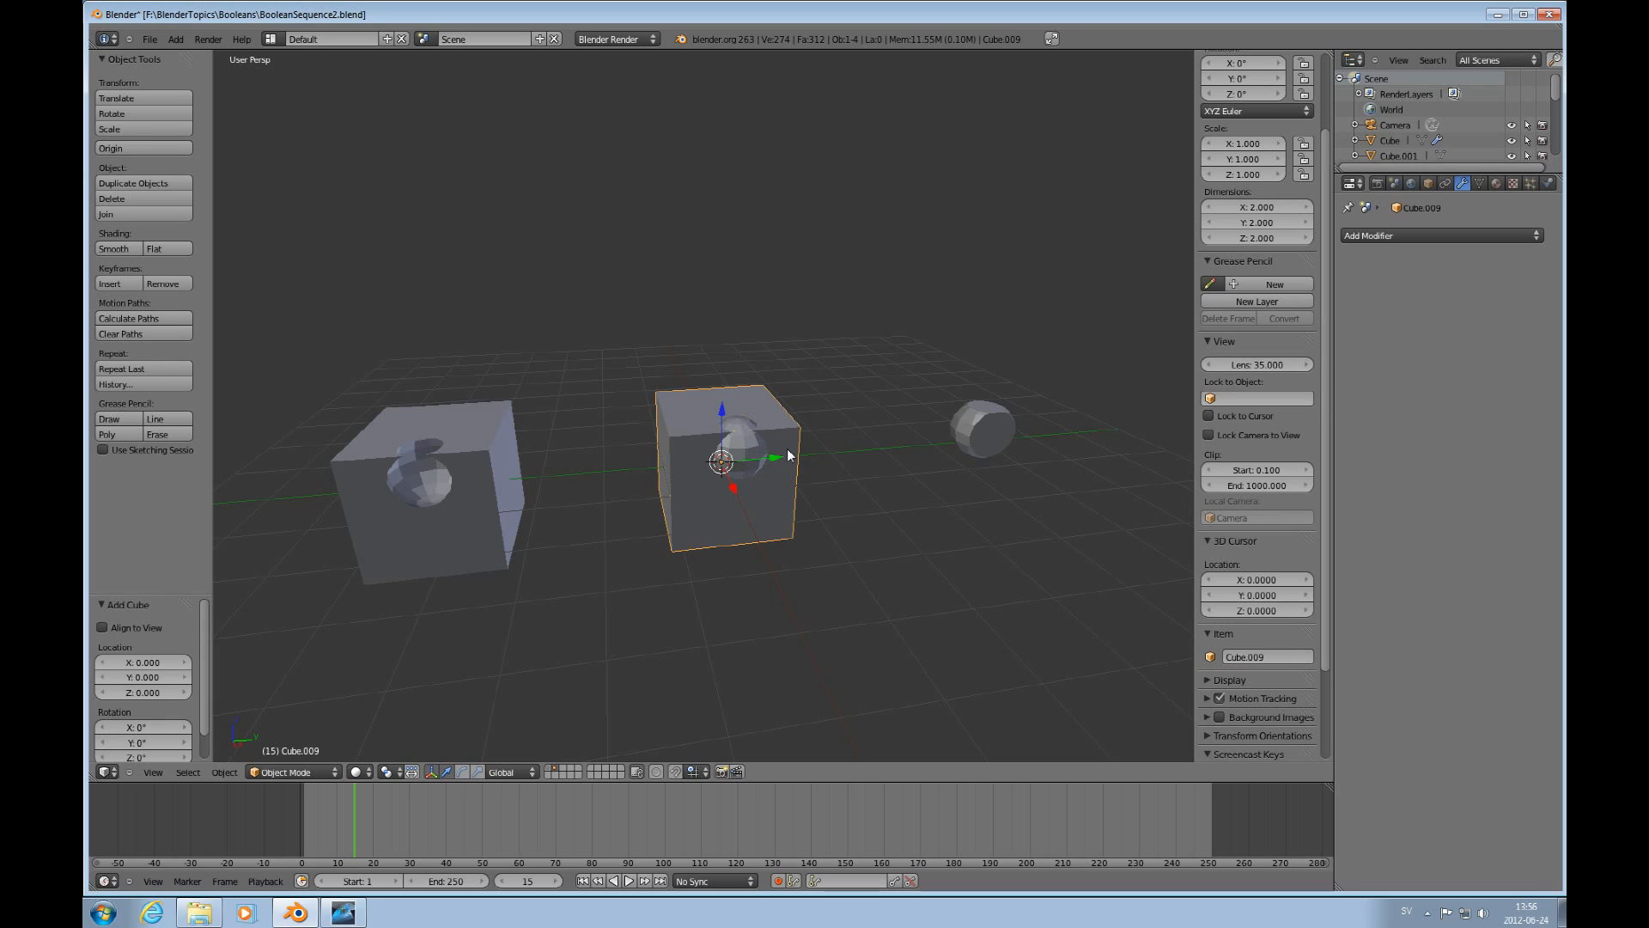
click(1441, 236)
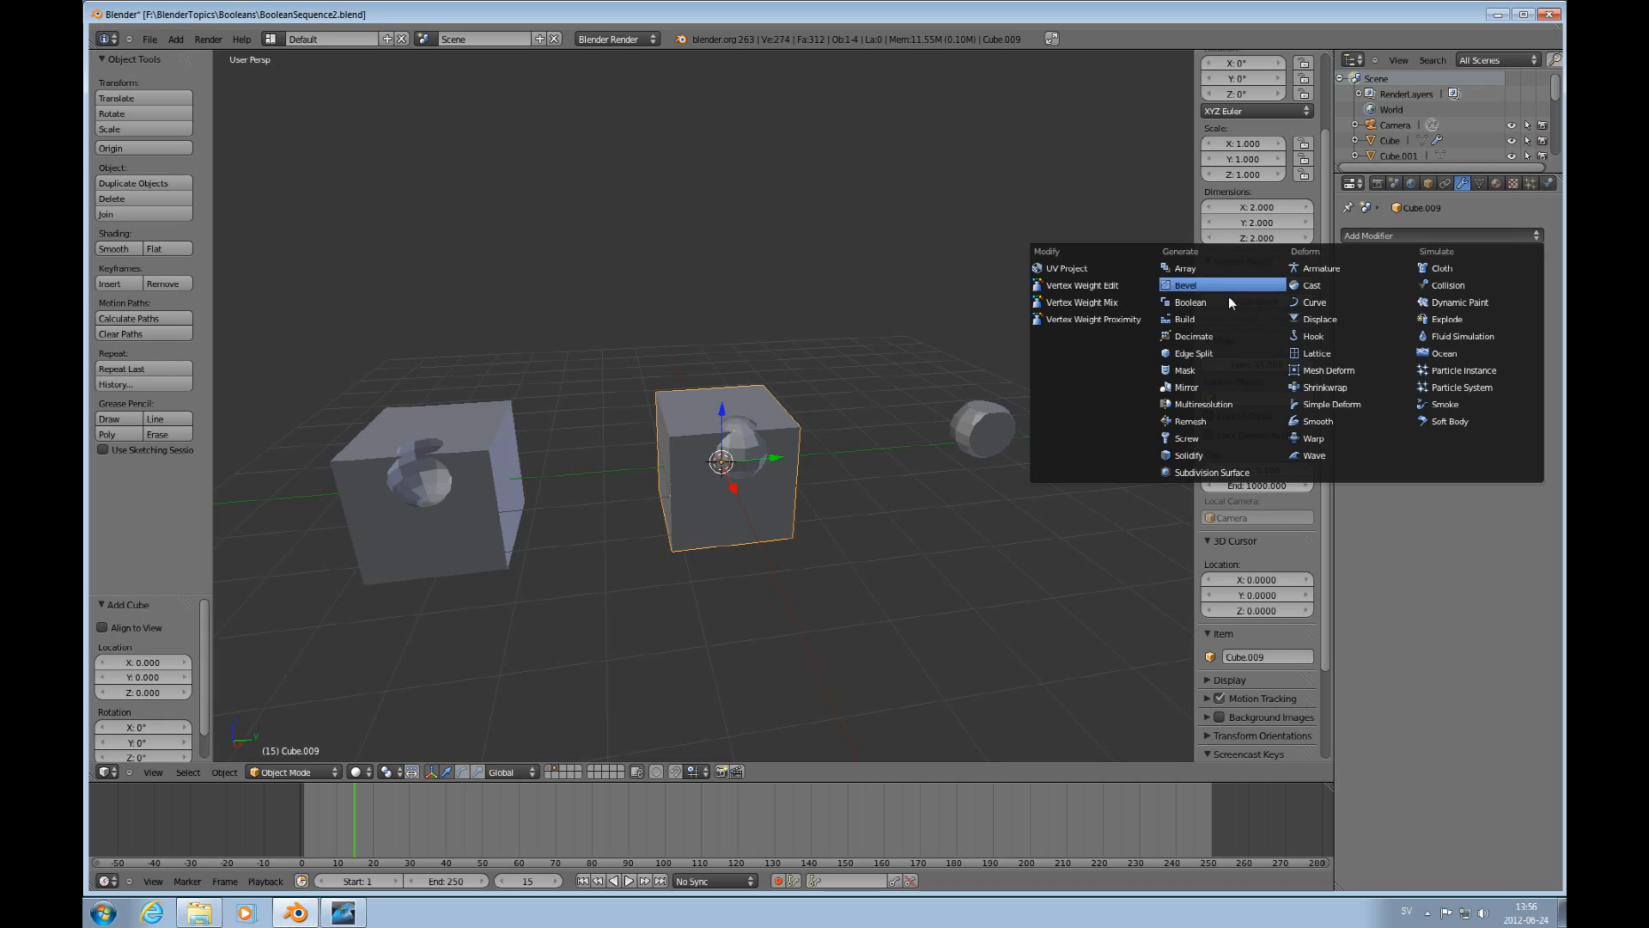
click(1188, 303)
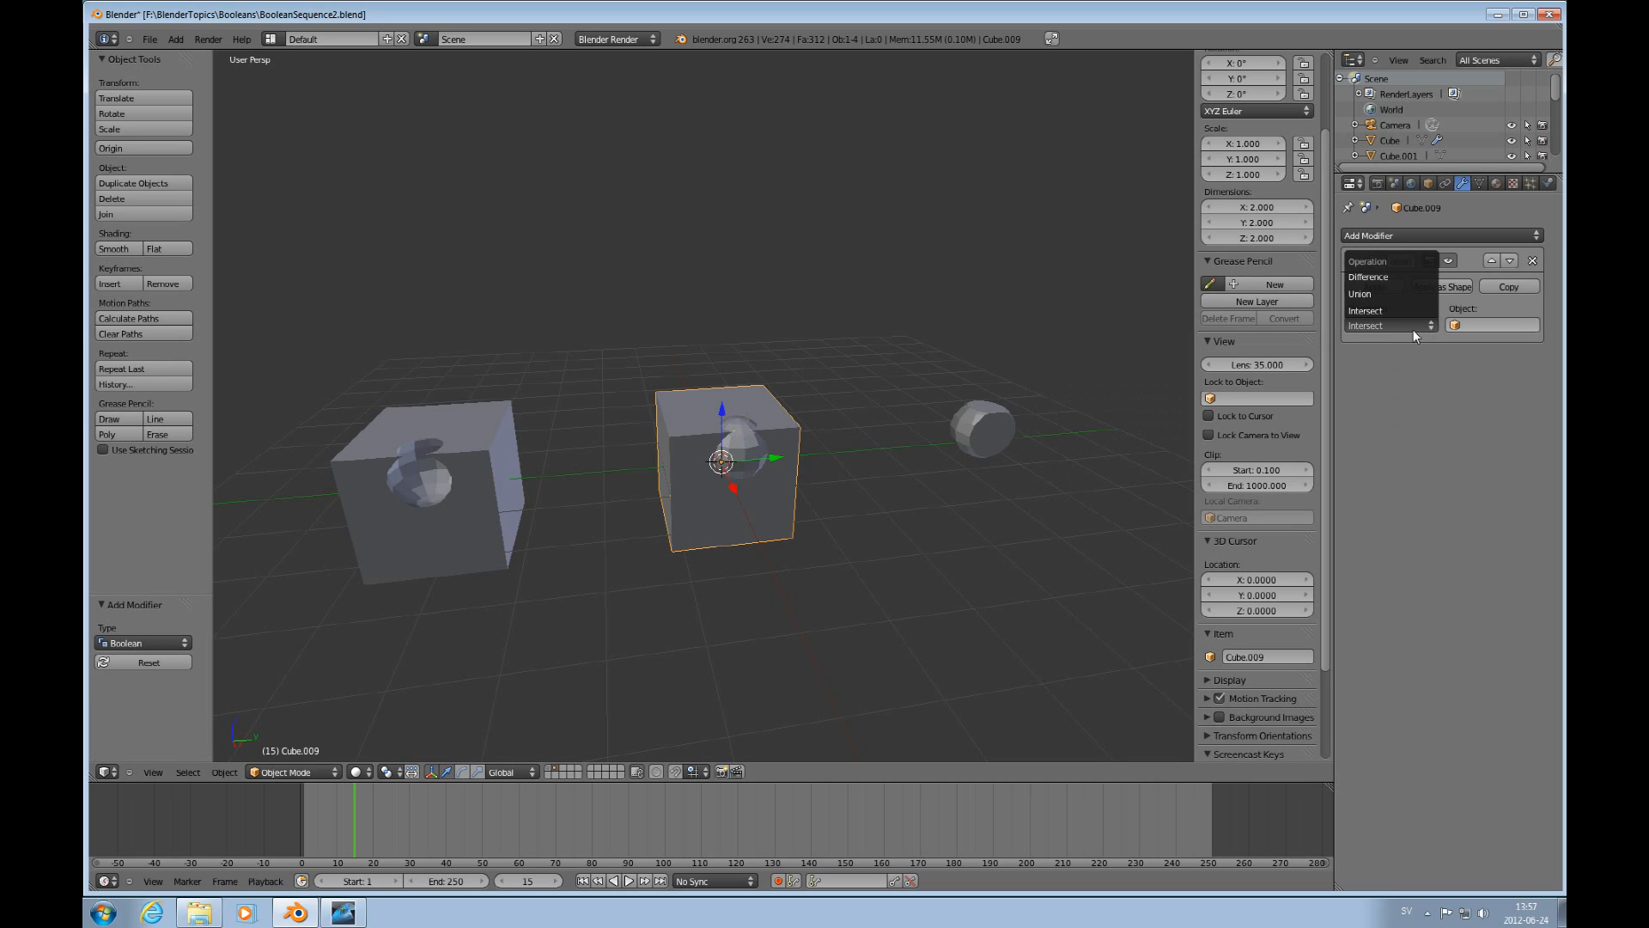
Set the Boolean to Union with Sphere.001 and apply it, merging the sphere into Cube.009.
click(1358, 294)
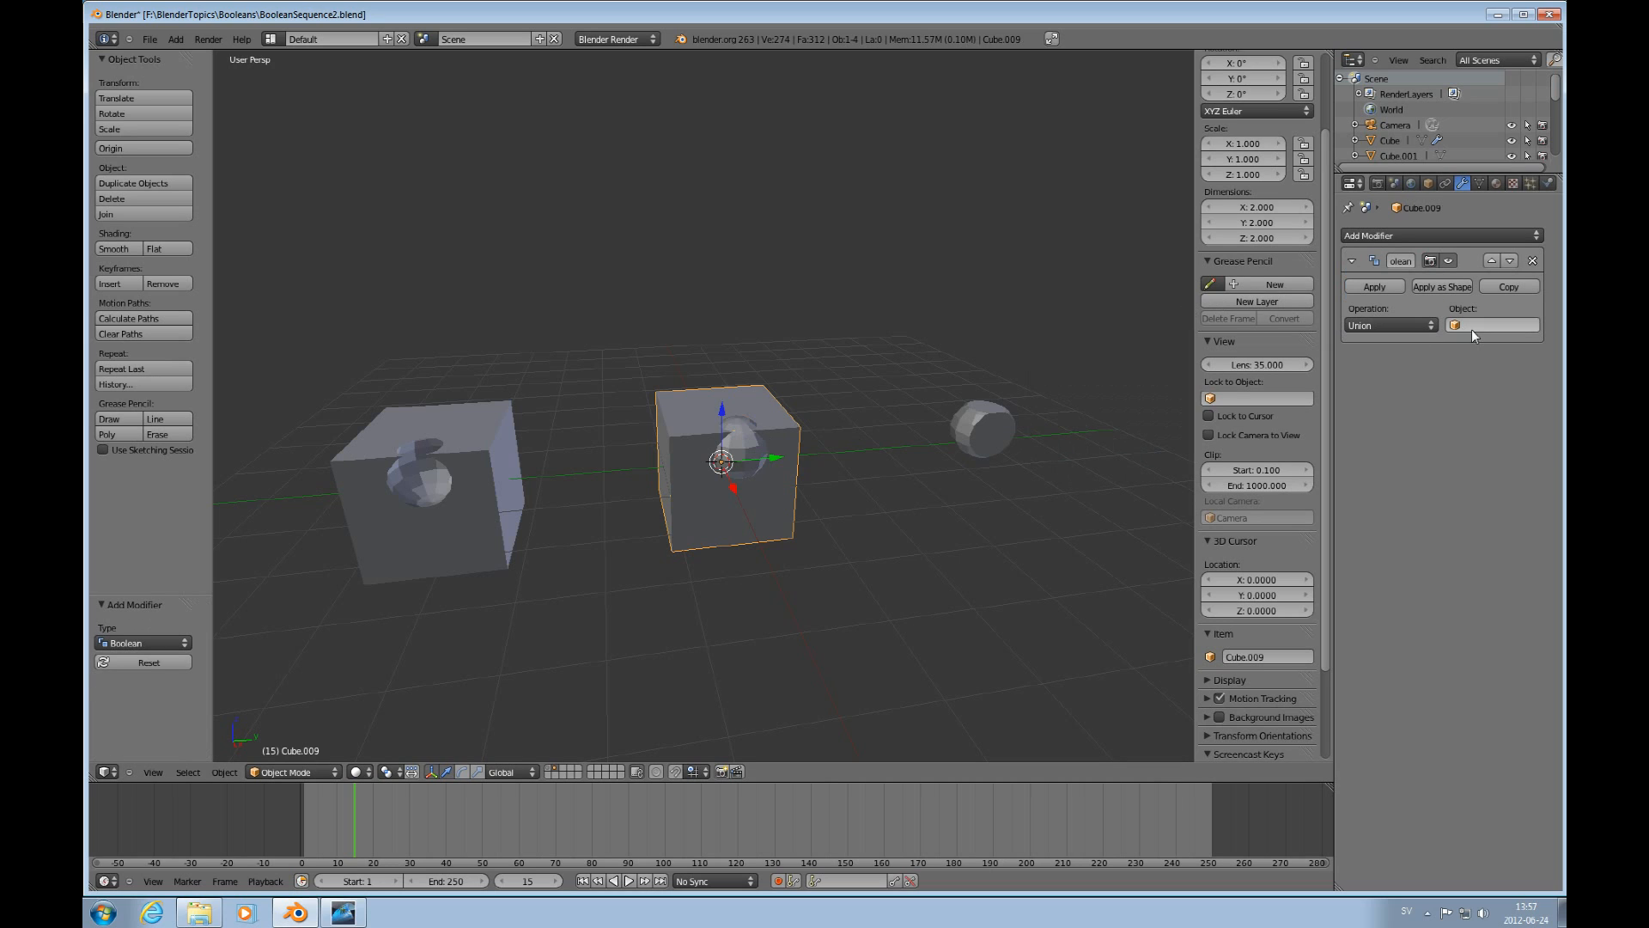
click(1488, 325)
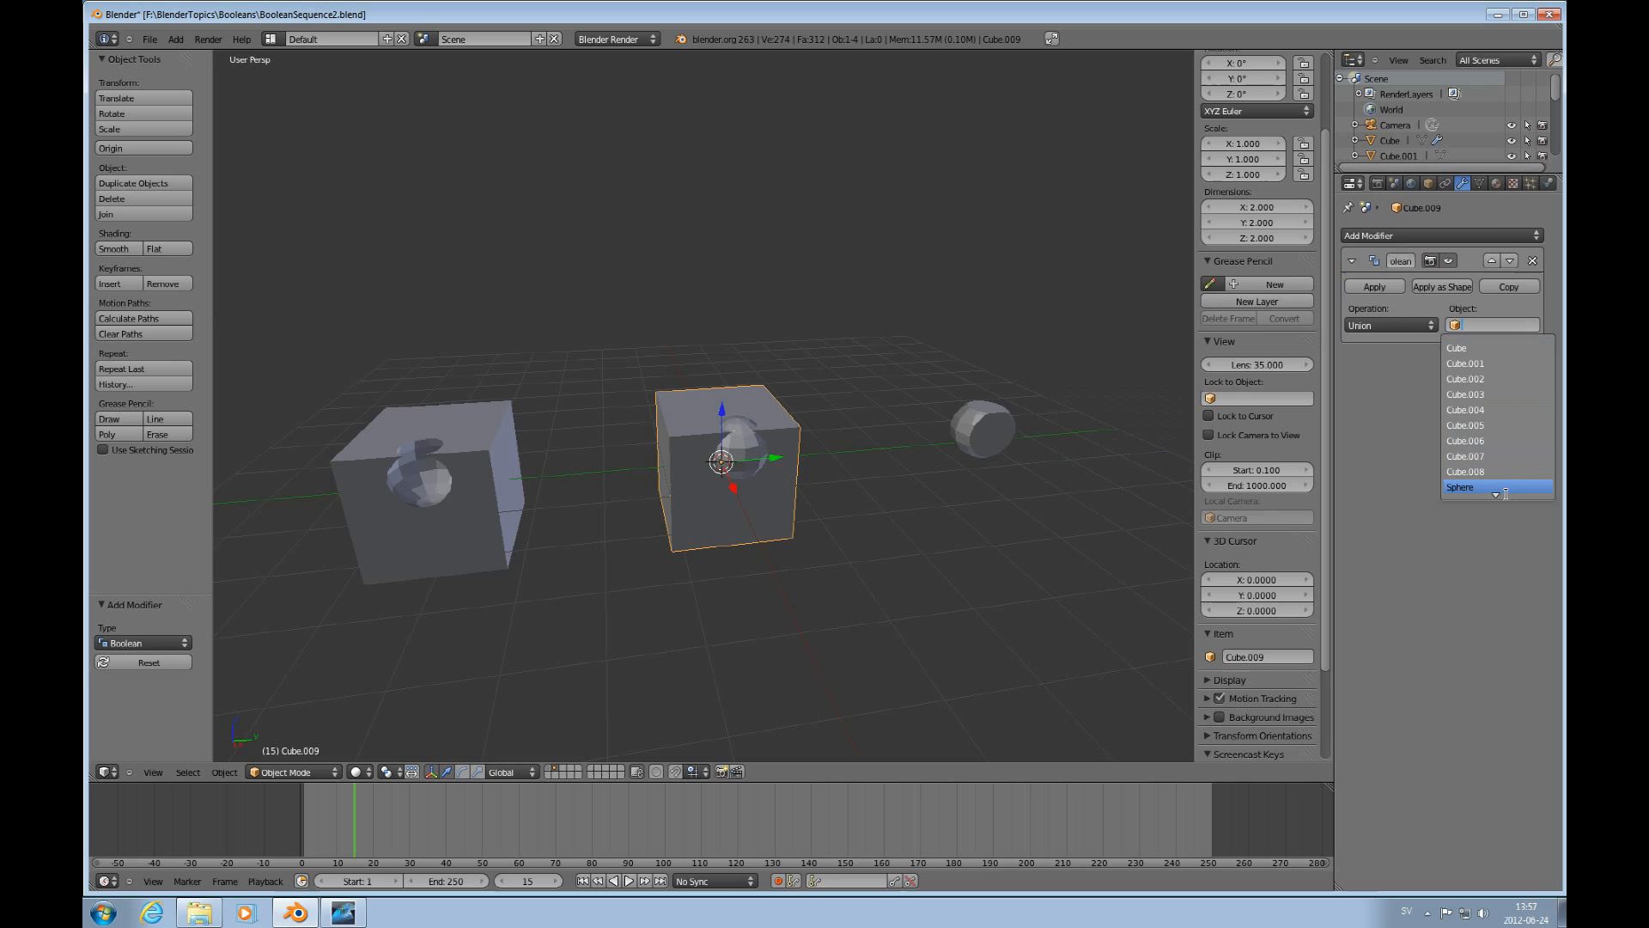
click(1460, 486)
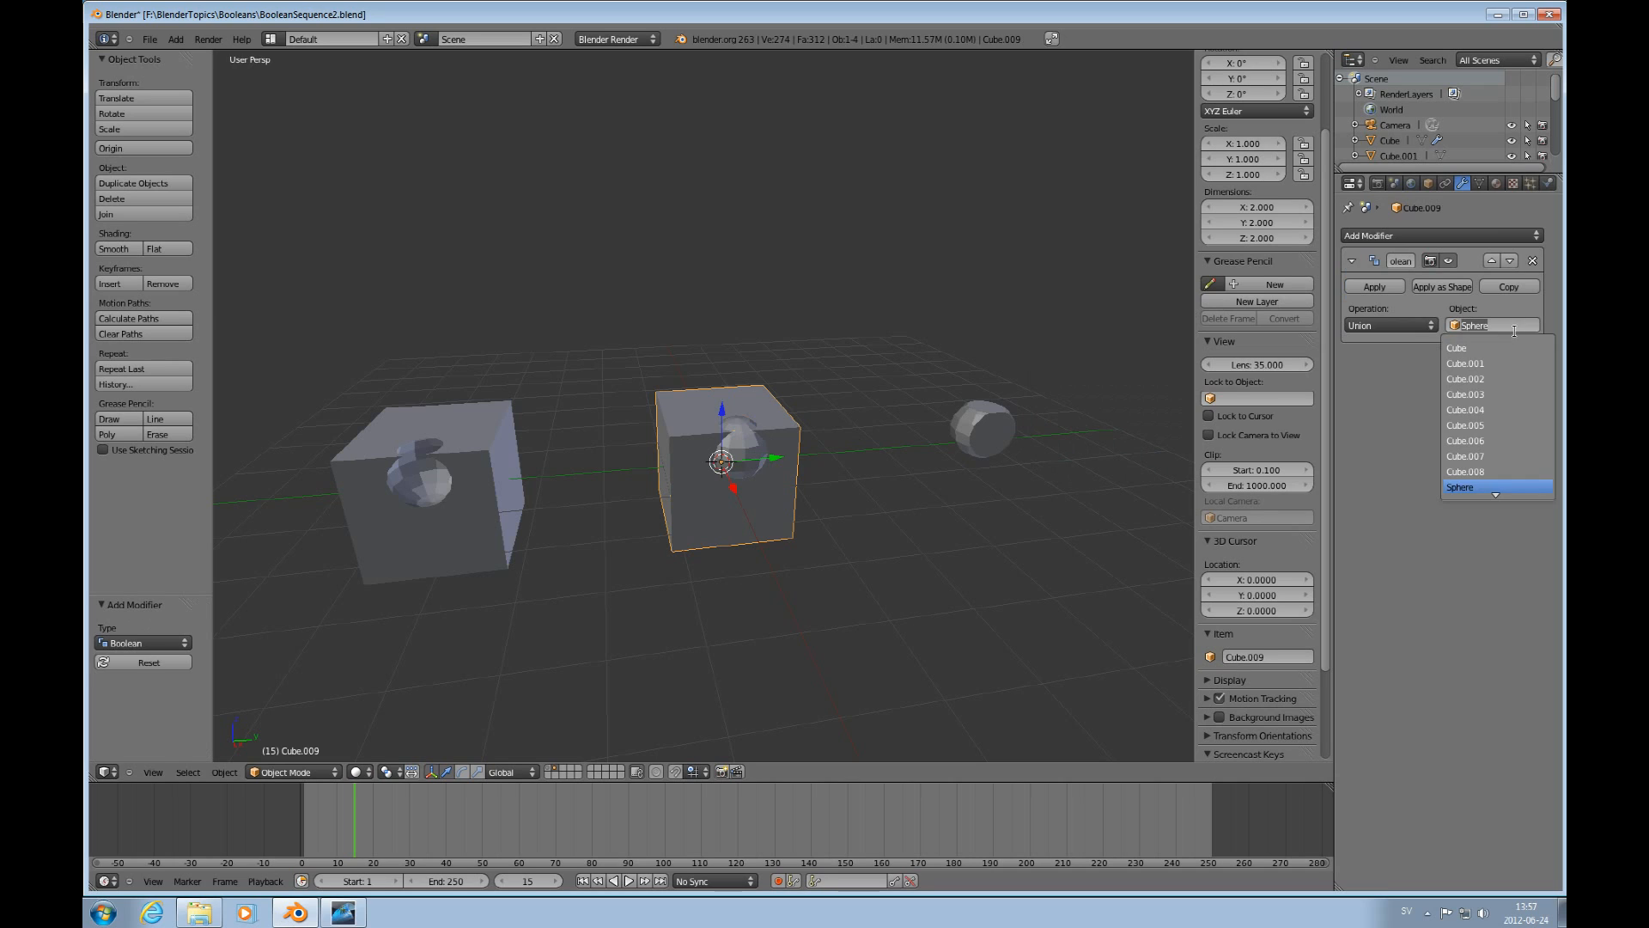
click(1462, 486)
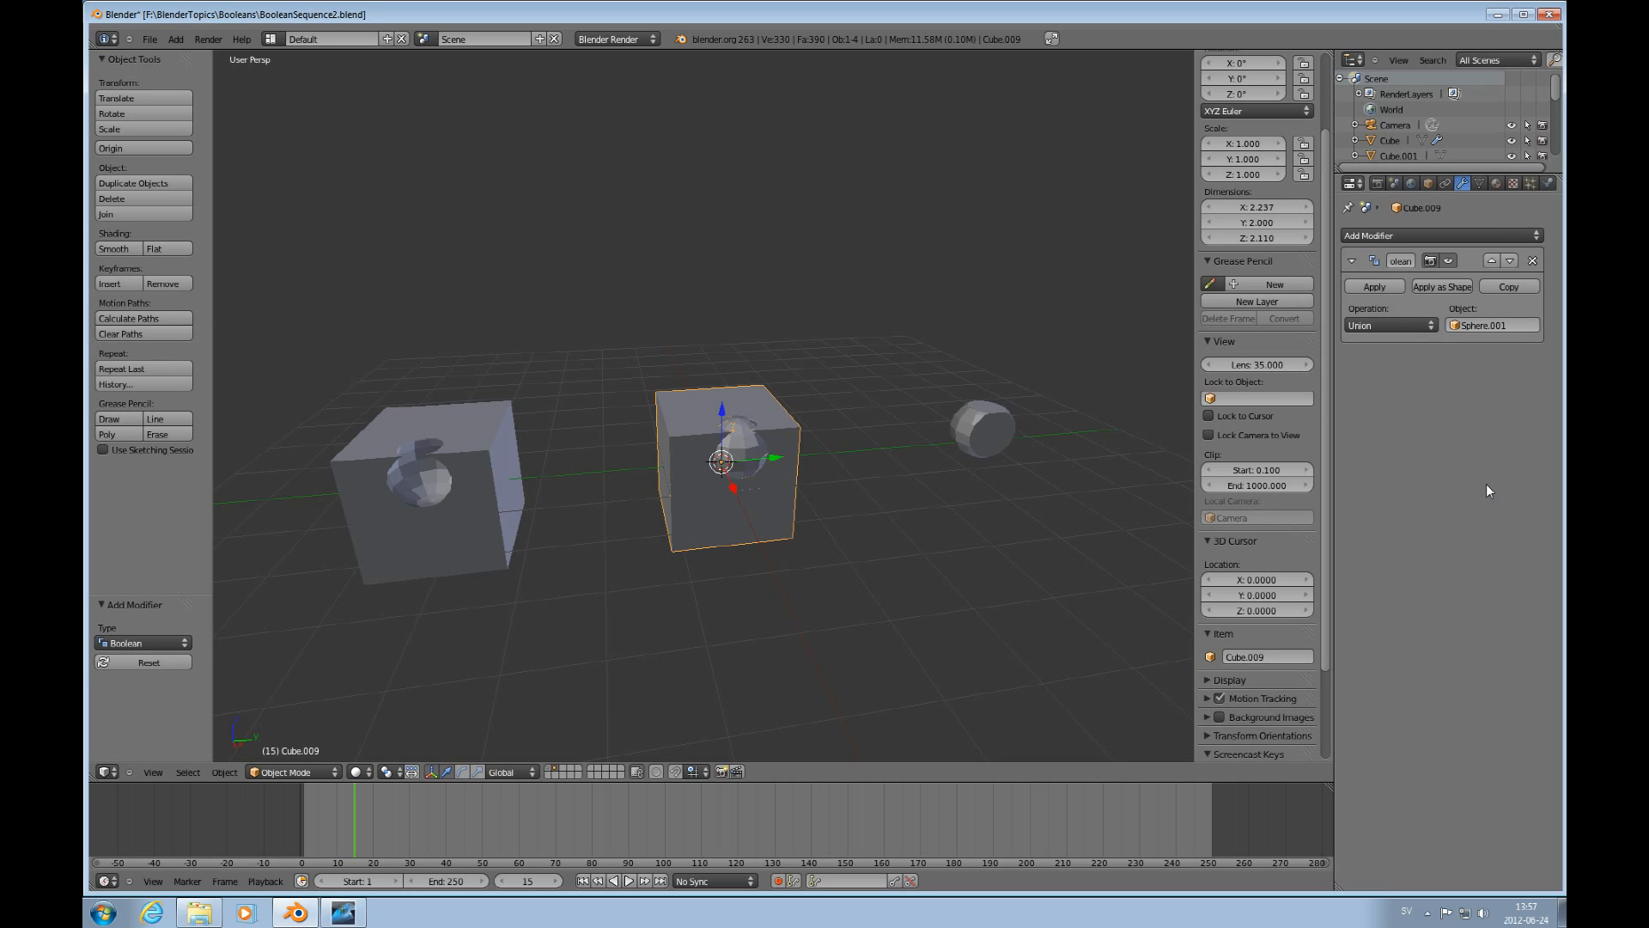
click(1372, 285)
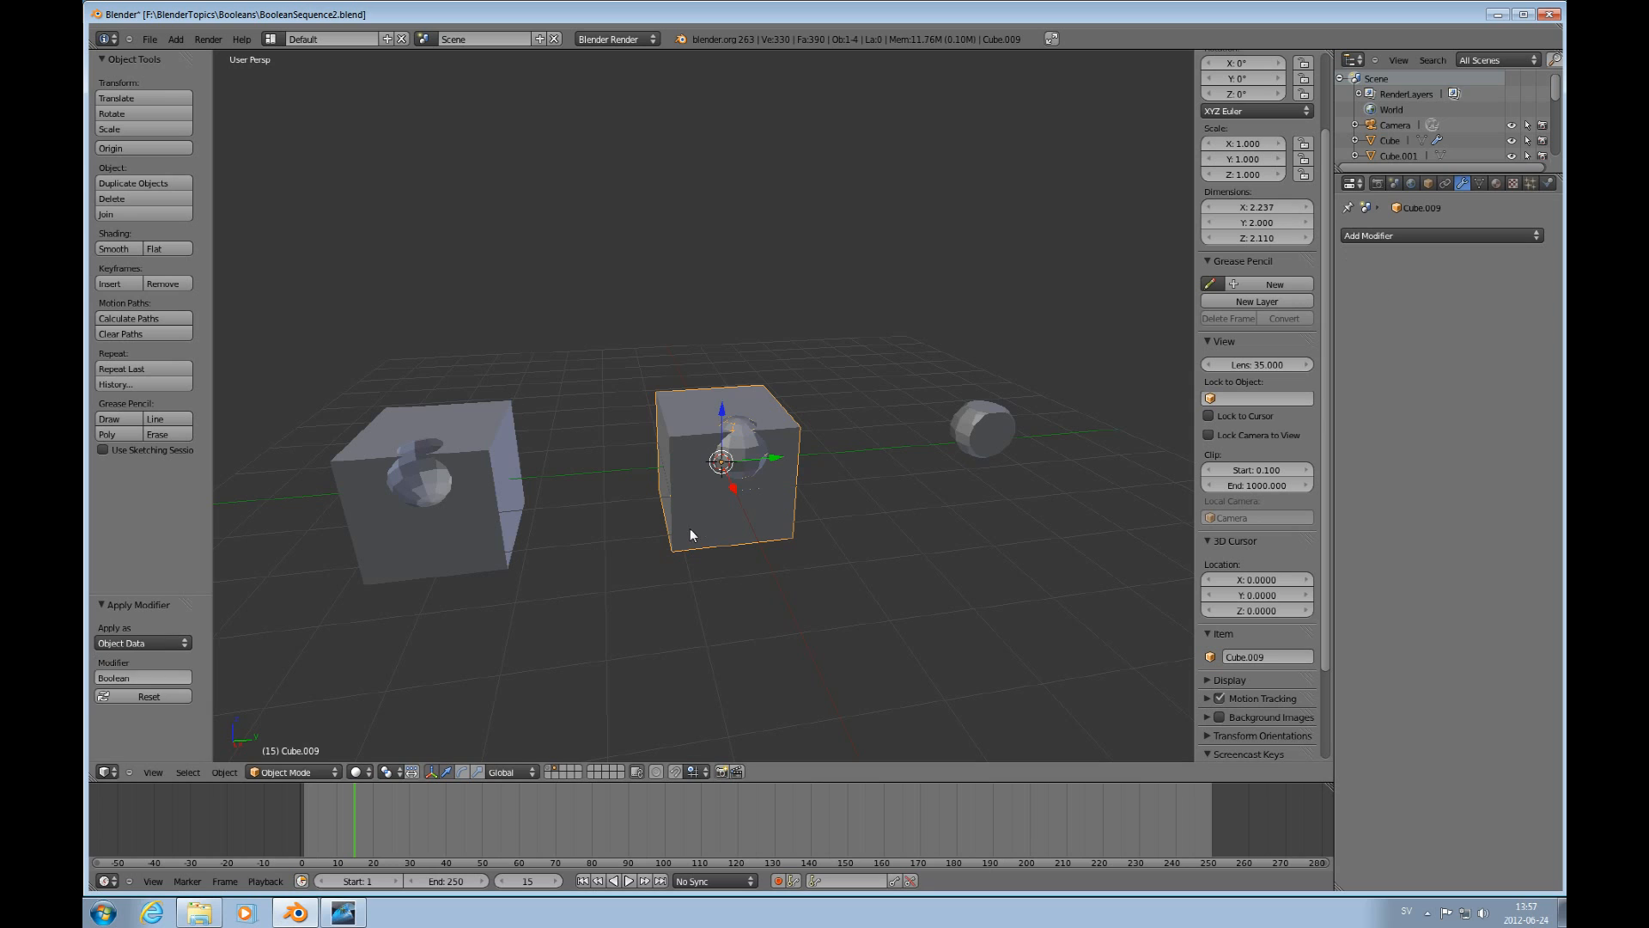
Move Cube.009 right of the sphere and examine its triangulated union mesh in Edit Mode.
drag(721, 457, 857, 450)
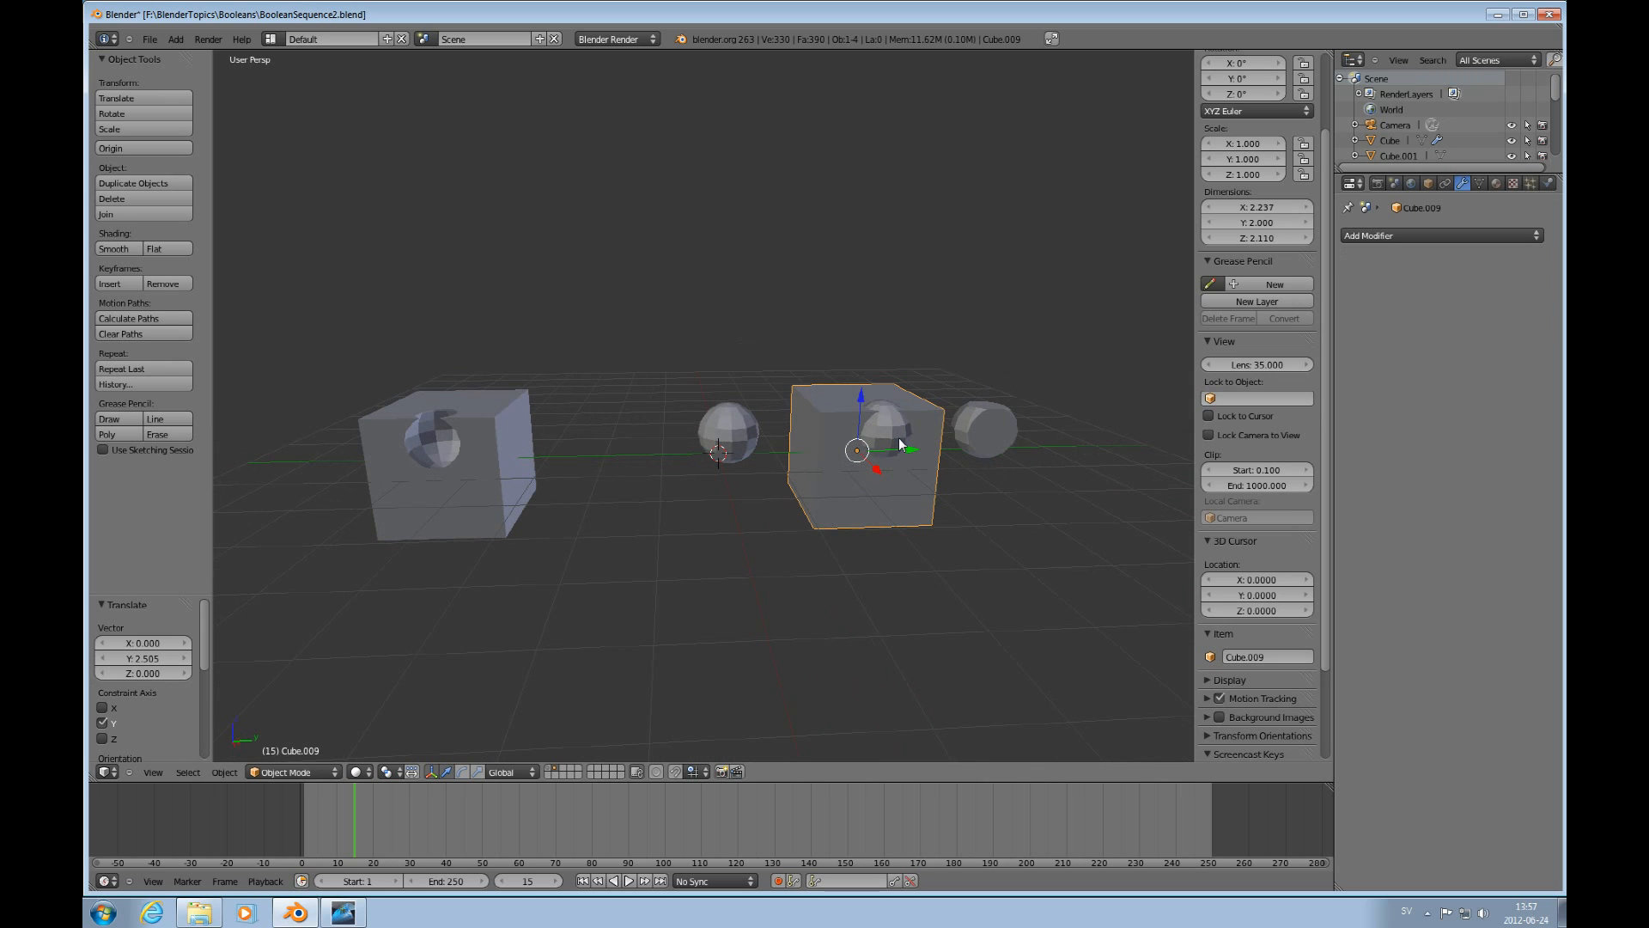
key(Tab)
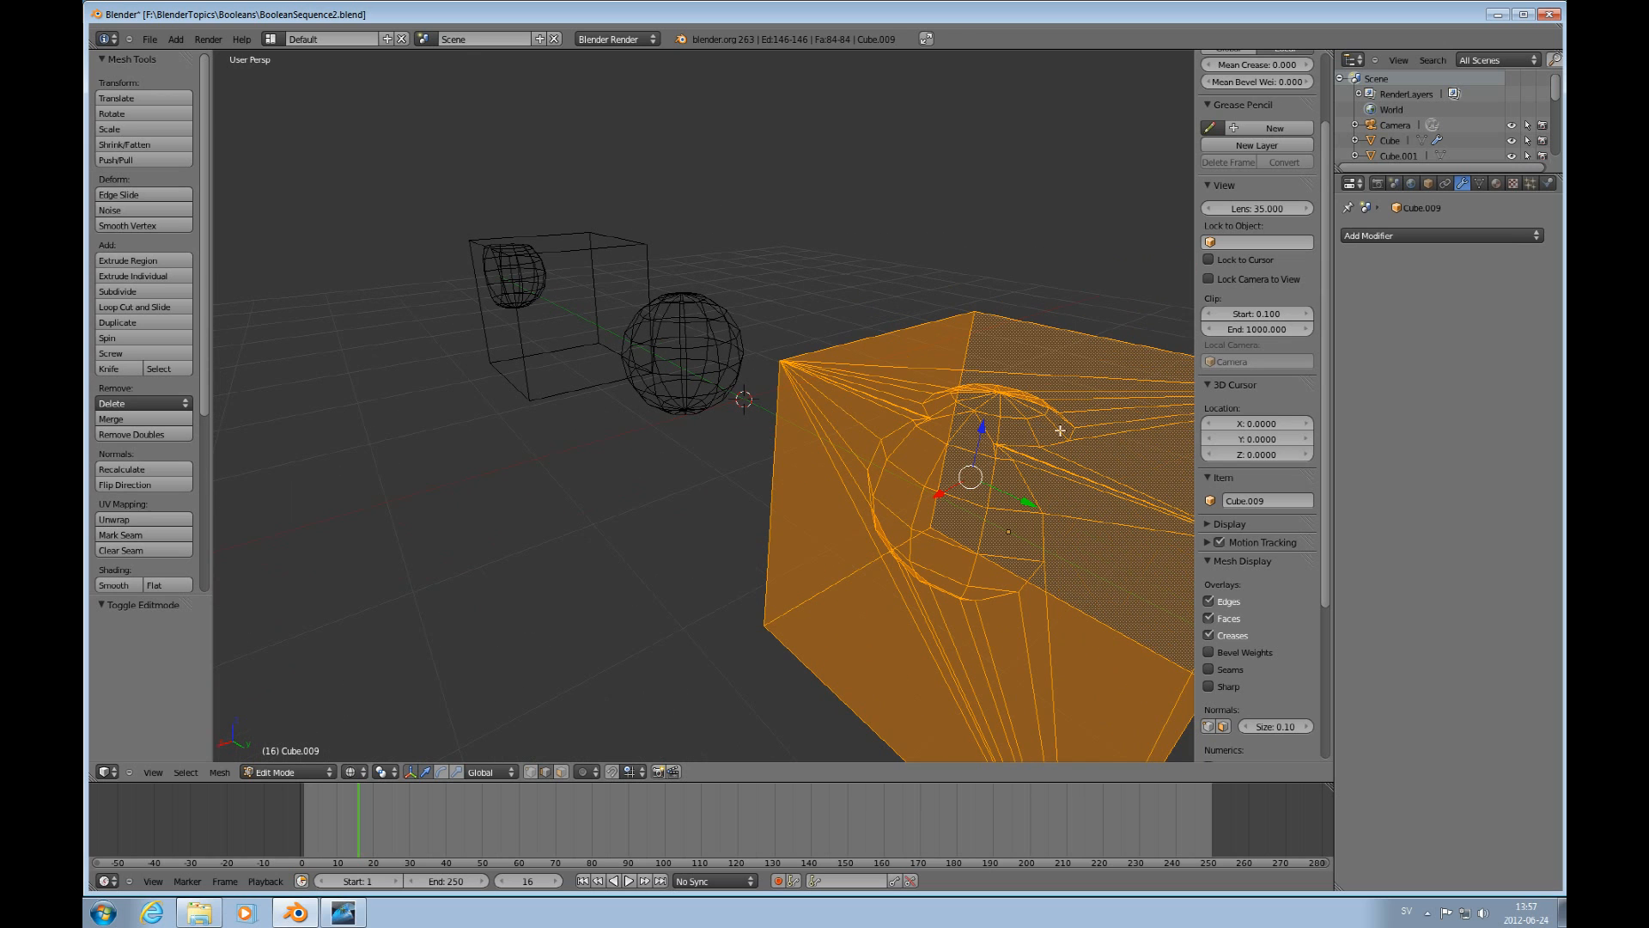
scroll(down, 3)
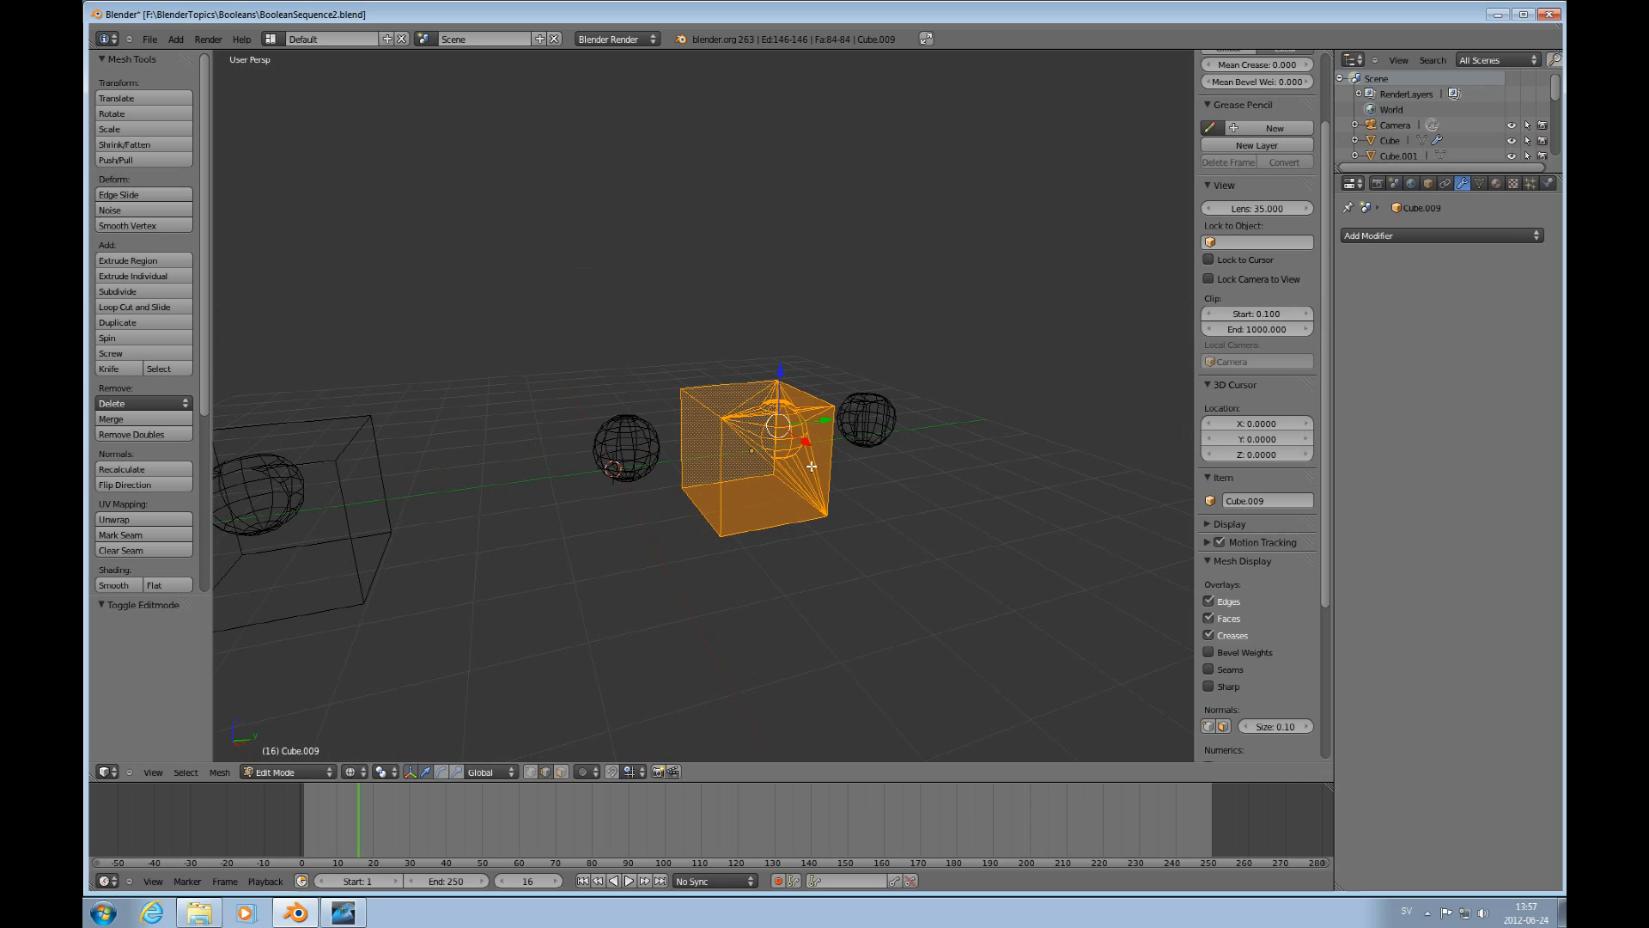
mouse_move(713, 490)
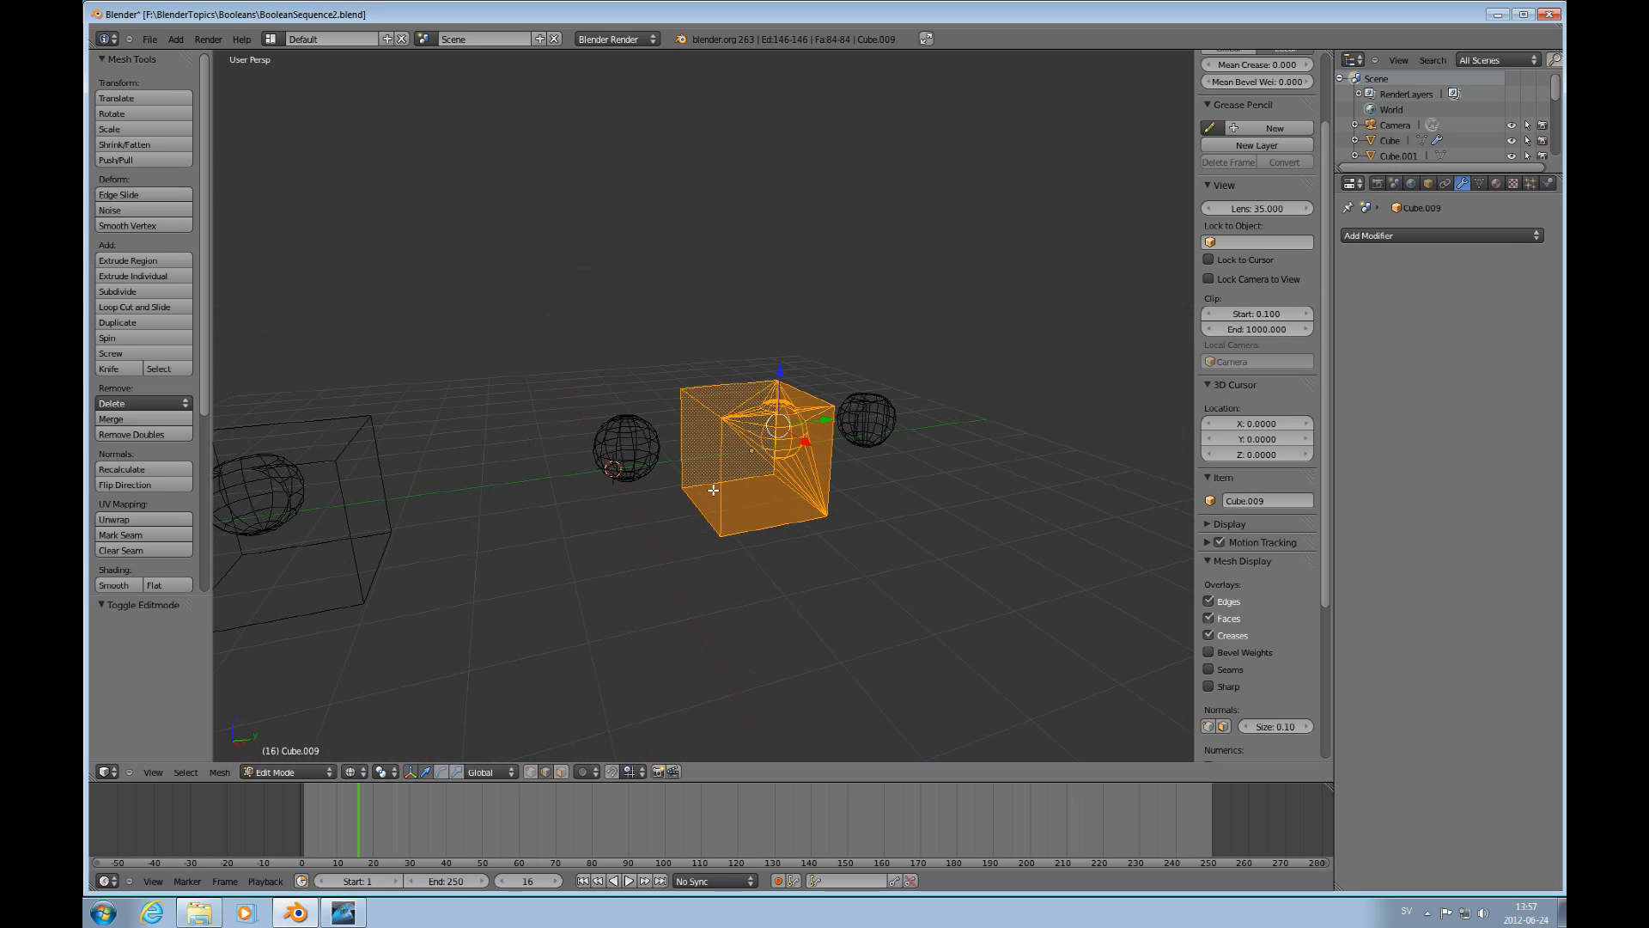
mouse_move(783, 424)
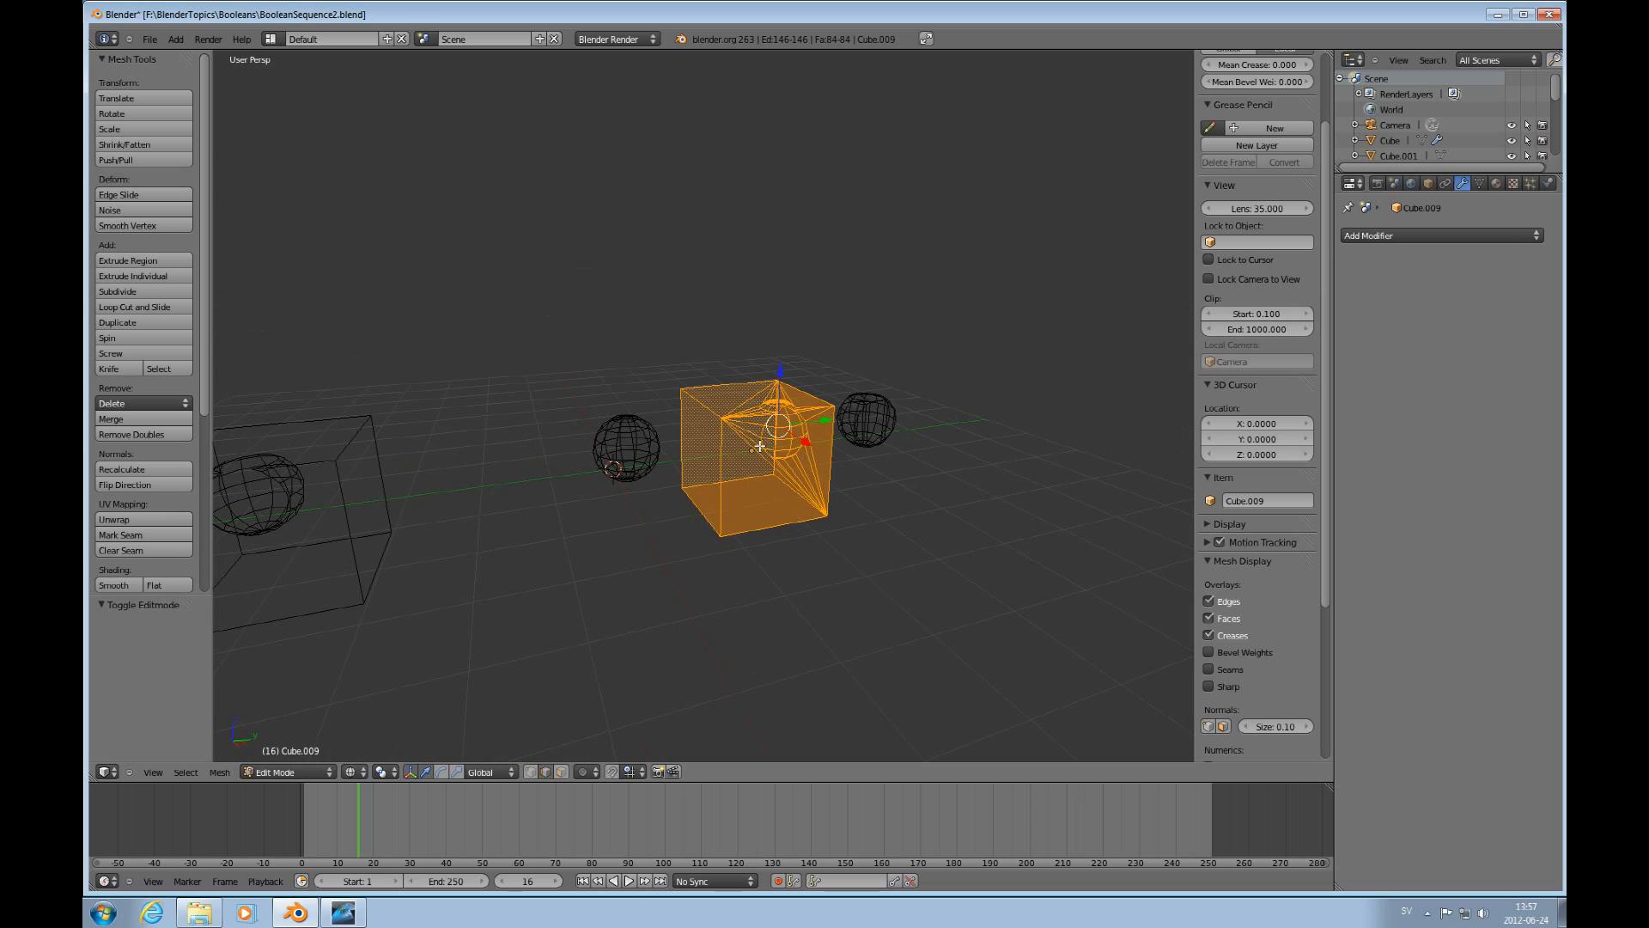
mouse_move(776, 466)
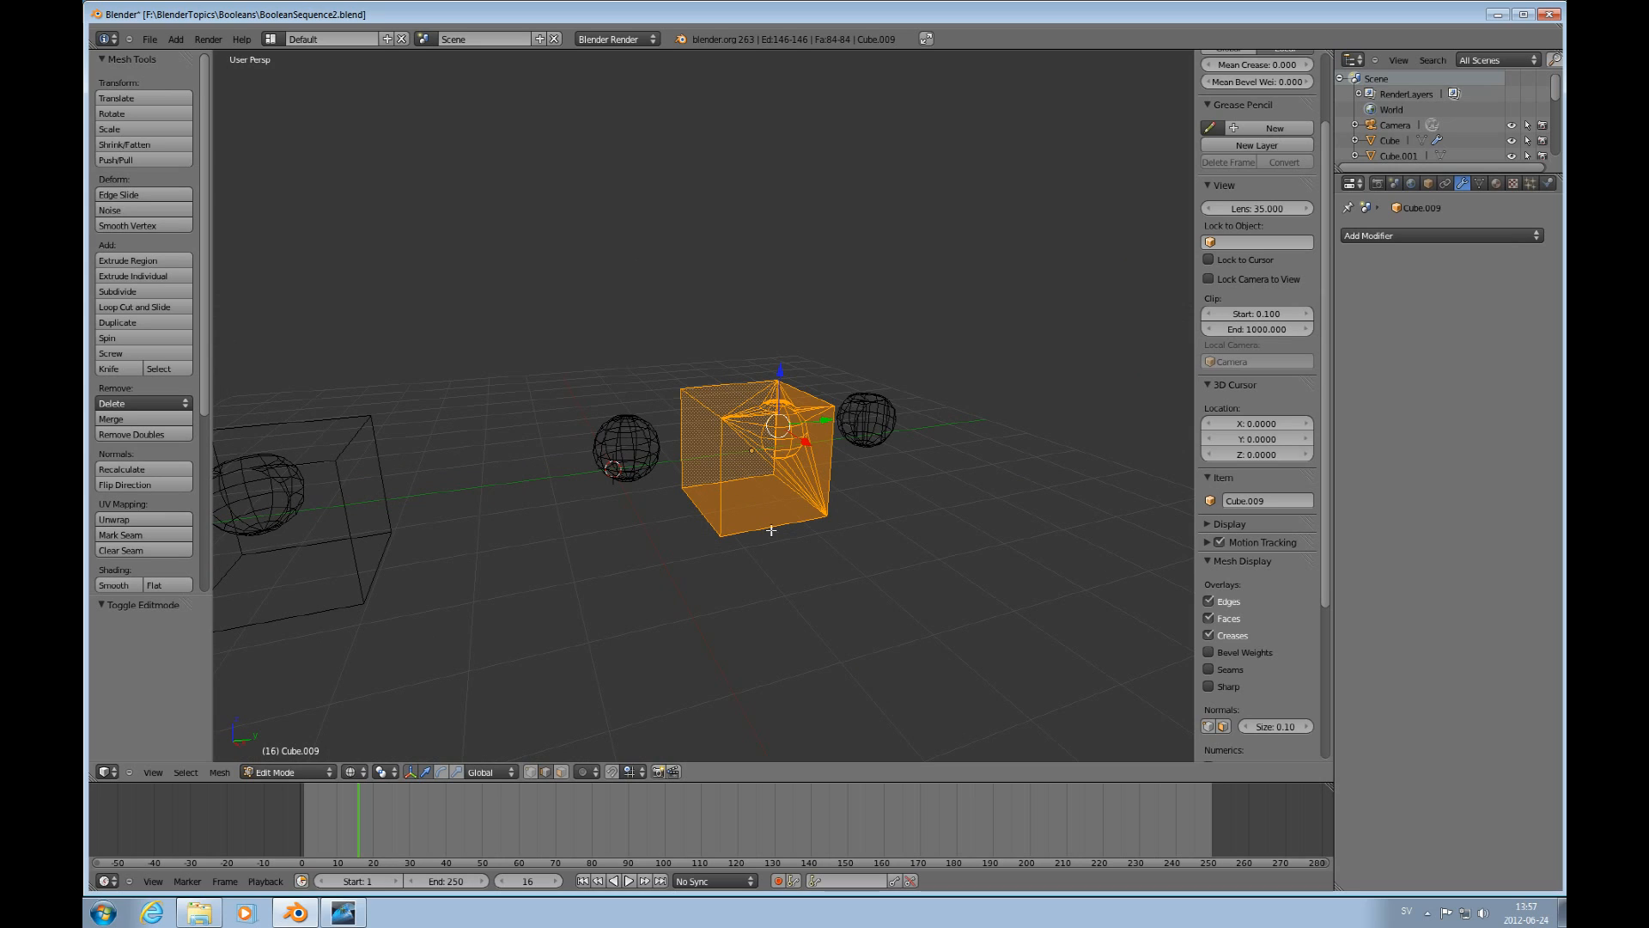
scroll(down, 3)
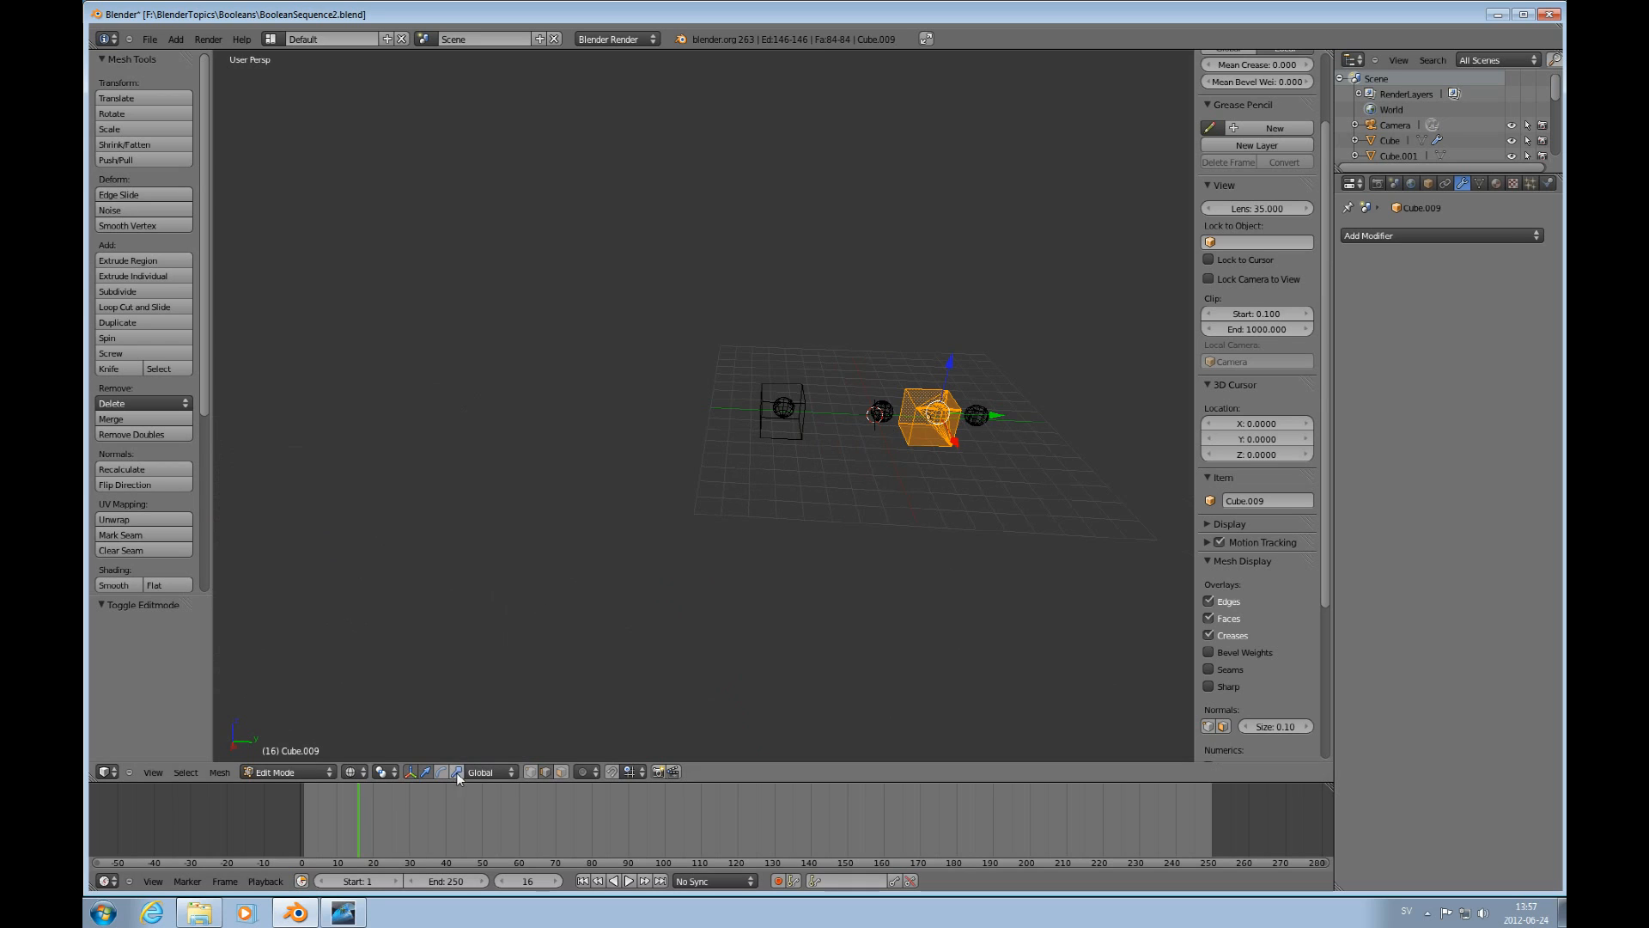
Leave Cube.009's mesh, briefly inspect Cube.003's cut faces in Edit Mode, and return to Object Mode.
key(Tab)
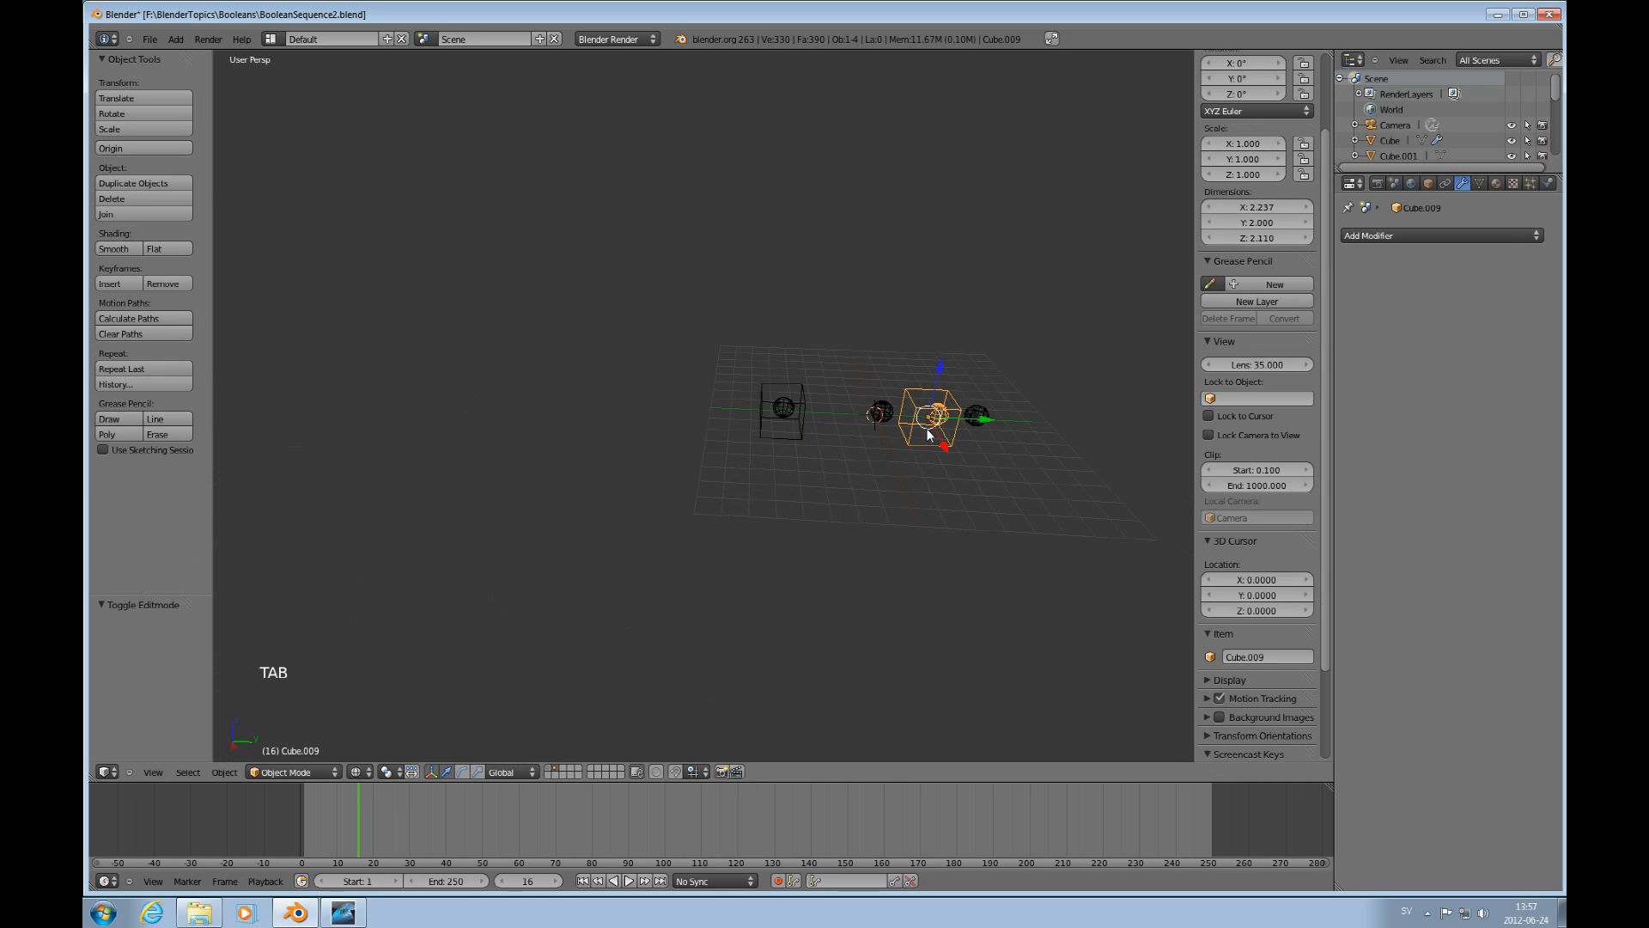
mouse_move(835, 579)
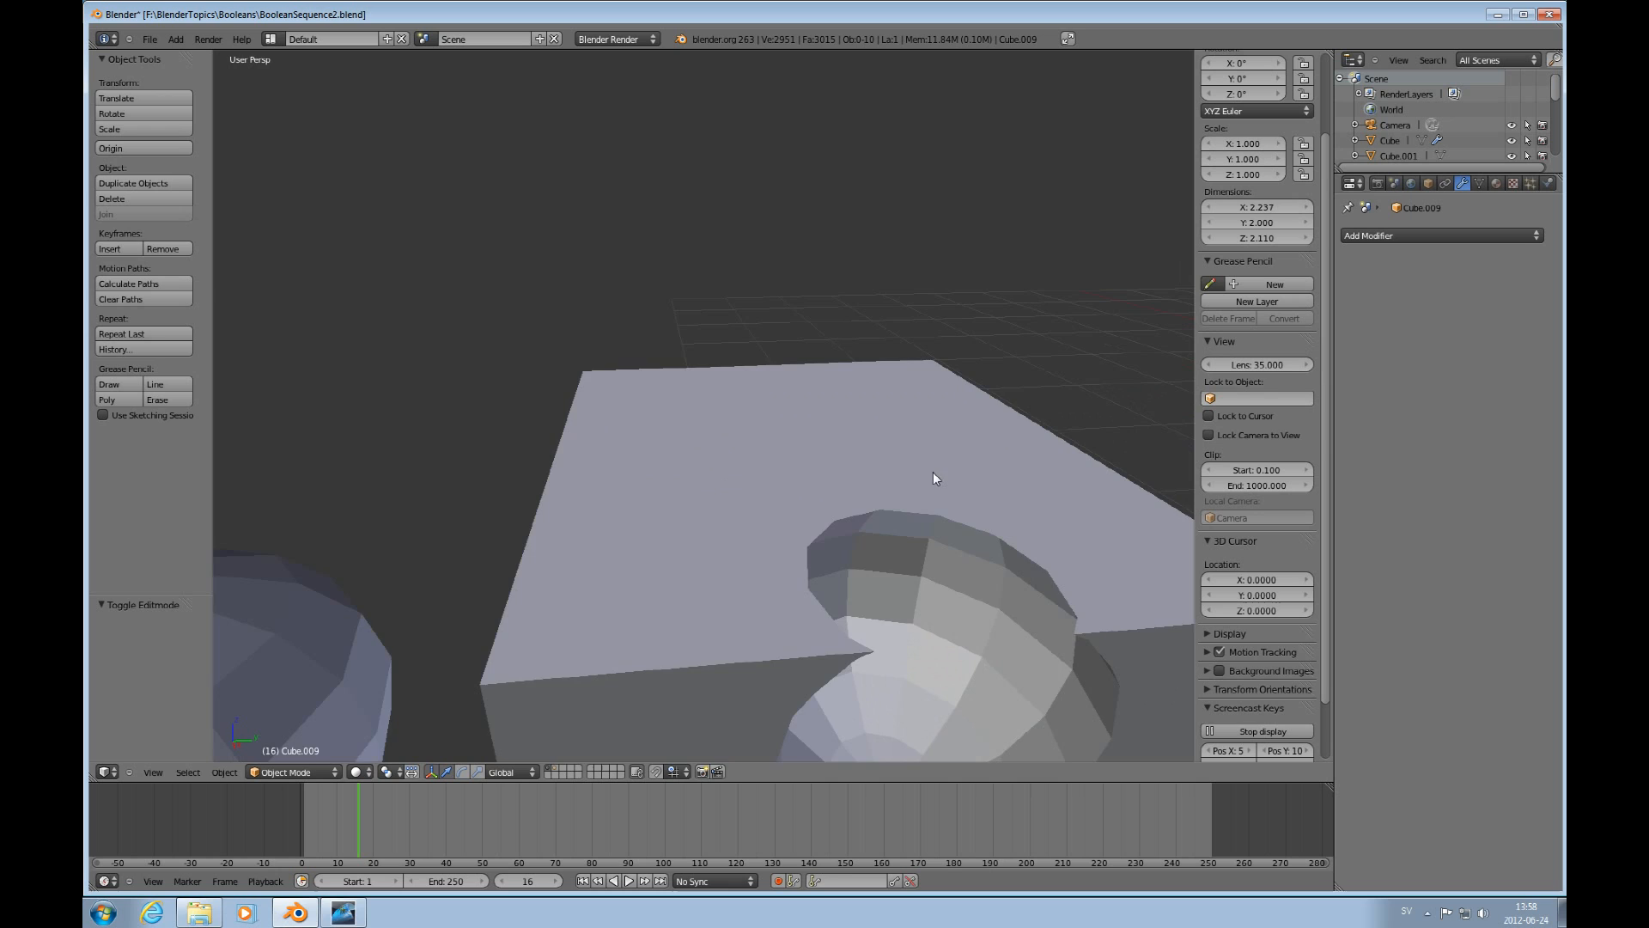
key(Tab)
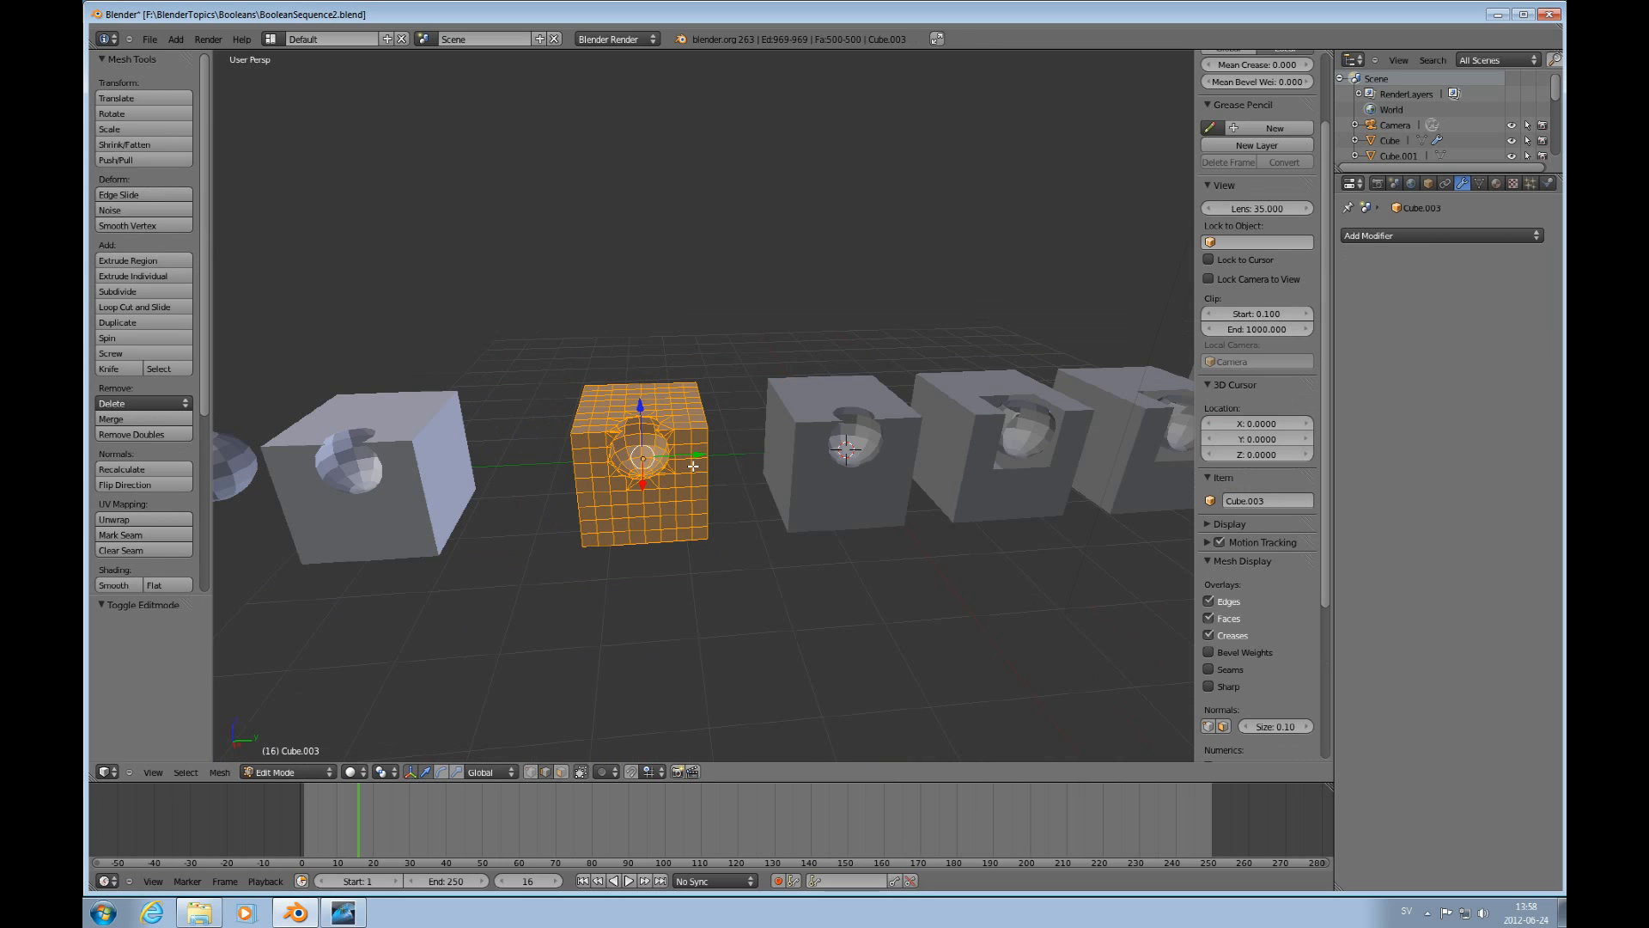
key(Tab)
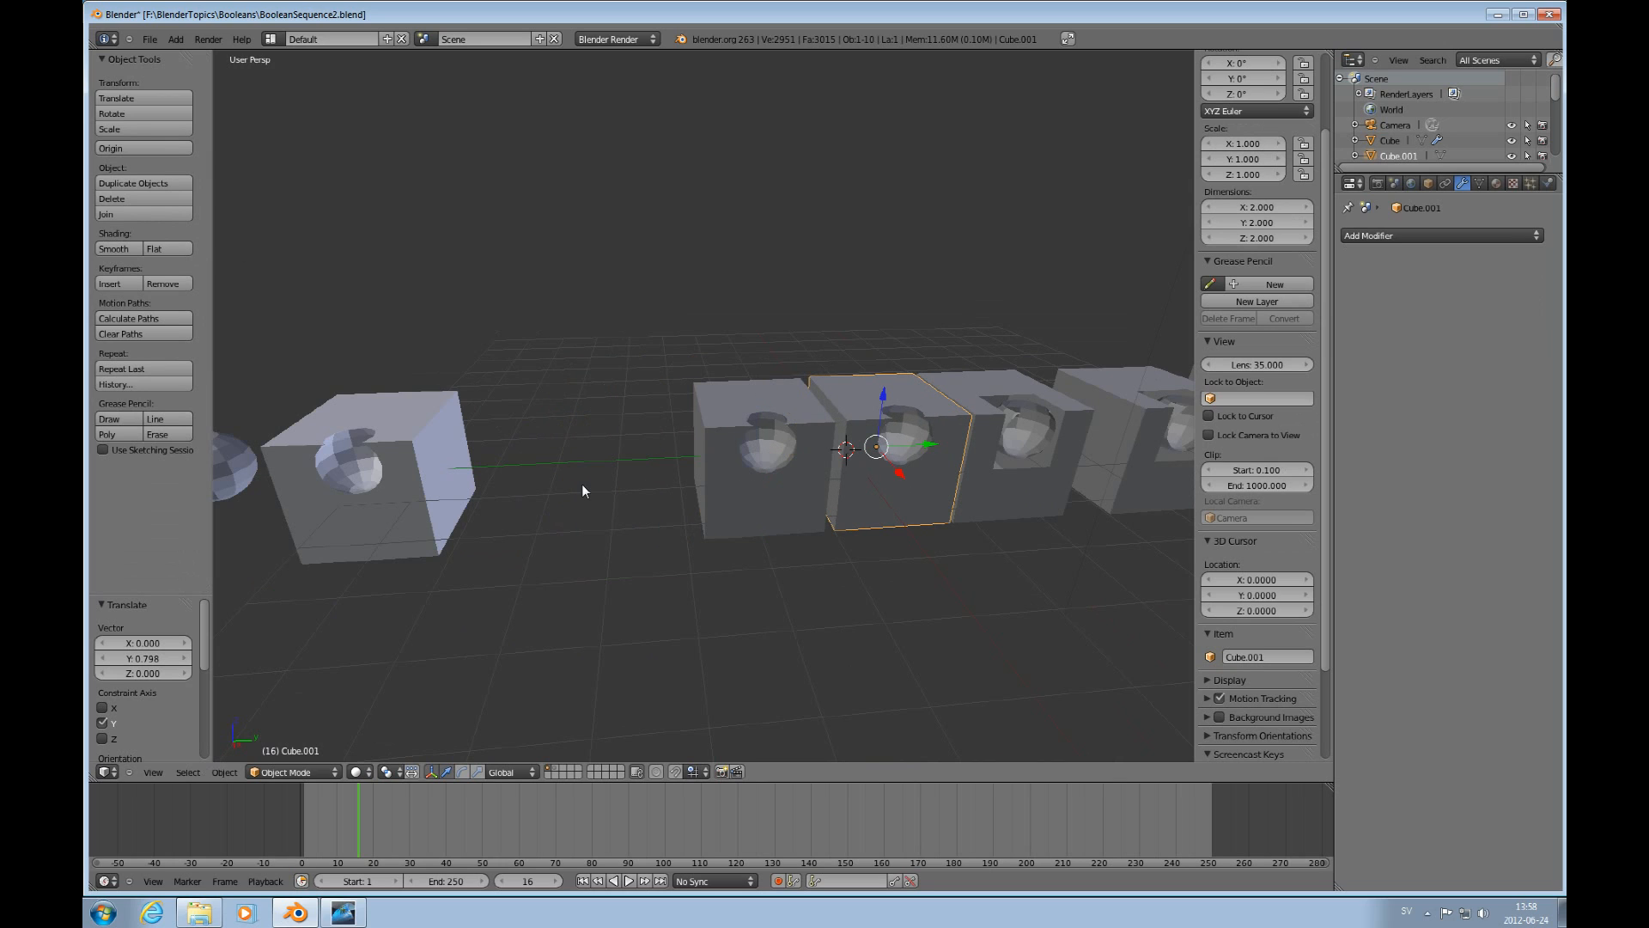
Add a new cube (Cube.010) and move it to the front of the row.
key(shift+a)
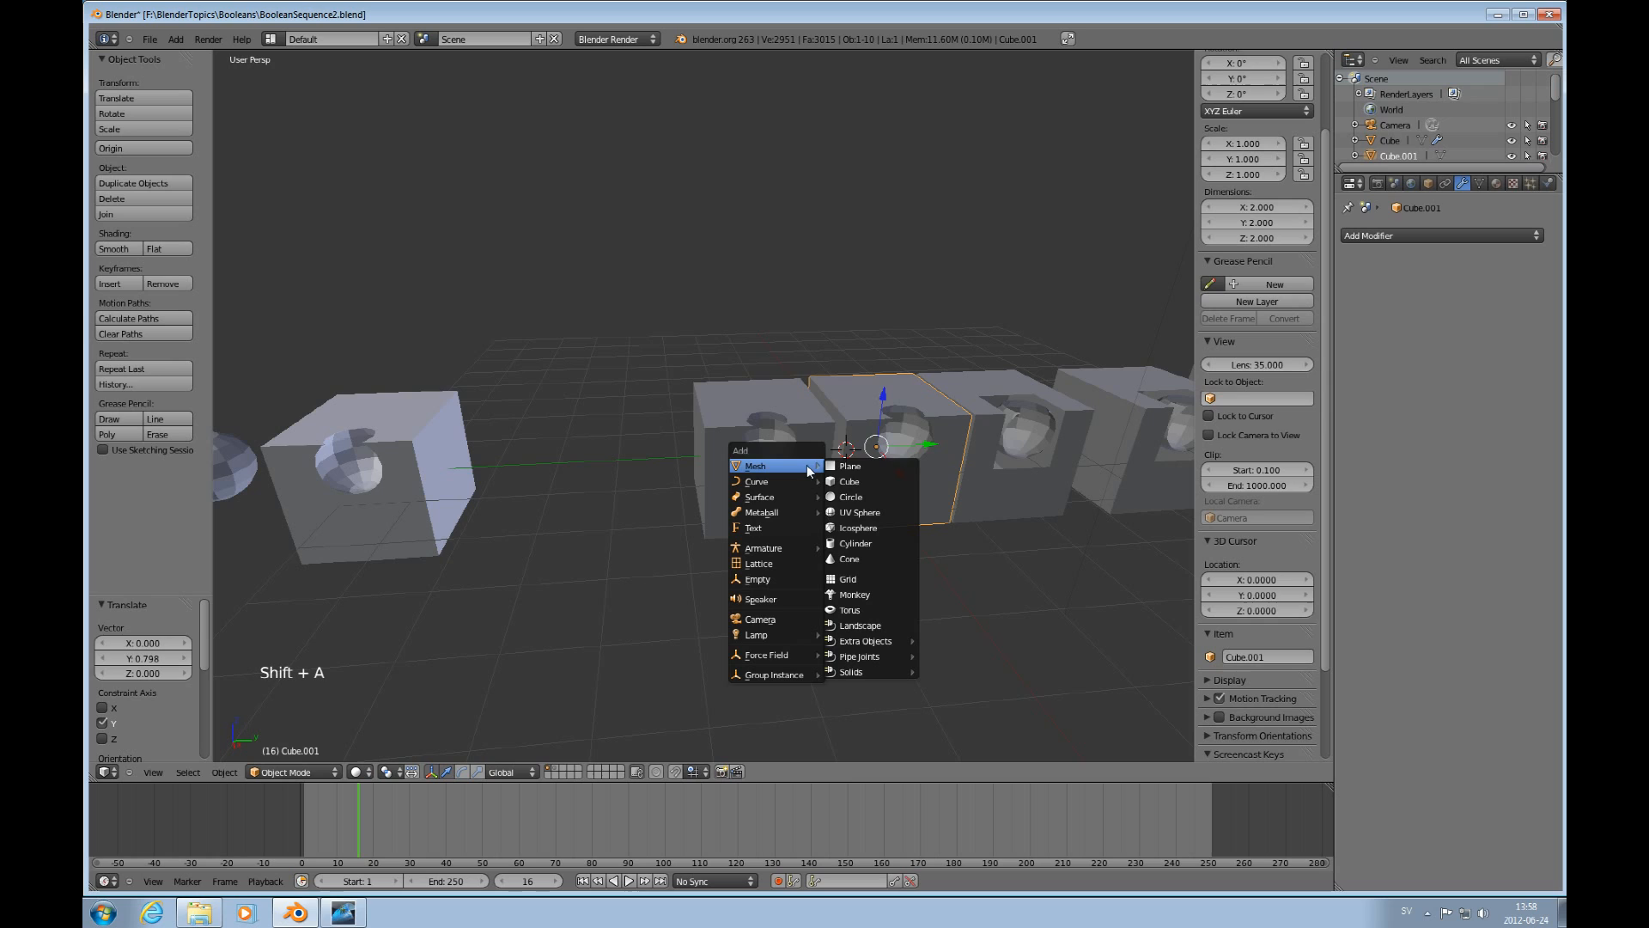
click(847, 481)
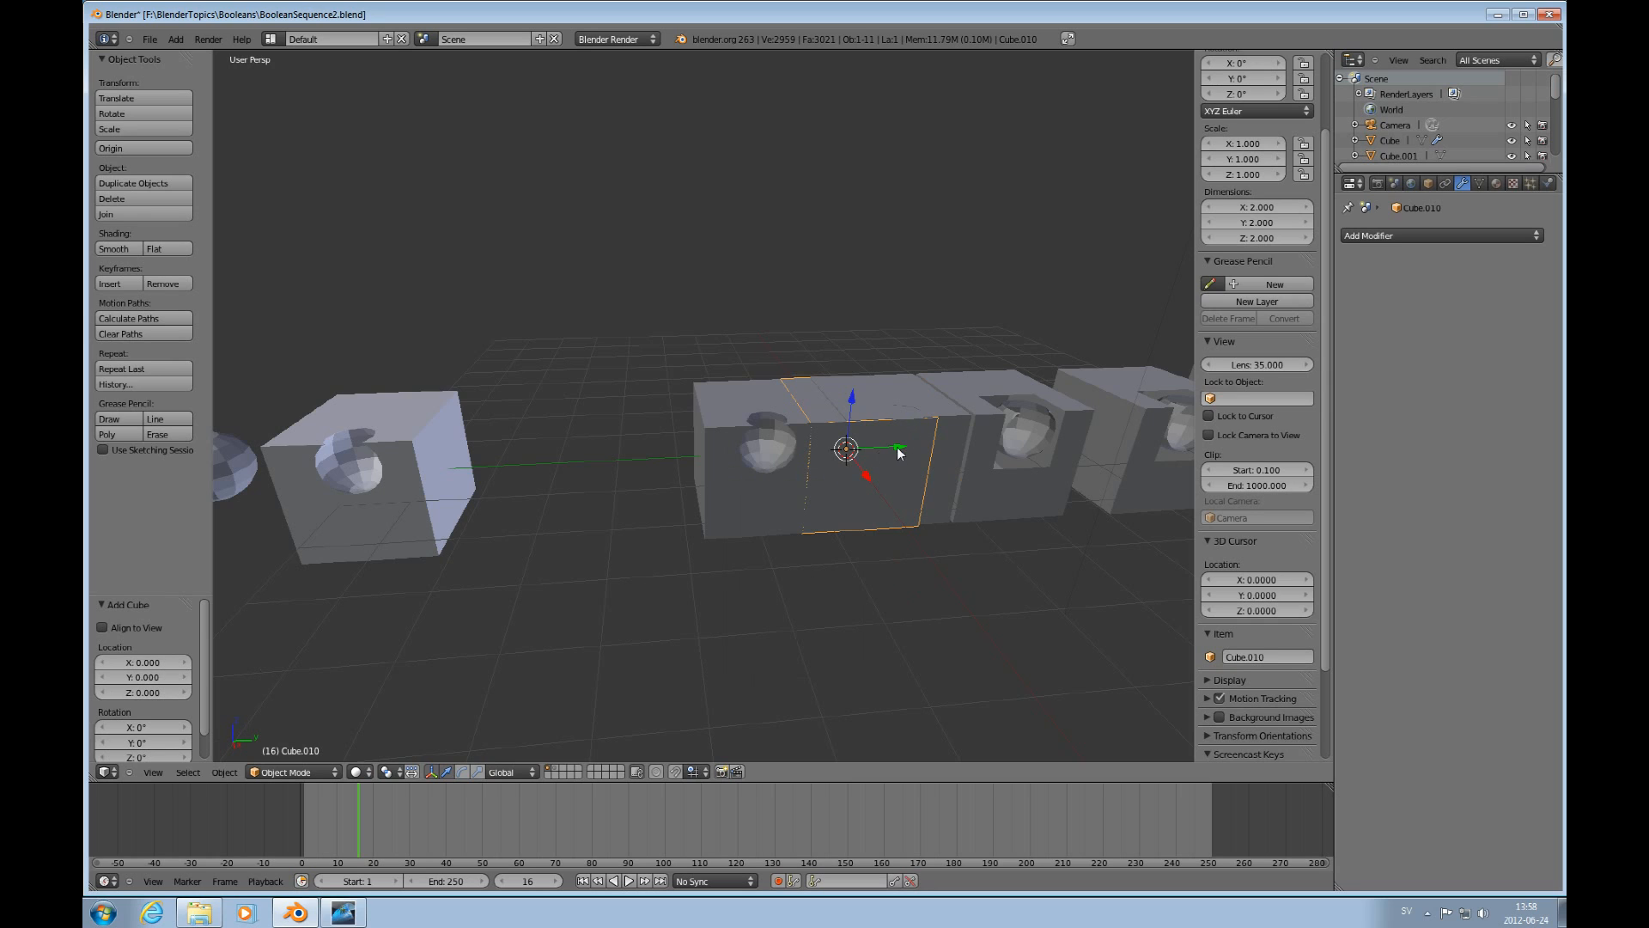
drag(847, 448, 226, 462)
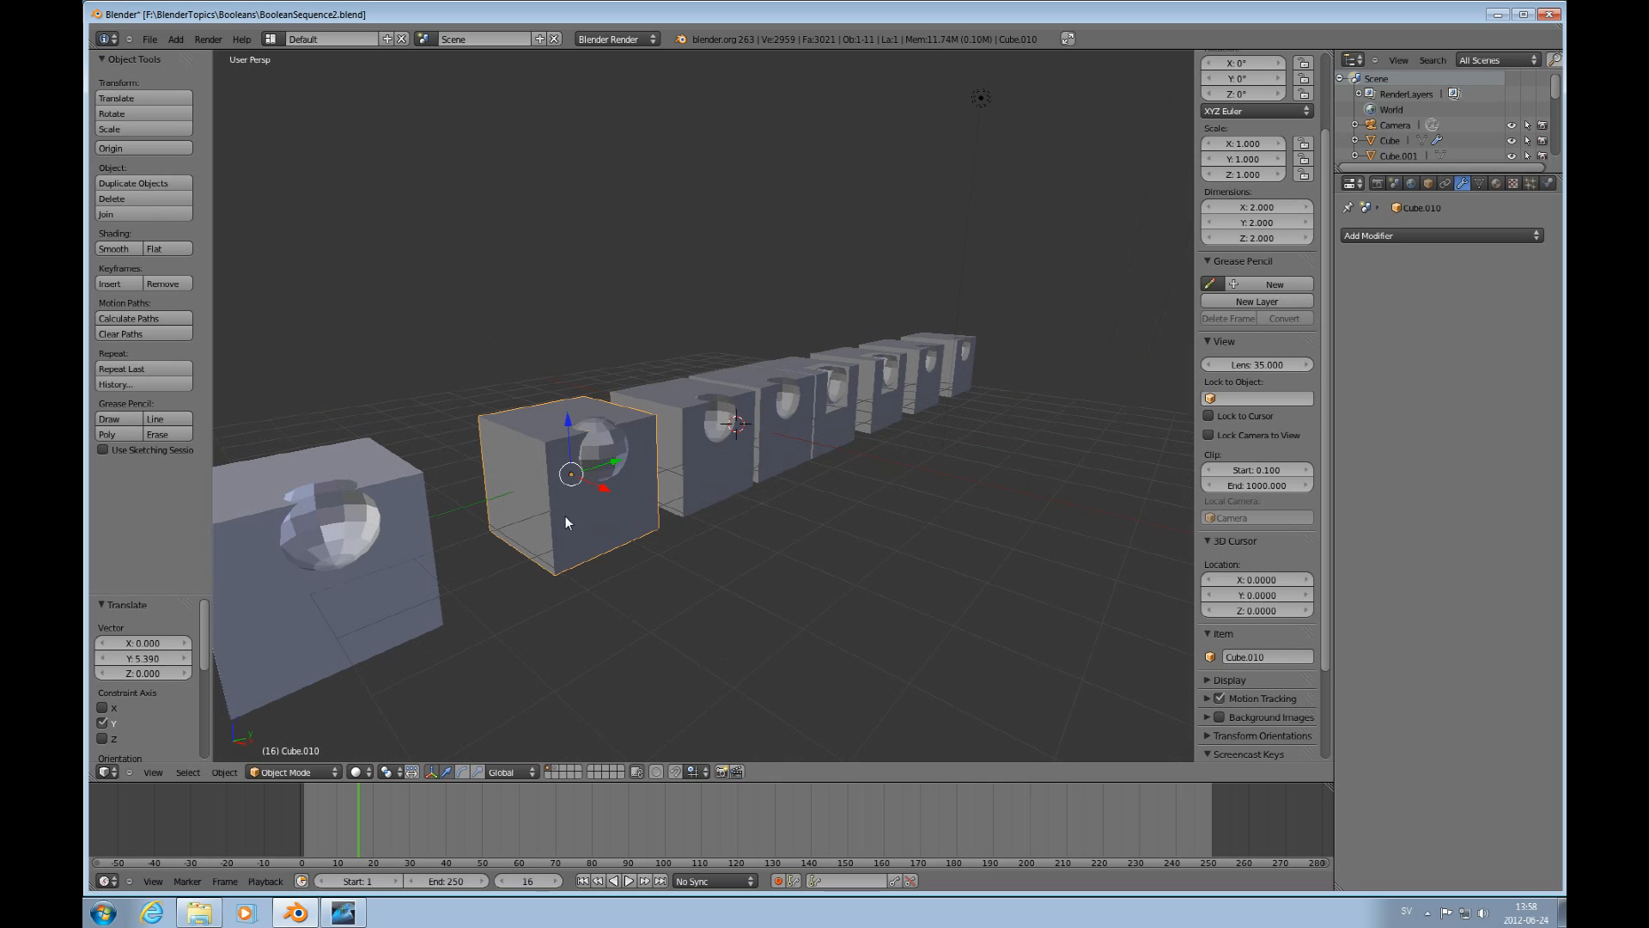
Subdivide the new cube's mesh with 7 cuts into a fine quad grid.
key(w)
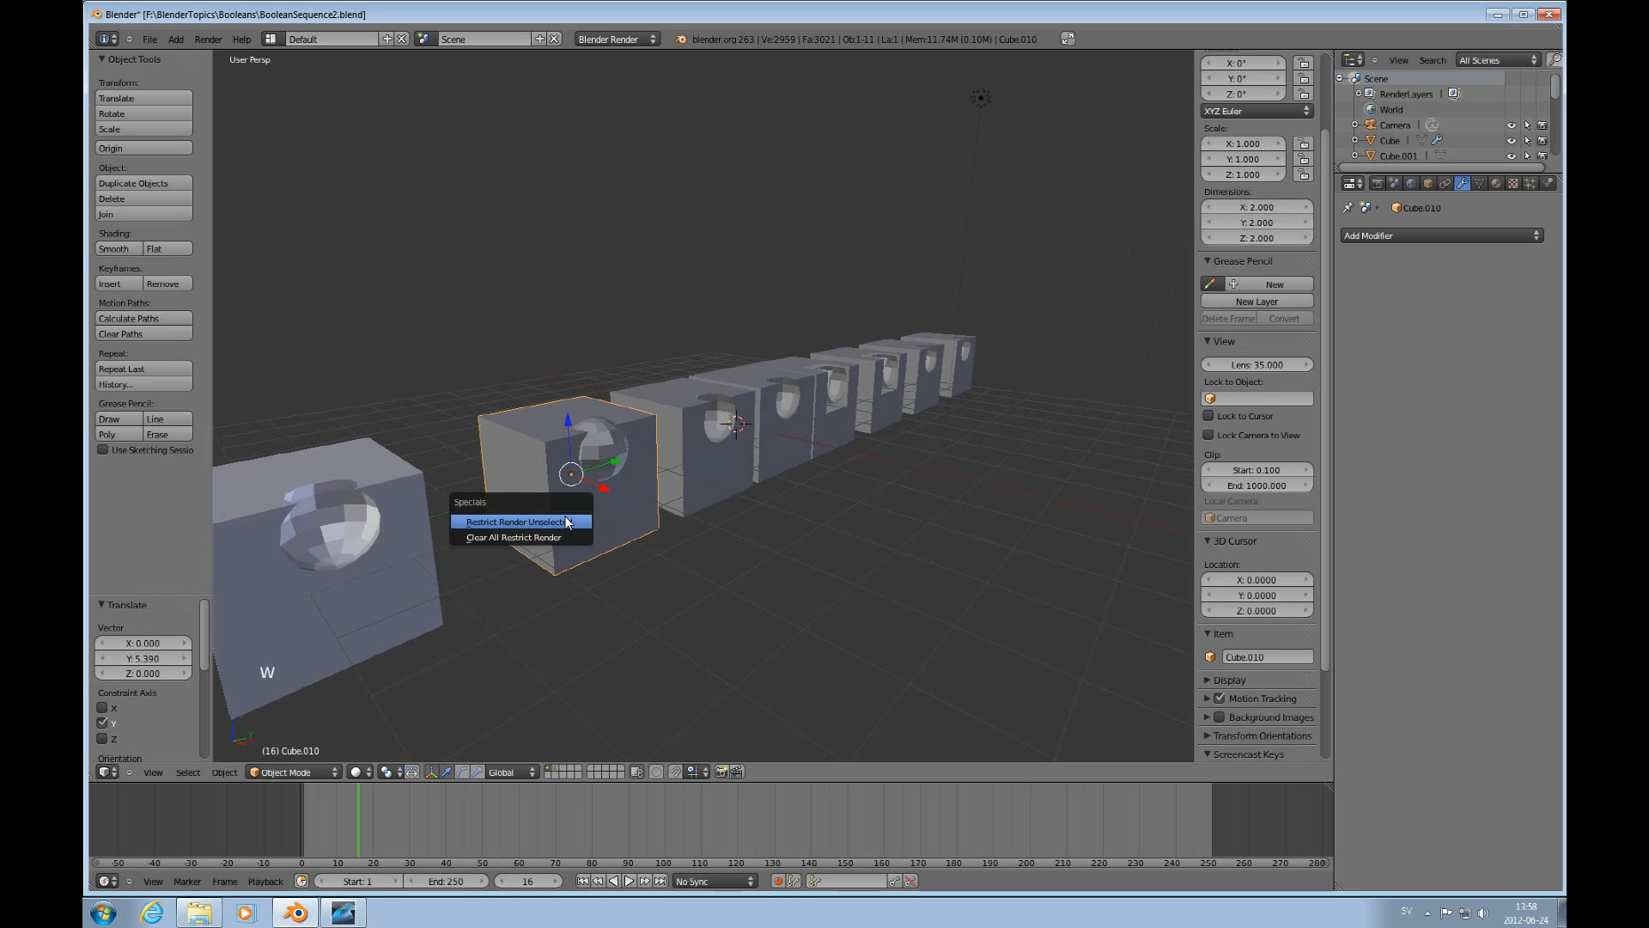
key(Tab)
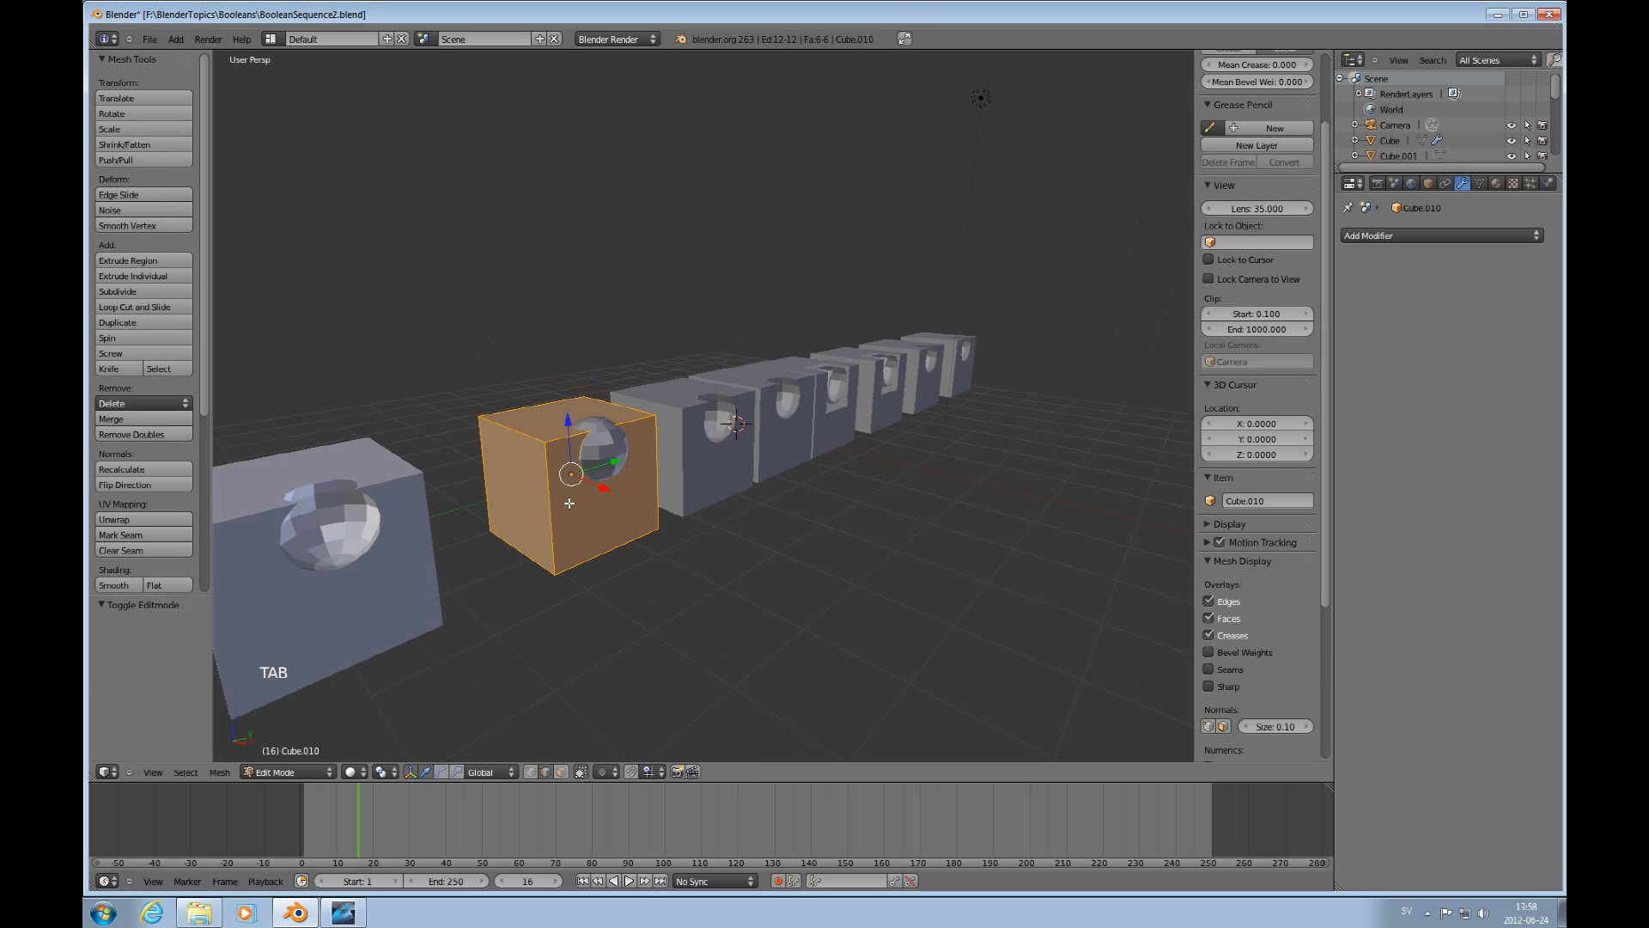
key(w)
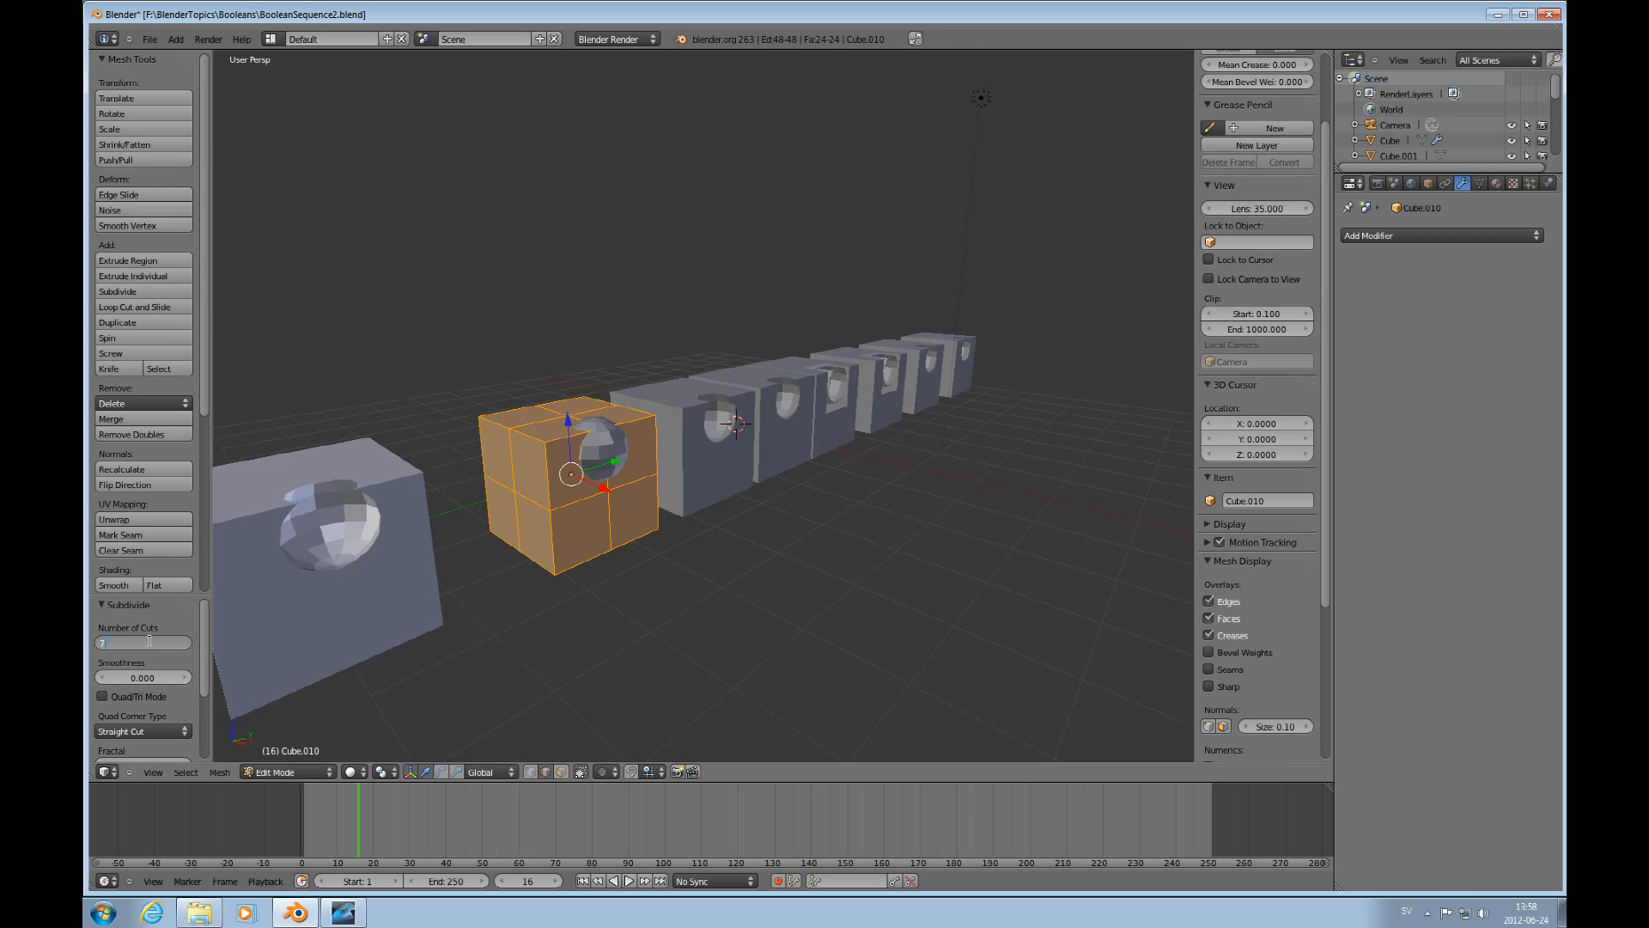
drag(105, 643, 174, 643)
text(7)
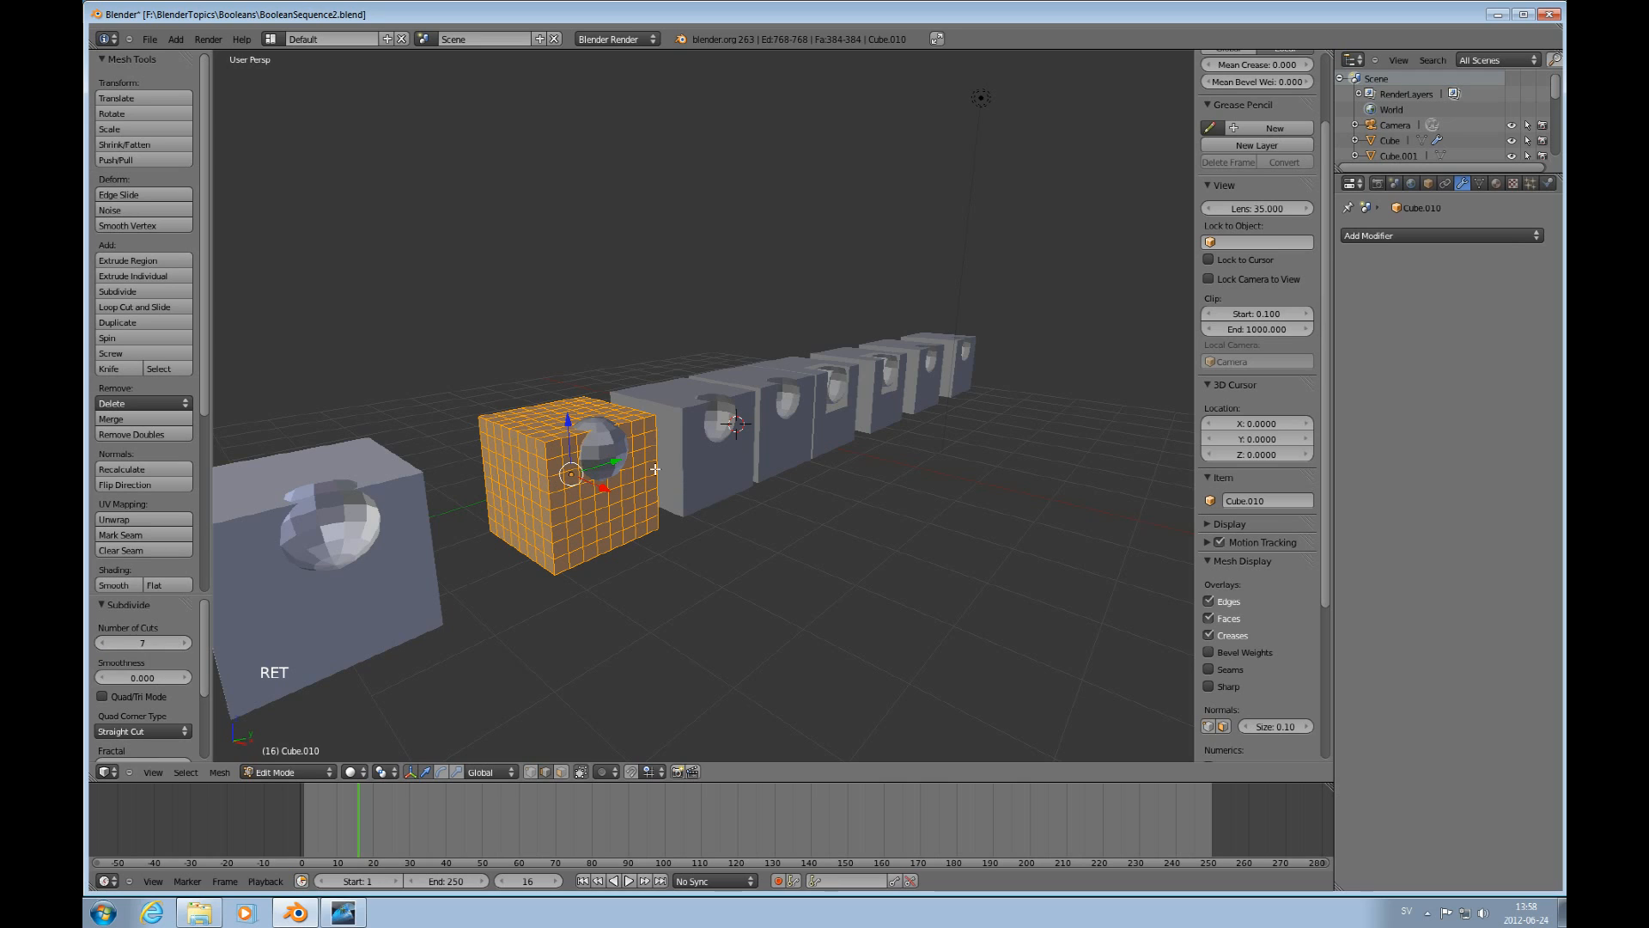
Add a Boolean Difference modifier using the Sphere as cutter and apply it to Cube.010.
key(Tab)
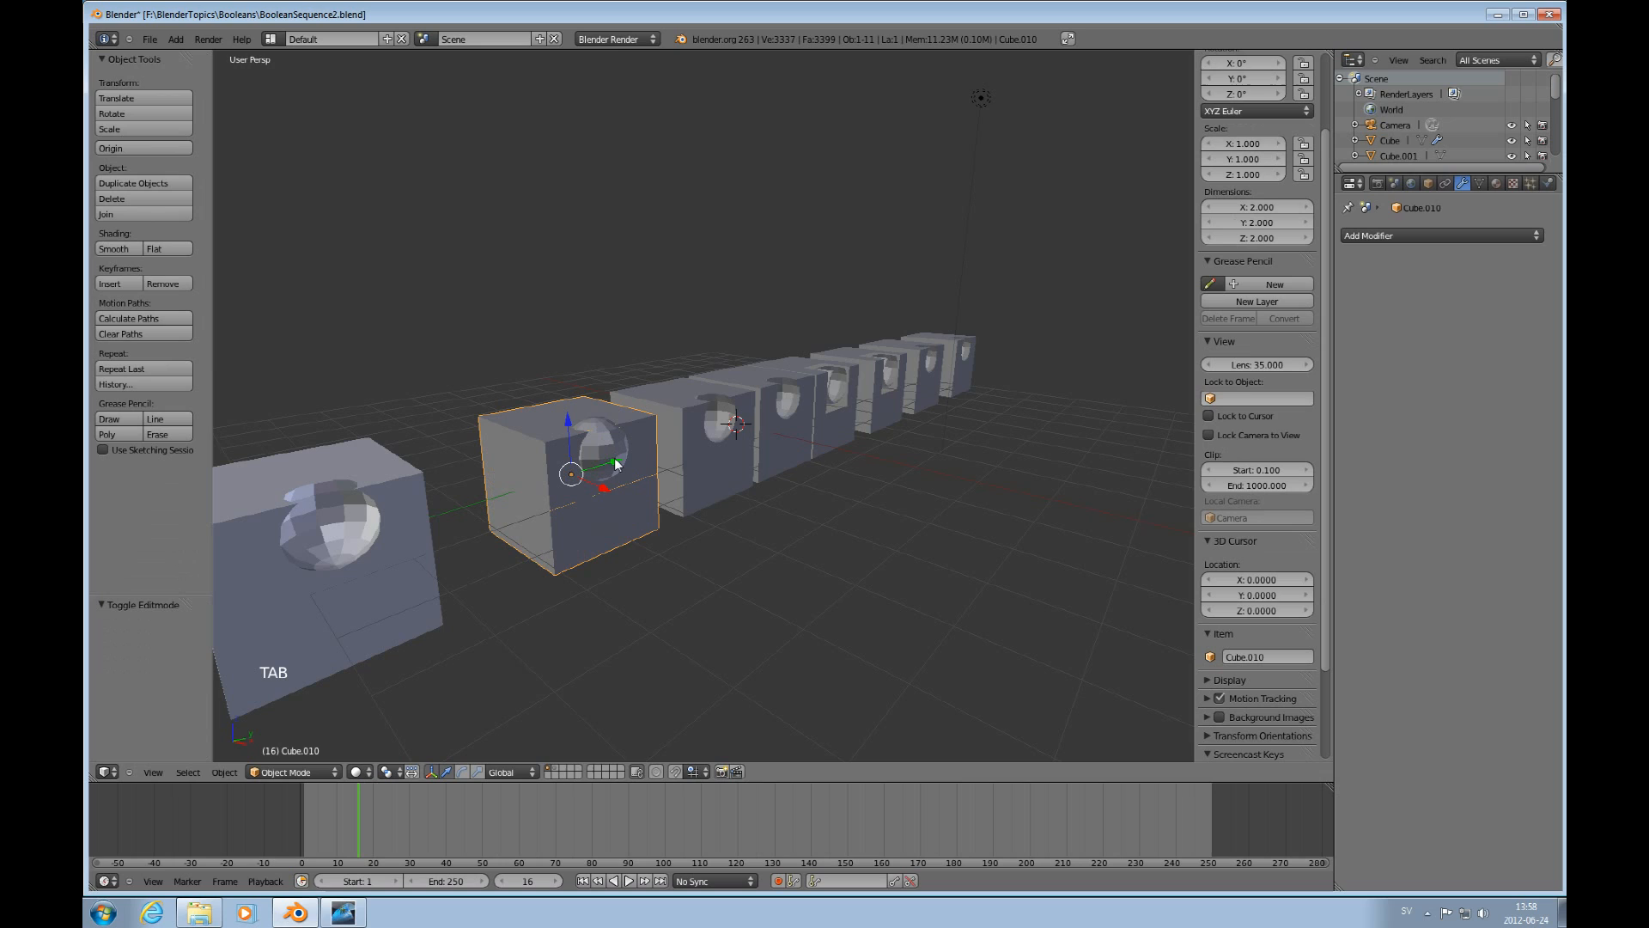
click(1441, 235)
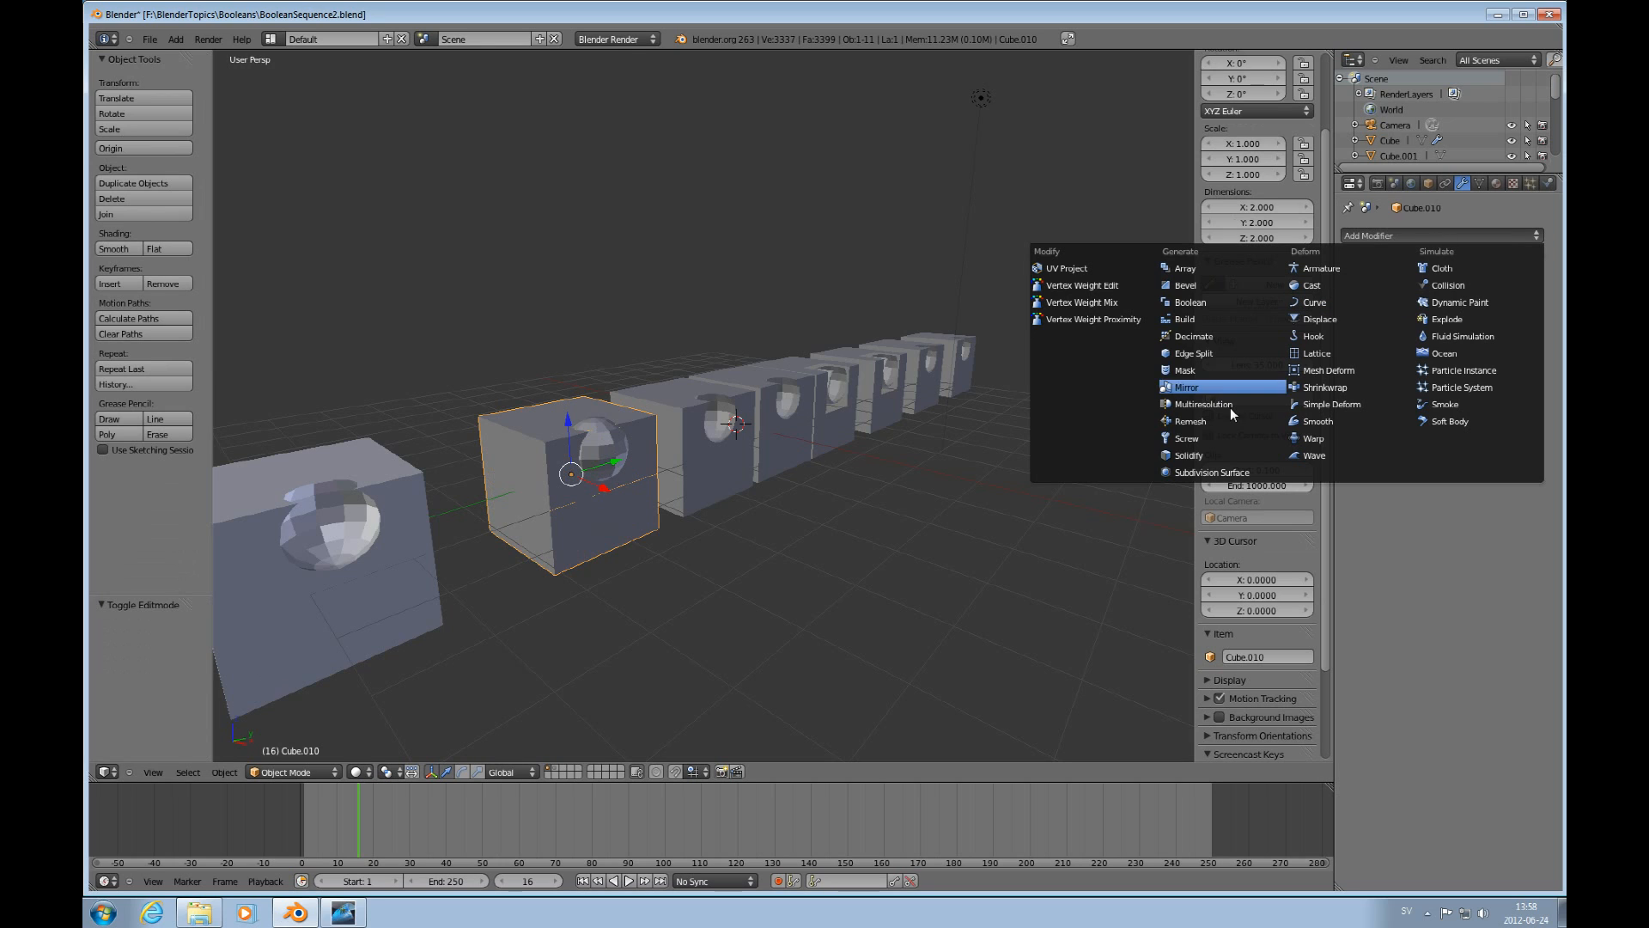
click(1189, 302)
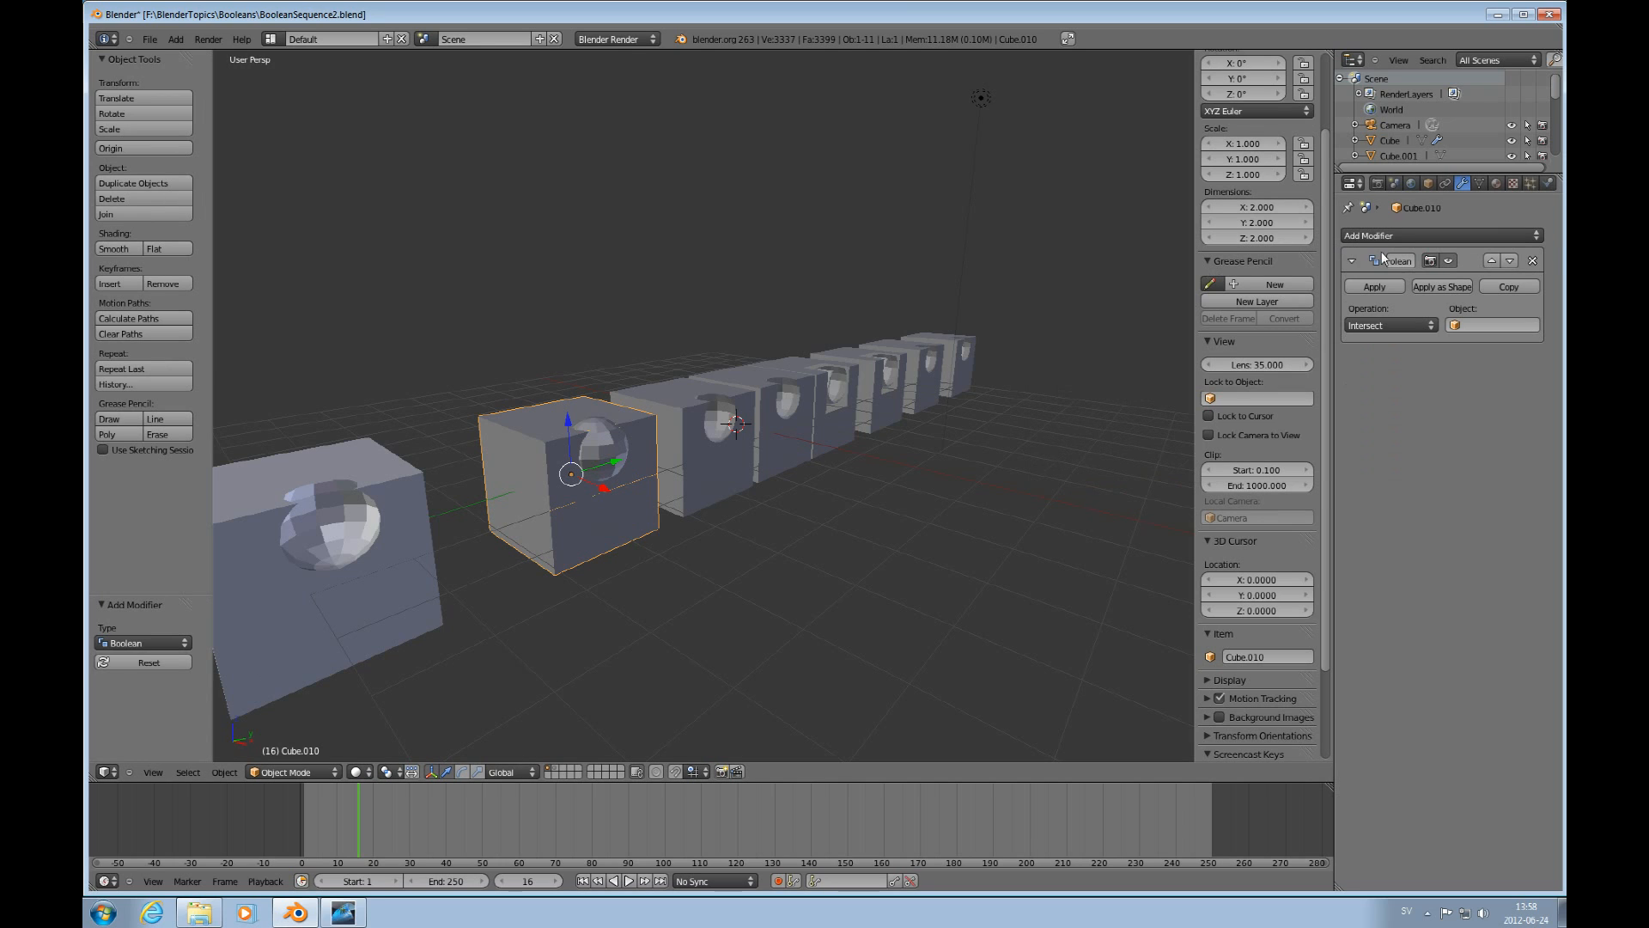
click(1388, 324)
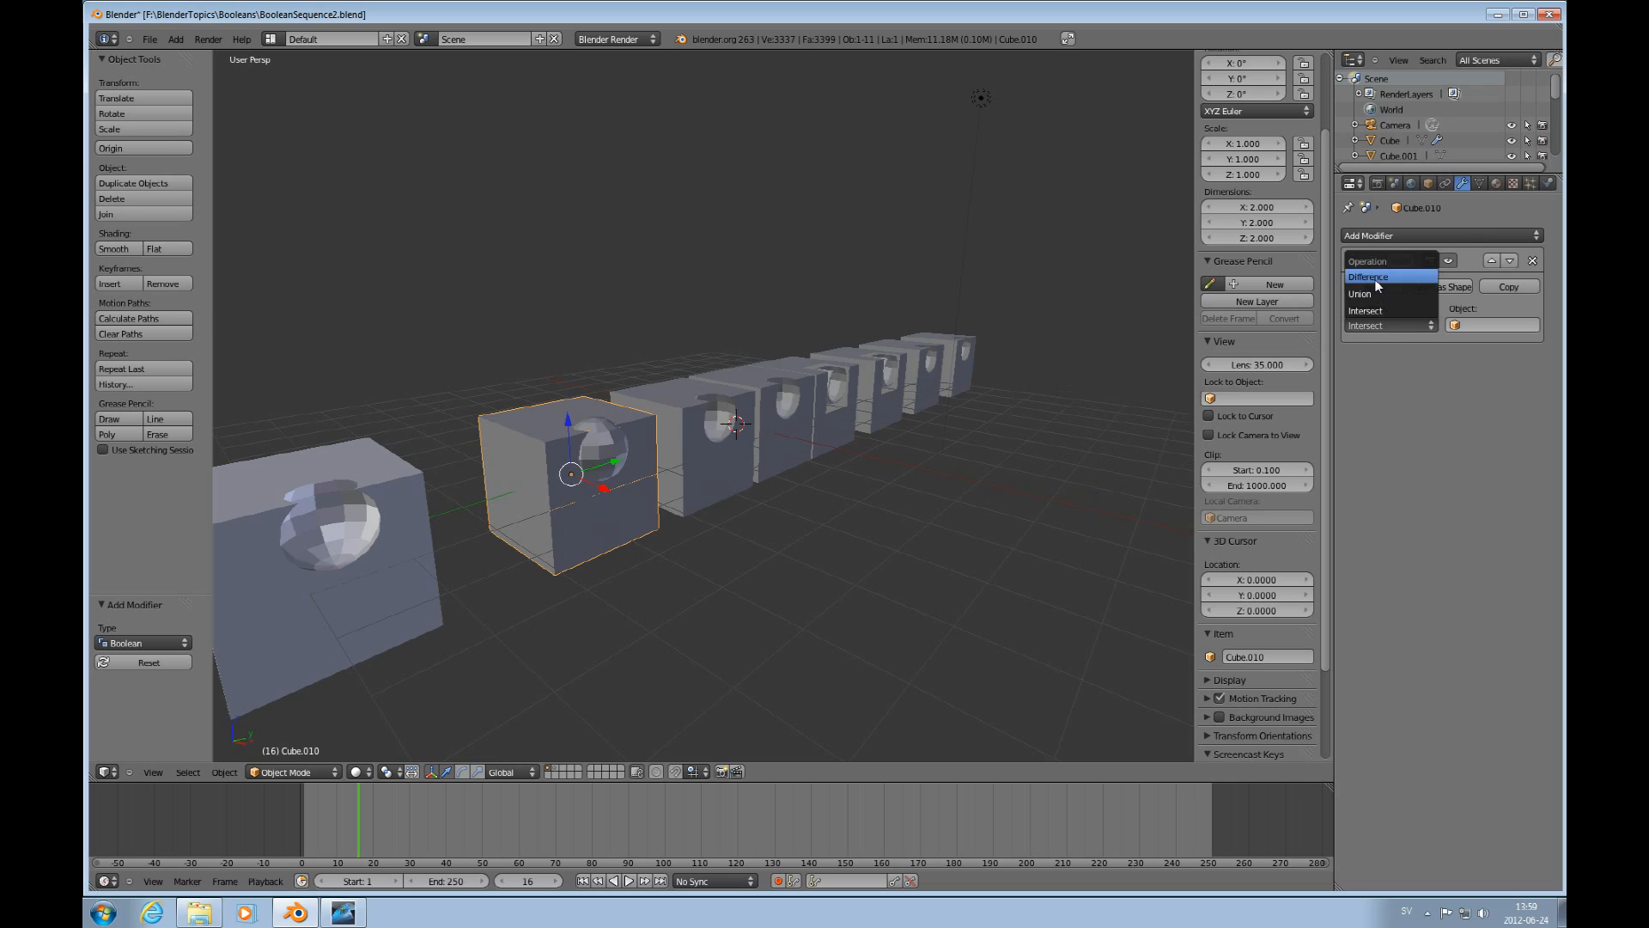
click(1491, 324)
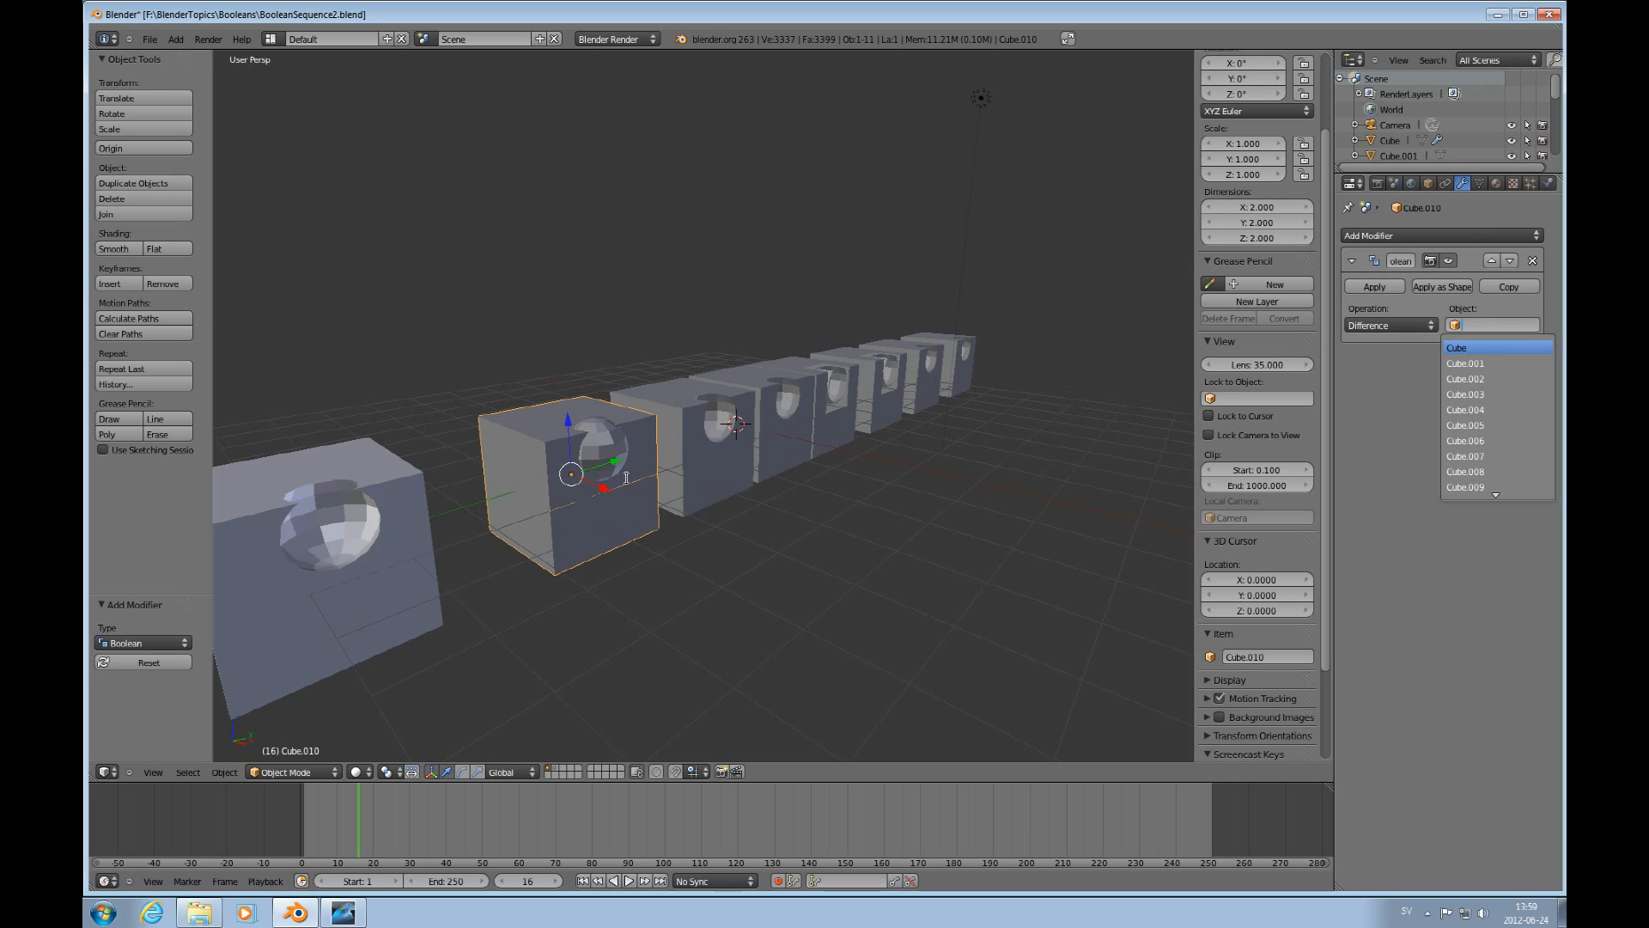
mouse_move(1495, 486)
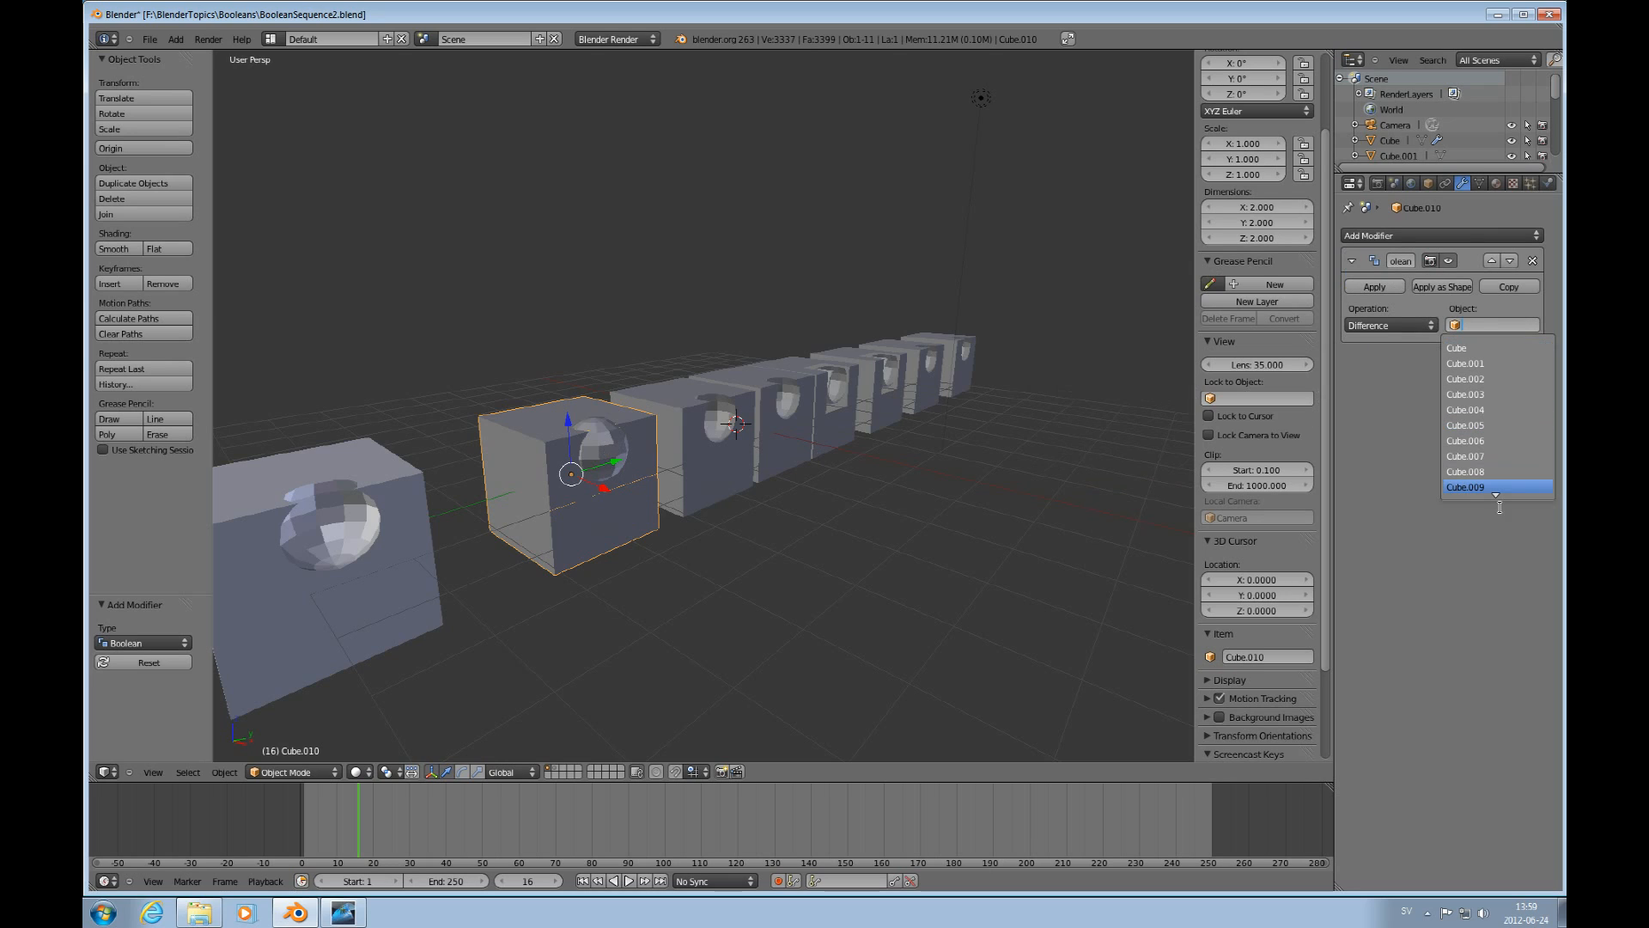
click(1472, 325)
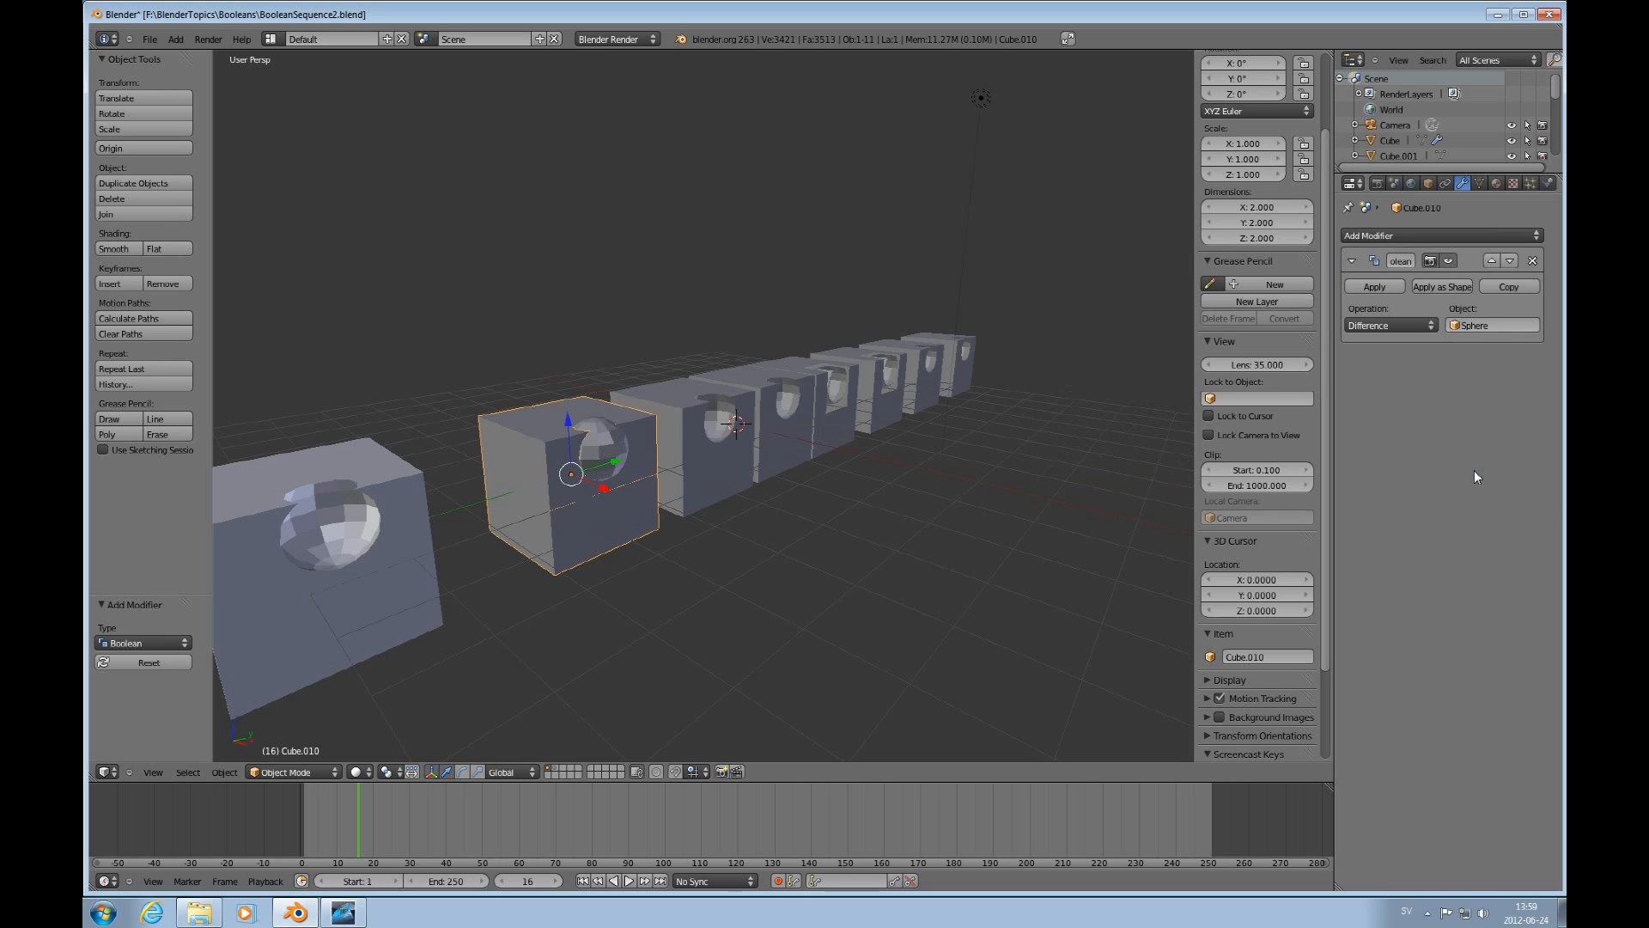
click(1372, 285)
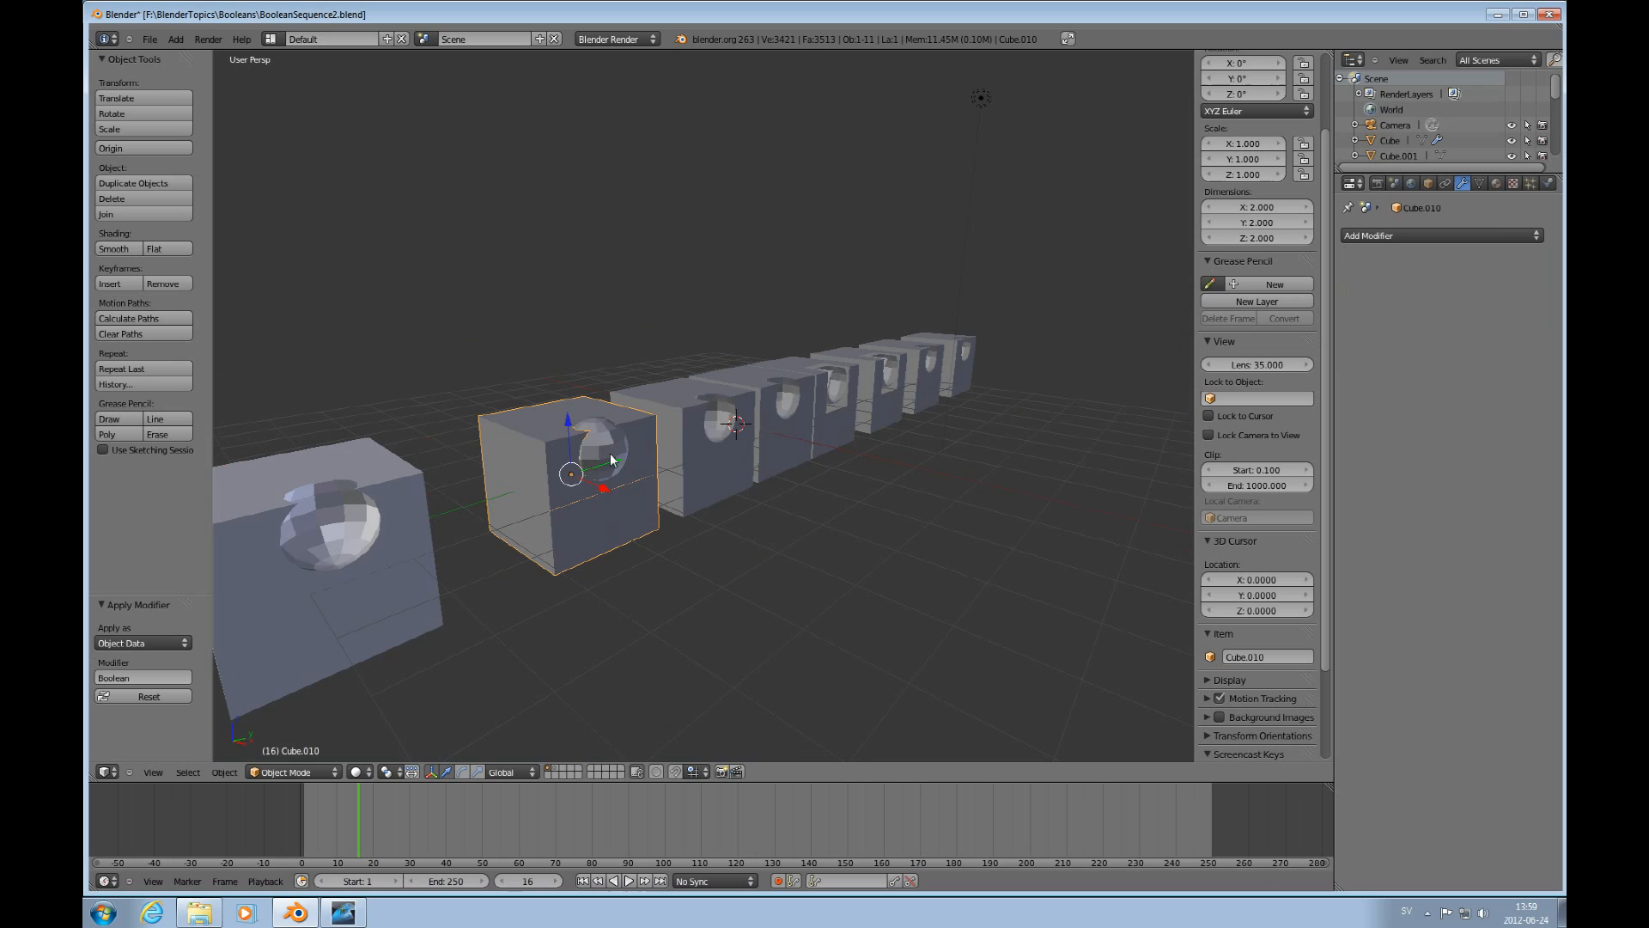
Slide Cube.010 away from the sphere and shade its faces smooth.
drag(610, 462, 515, 491)
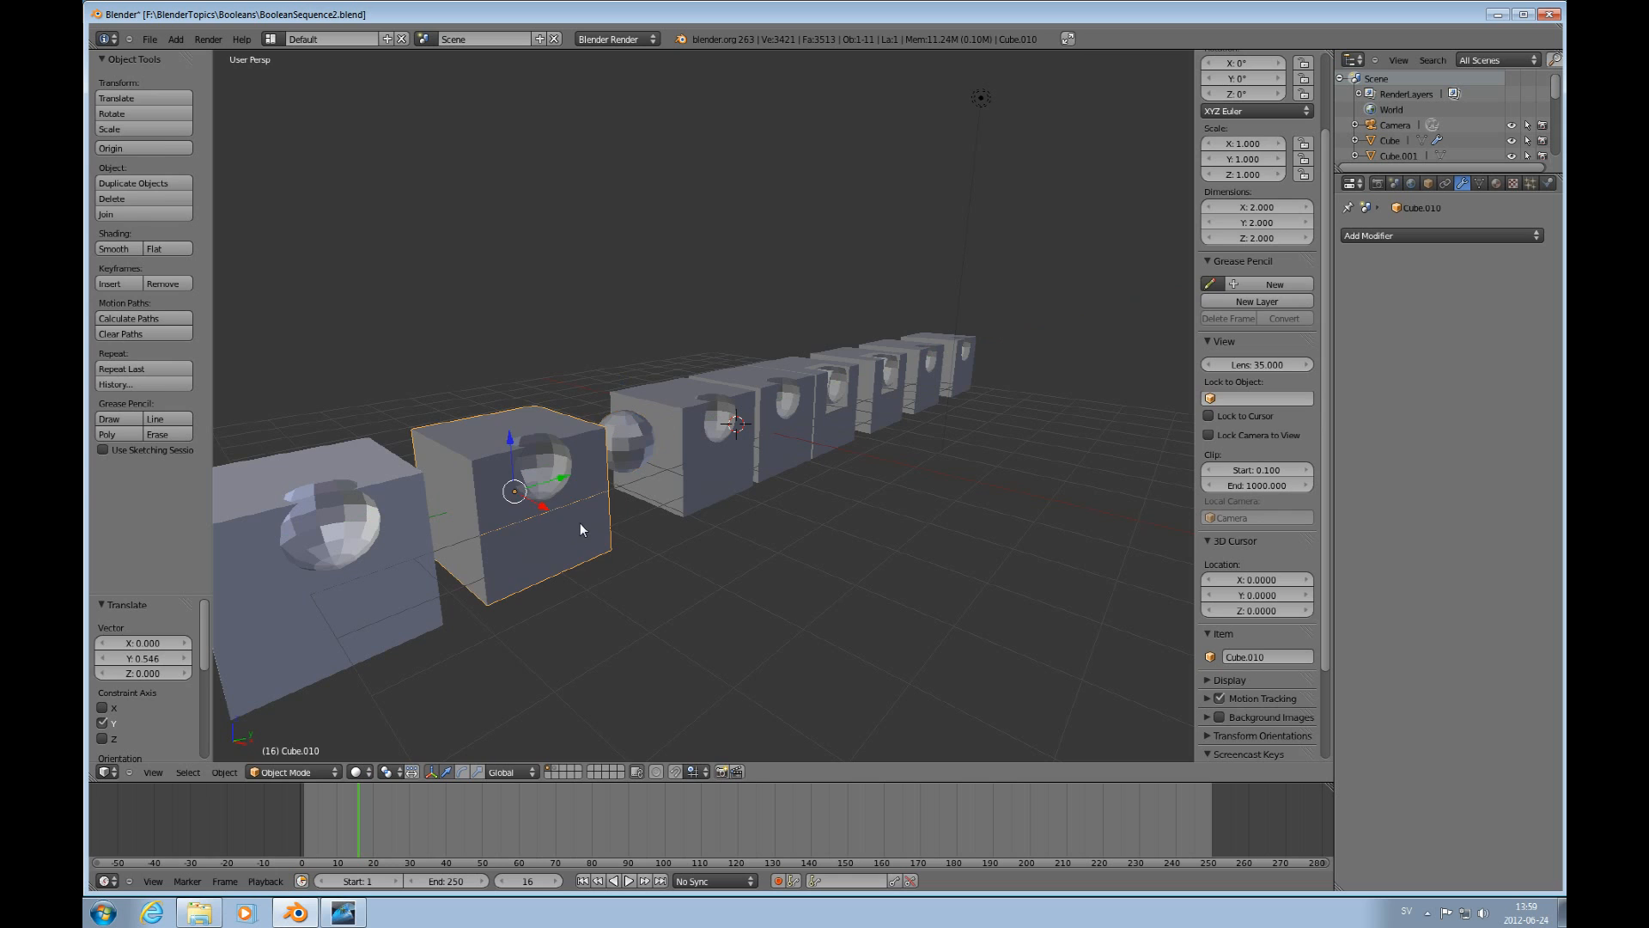
key(Tab)
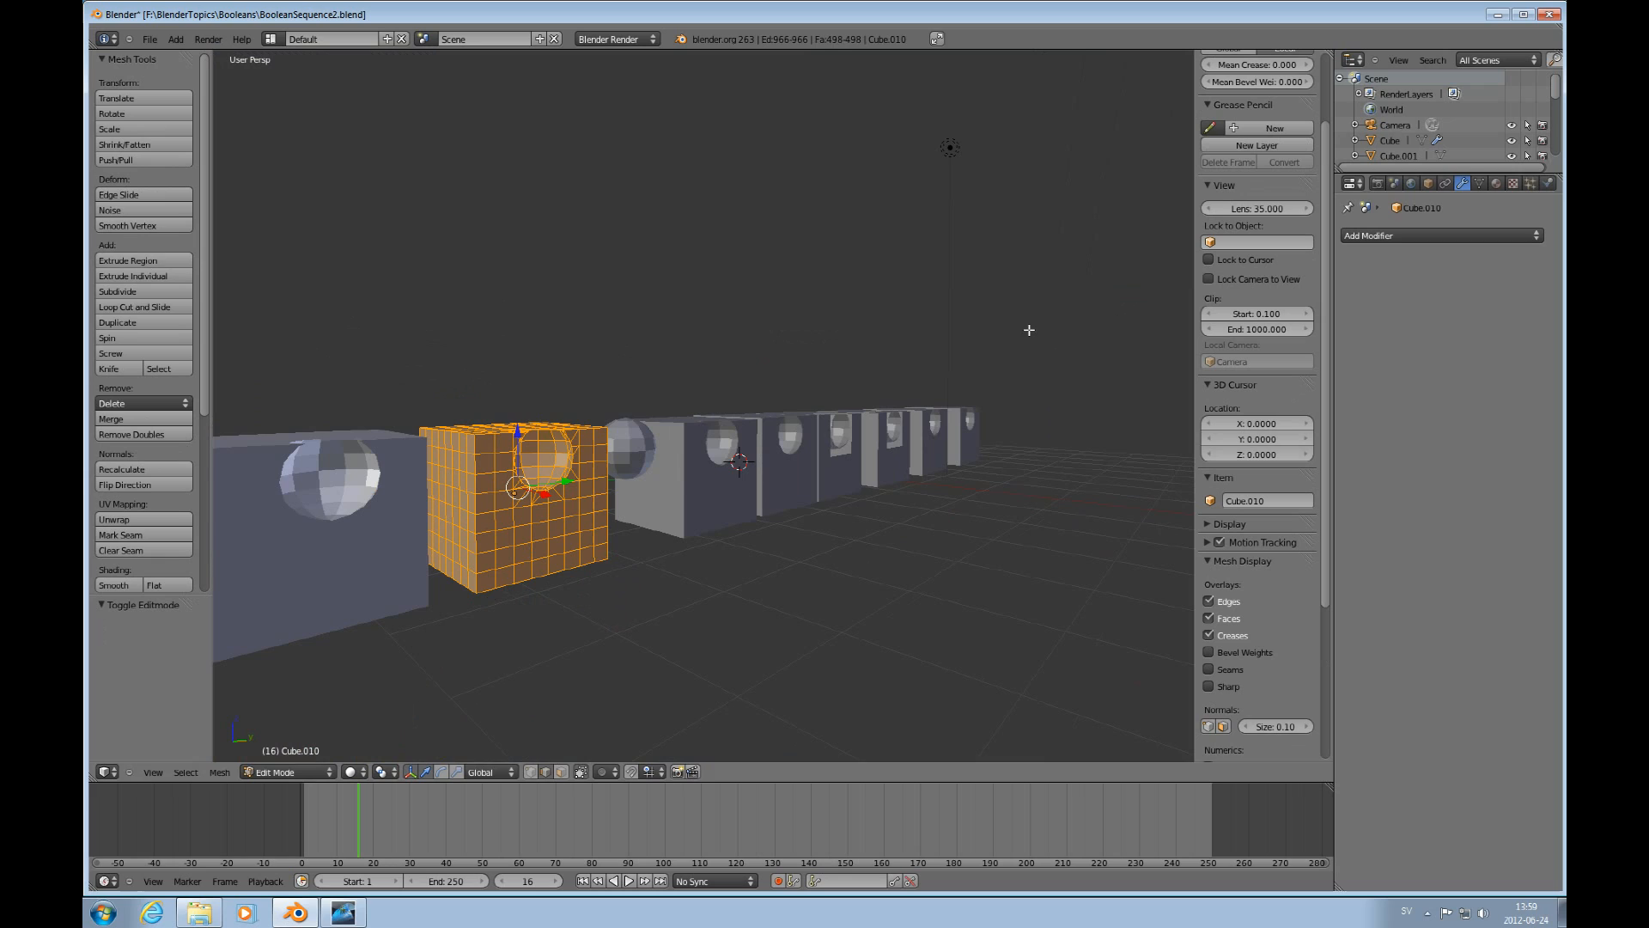
mouse_move(573, 548)
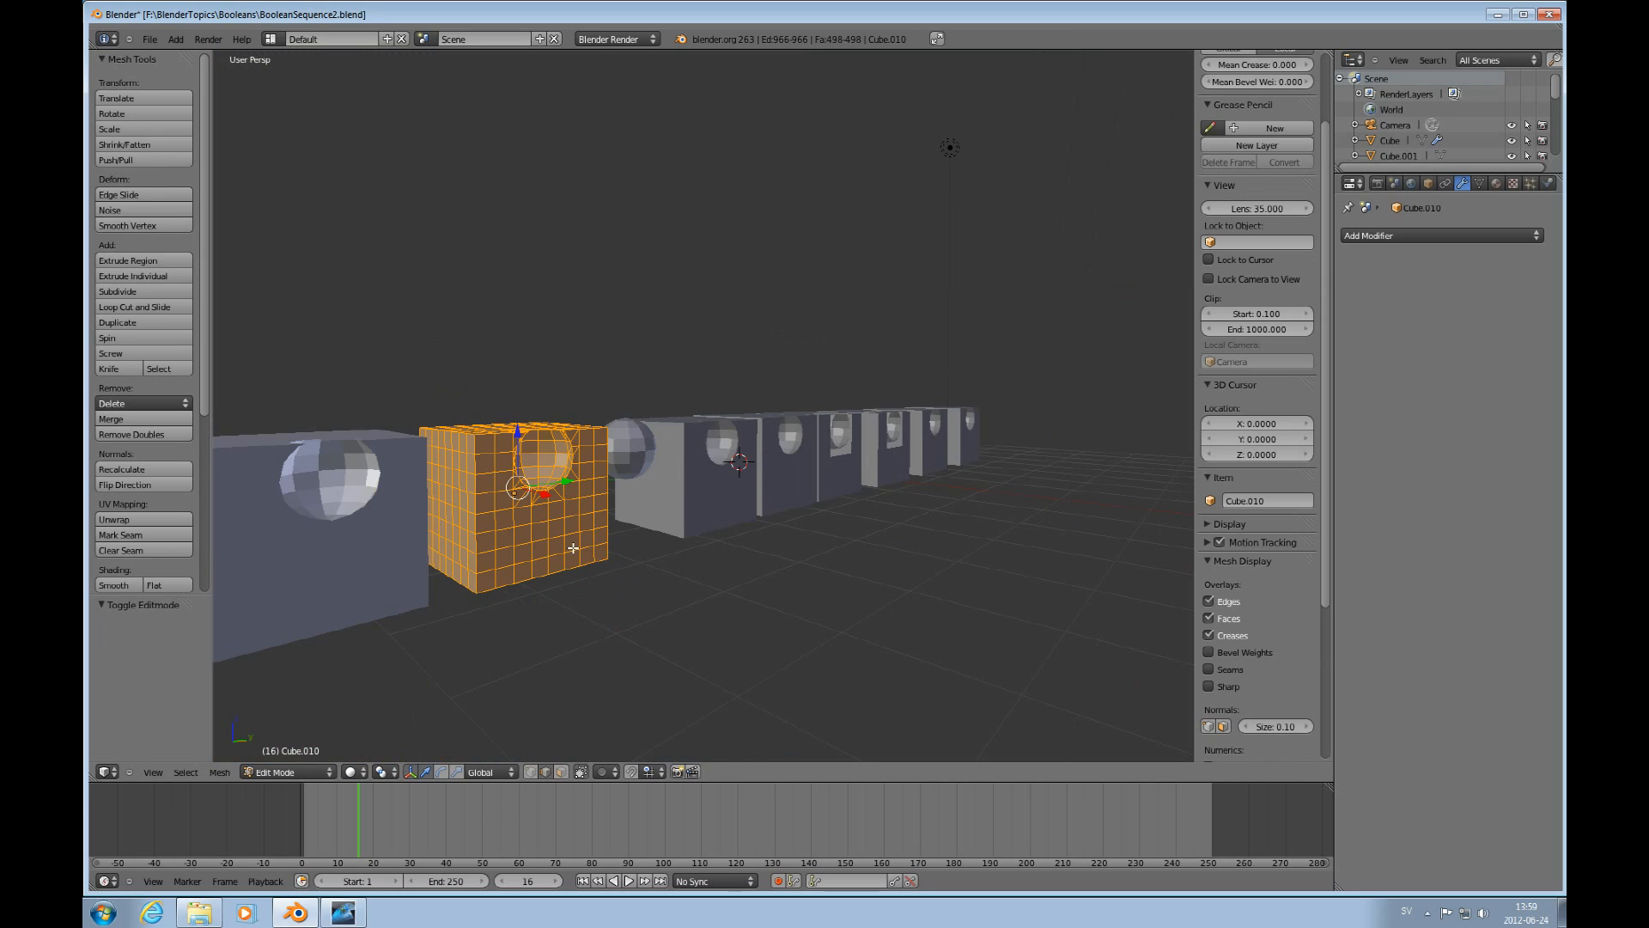
key(w)
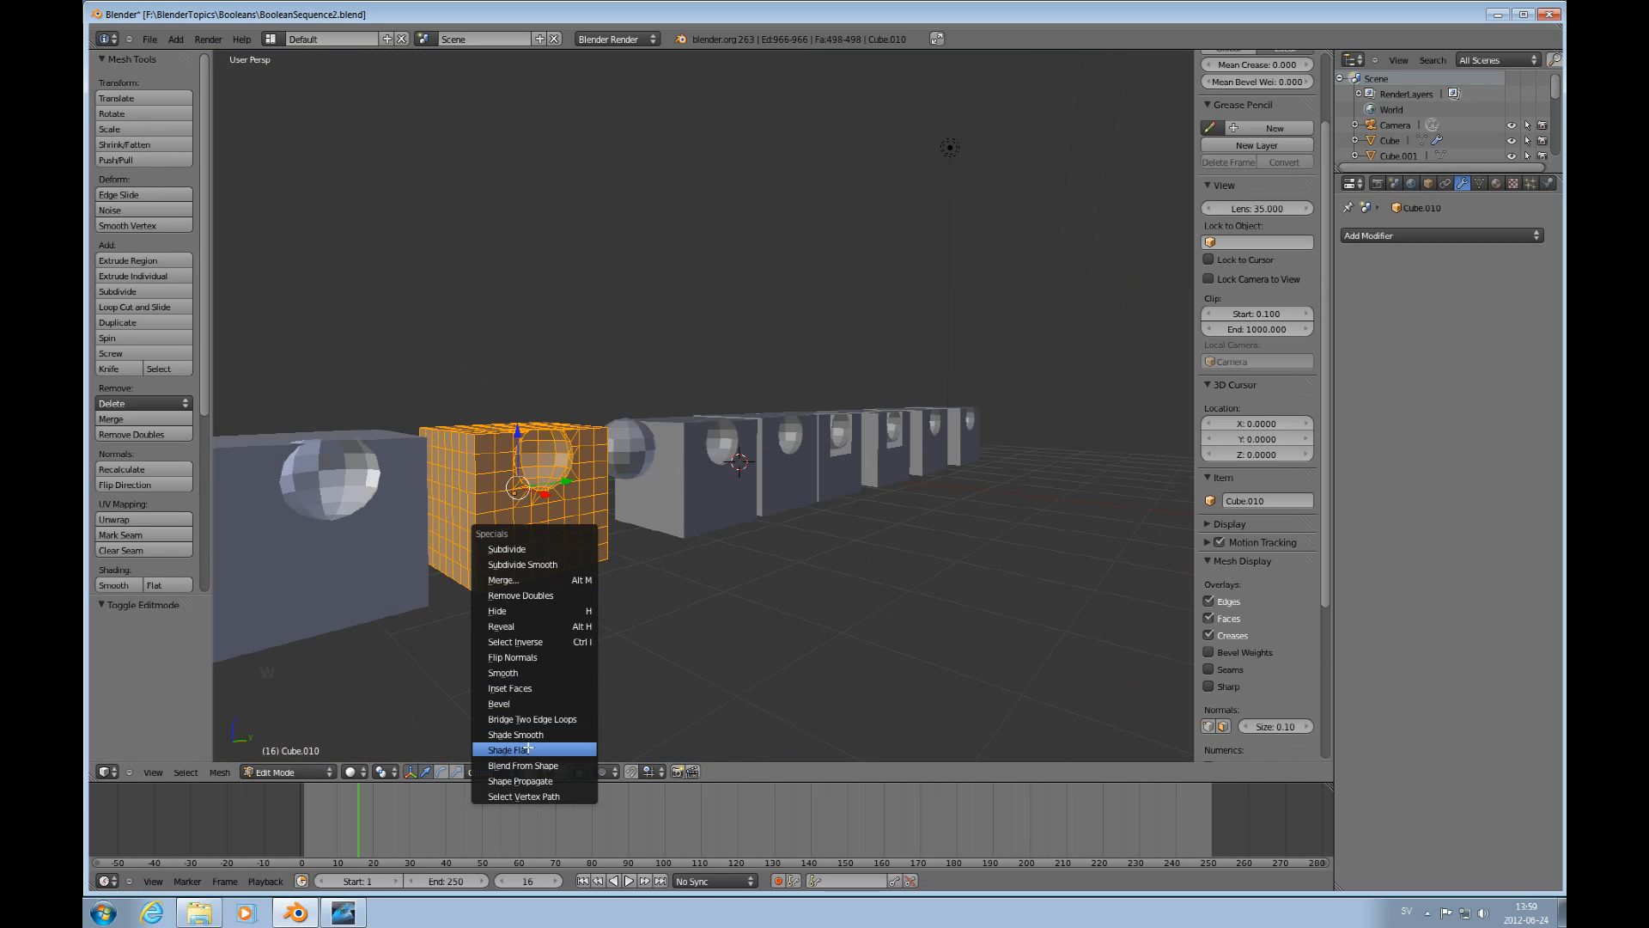
click(511, 749)
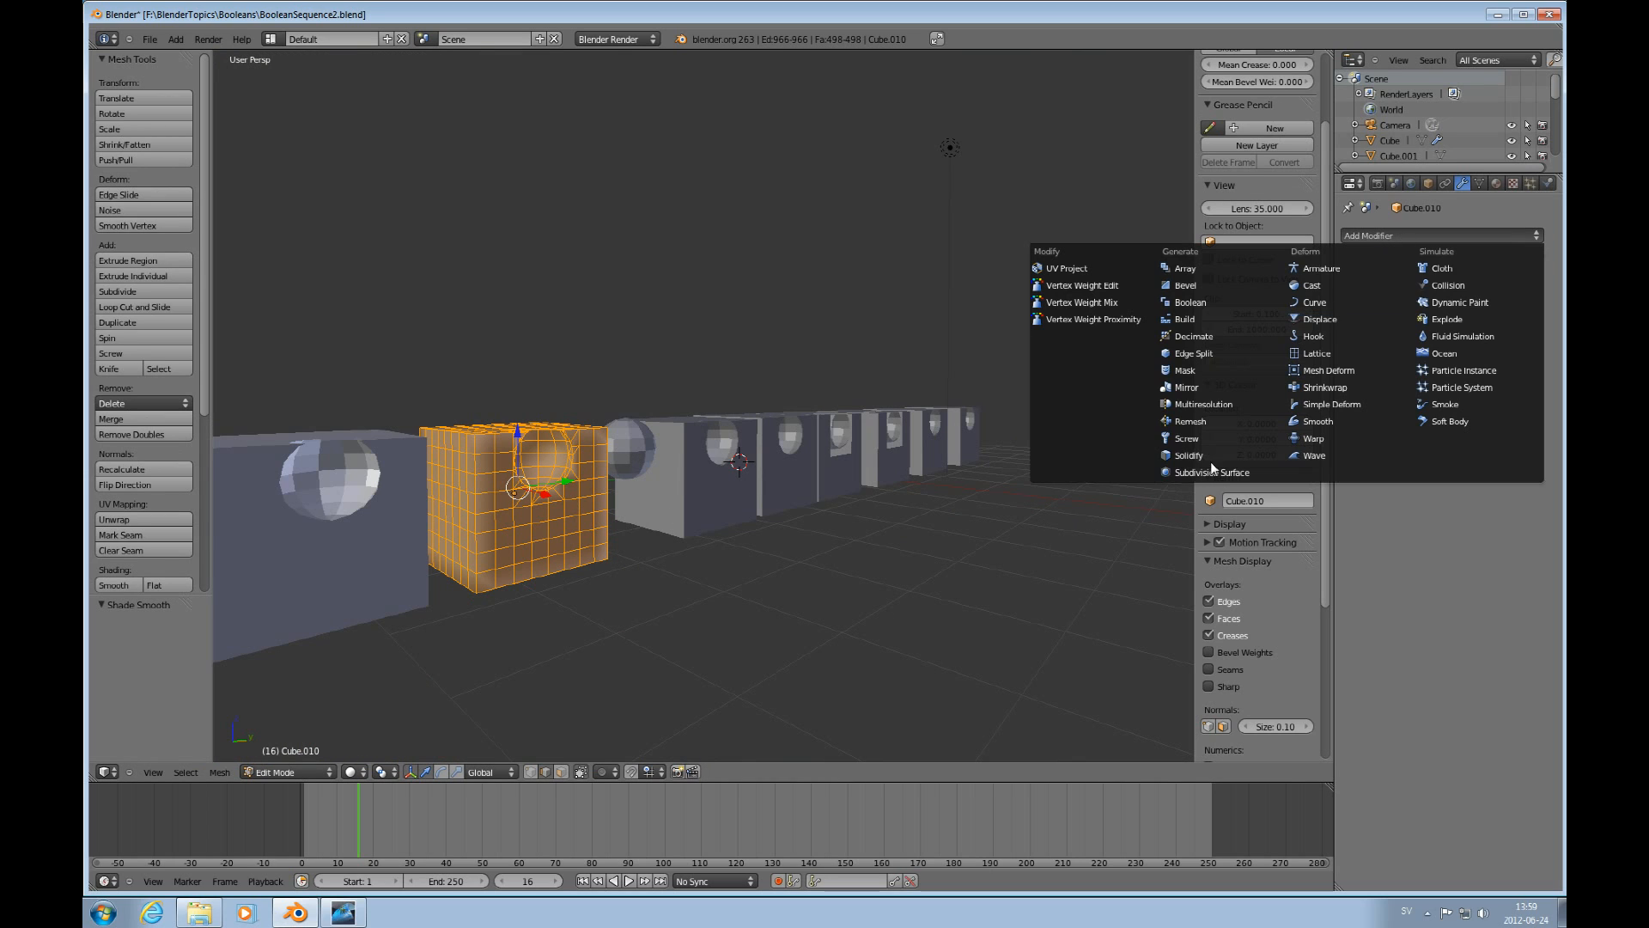
Round the cut cube with a Subdivision Surface modifier and view it in object mode.
click(1213, 471)
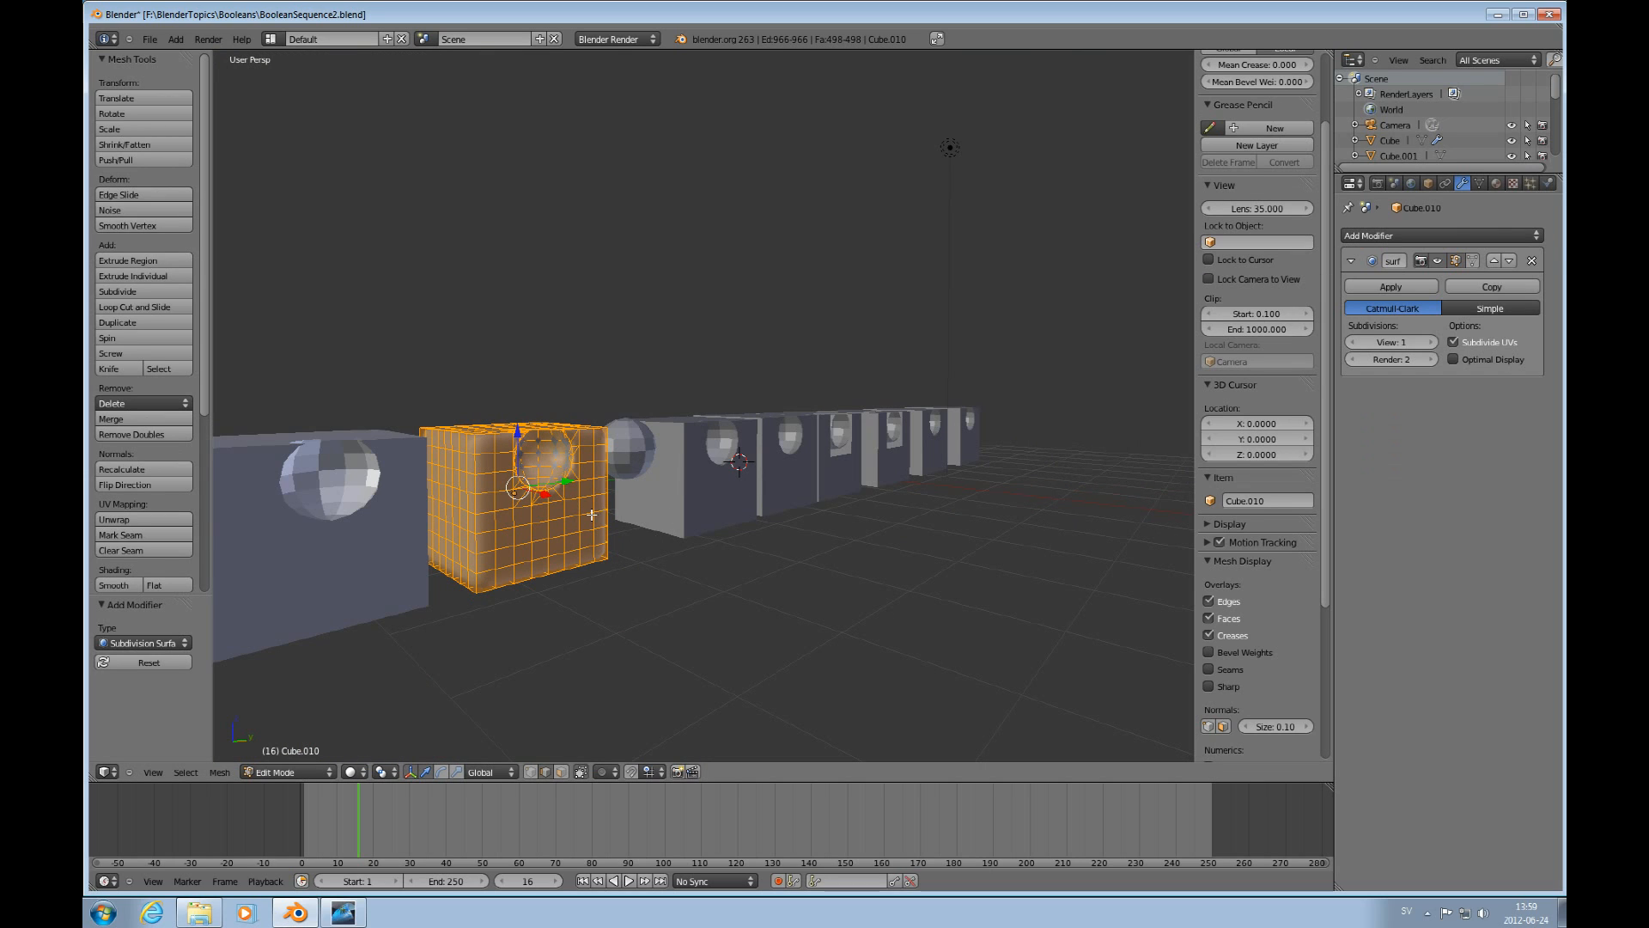
key(Tab)
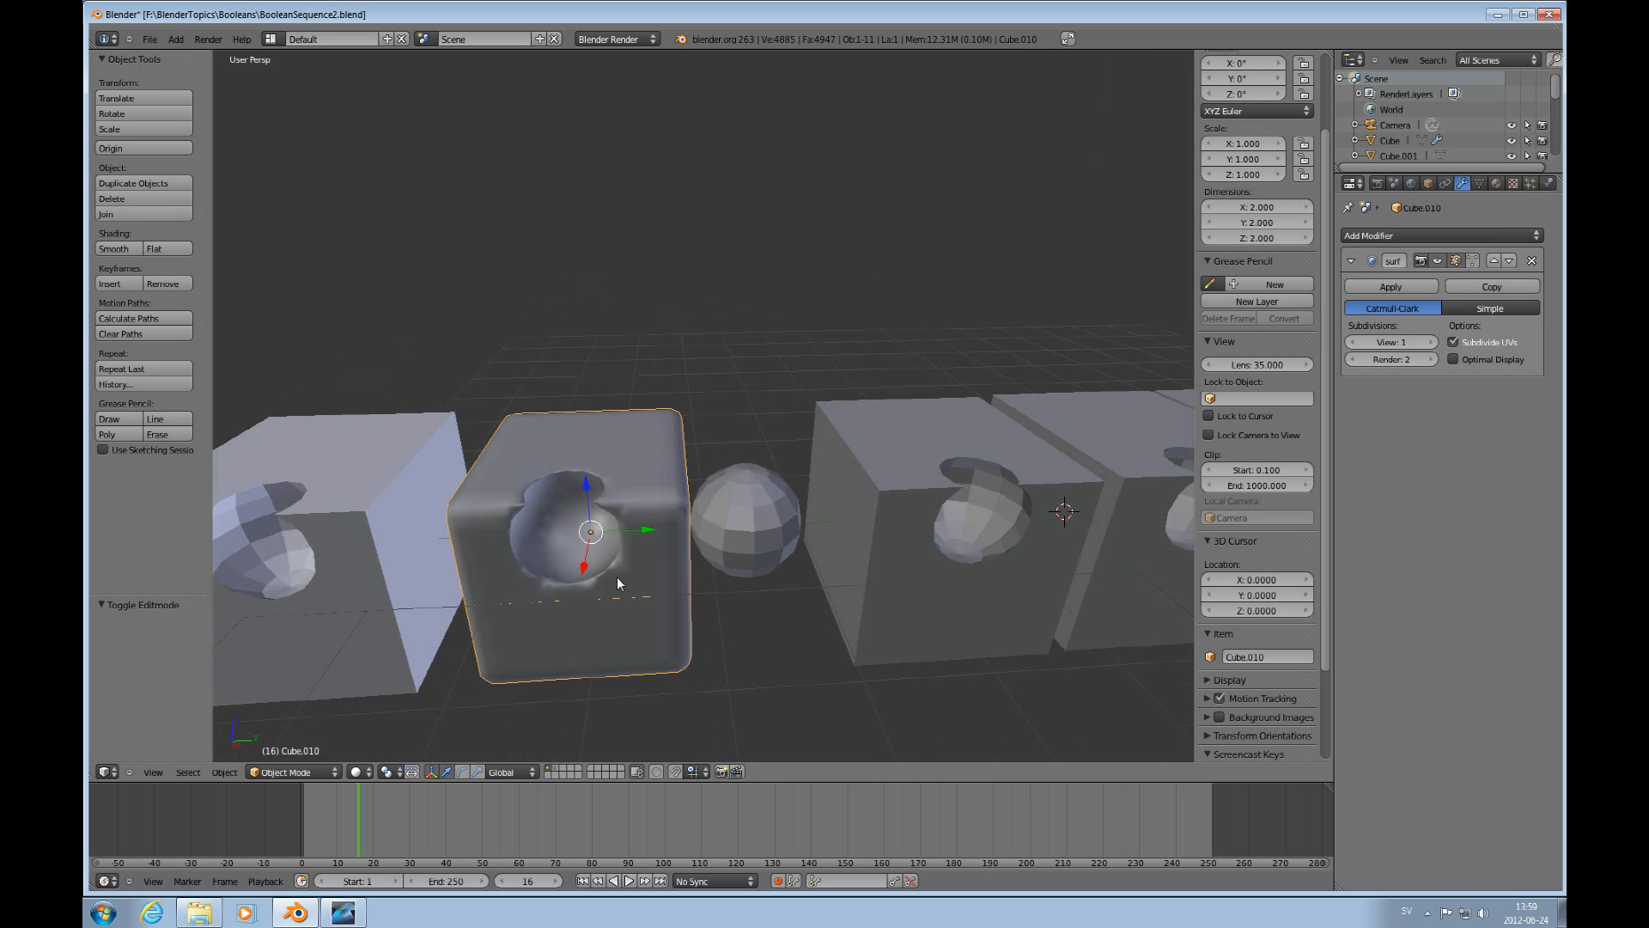
Render the row through the camera, then return the editor to the 3D view.
key(KP_0)
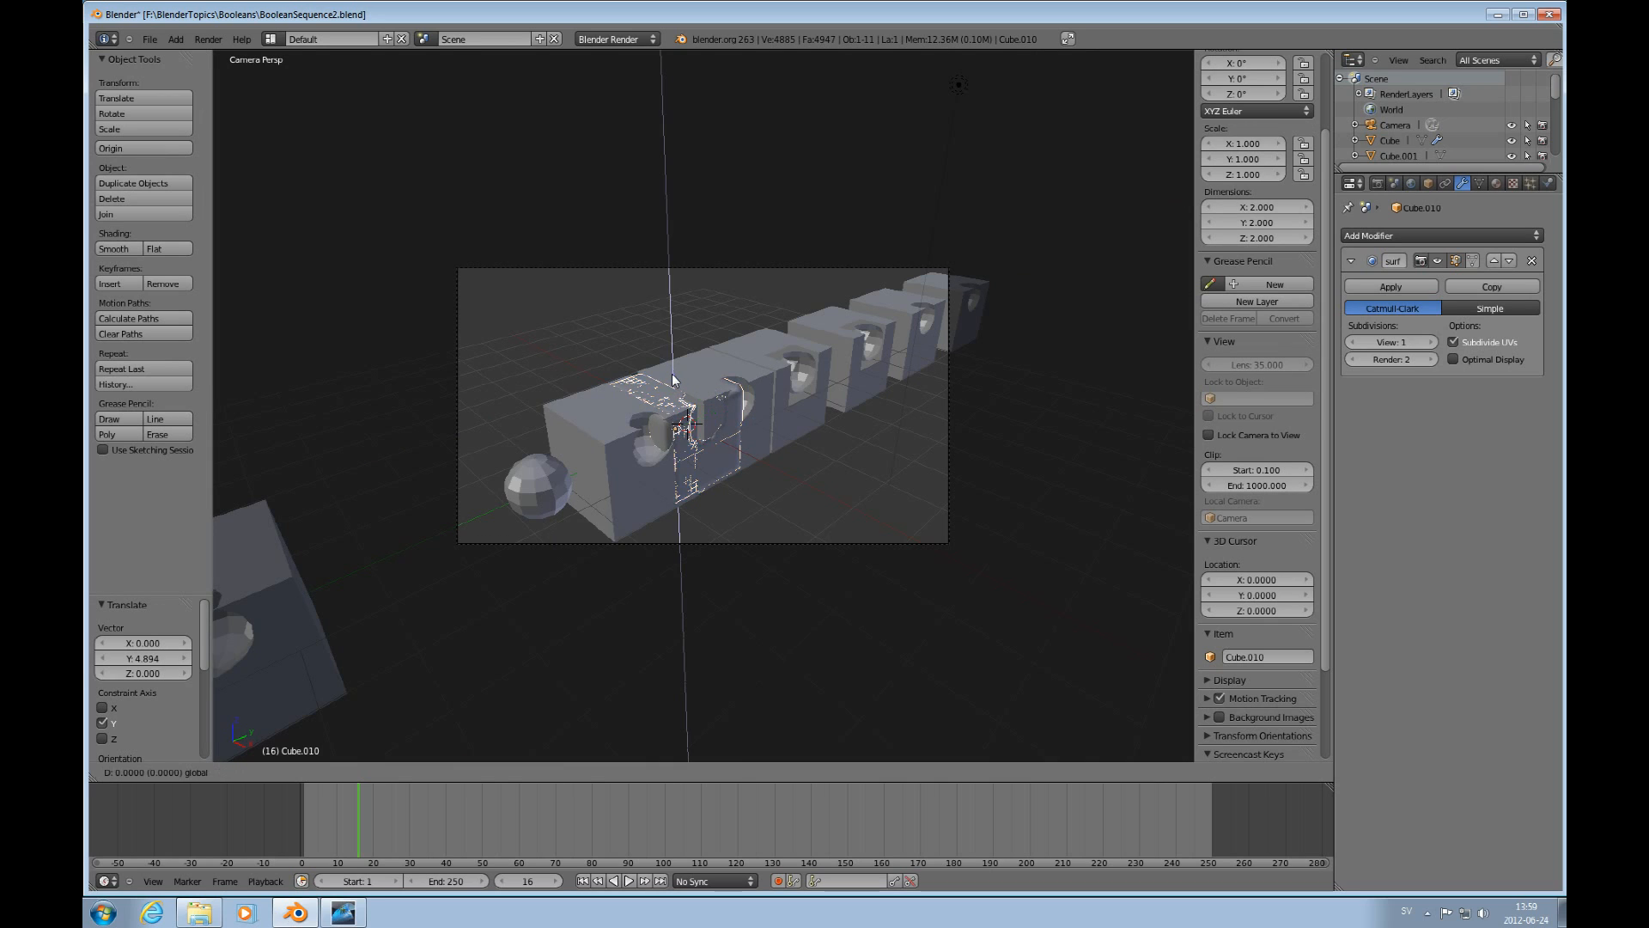
key(F12)
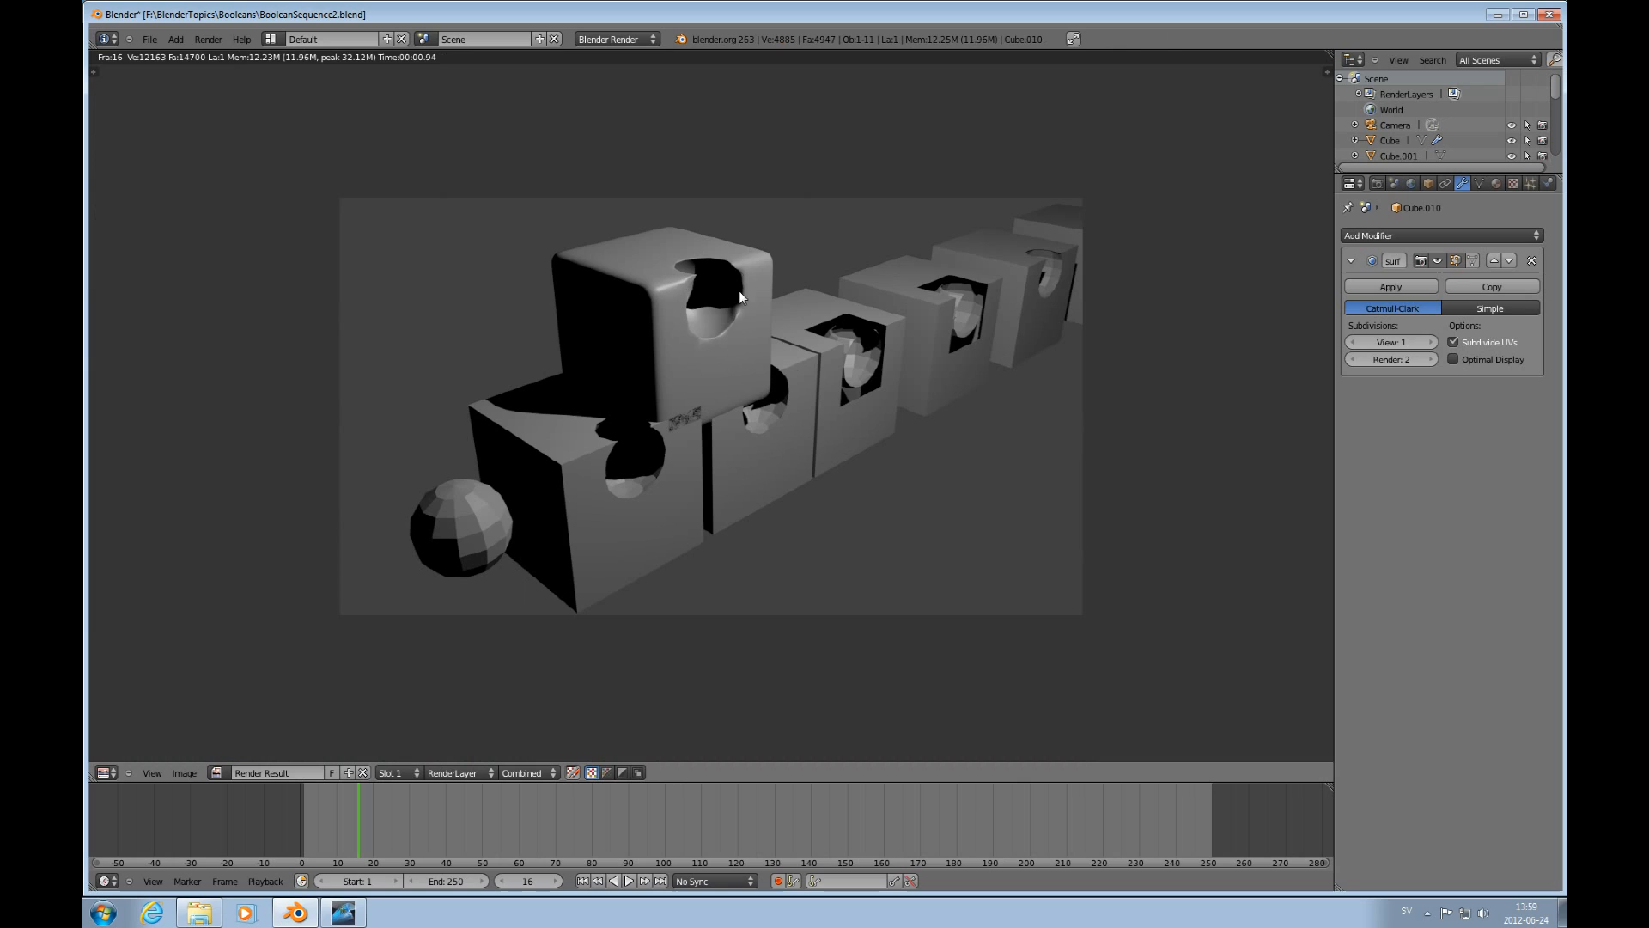
mouse_move(701, 308)
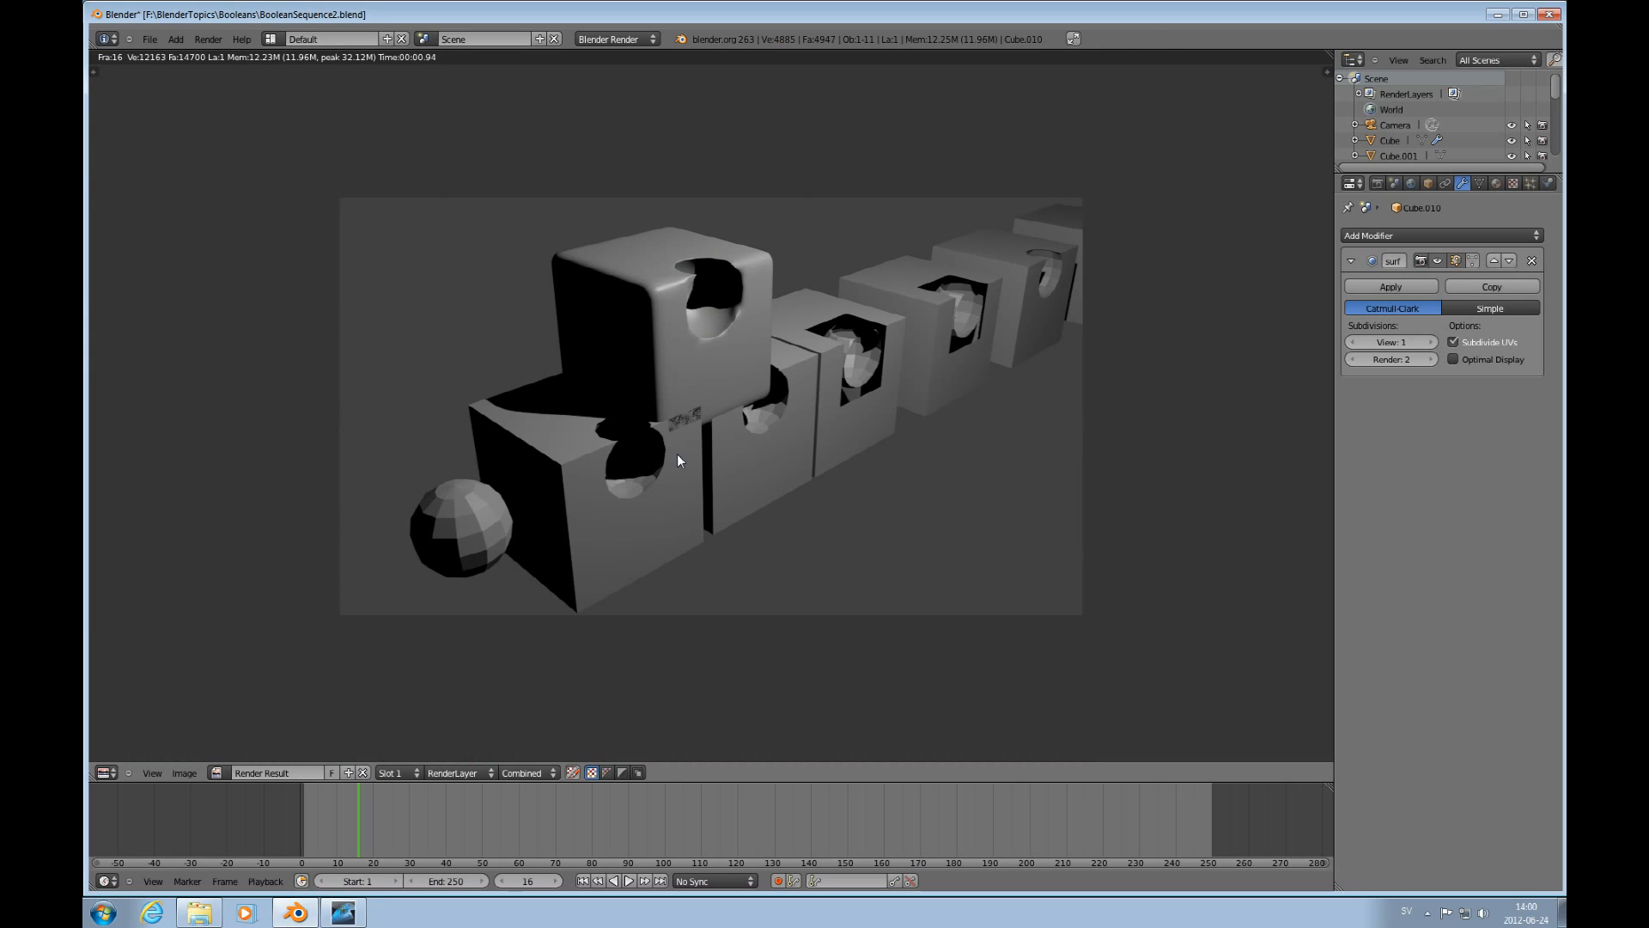
mouse_move(503, 536)
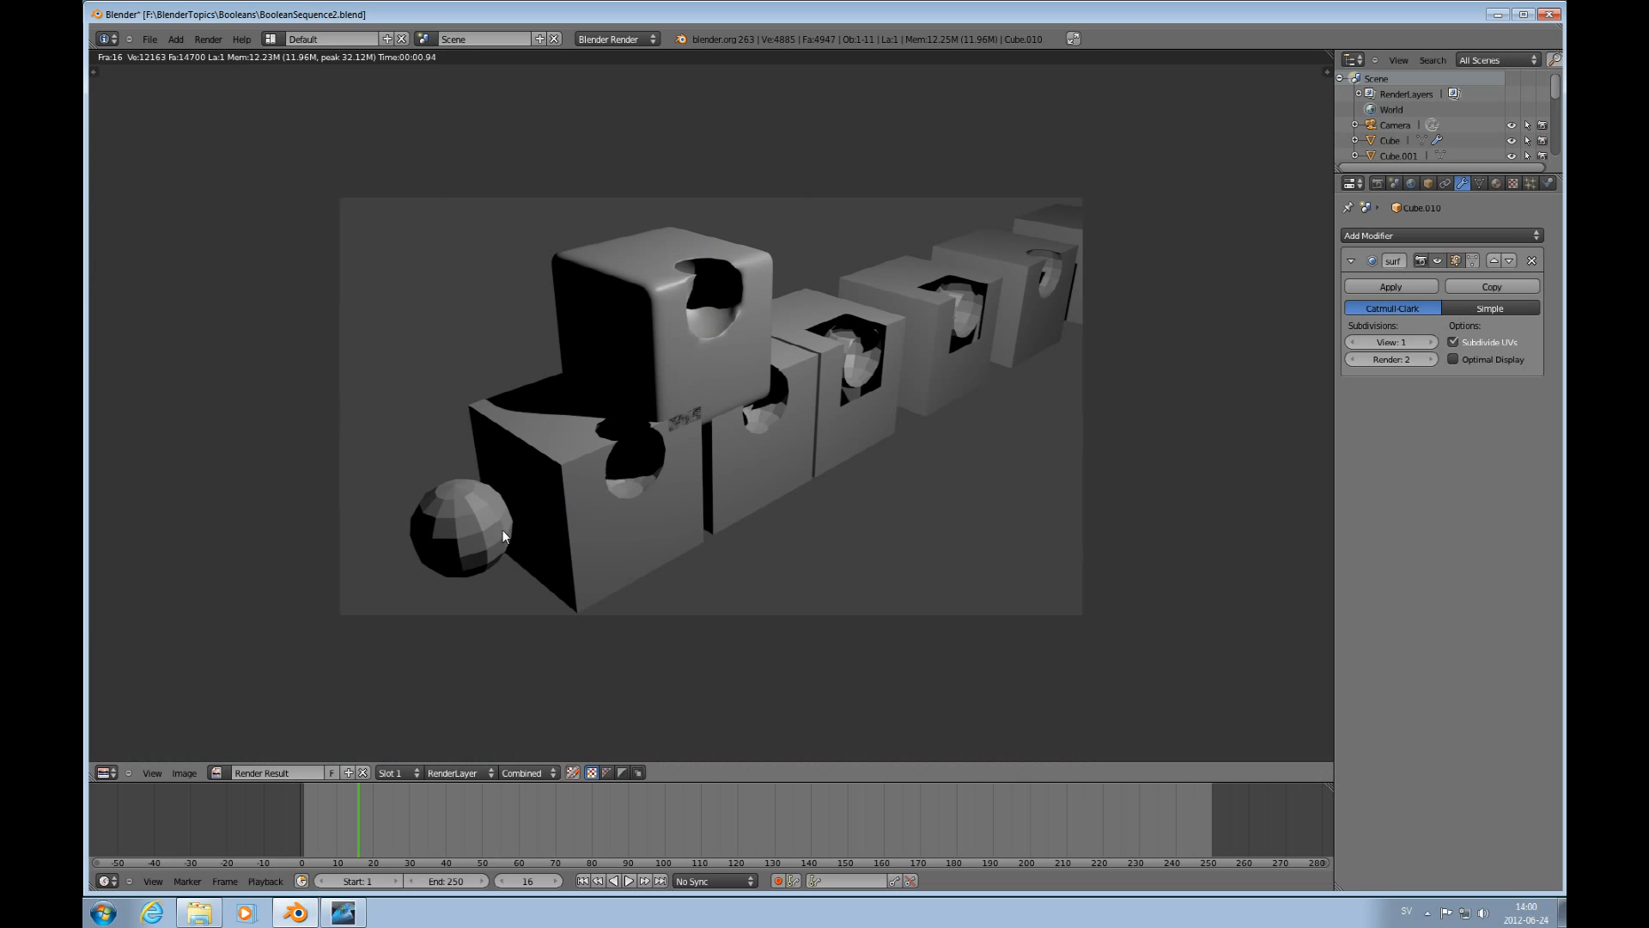
click(101, 772)
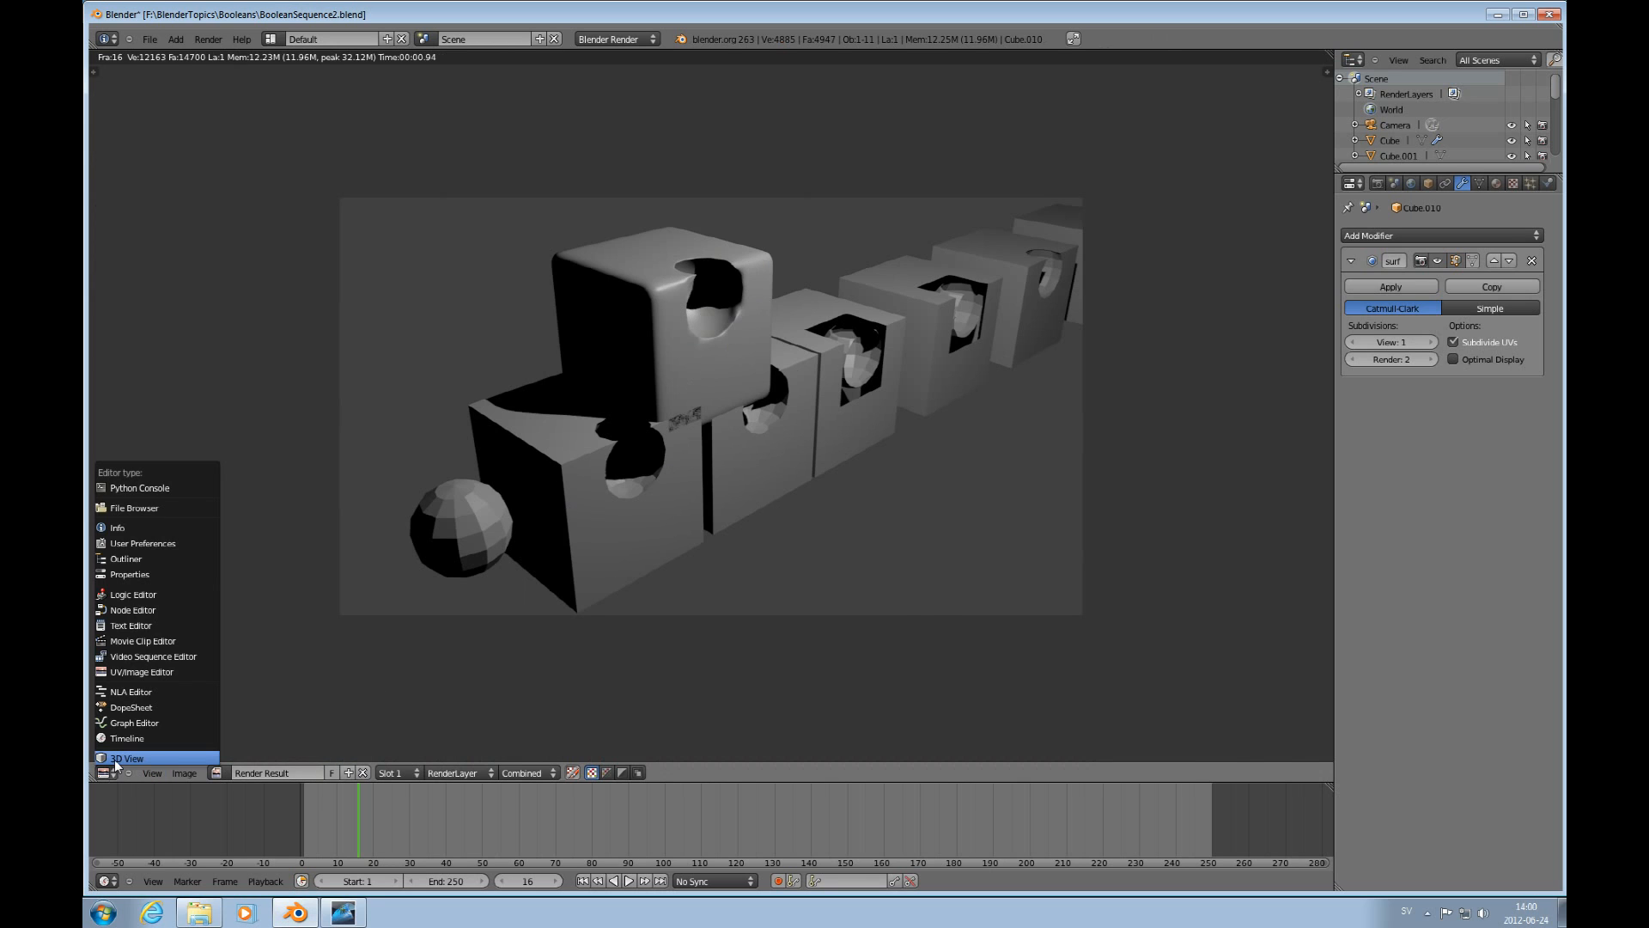
click(126, 757)
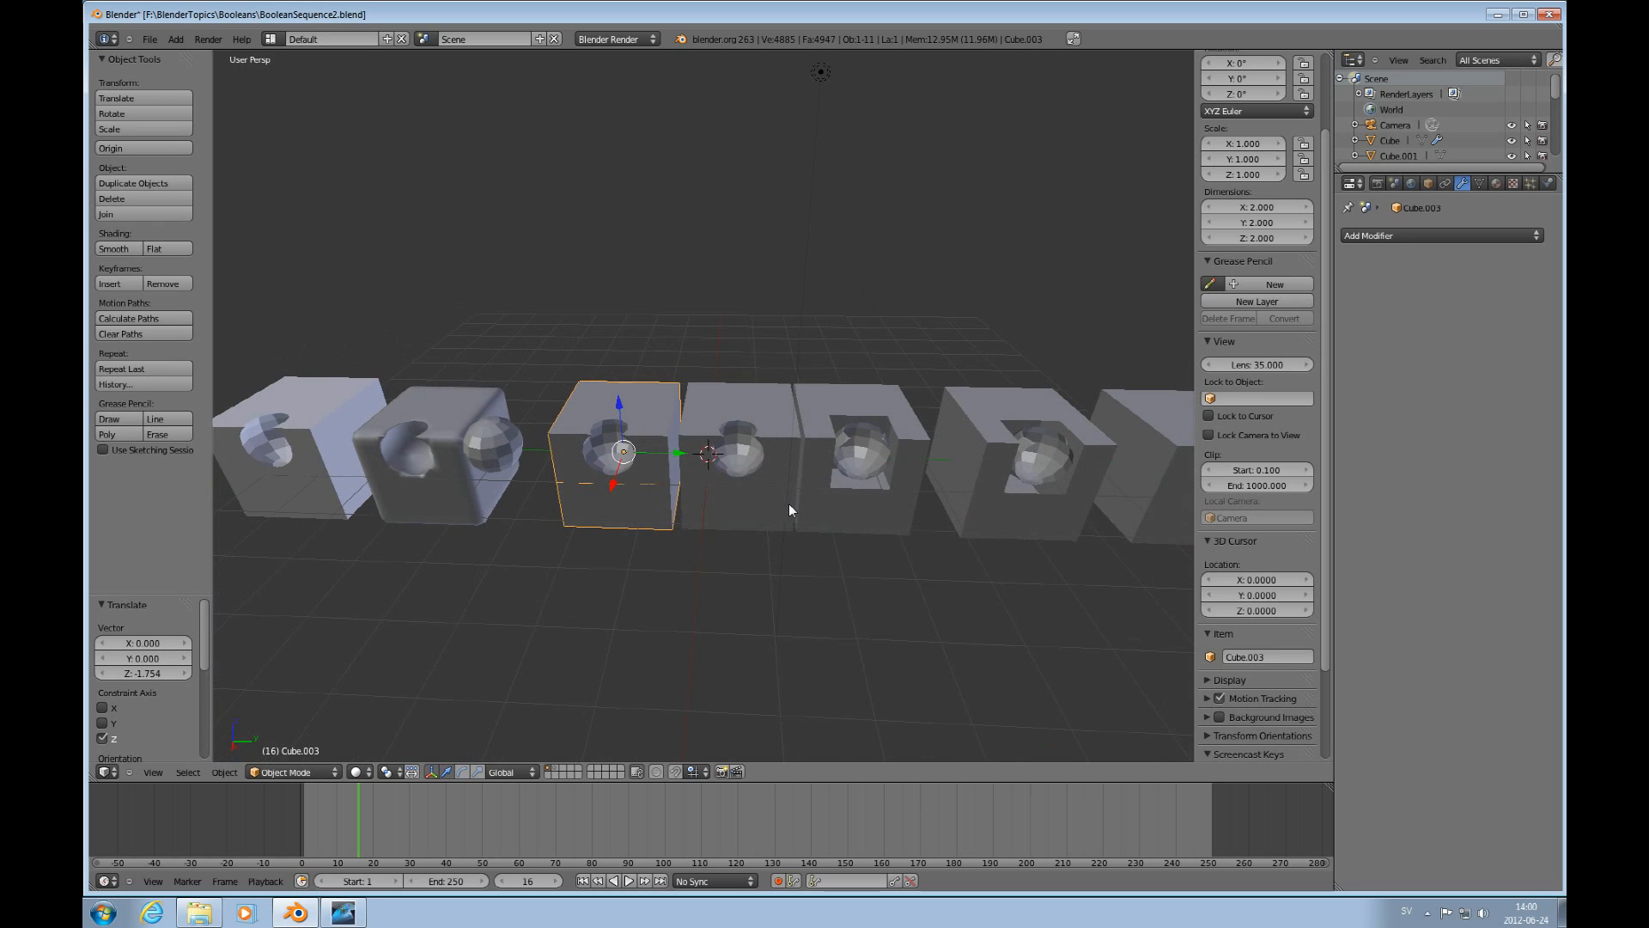
key(Tab)
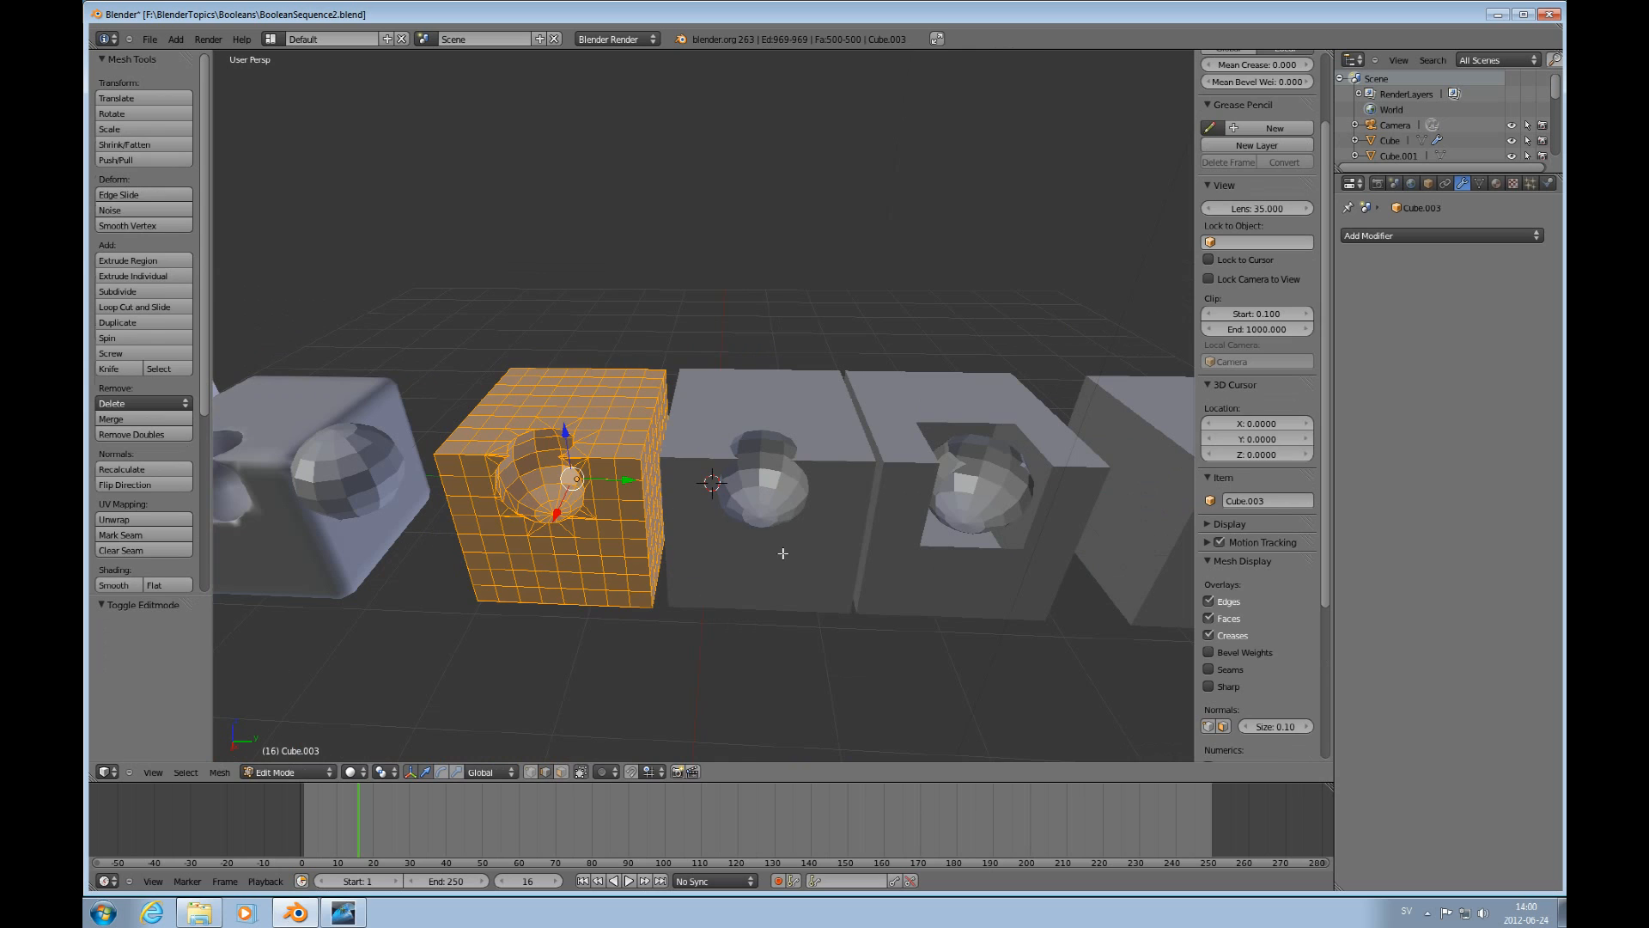
key(Tab)
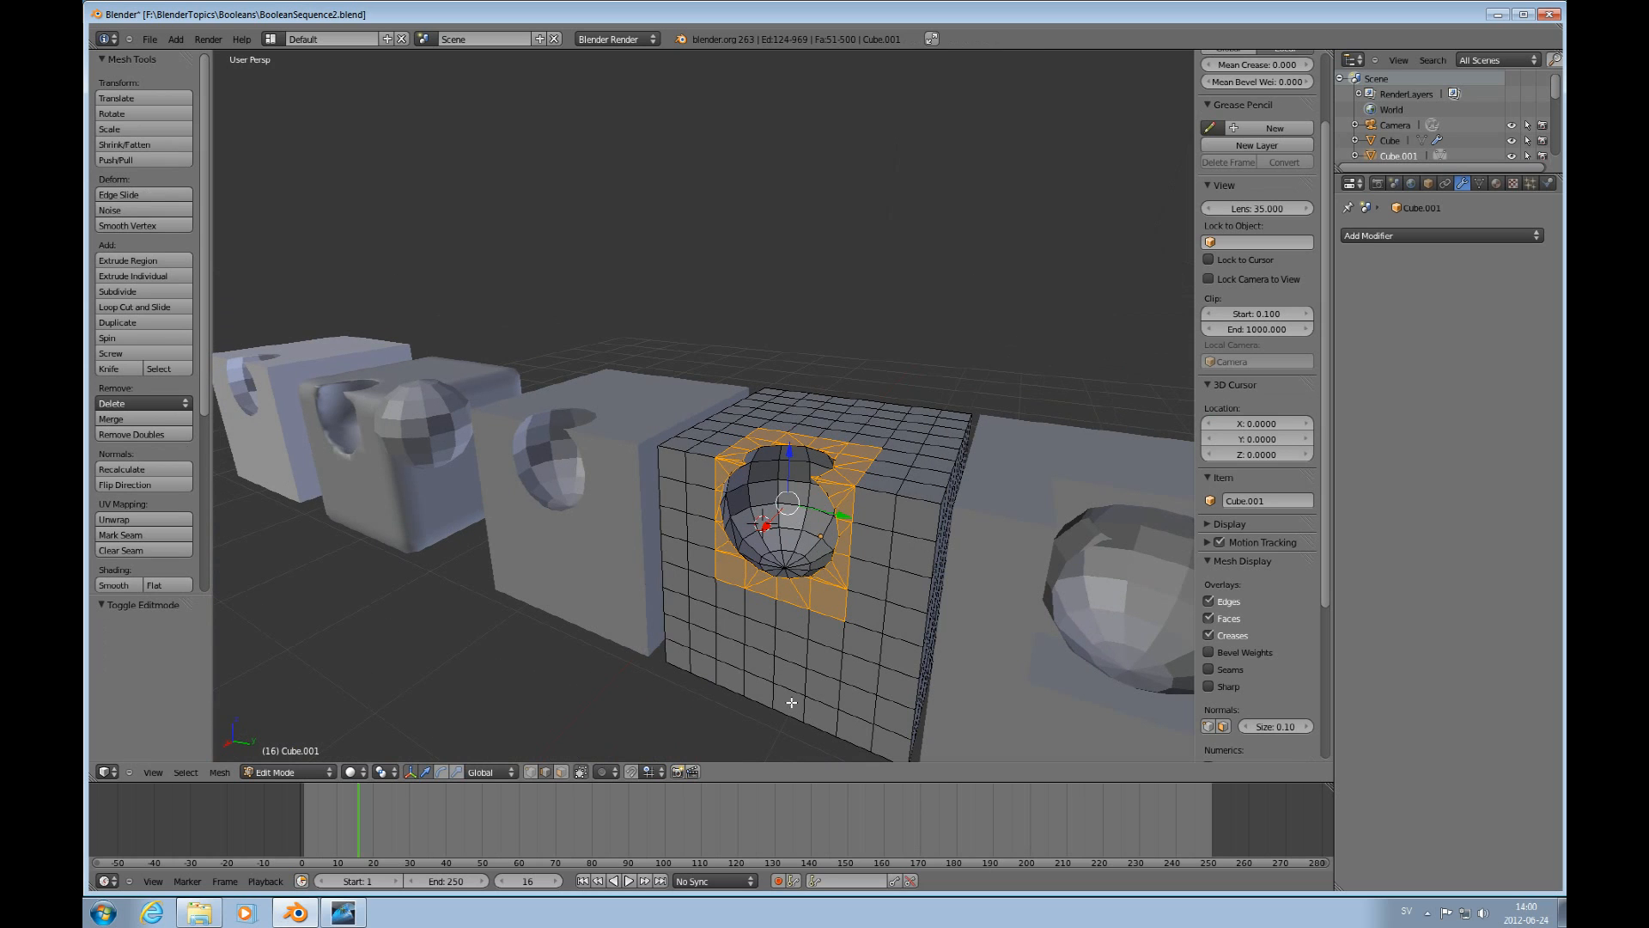
key(ctrl+tab)
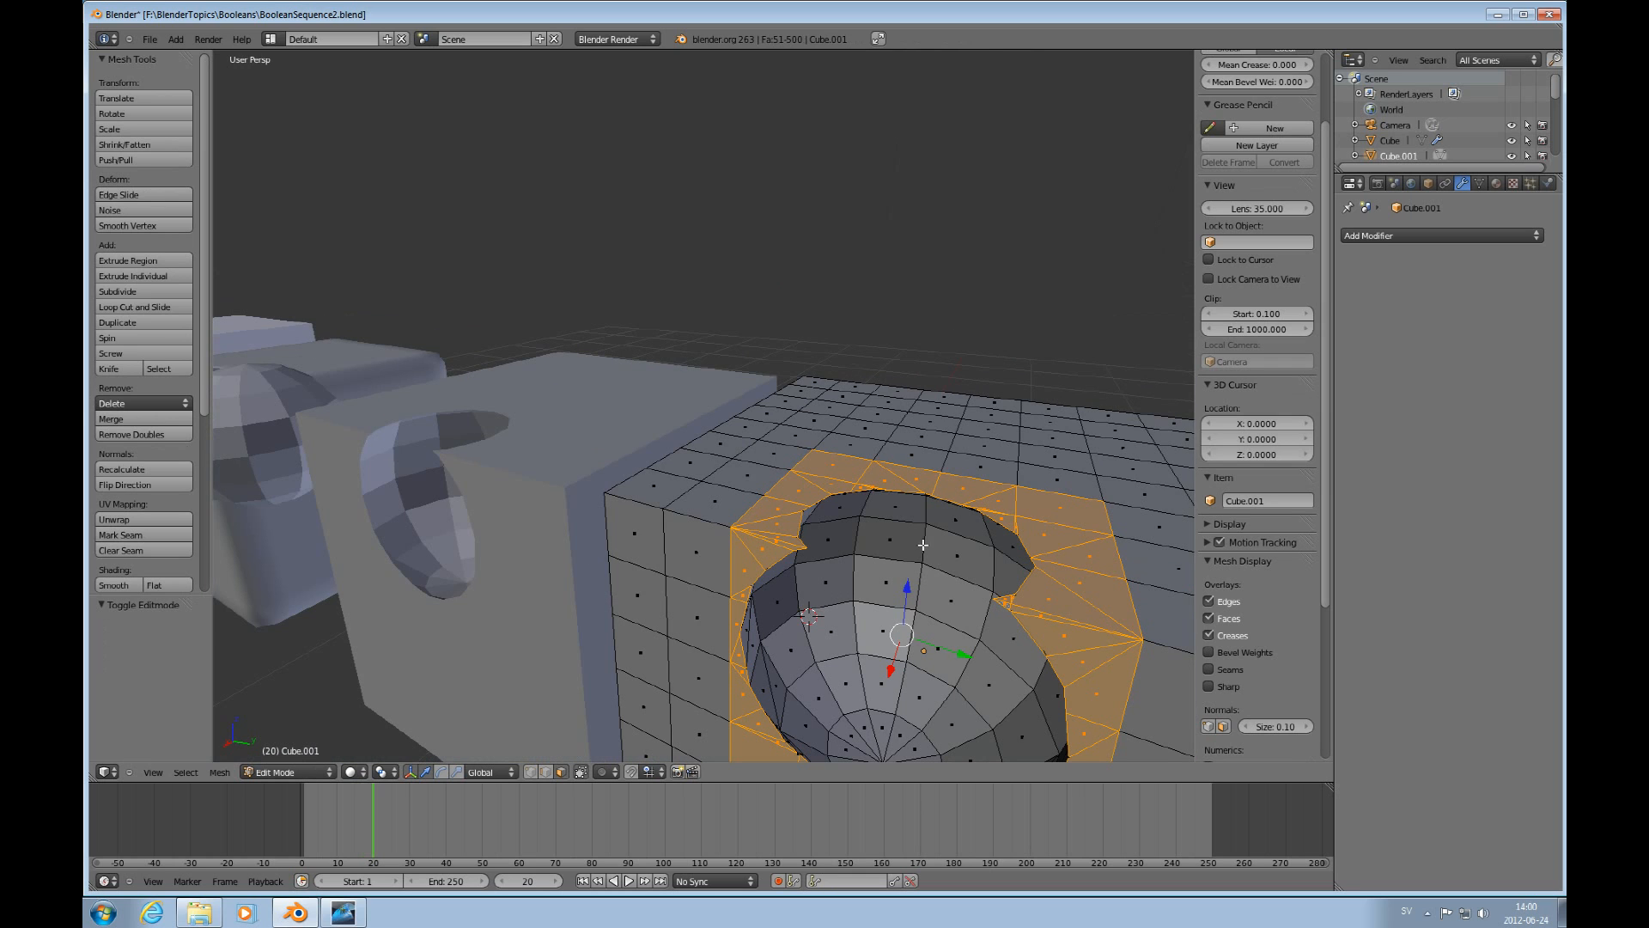
scroll(down, 3)
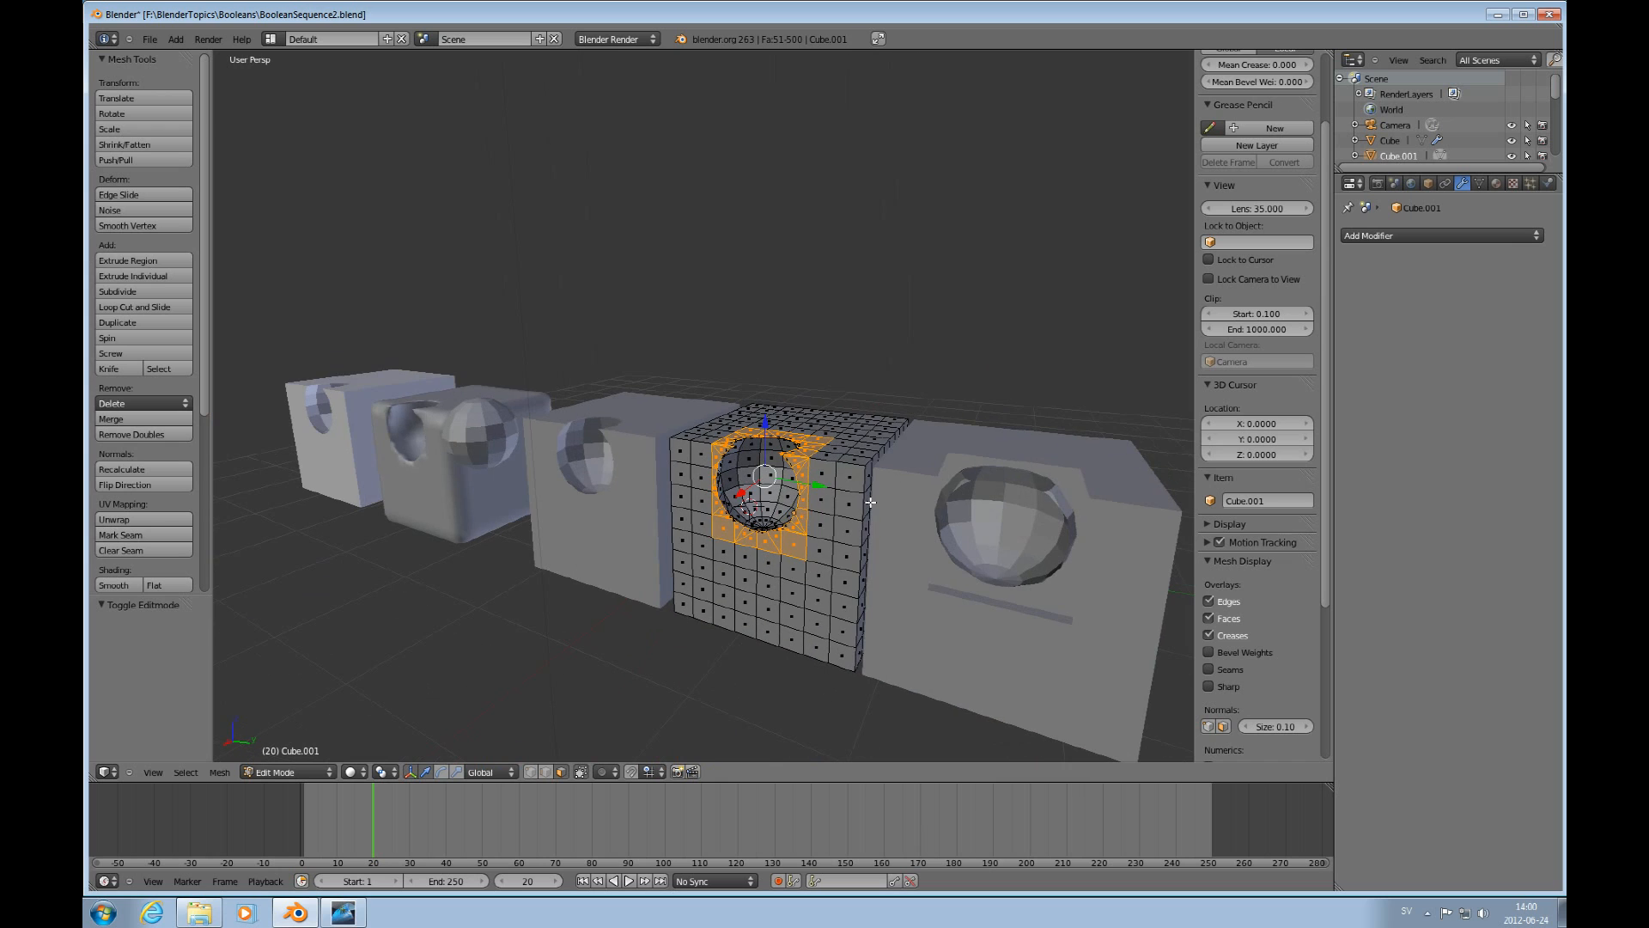
key(Tab)
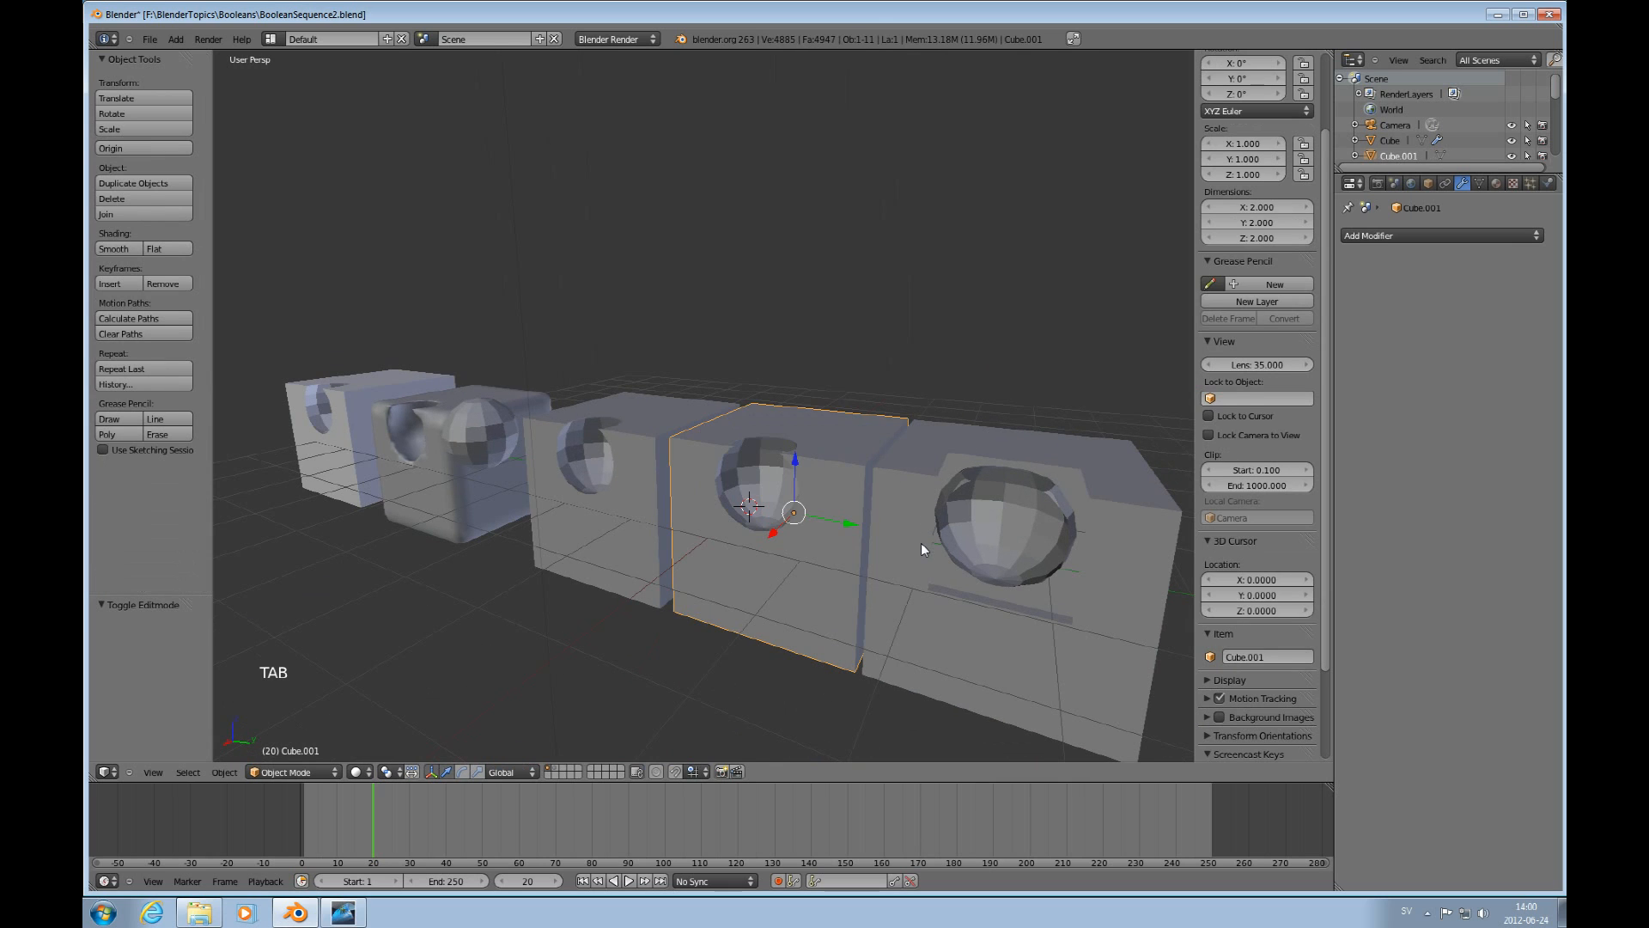
key(Tab)
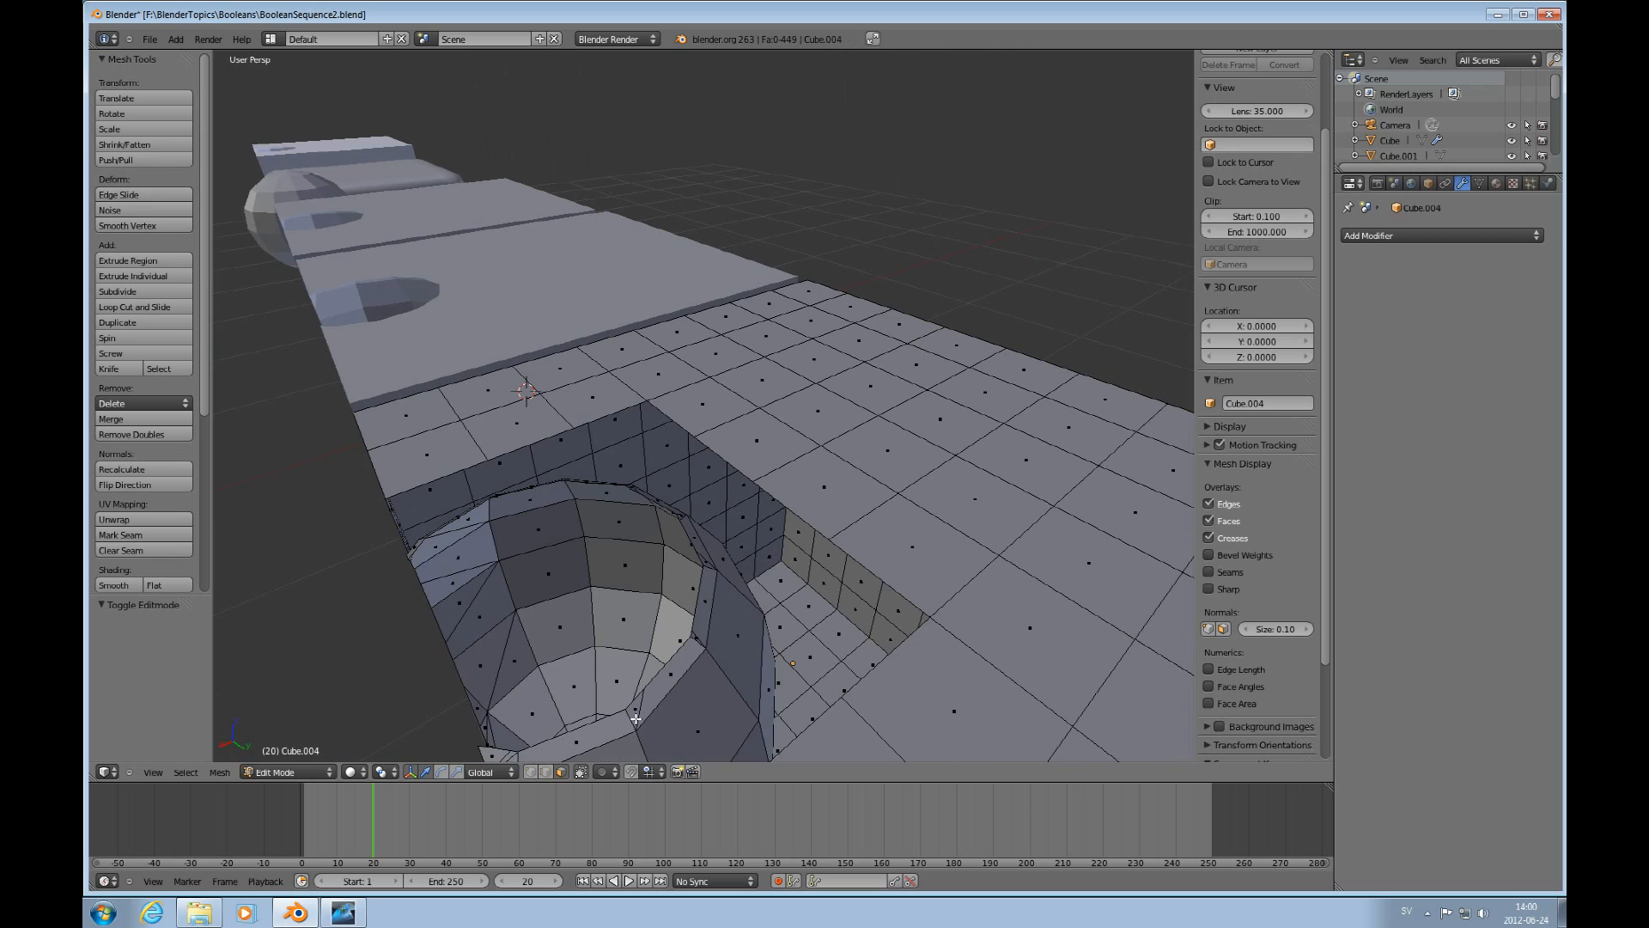
Merge stray rim vertices on Cube.004's hole with Alt+M At Last, undoing and redoing once.
key(ctrl+Tab)
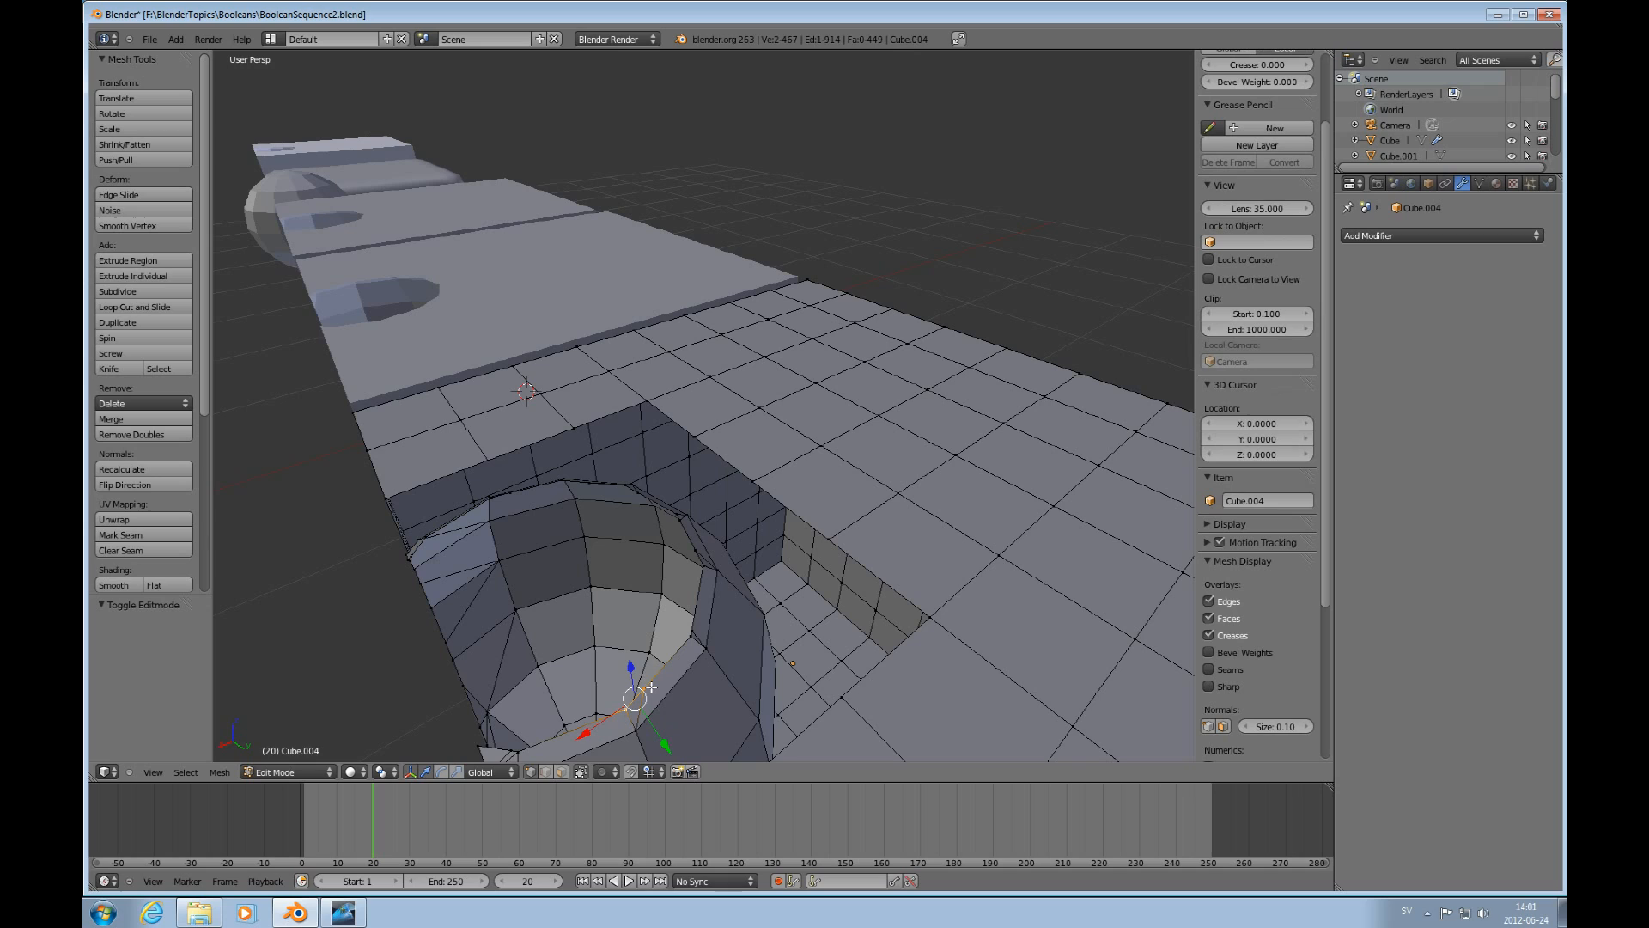
key(alt+m)
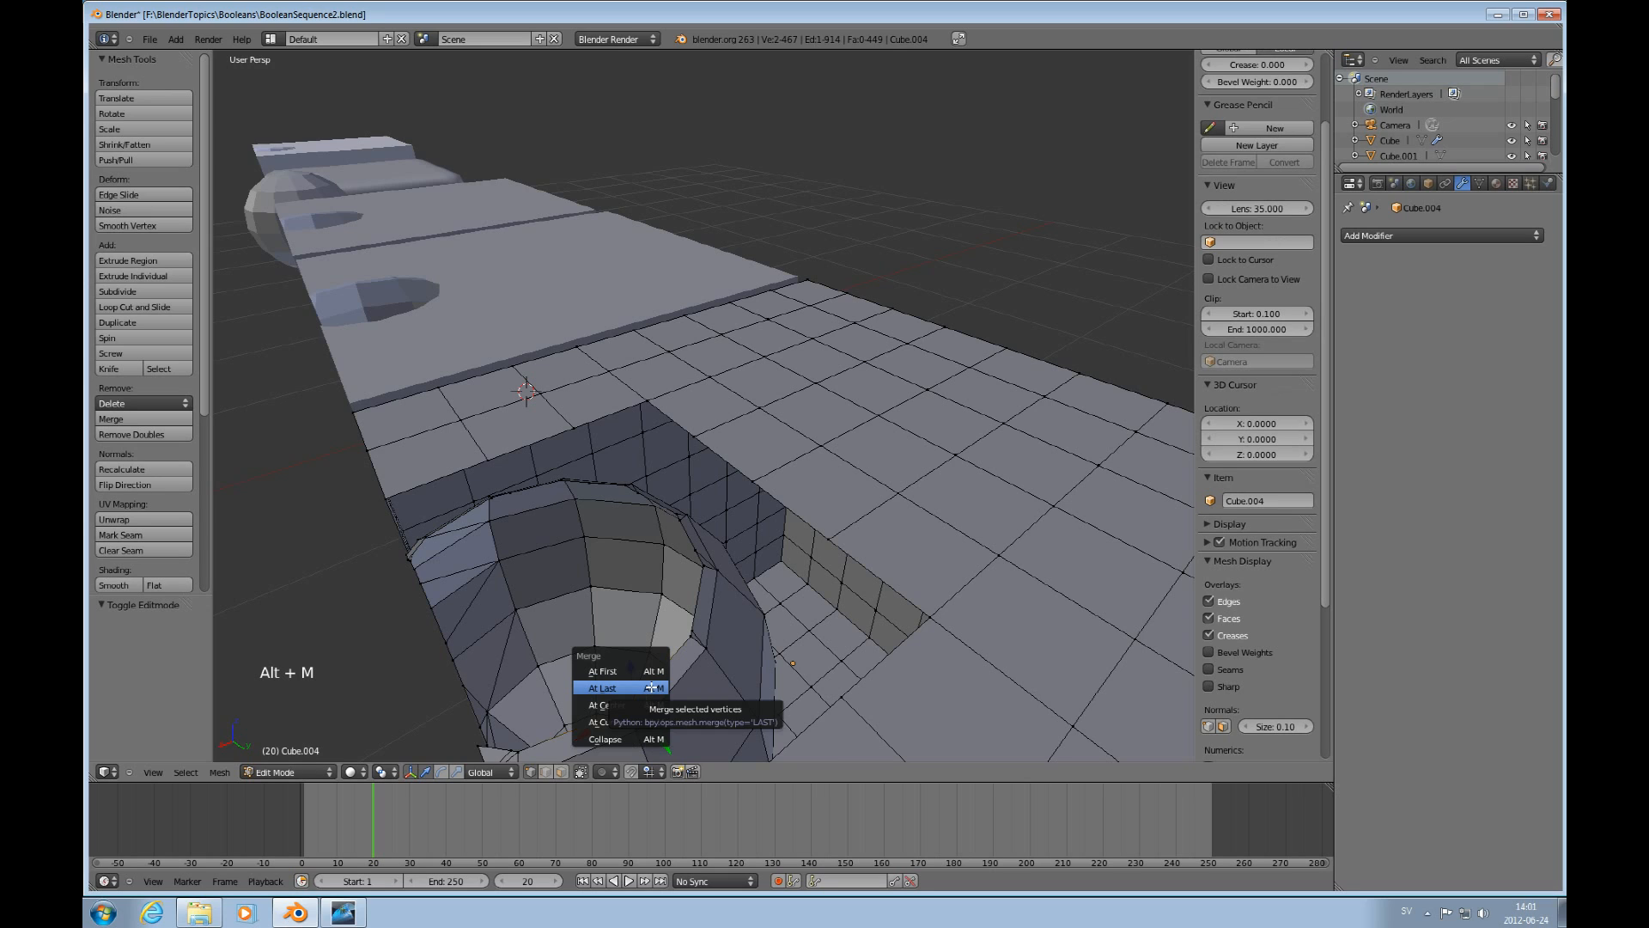
click(601, 687)
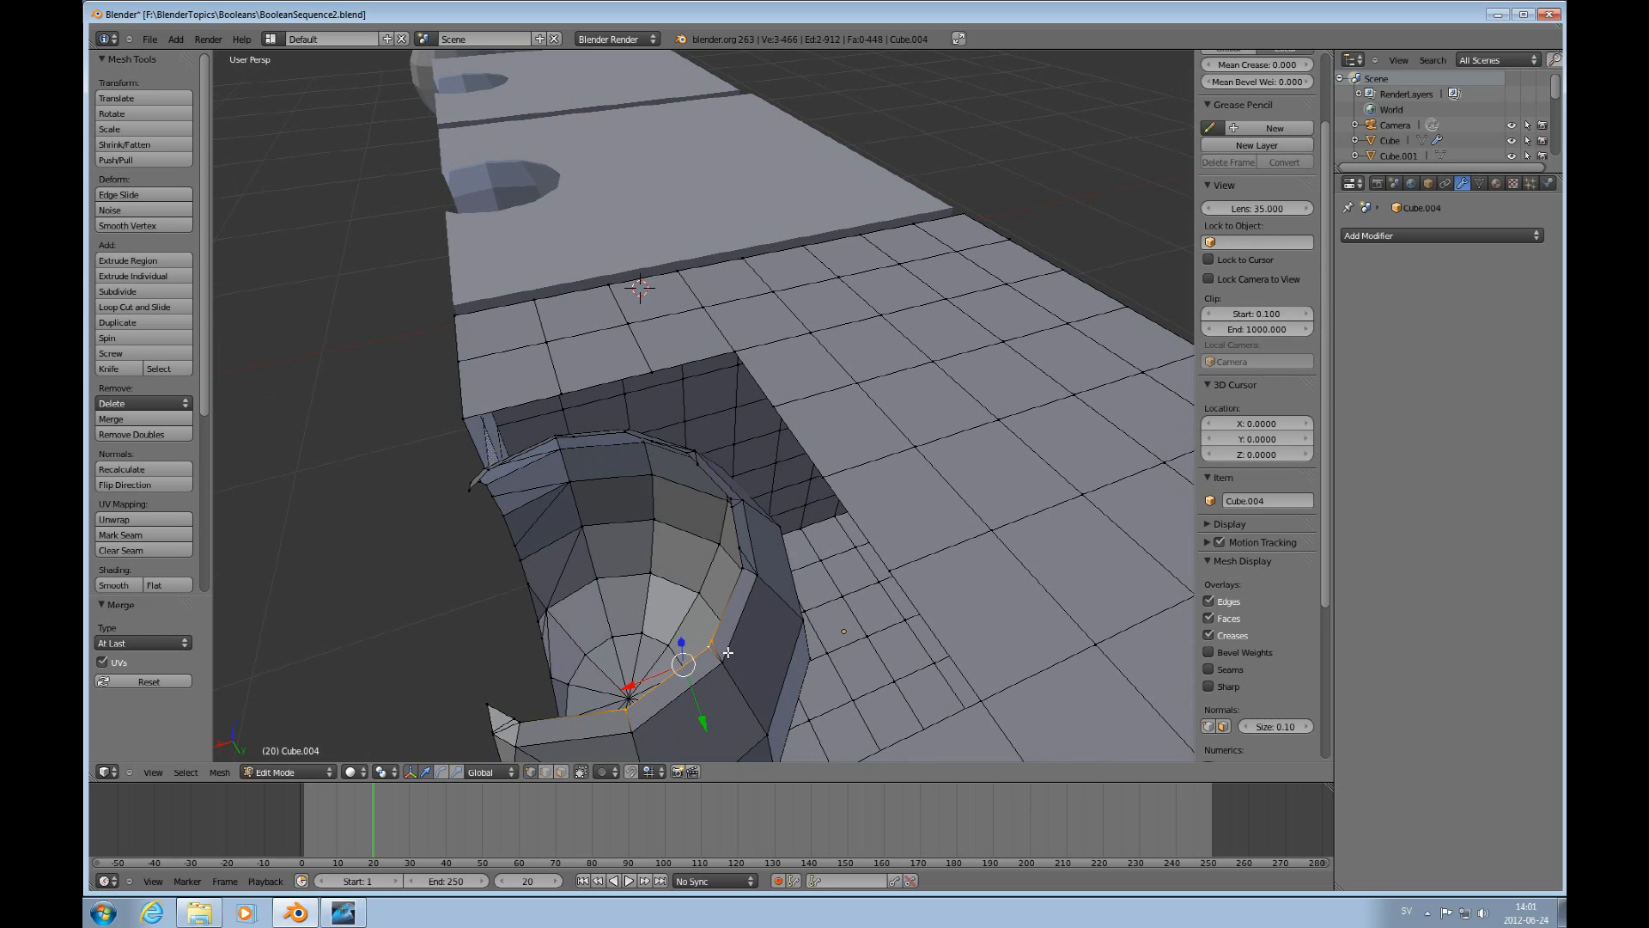
key(alt+m)
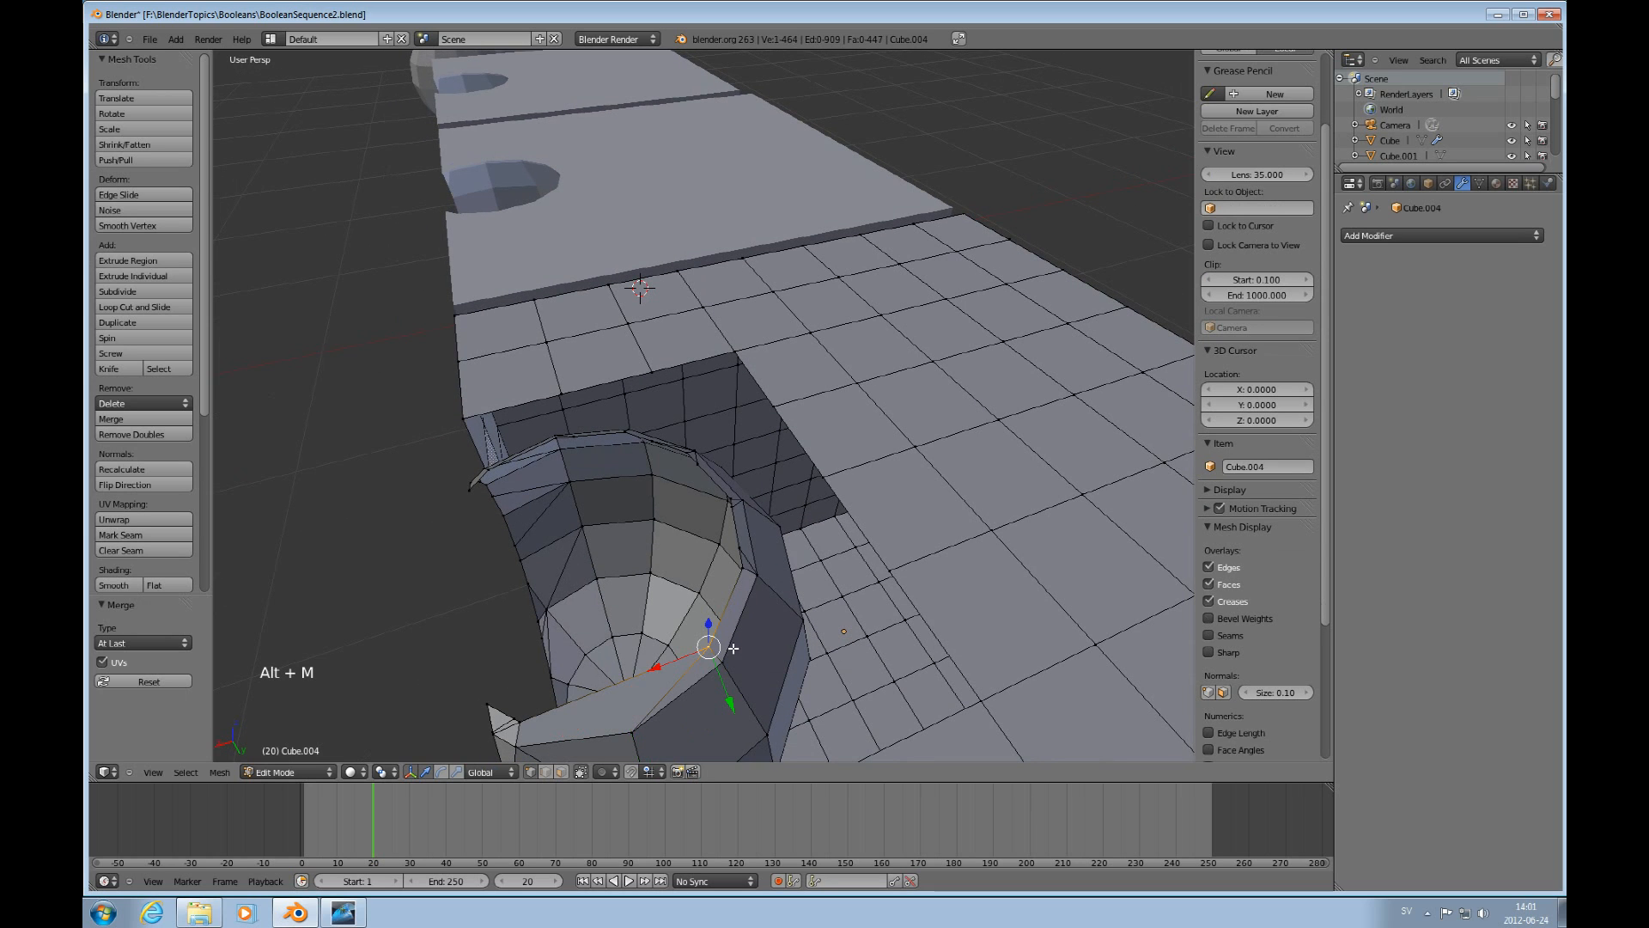
key(ctrl+z)
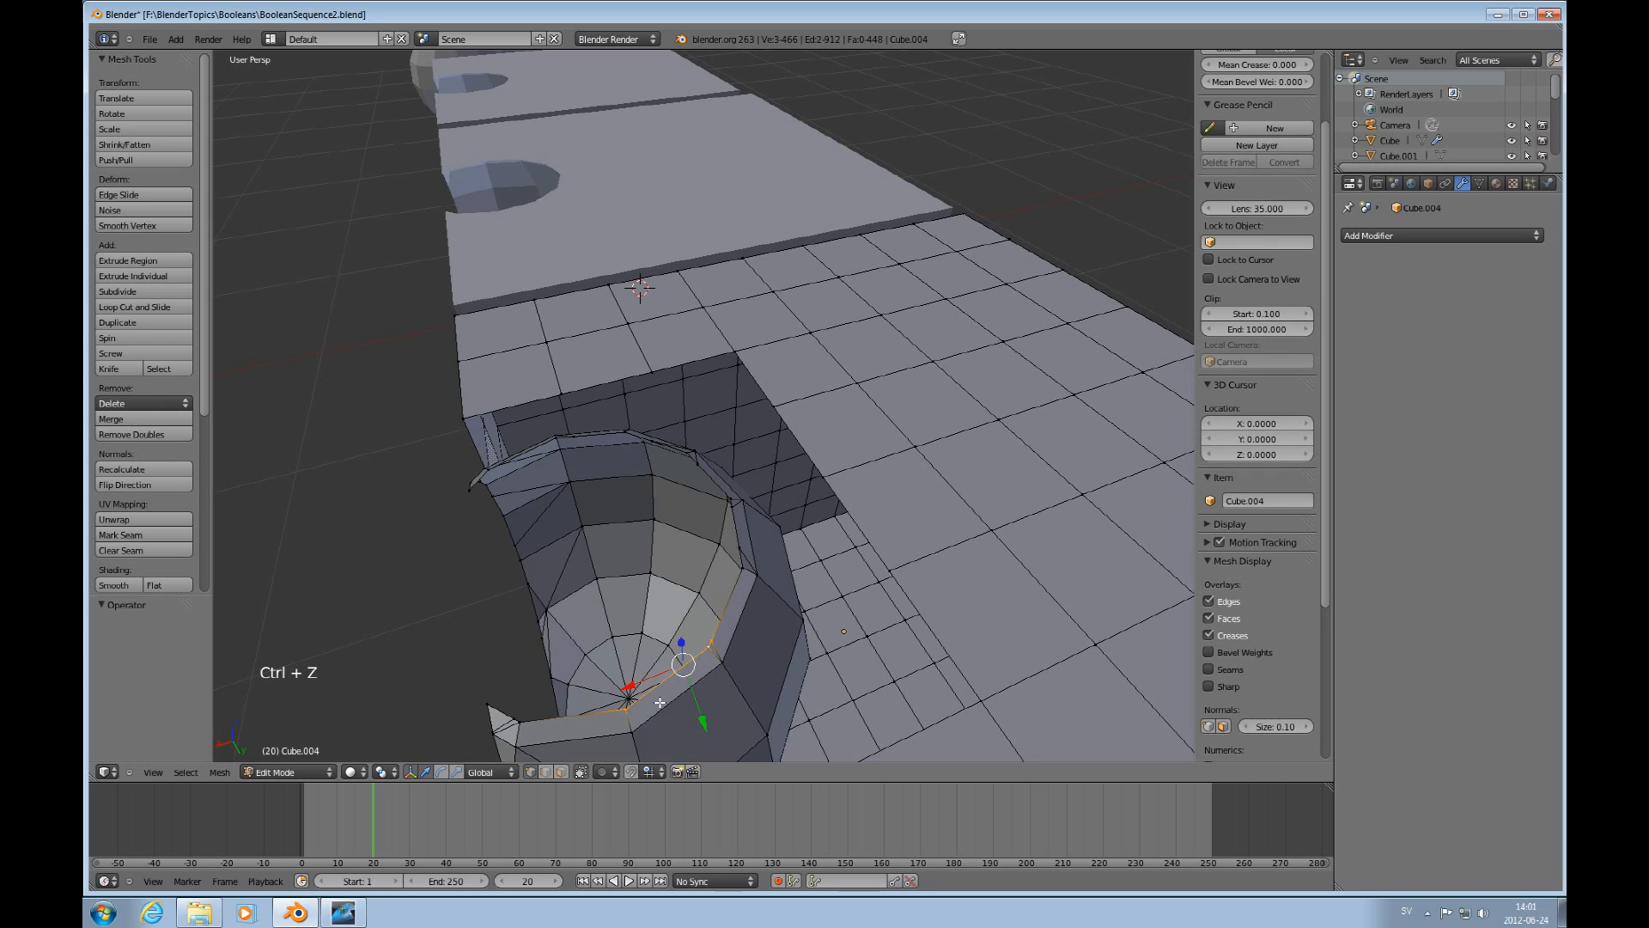
key(ctrl+z)
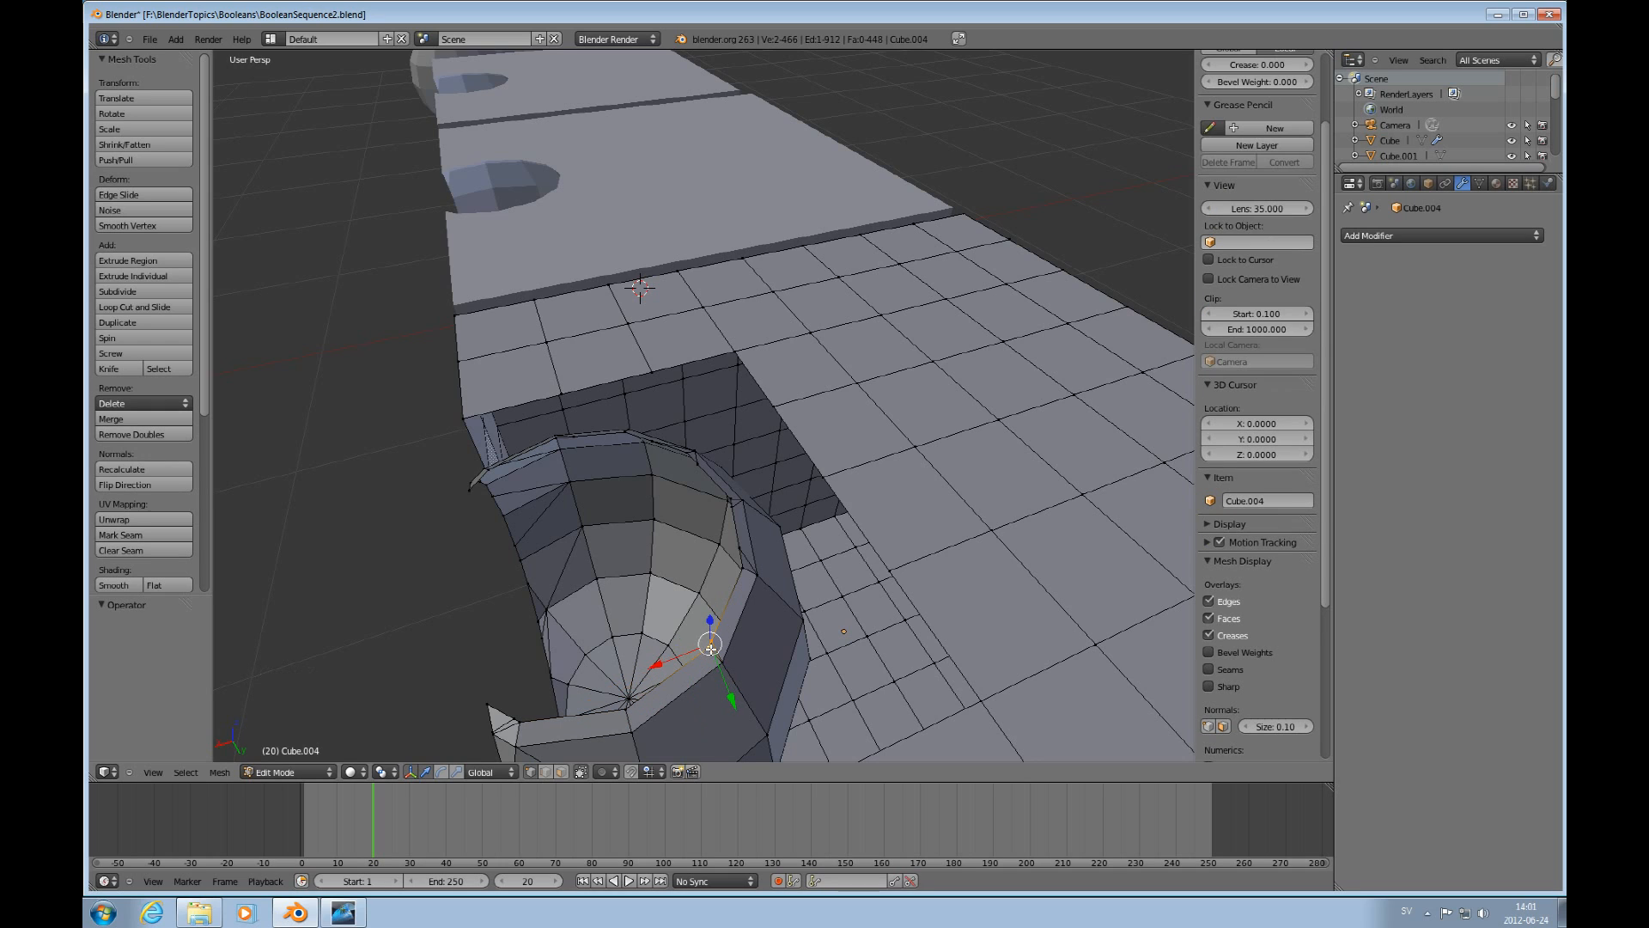
key(alt+m)
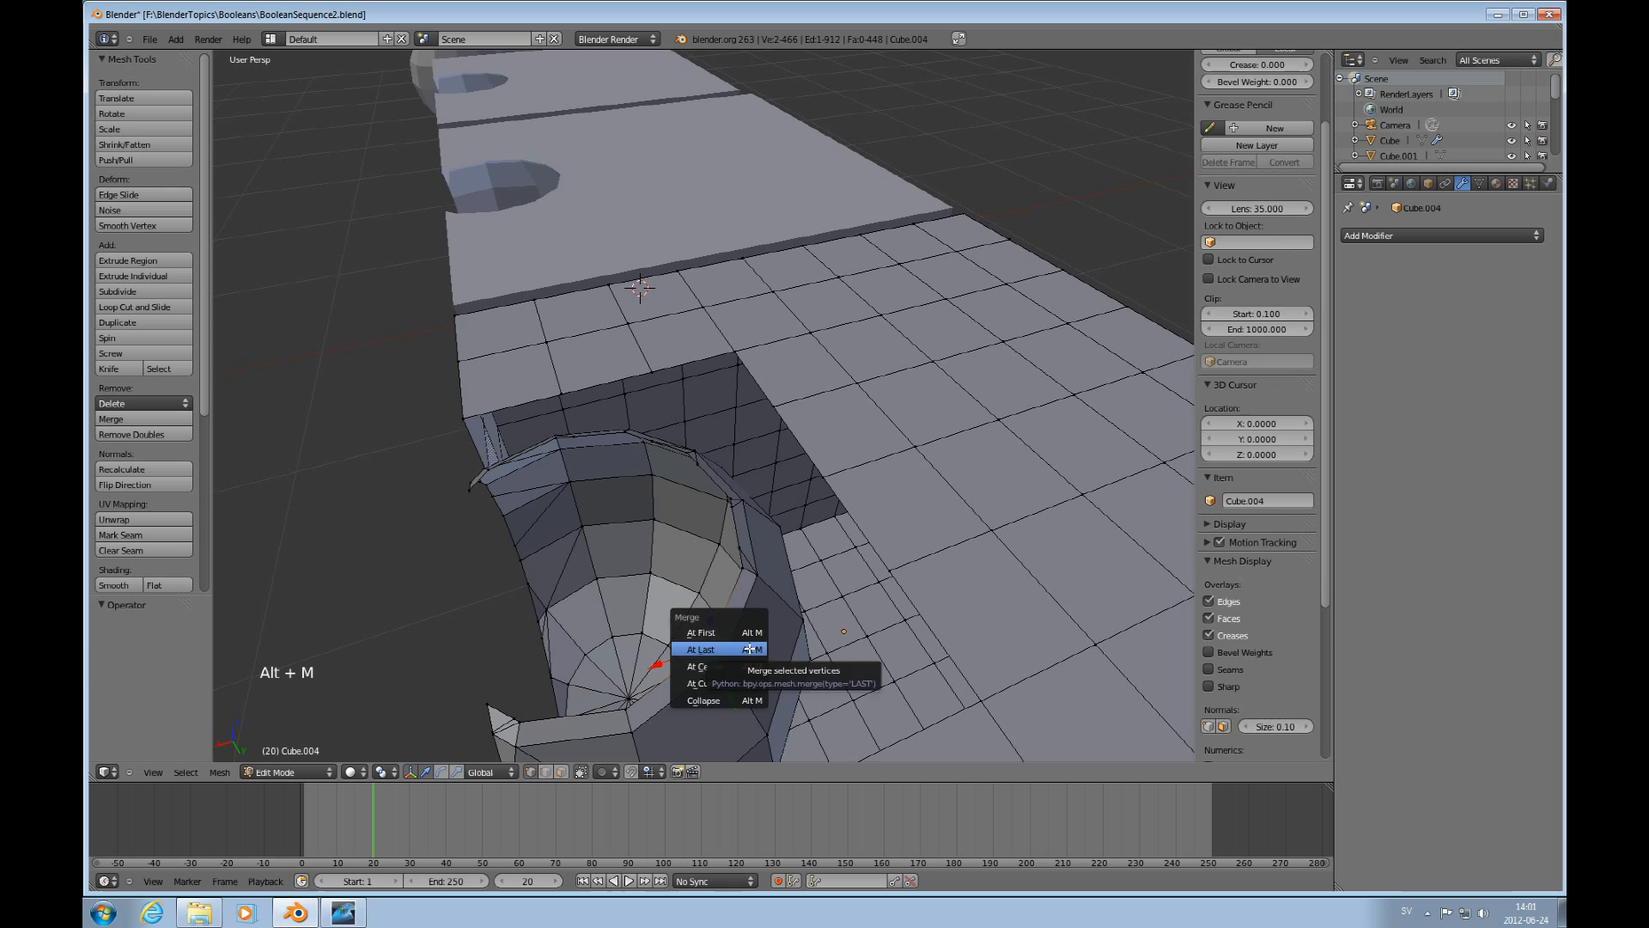
click(701, 649)
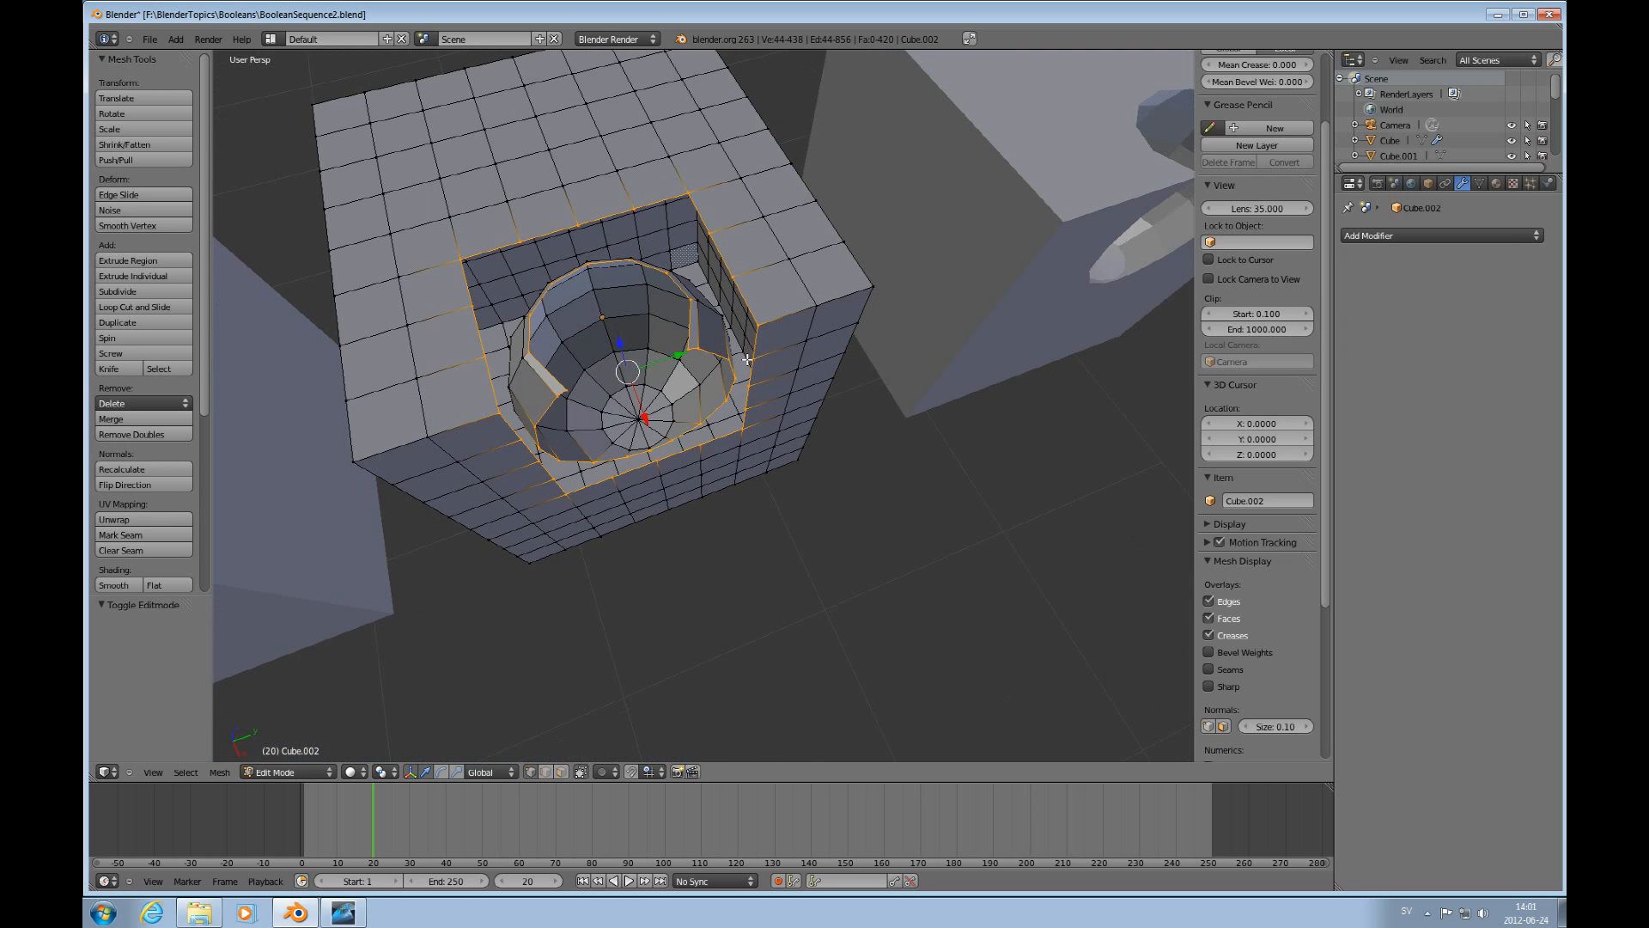
key(ctrl+tab)
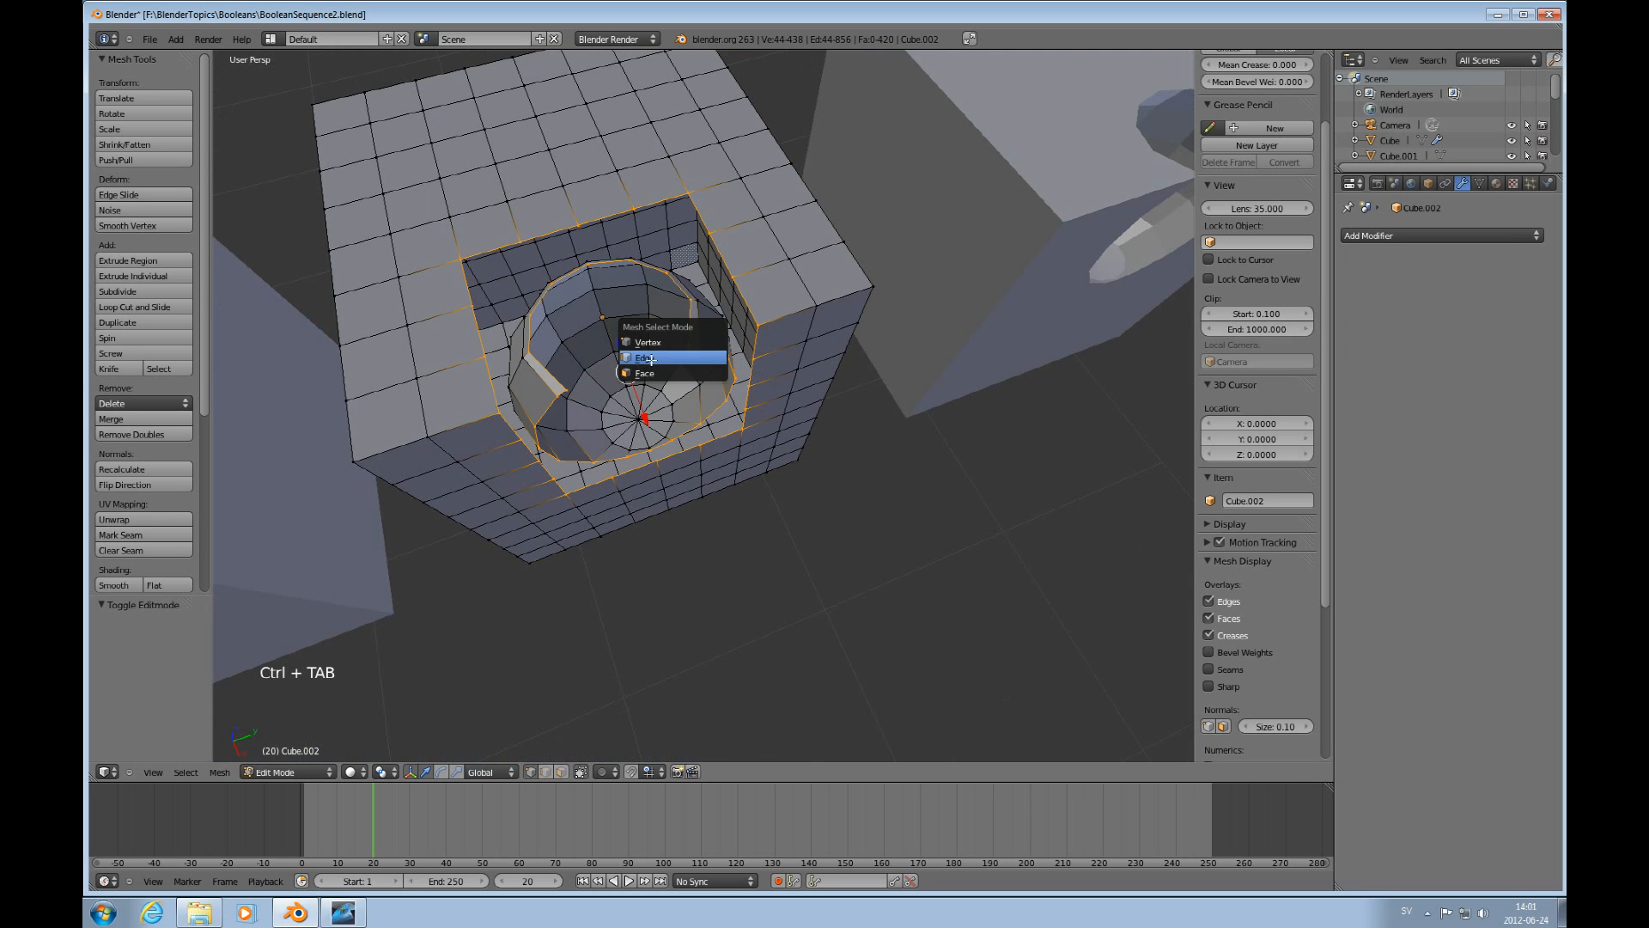
click(644, 357)
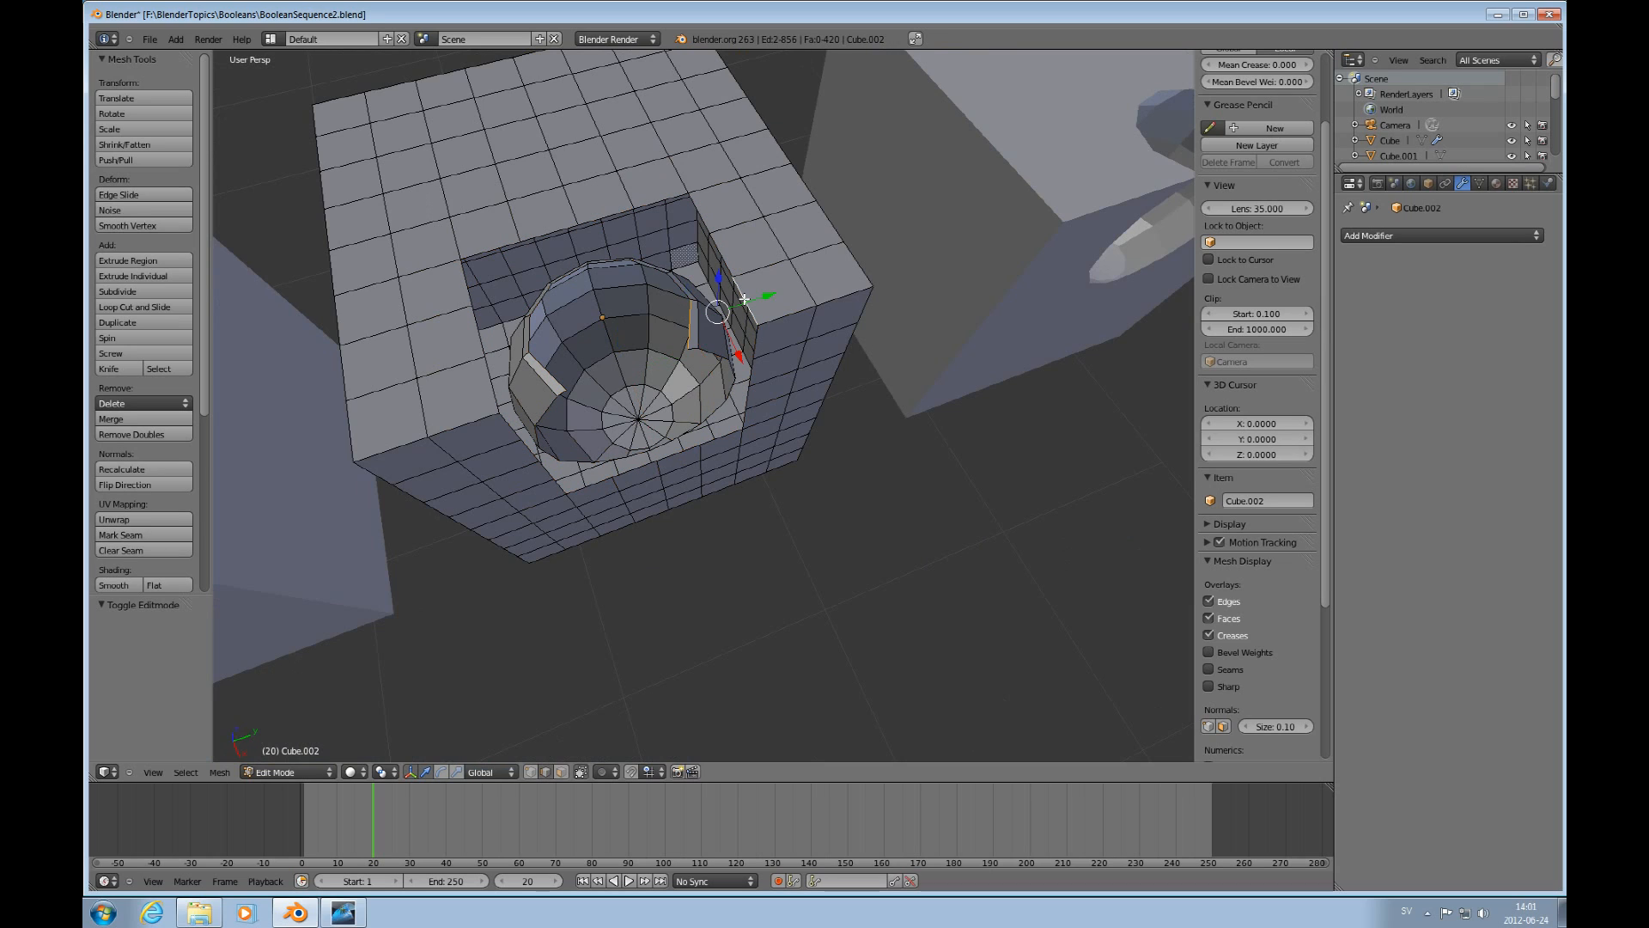
key(f)
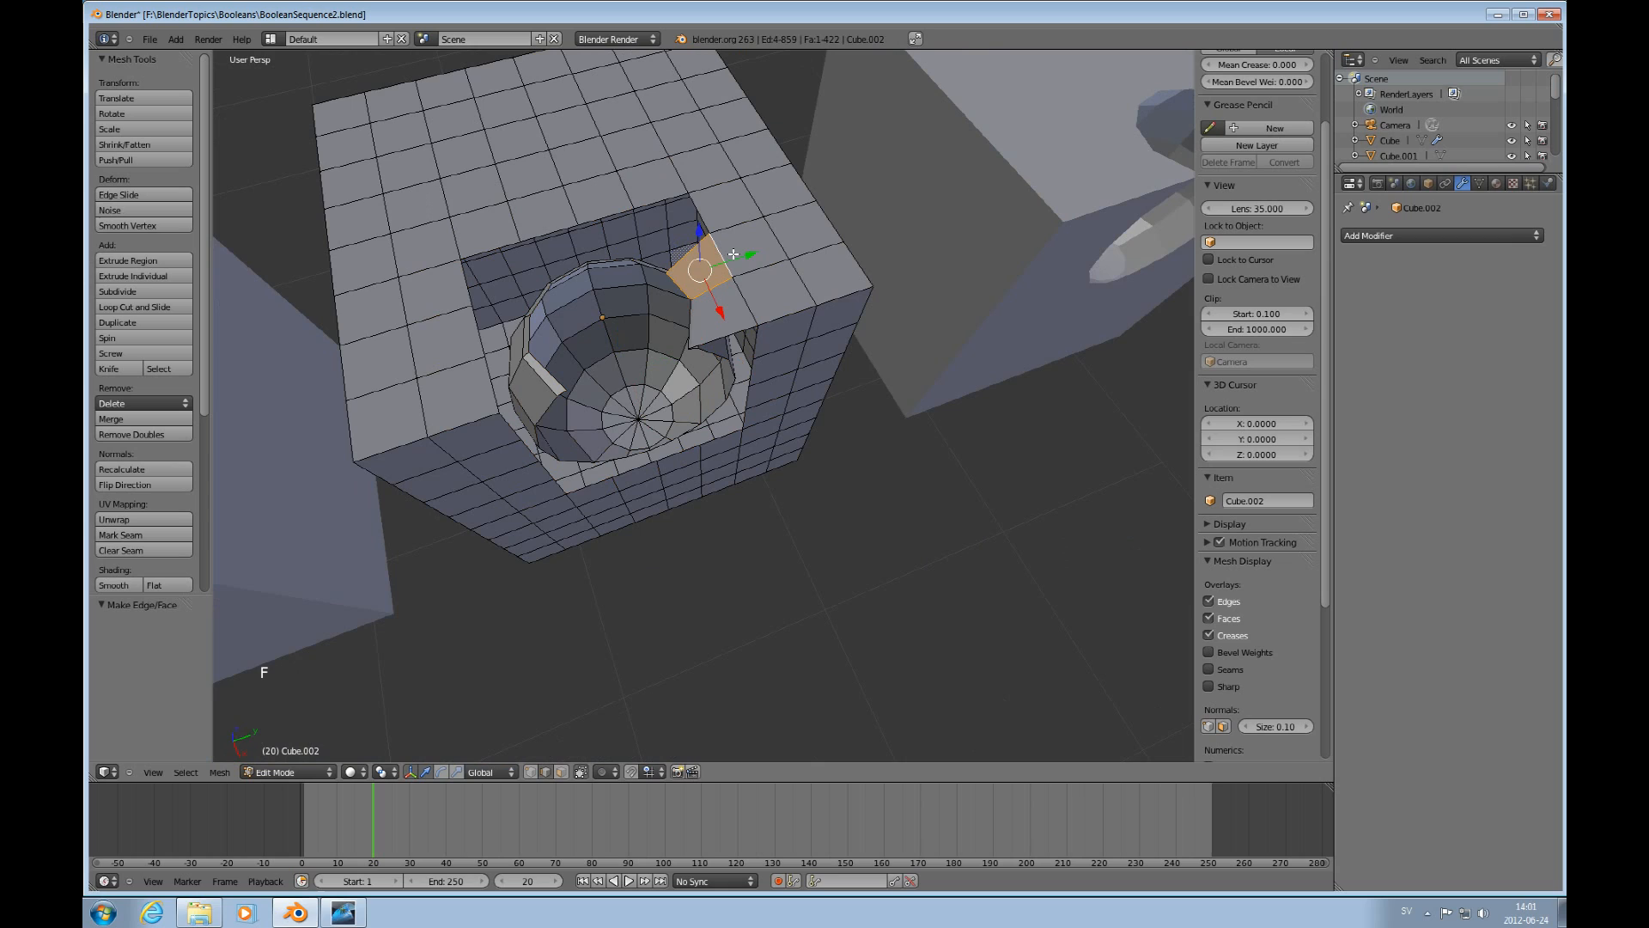
key(ctrl+z)
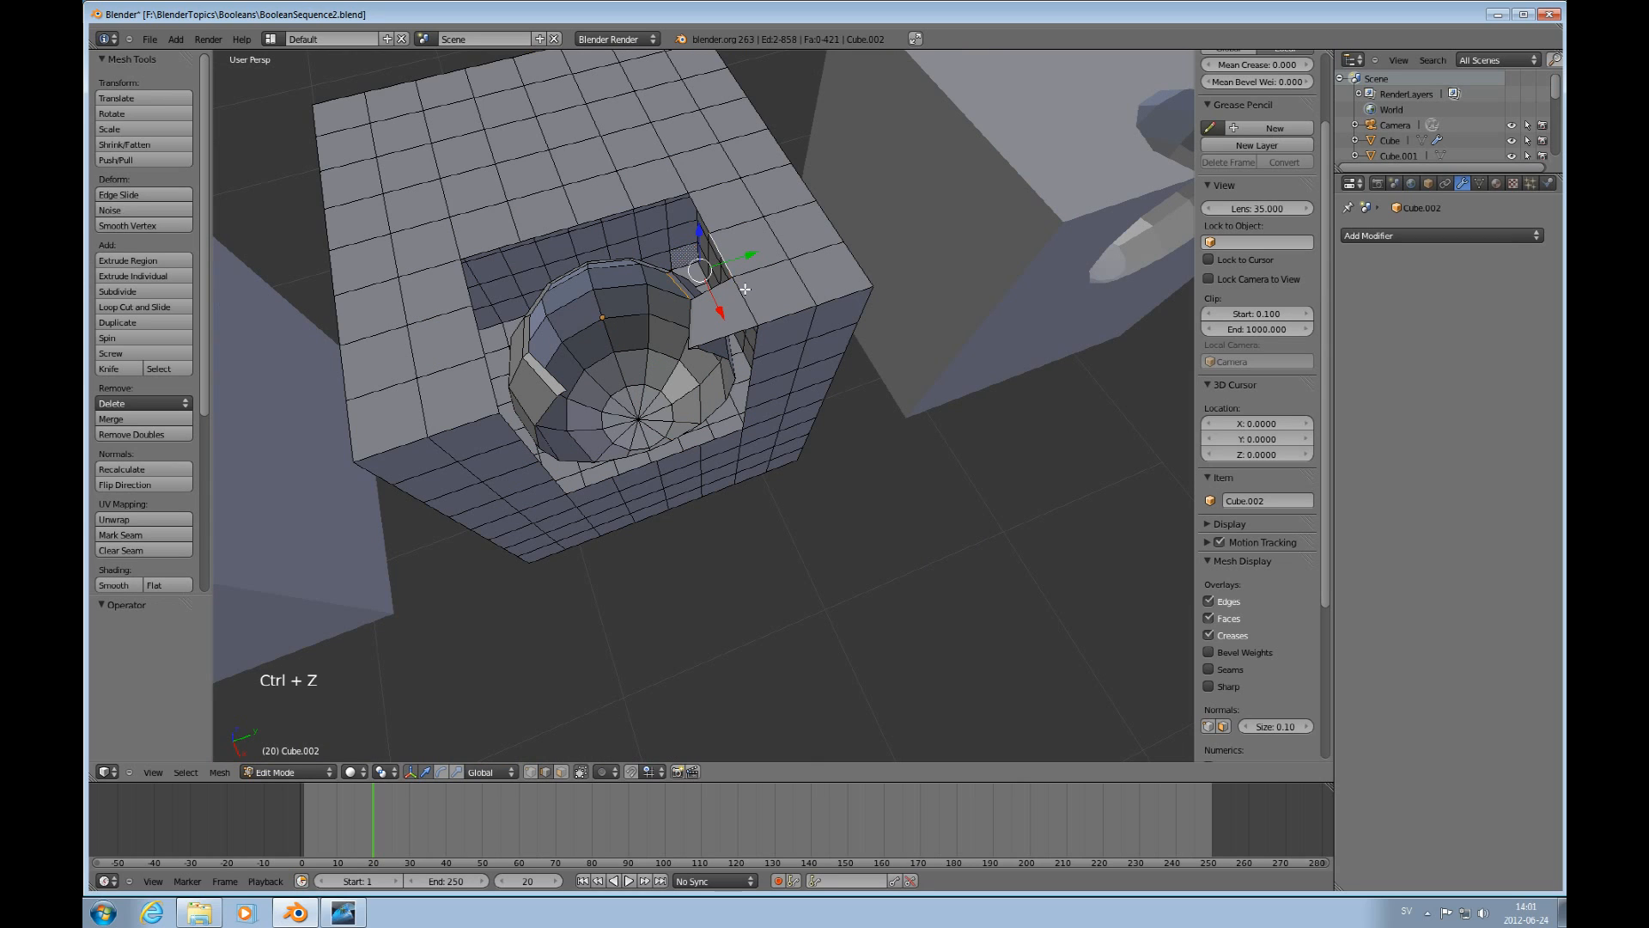
key(ctrl+z)
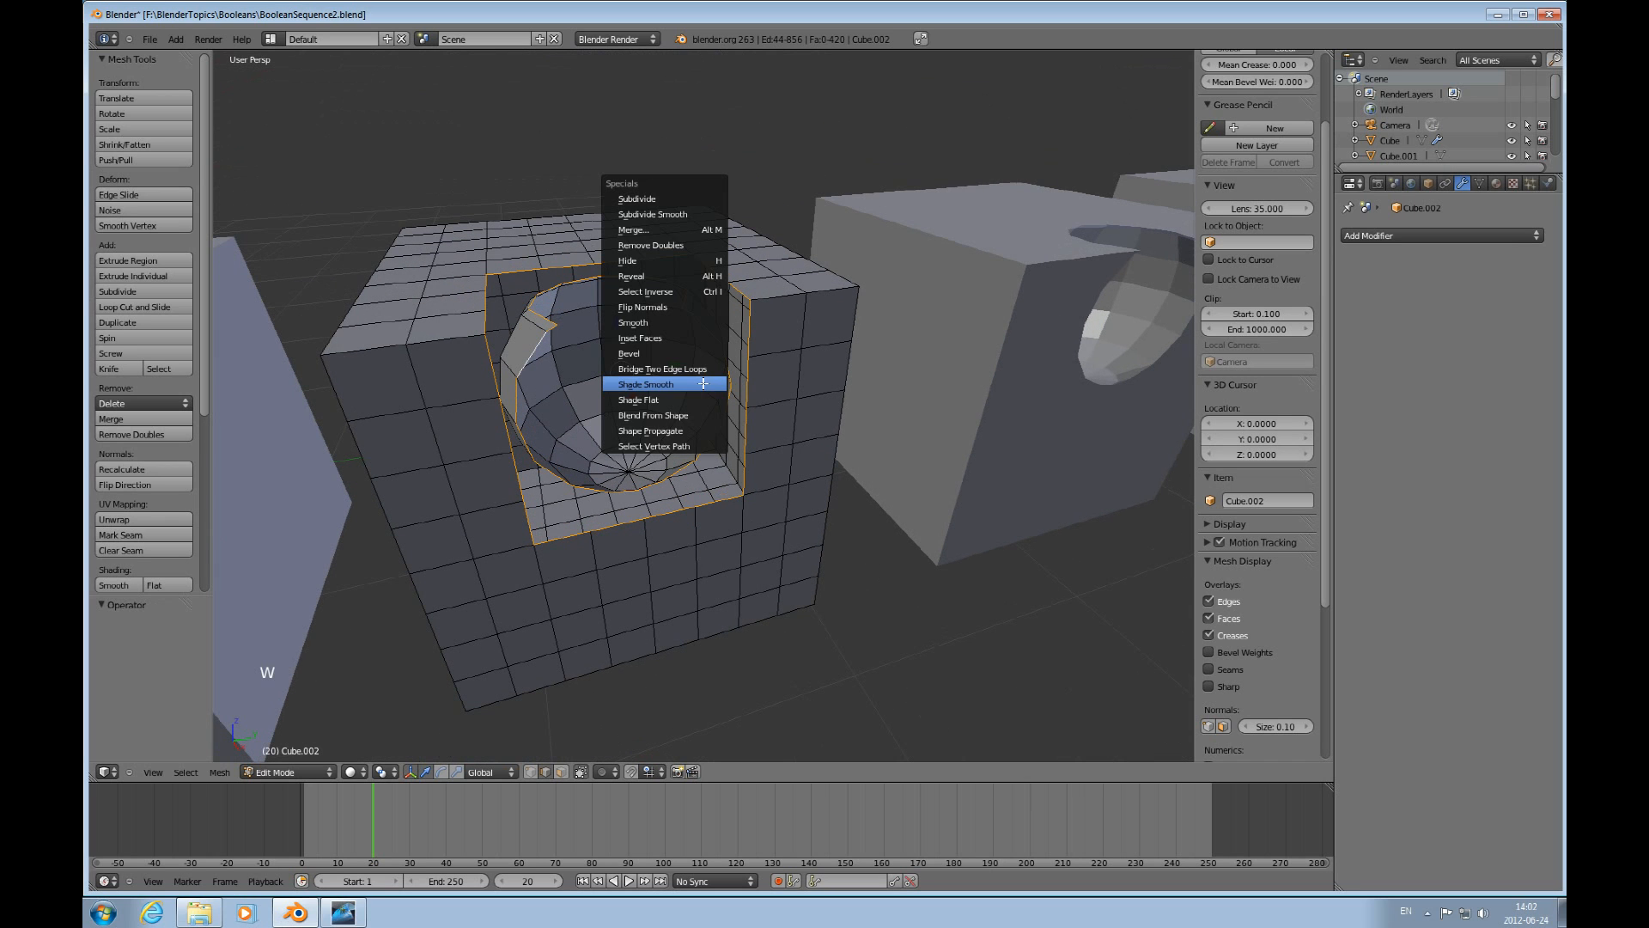
Bridge Cube.002's hole rim to the surrounding loop and add a Subdivision Surface modifier.
click(663, 368)
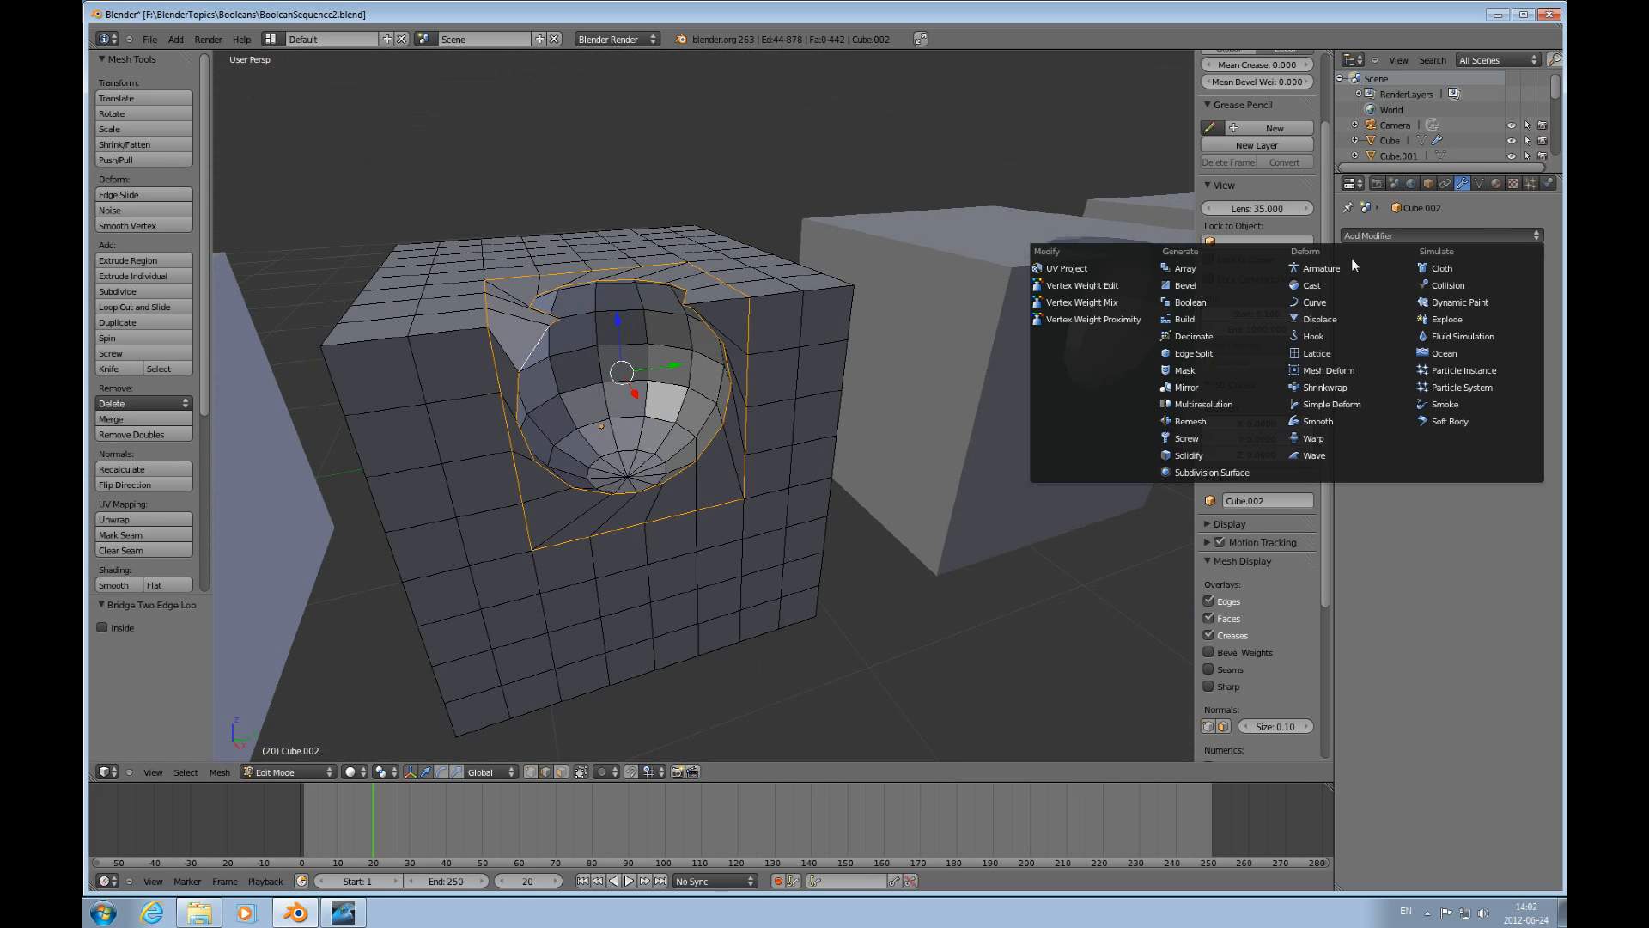
click(1211, 473)
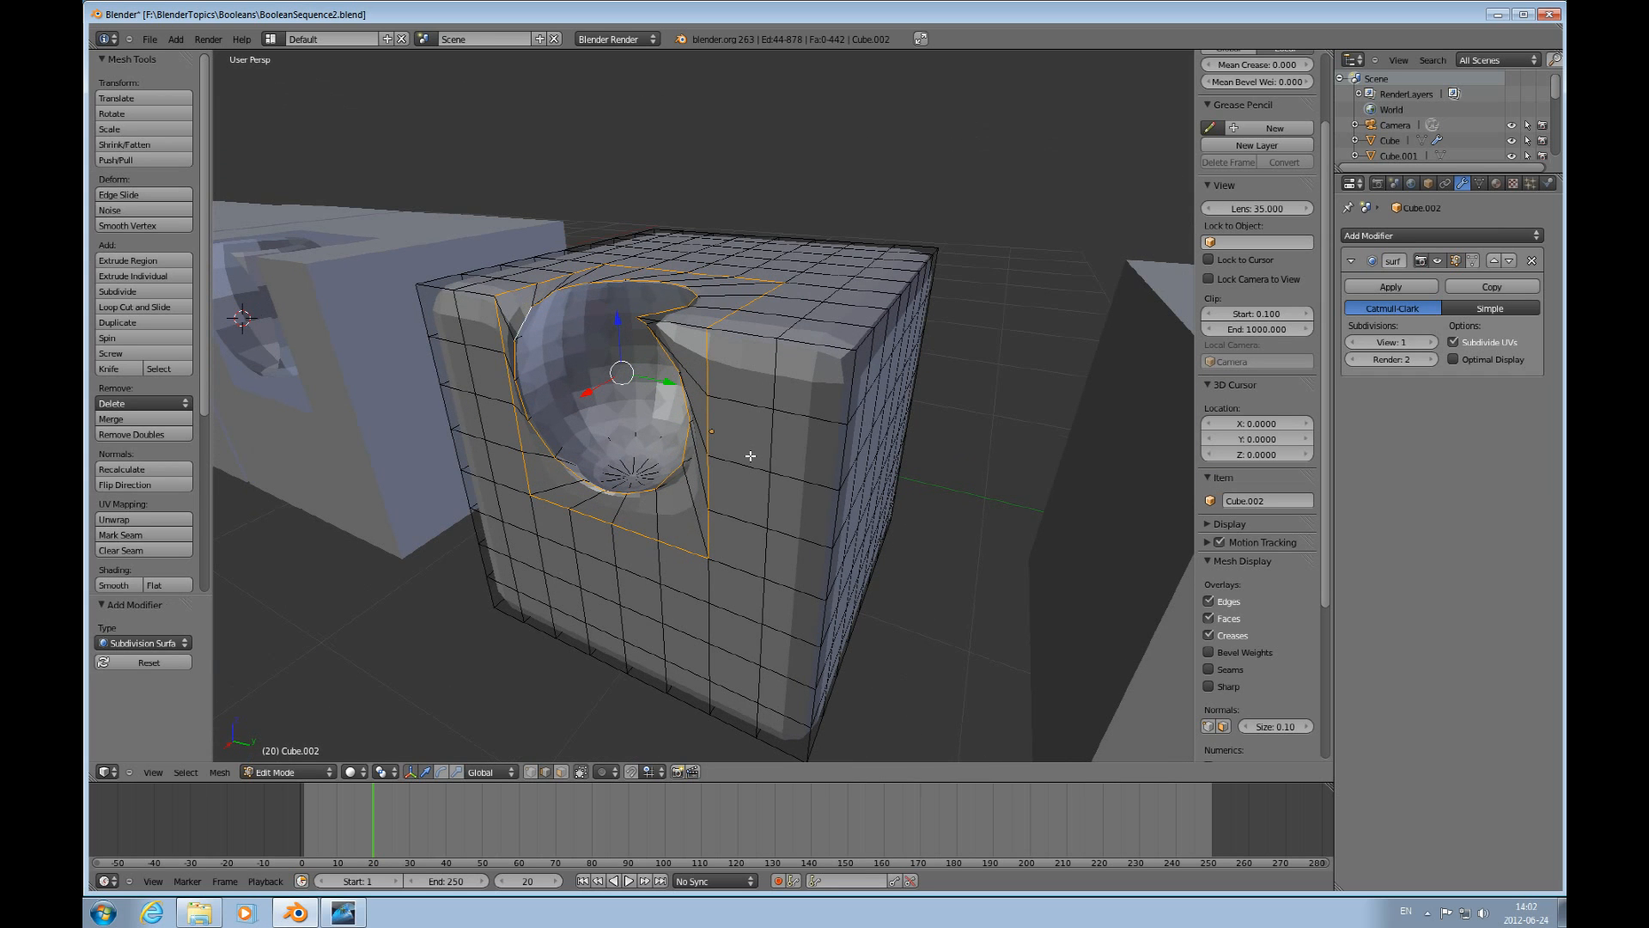
mouse_move(682, 323)
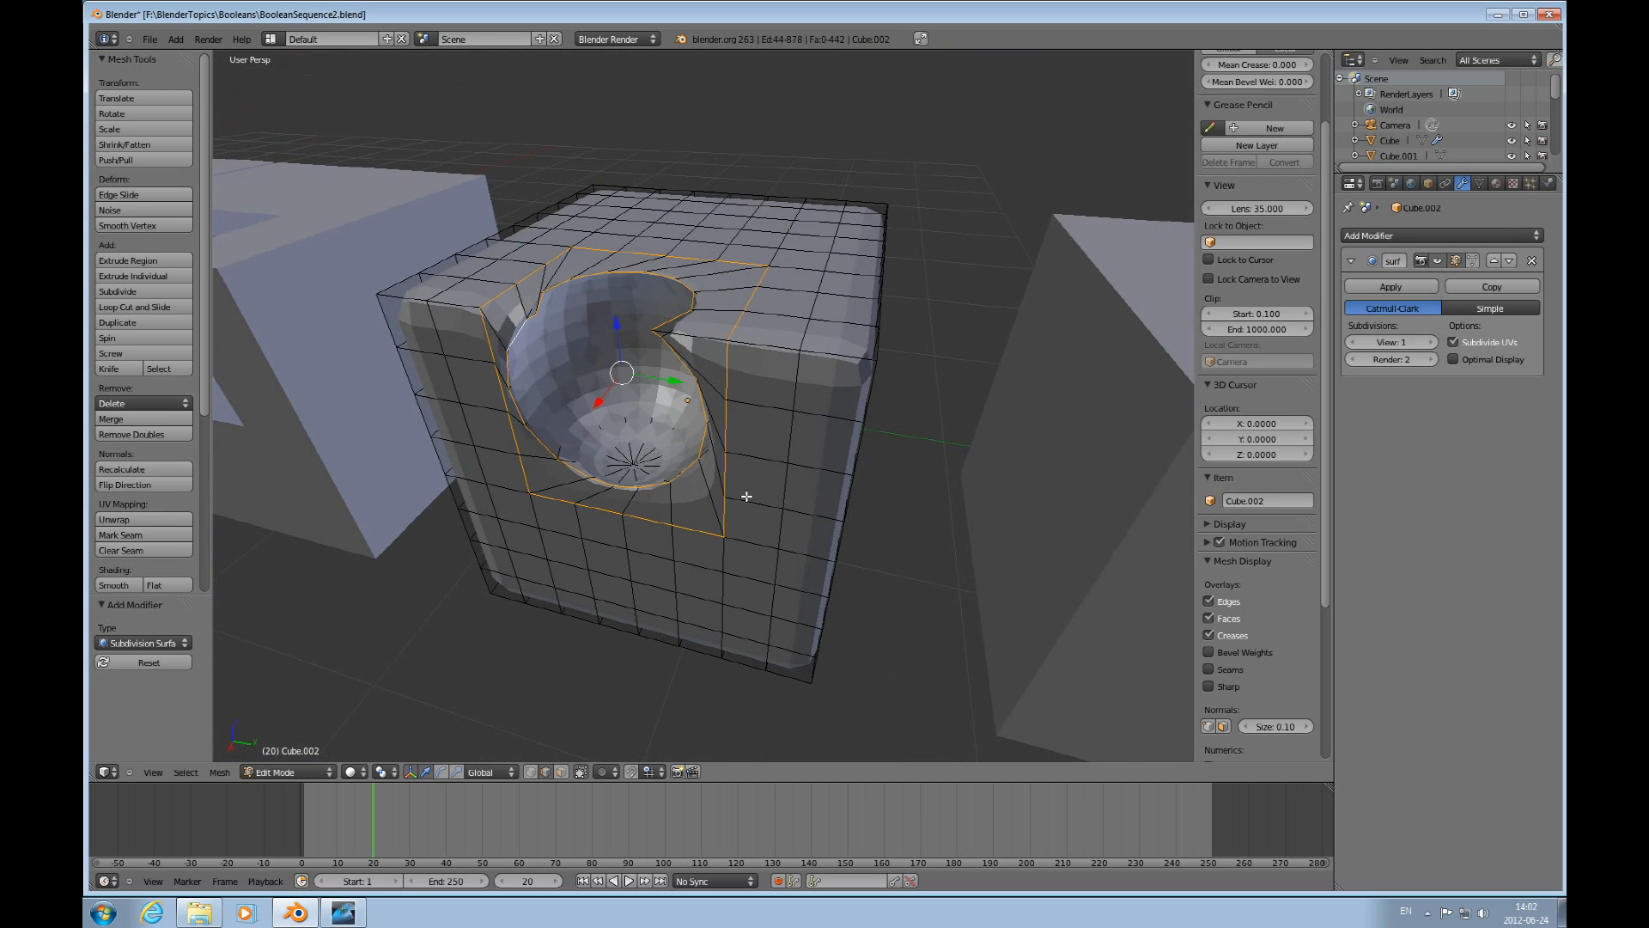
mouse_move(762, 468)
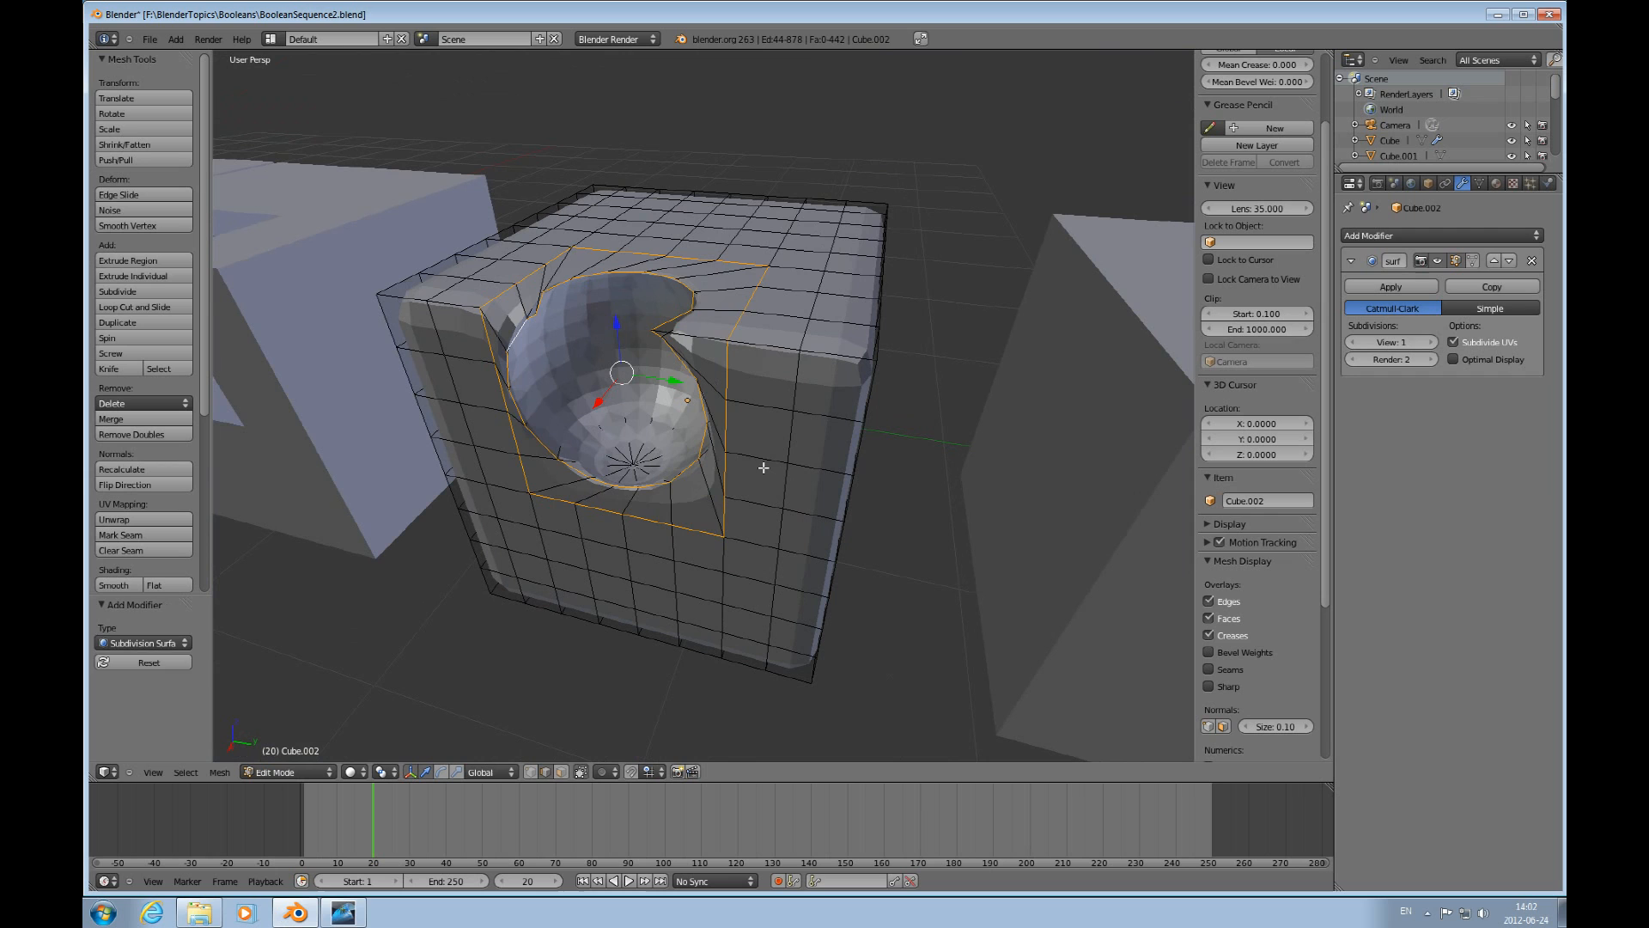
key(ctrl+z)
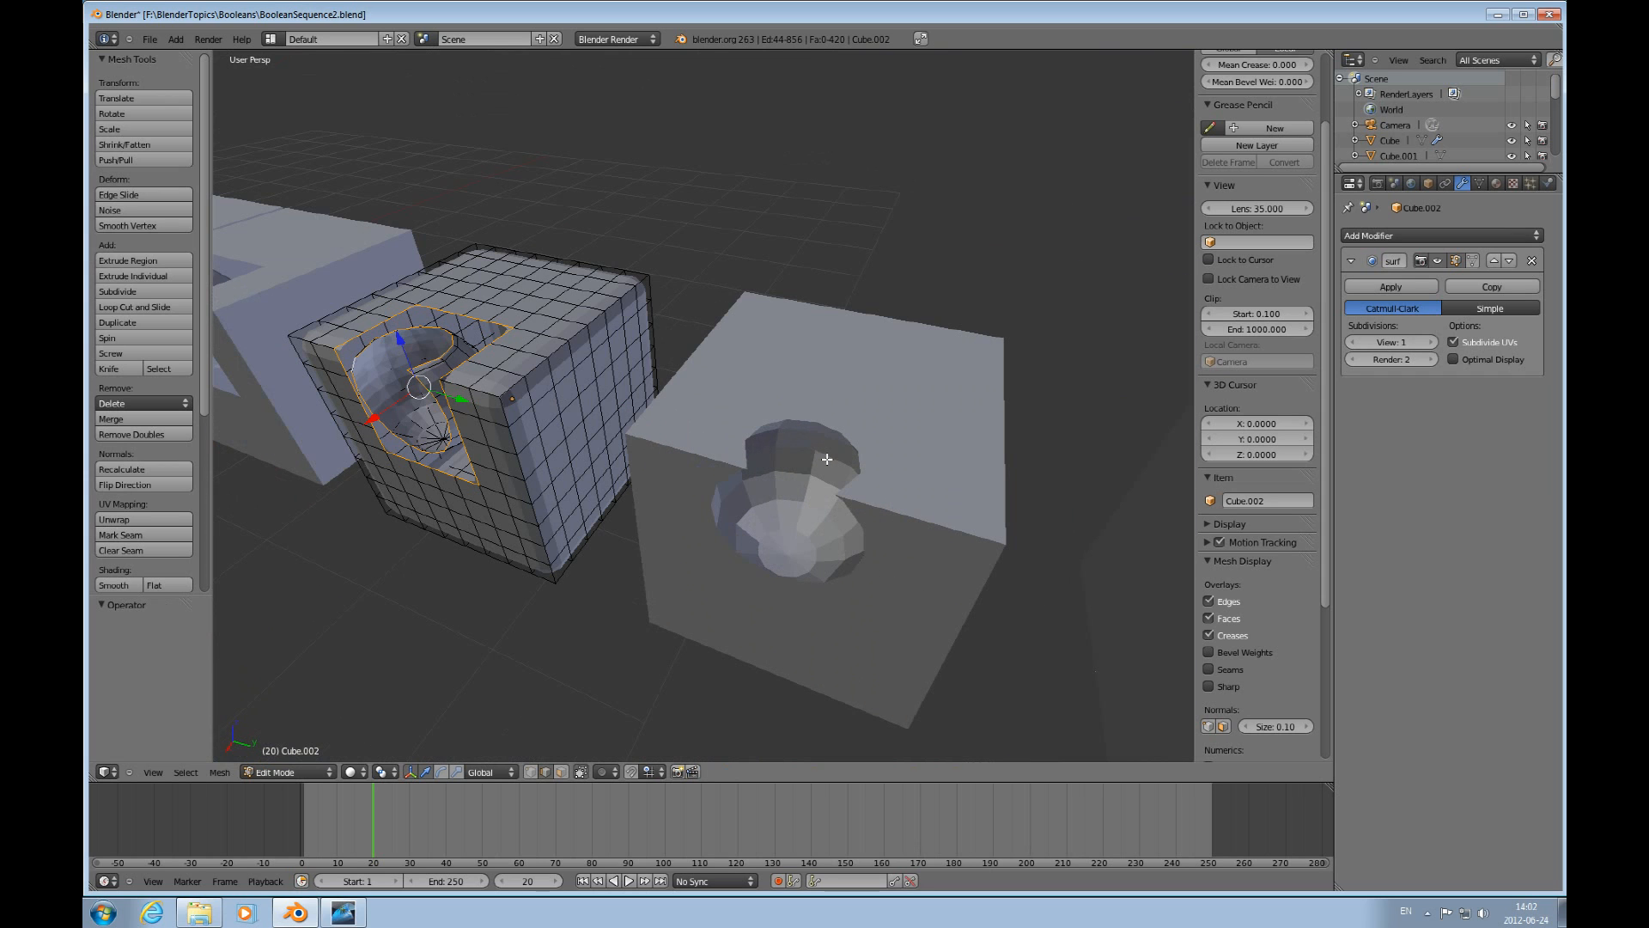
key(Tab)
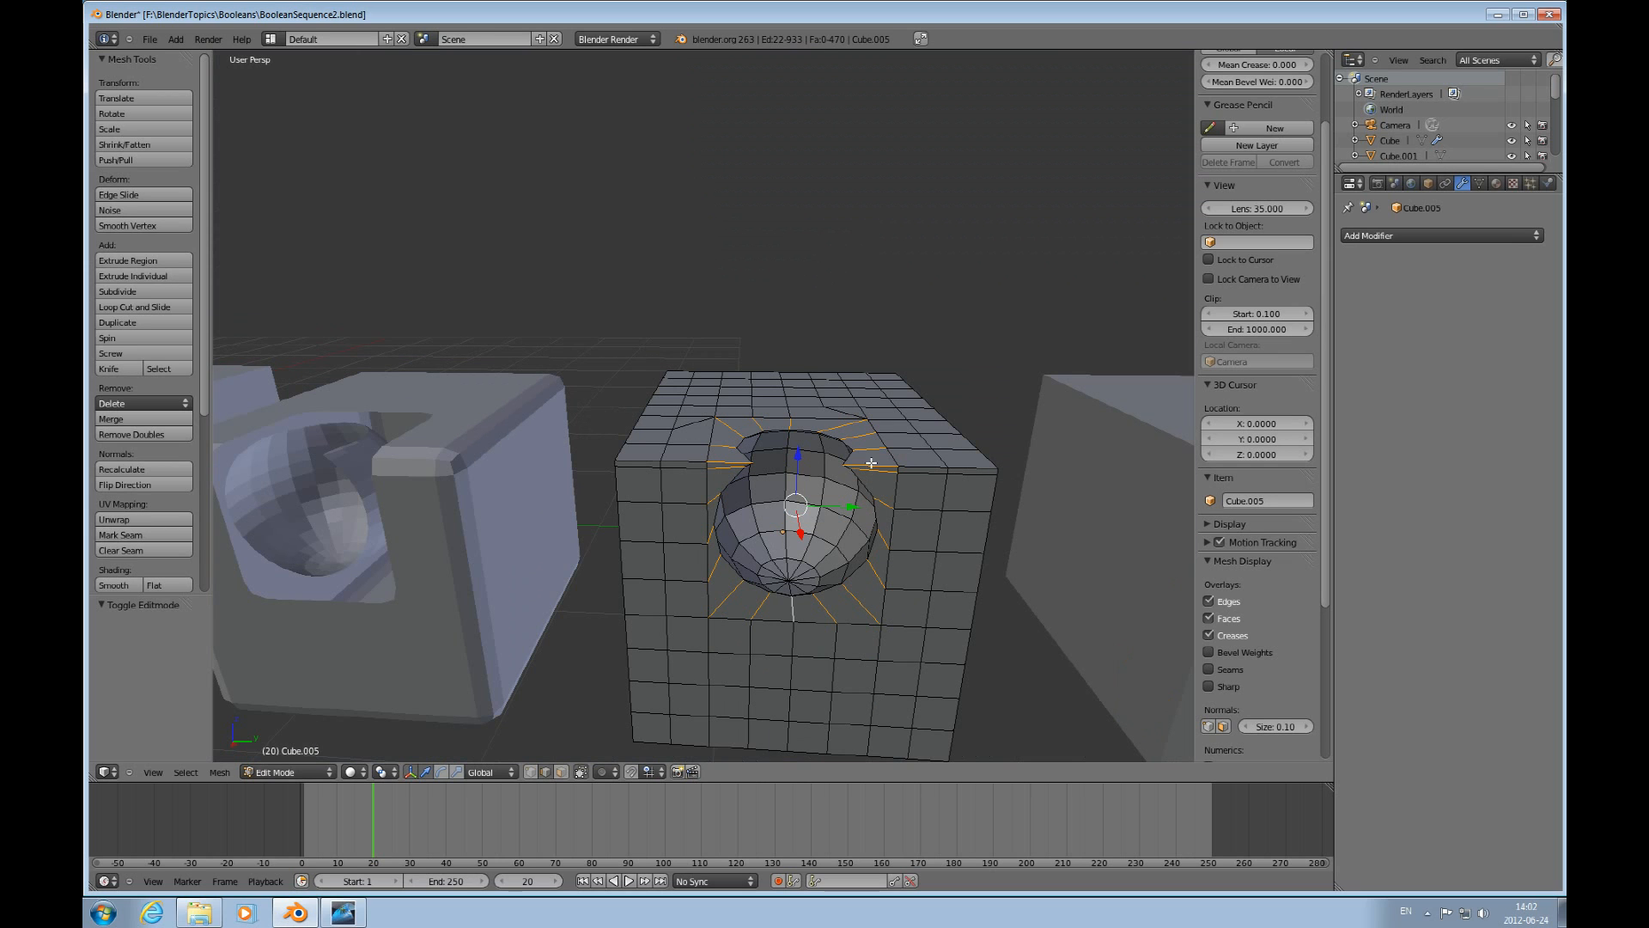
mouse_move(778, 571)
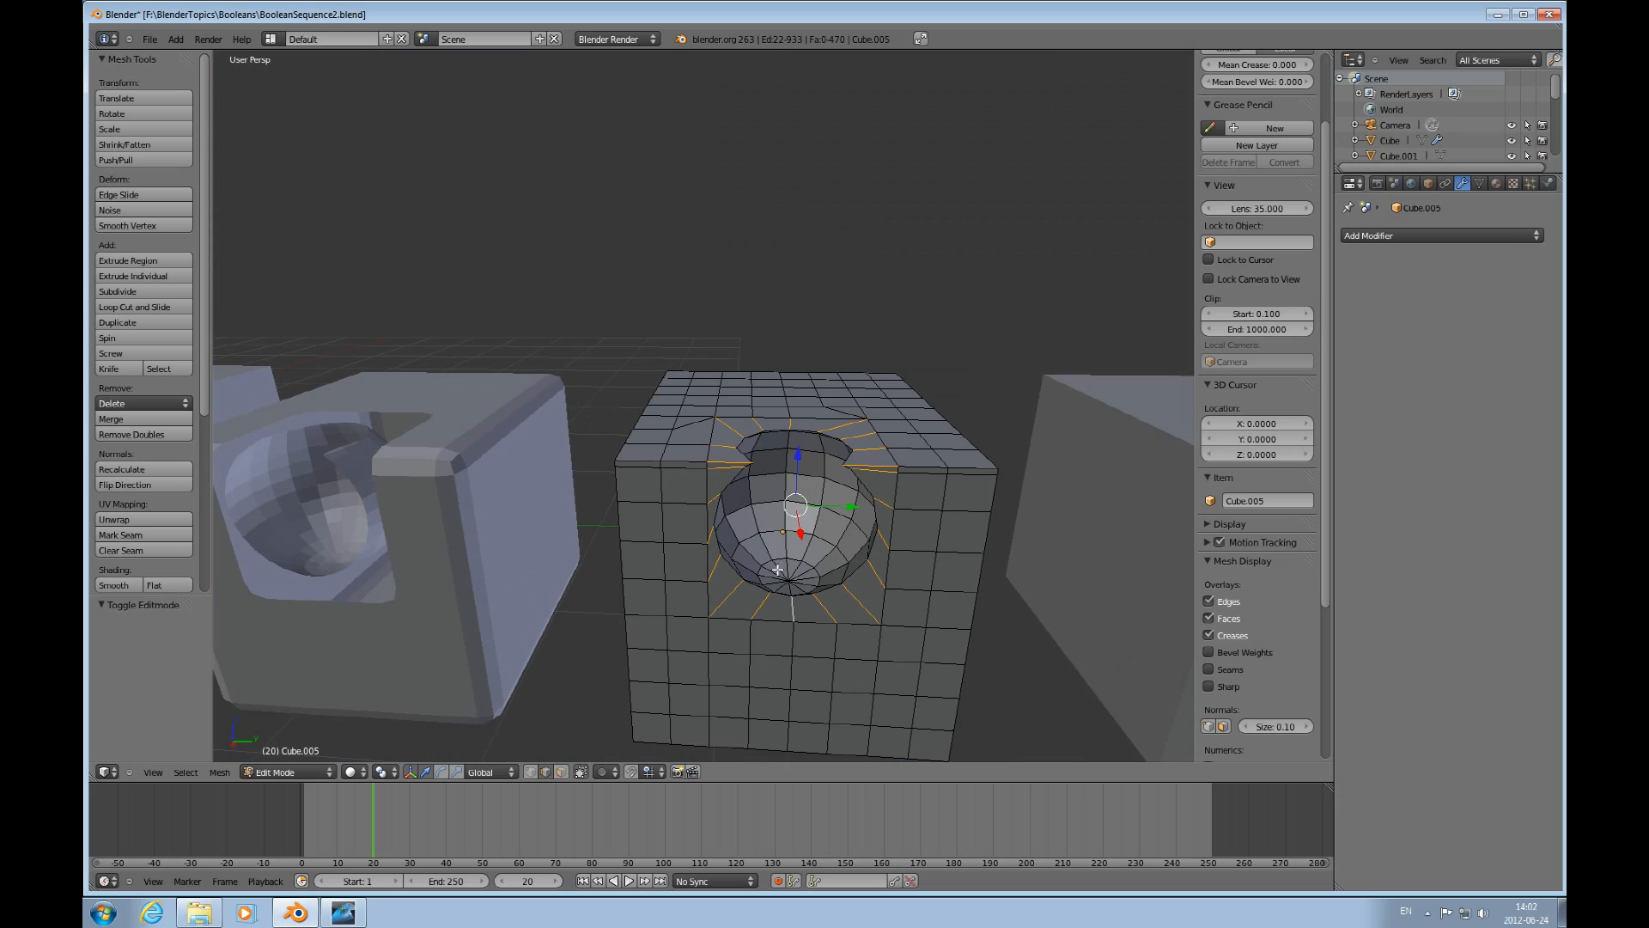
Subdivide the faces around Cube.005's hole with three cuts into clean quads.
key(w)
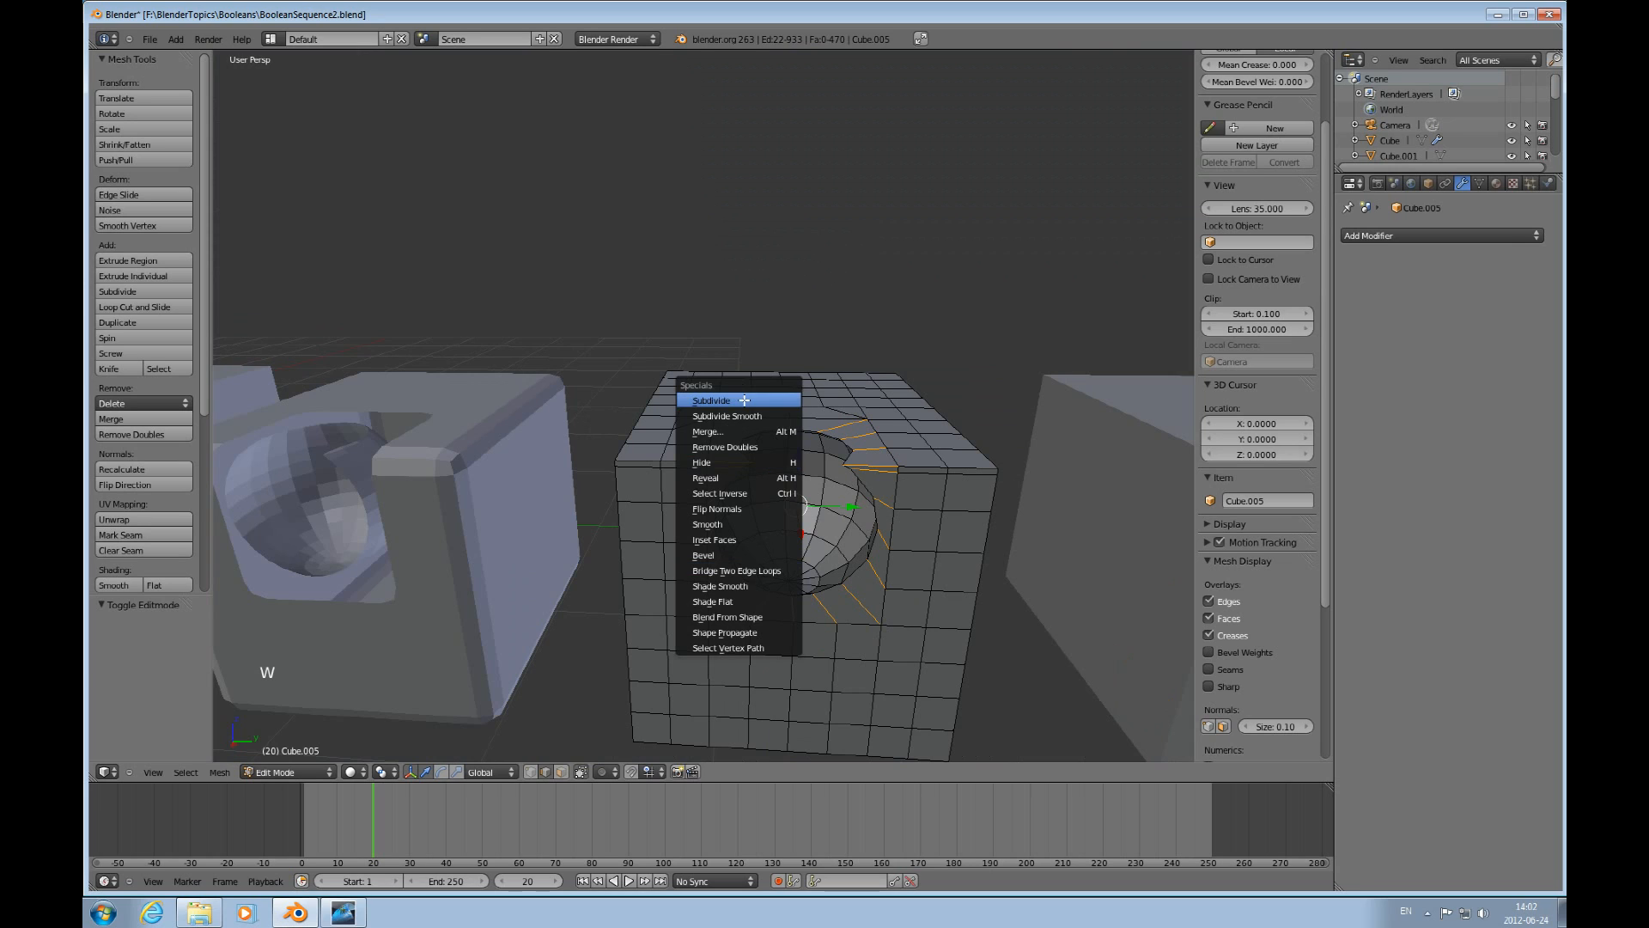
click(711, 401)
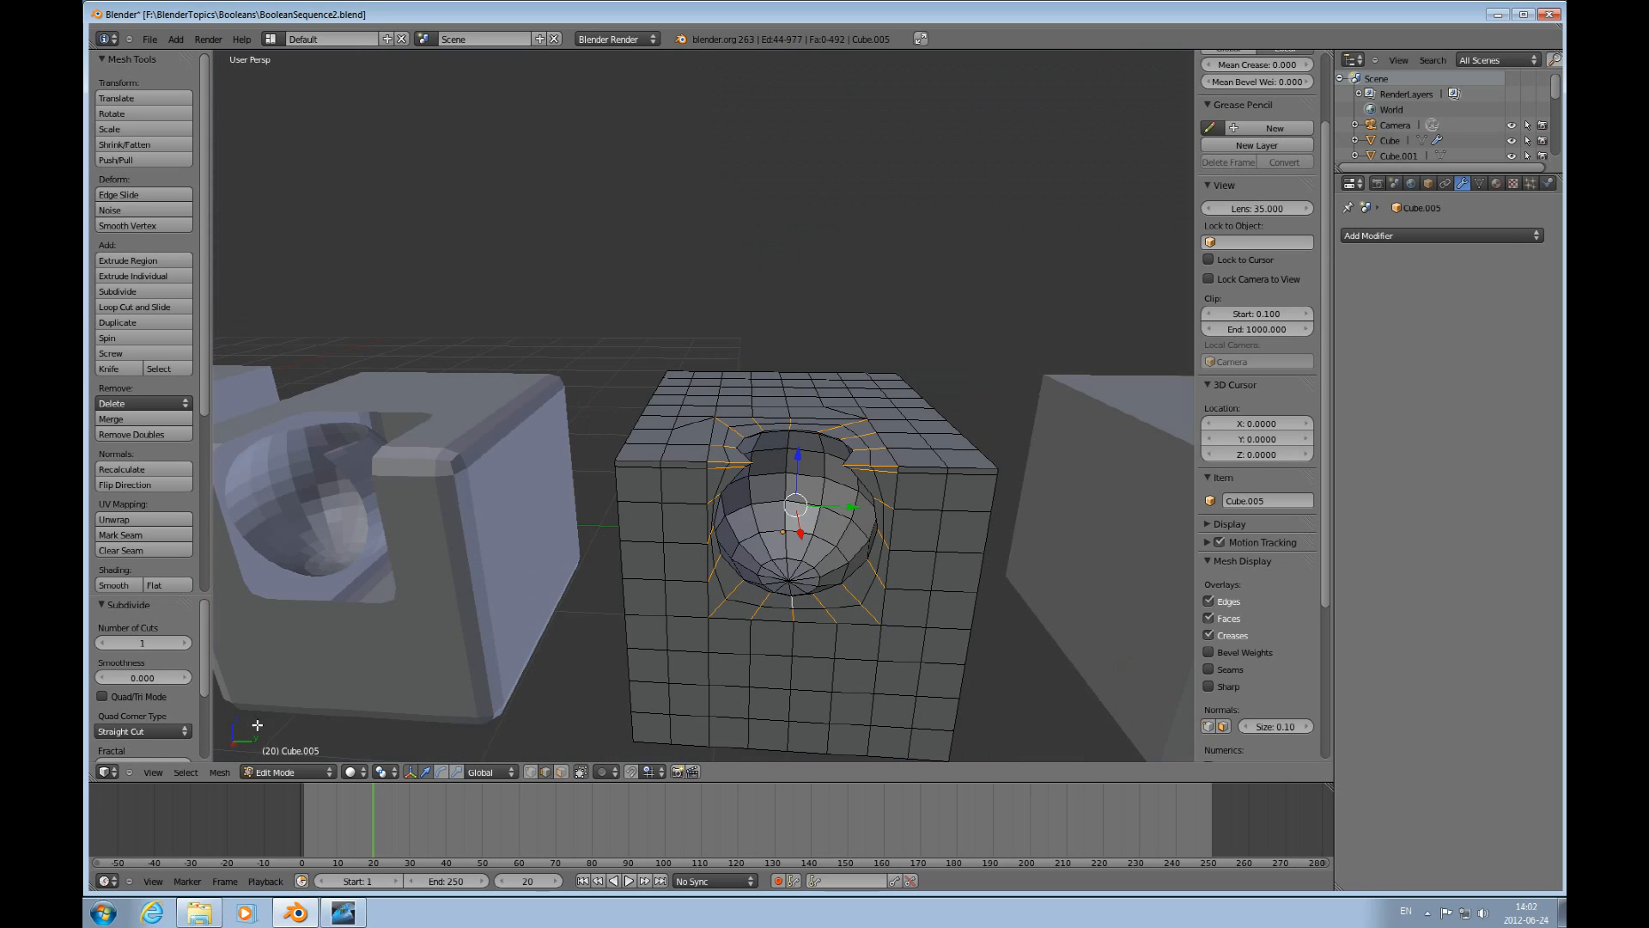
click(142, 641)
text(3)
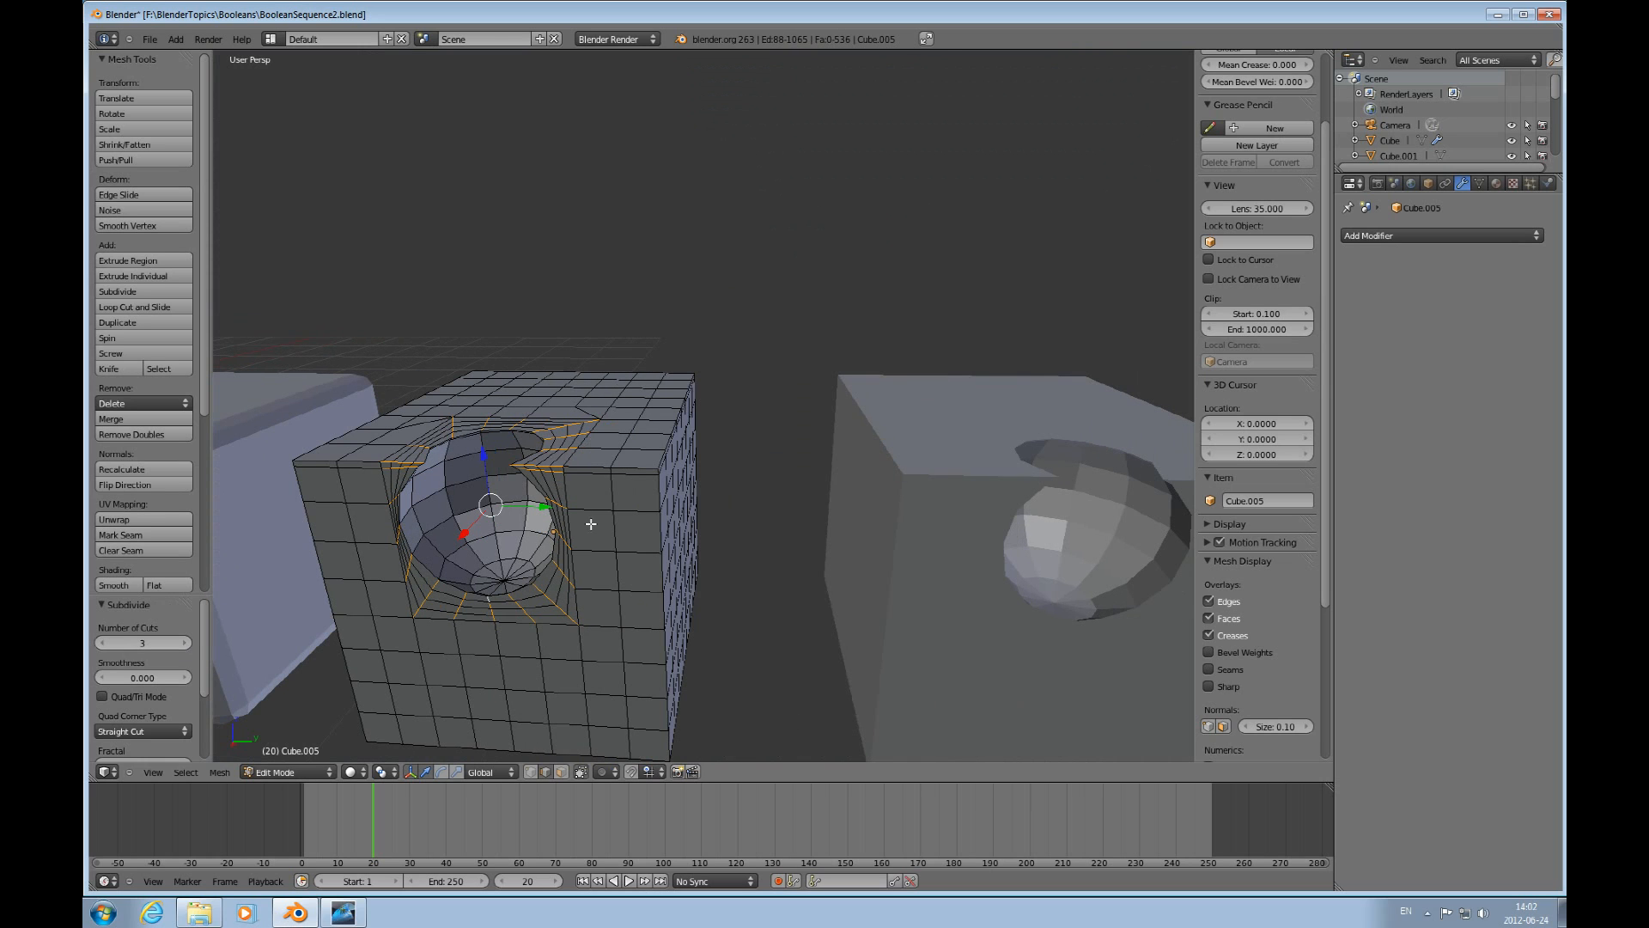
mouse_move(899, 516)
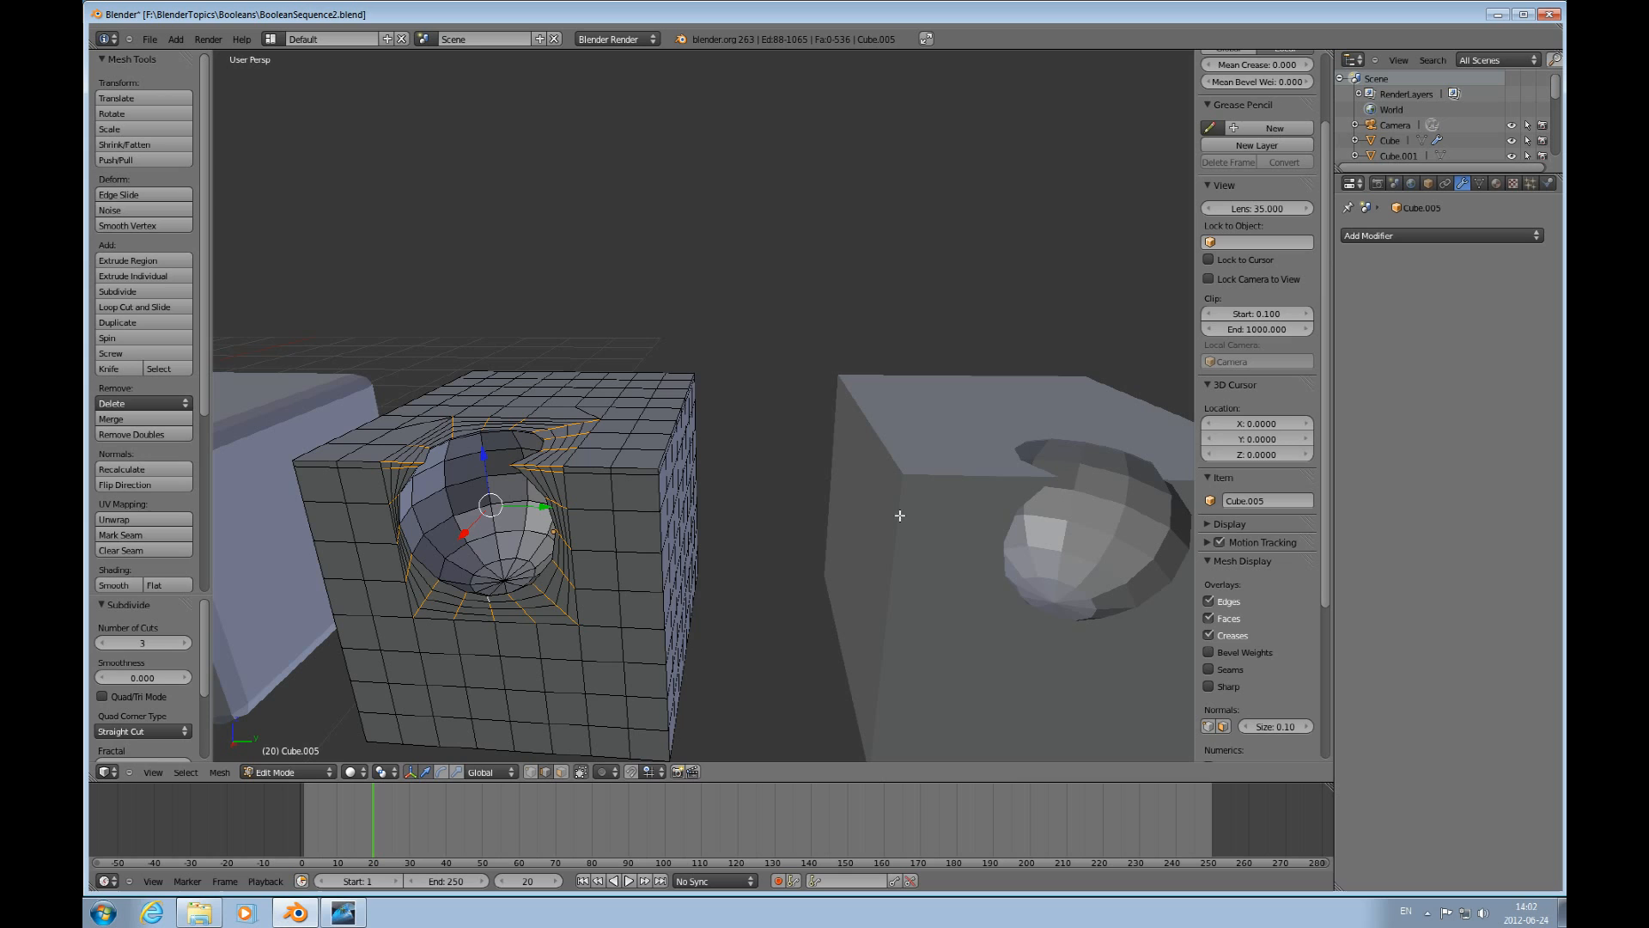
key(Tab)
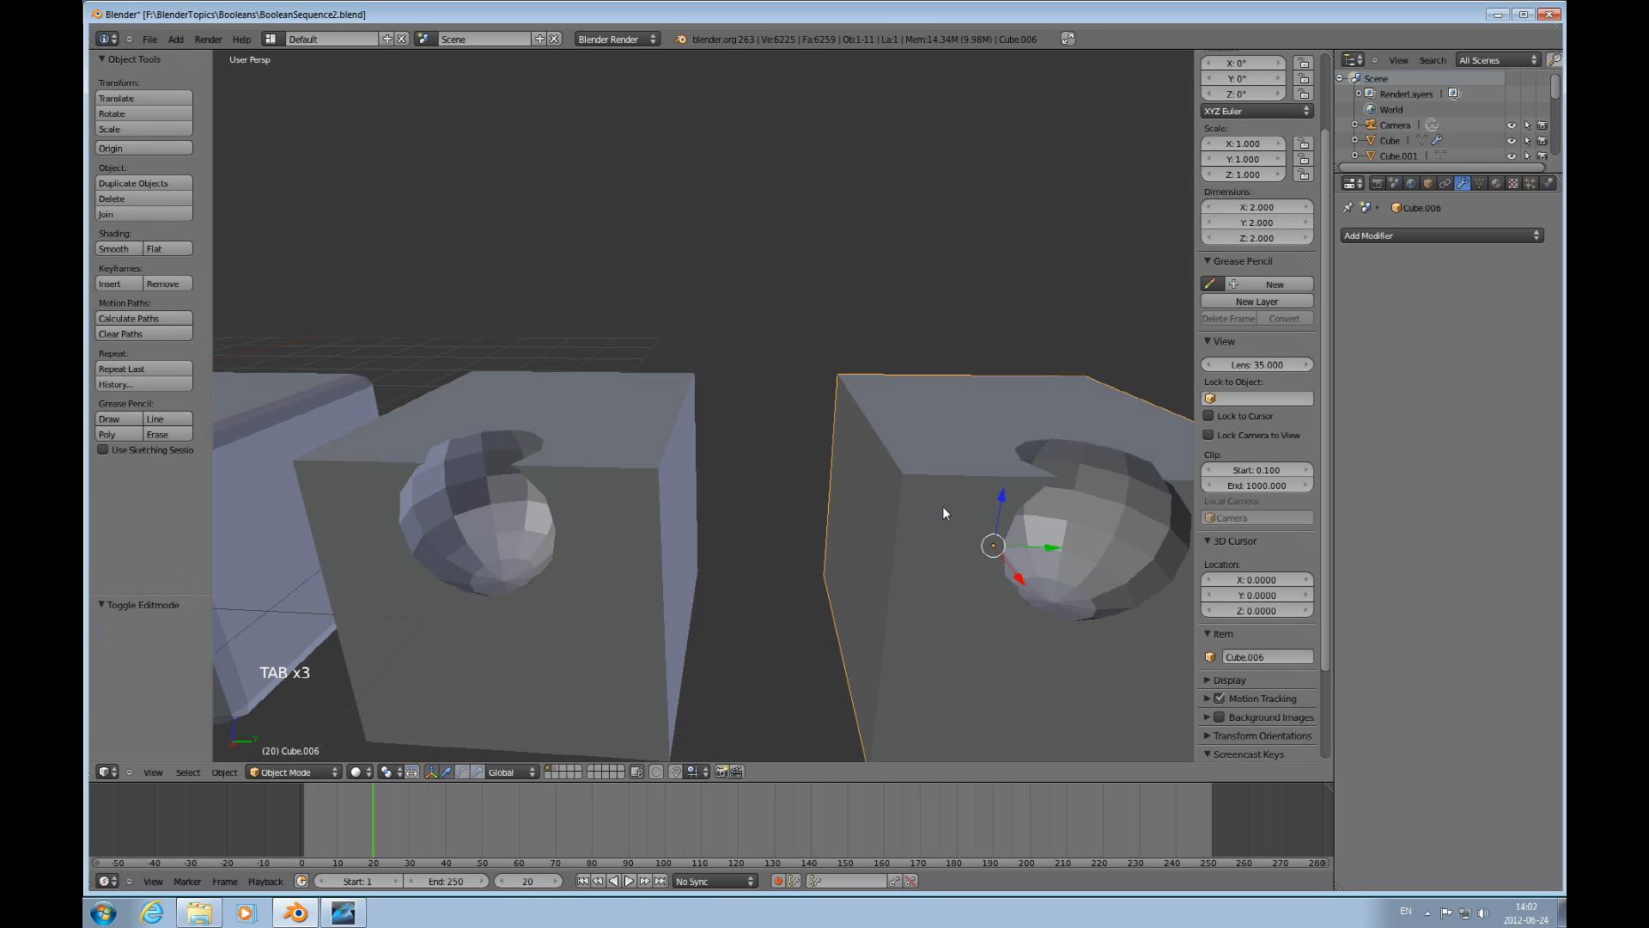
Check Cube.006's quad grid, then give Cube.005 a Catmull-Clark subdivision surface and inspect its mesh.
key(Tab)
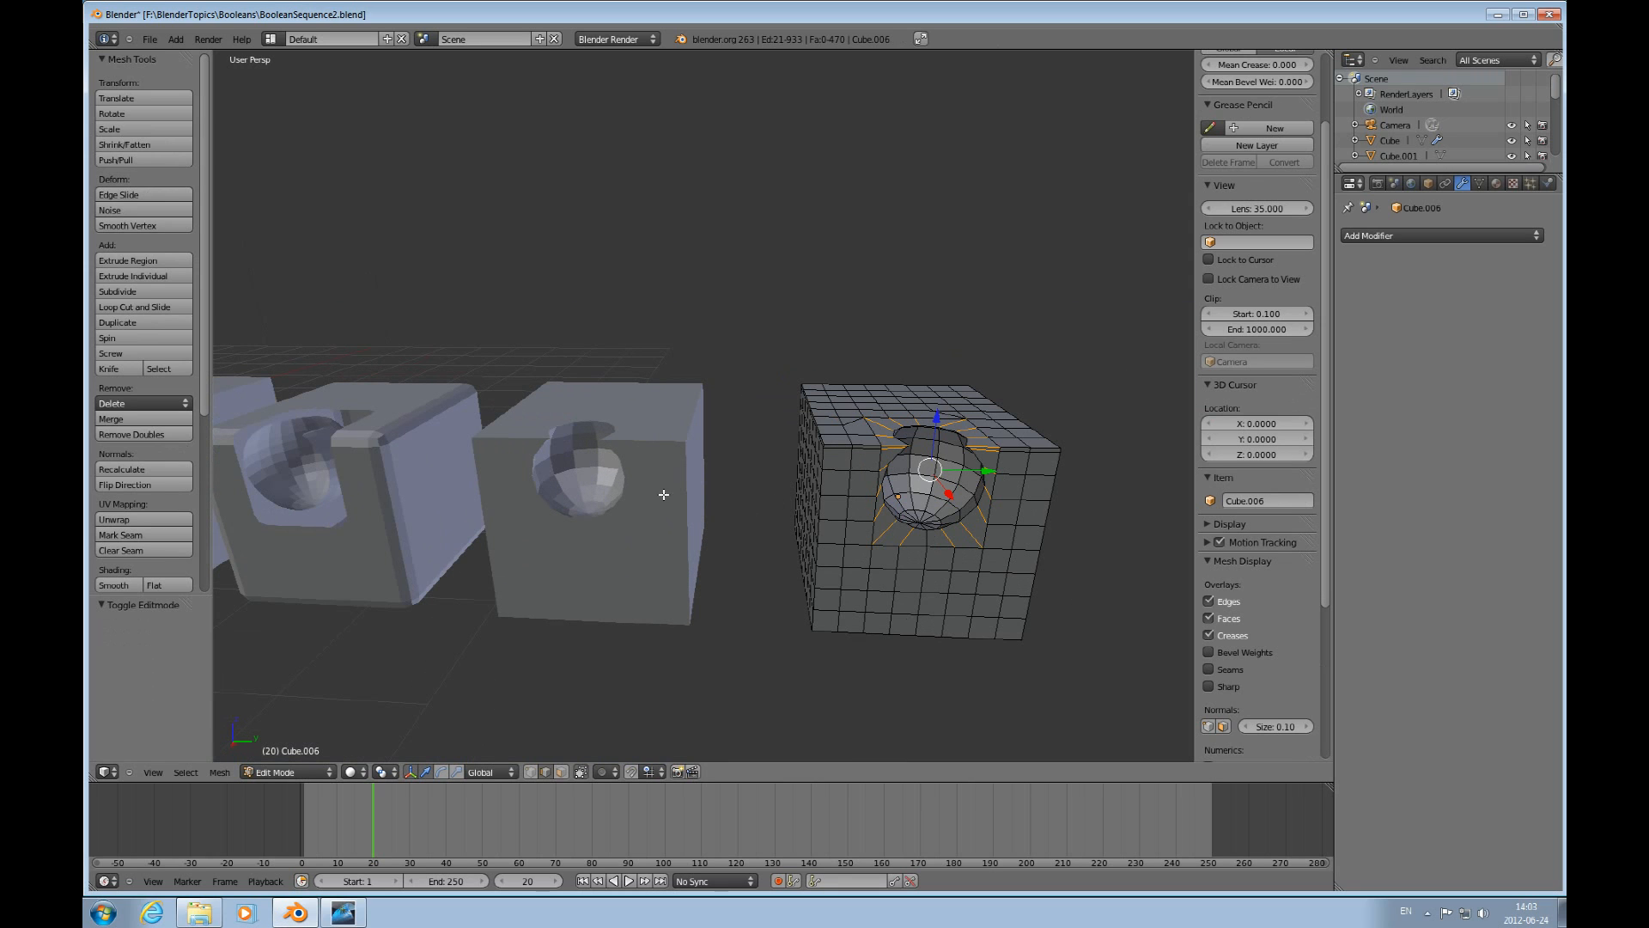
mouse_move(975, 465)
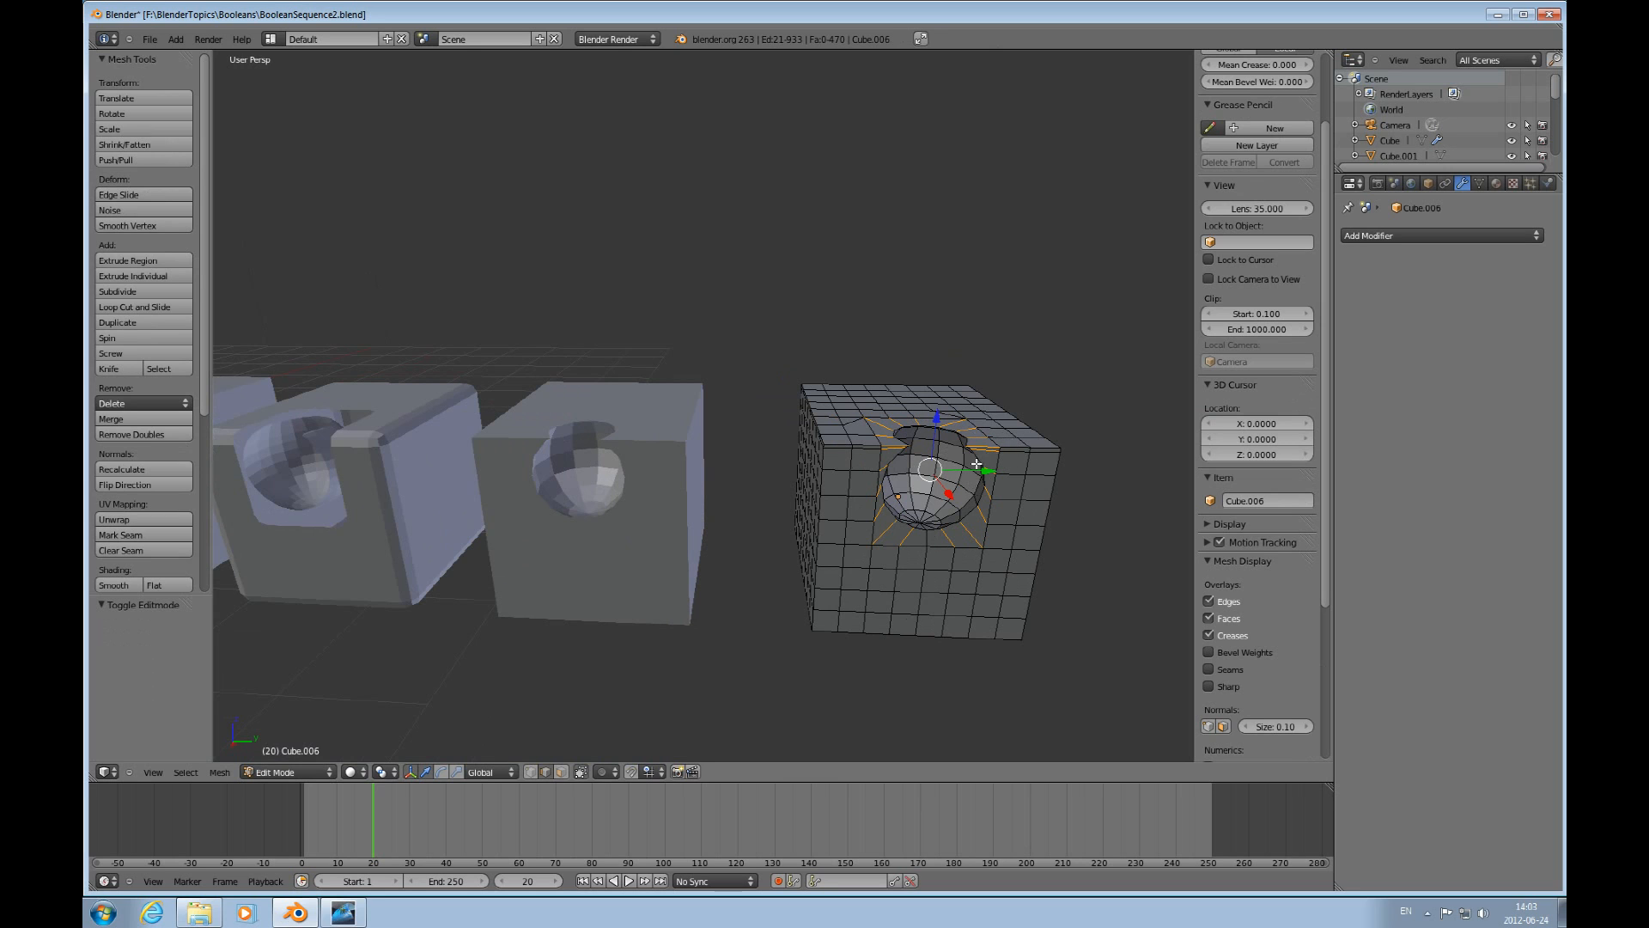
key(Tab)
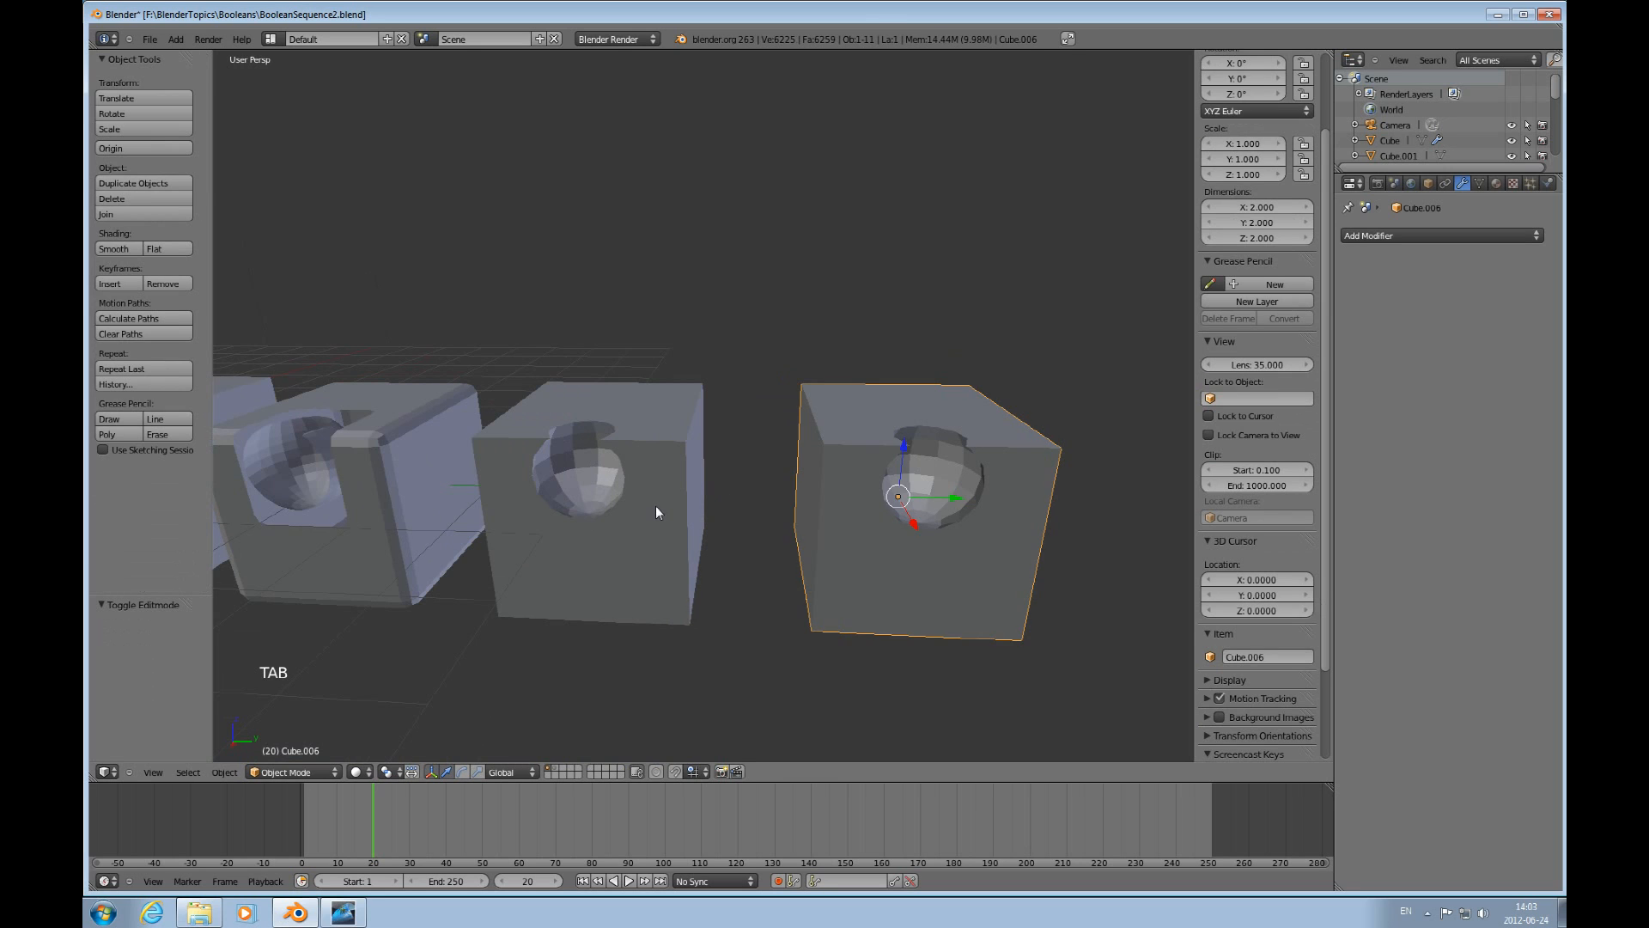
key(Tab)
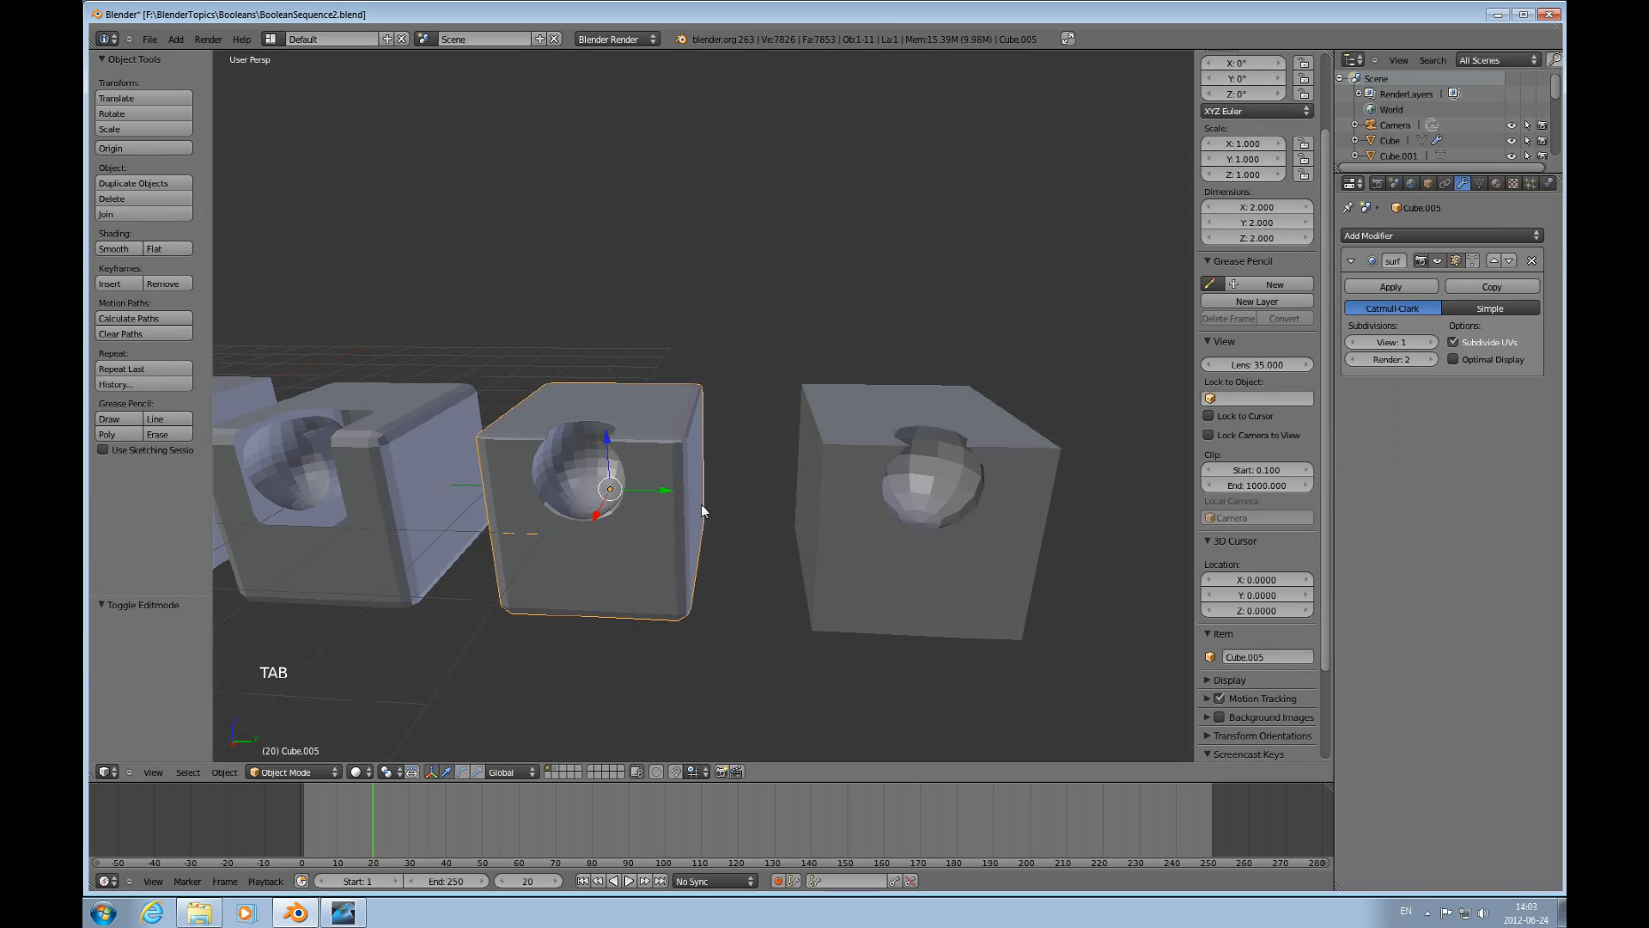
key(Tab)
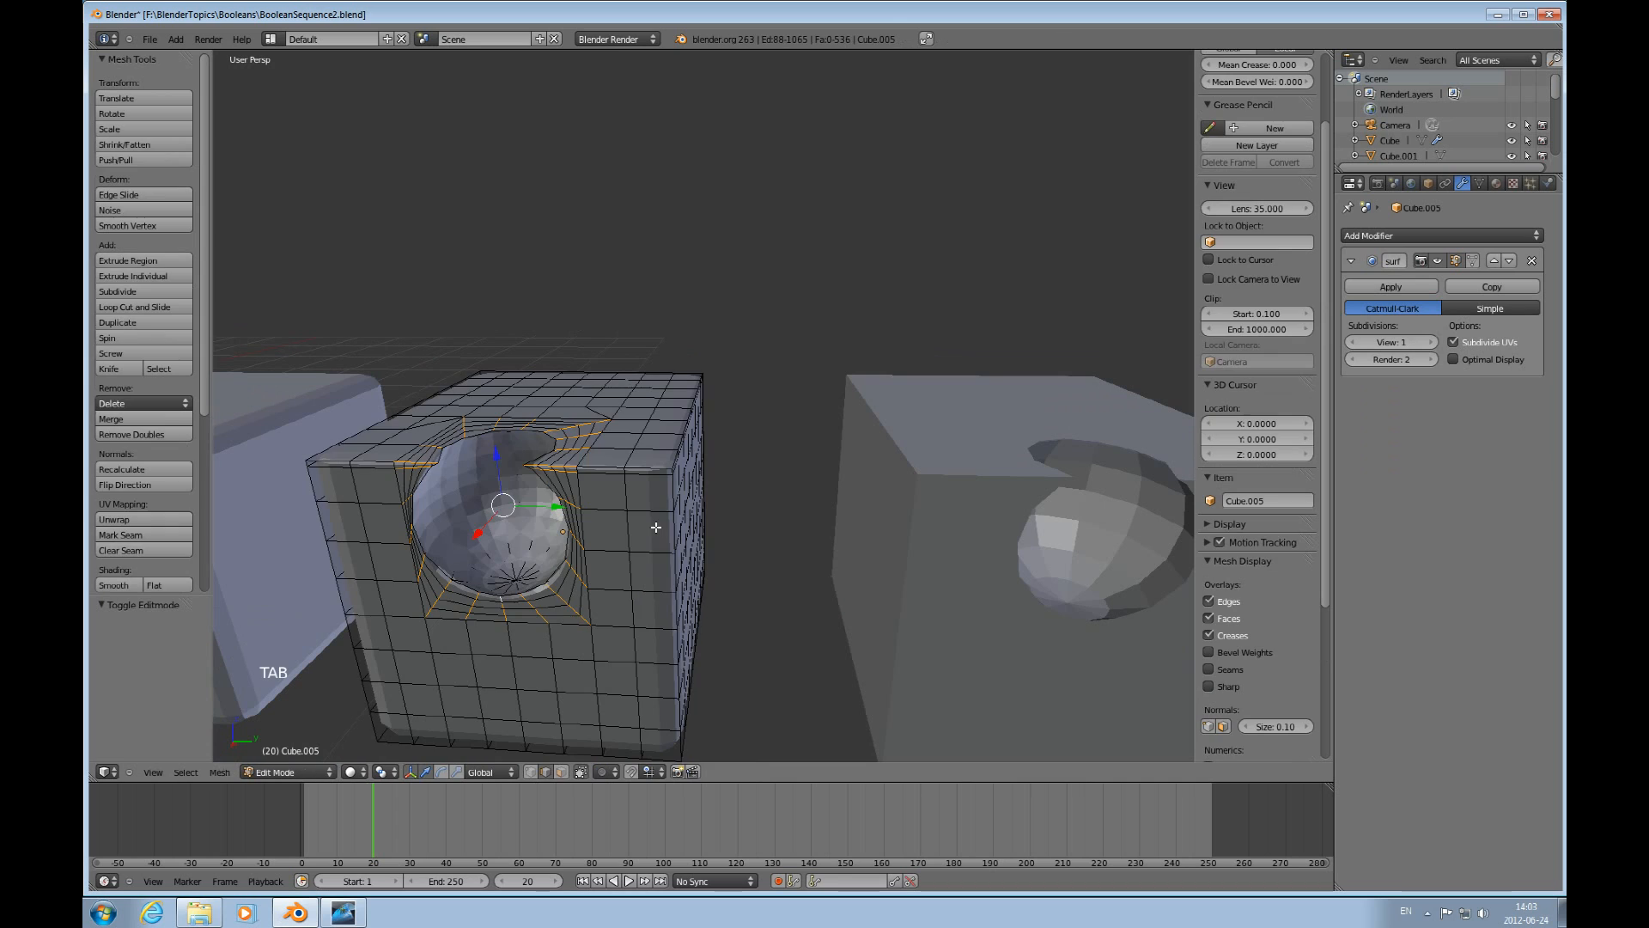
key(a)
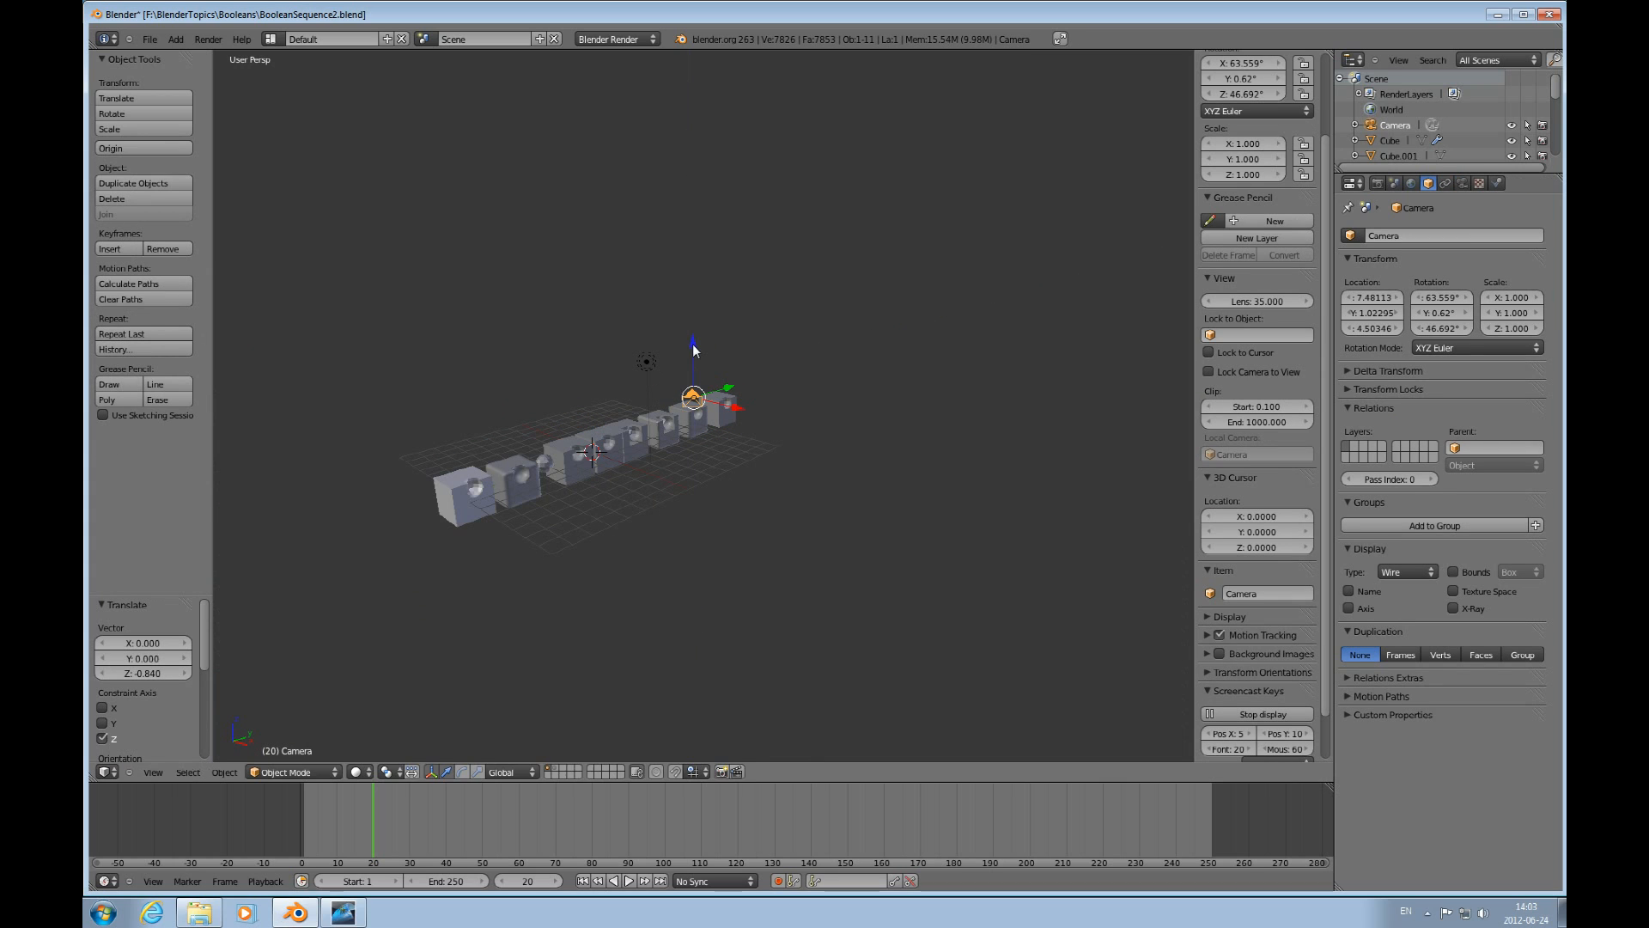
Look through the scene camera and render the row of holed cubes.
key(KP_0)
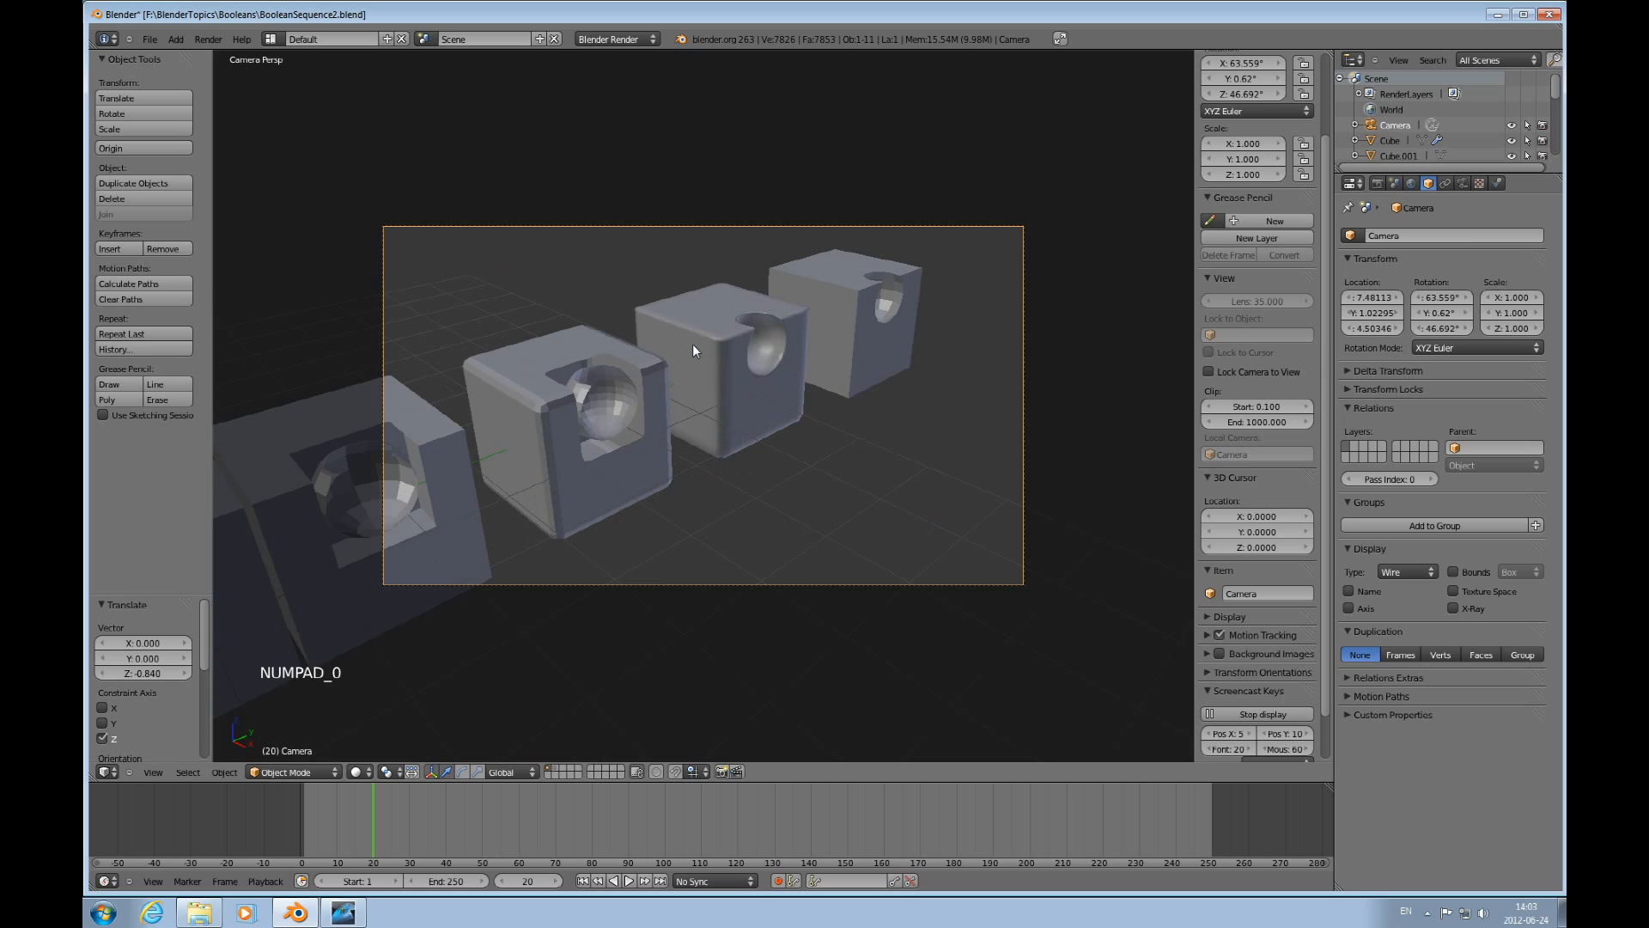
key(F12)
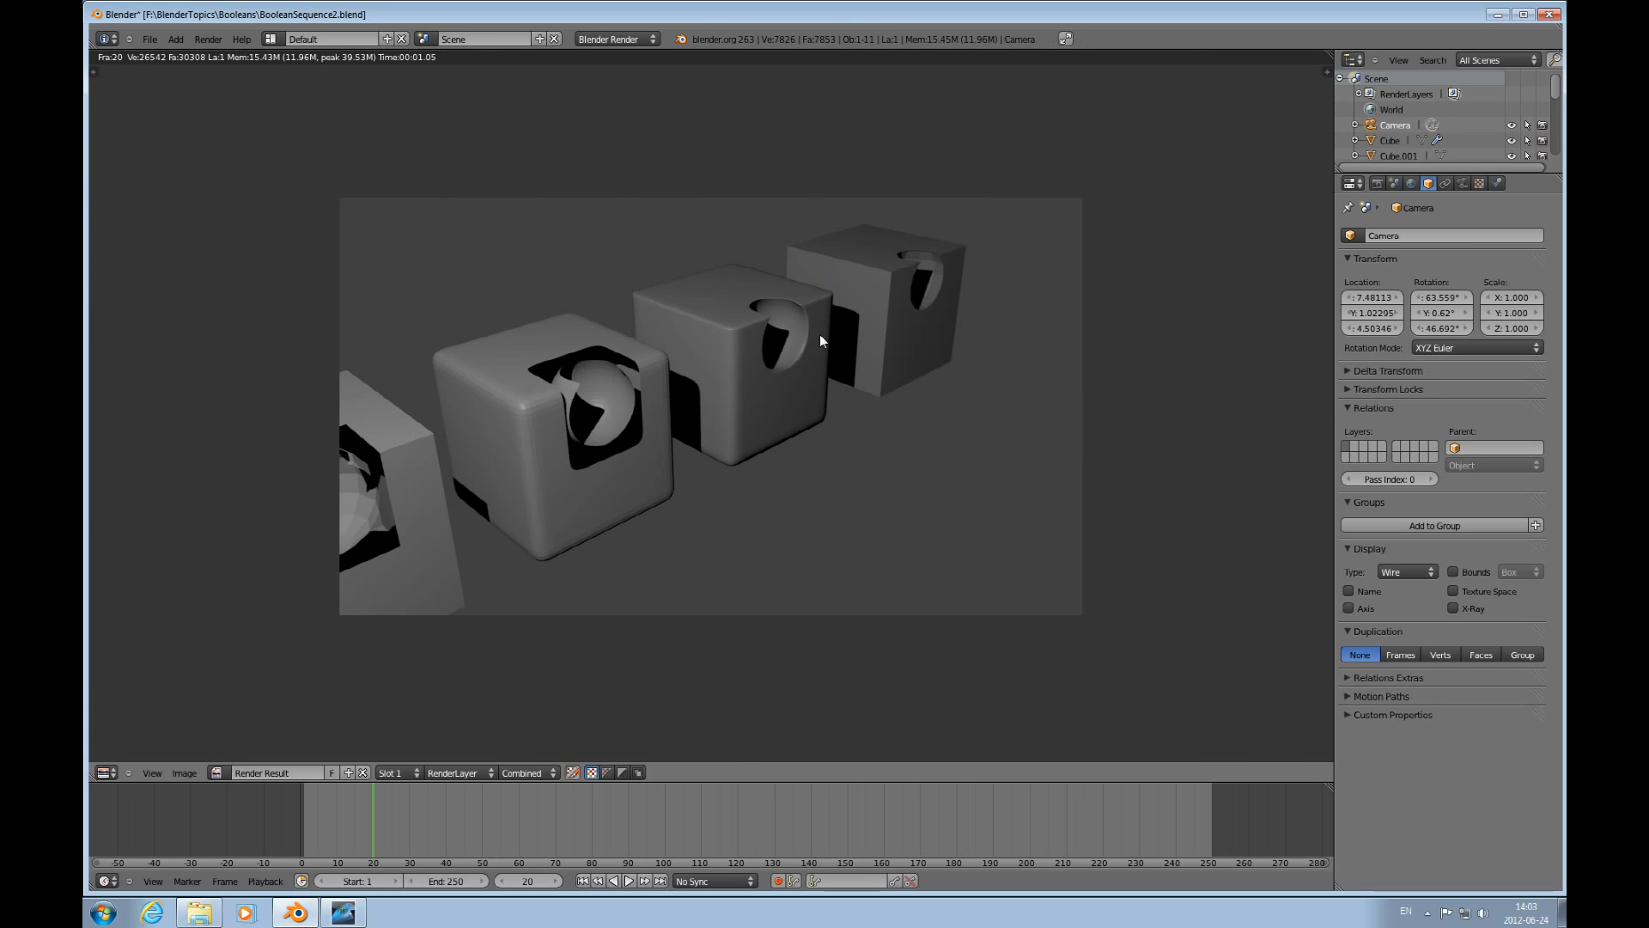
mouse_move(831, 570)
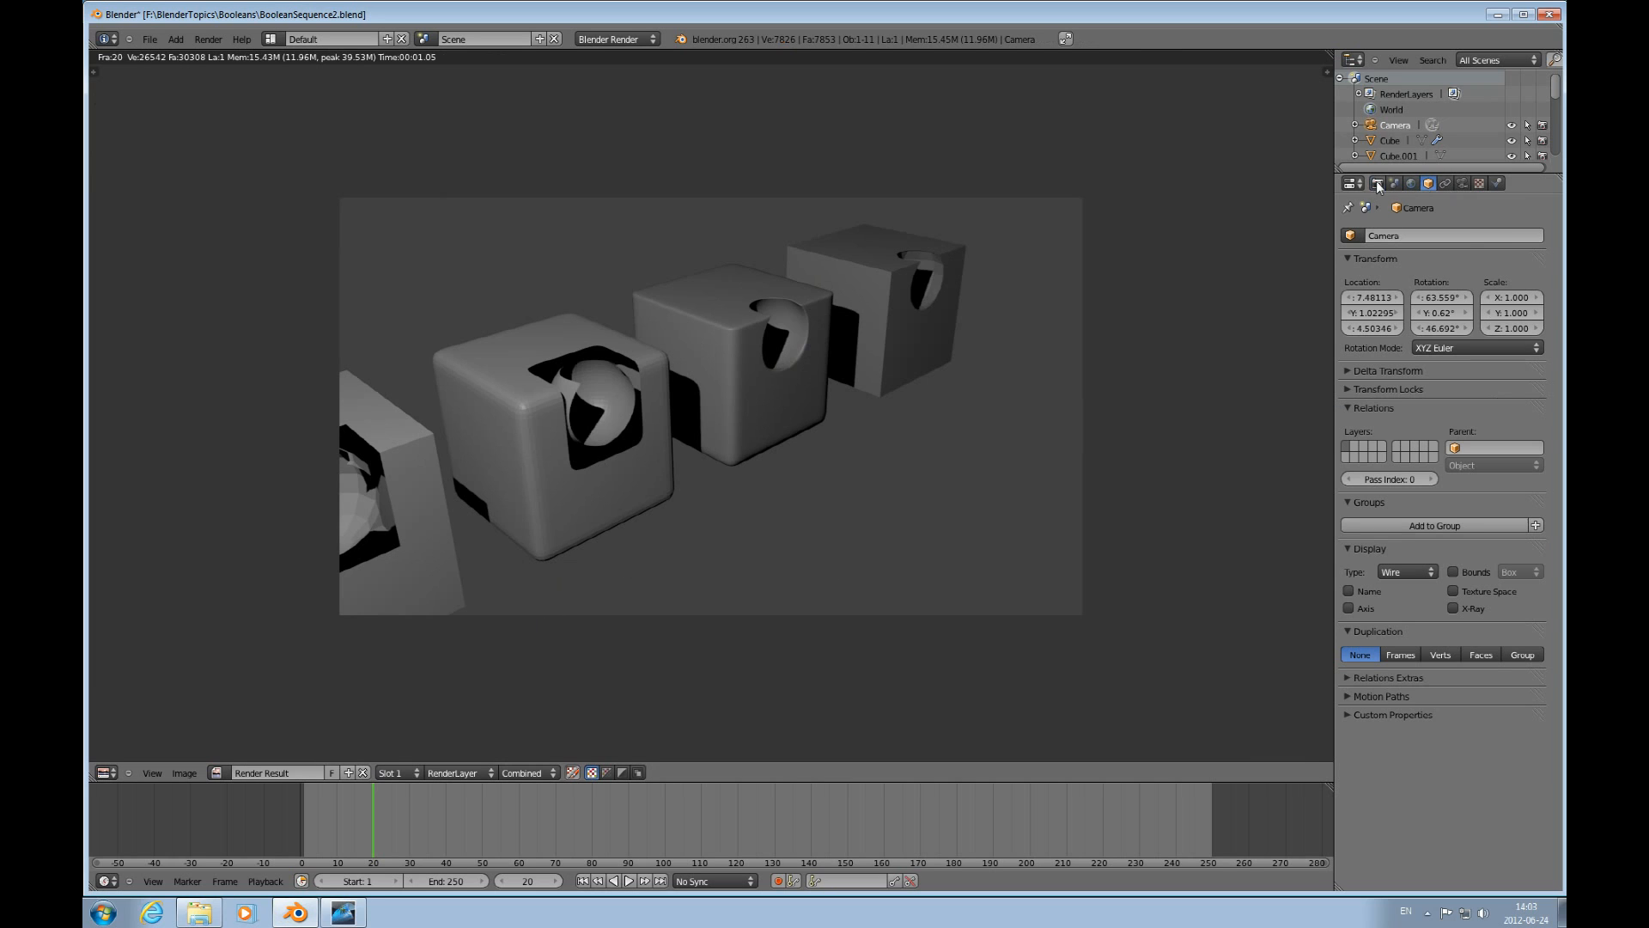
Set the render resolution to 100% in the Render properties.
click(1360, 184)
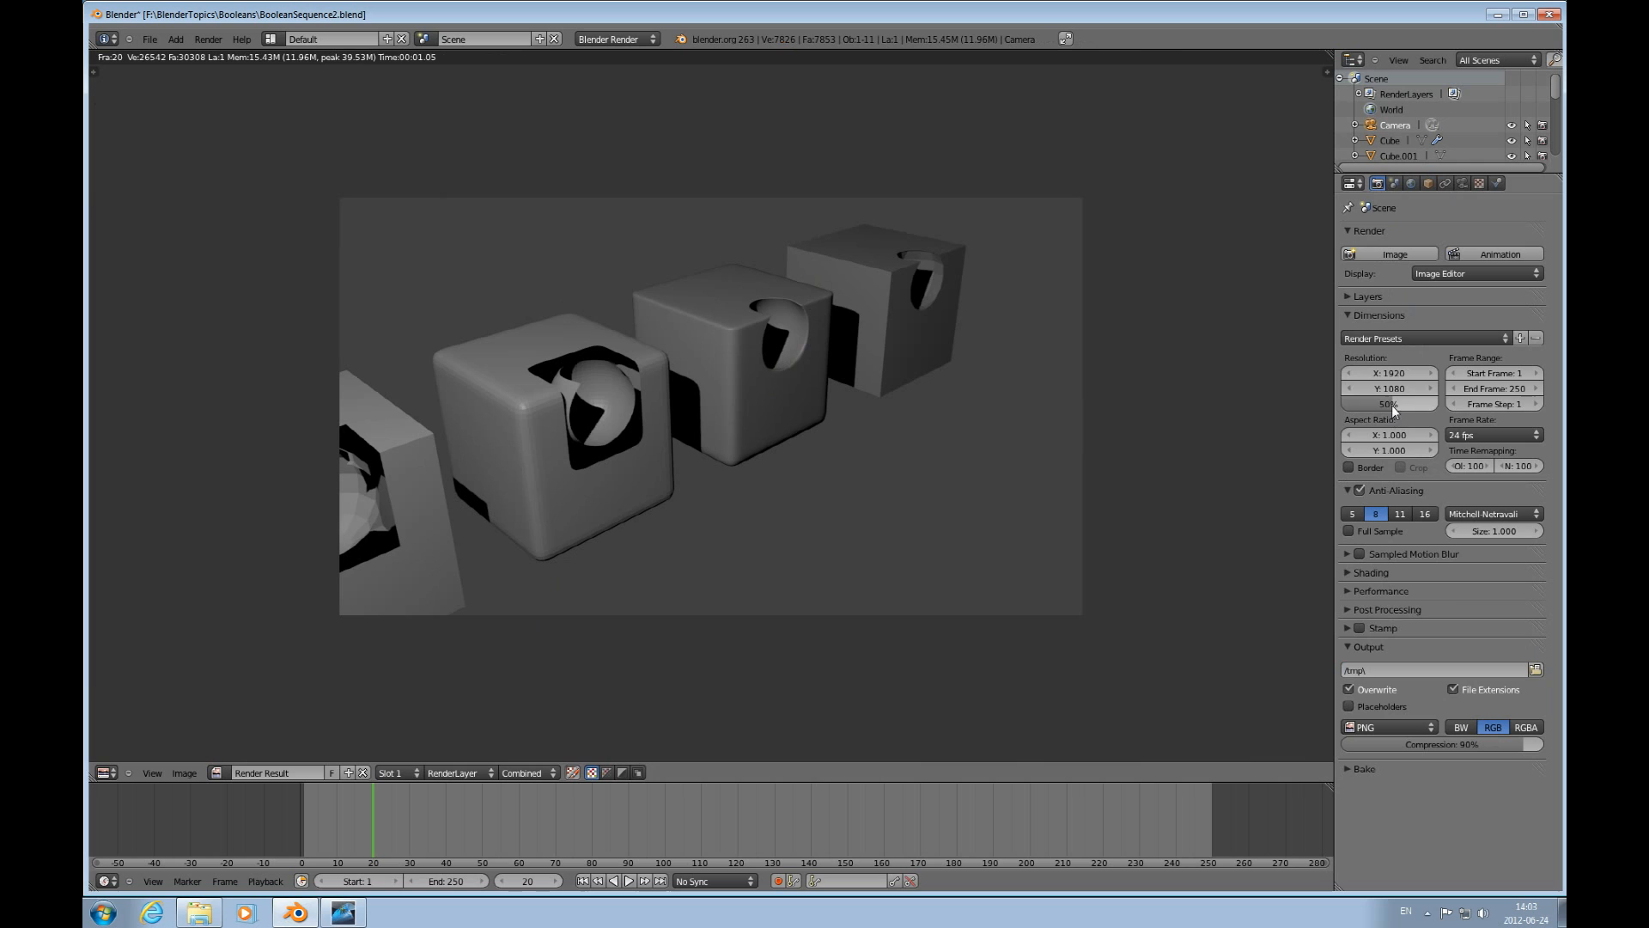
click(1388, 404)
text(100)
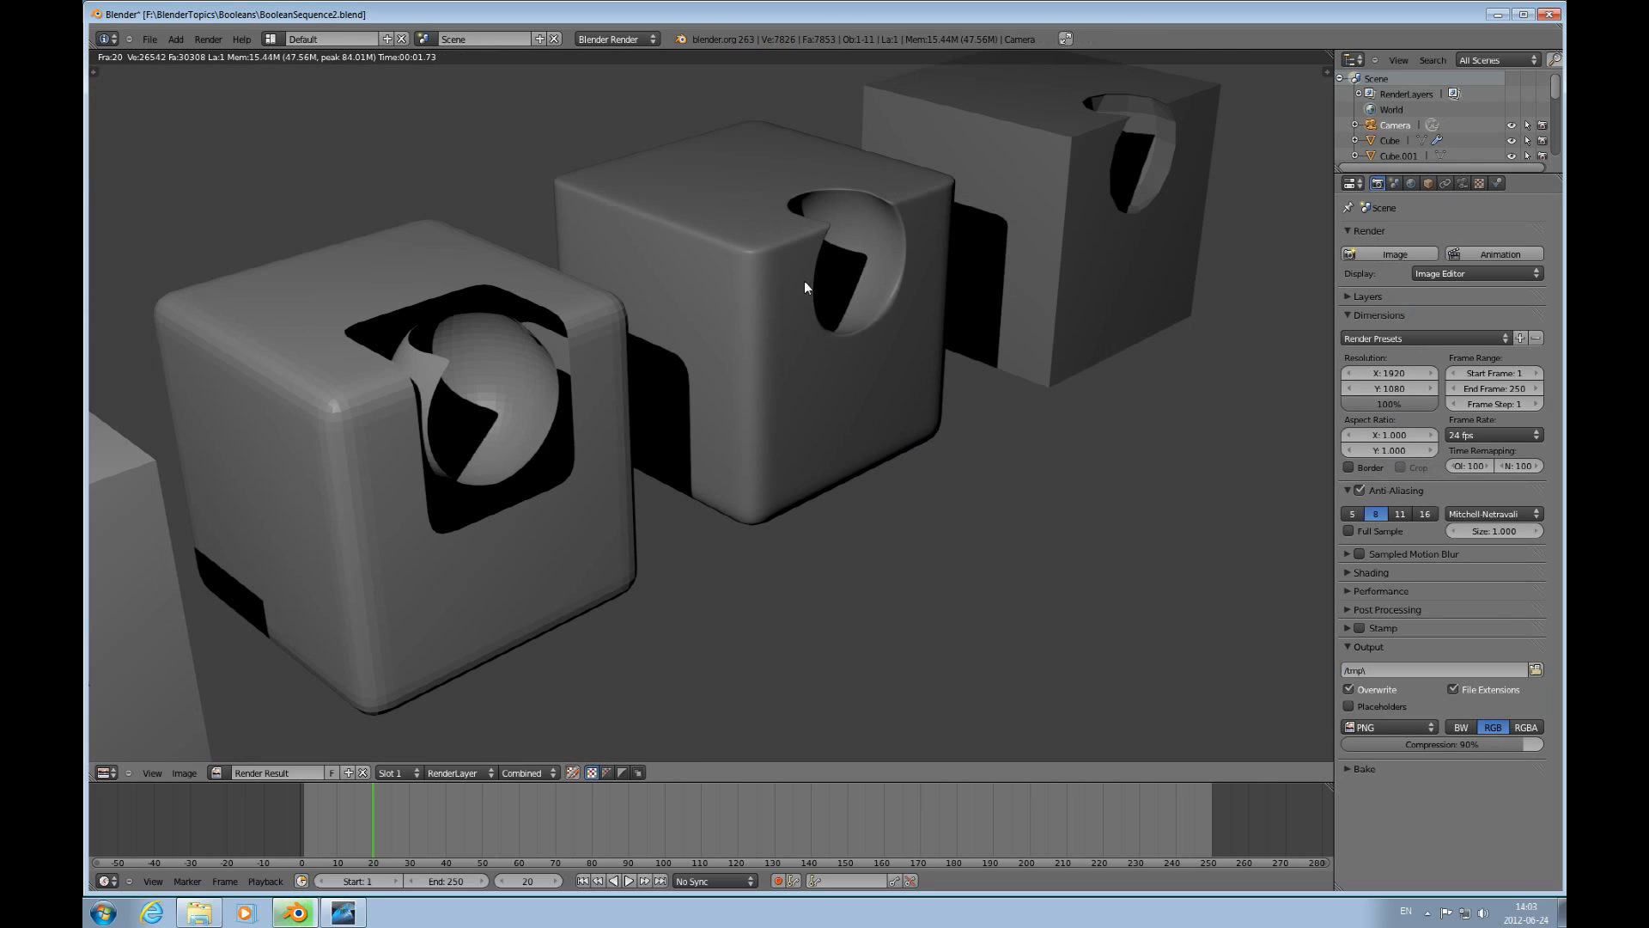
mouse_move(900, 218)
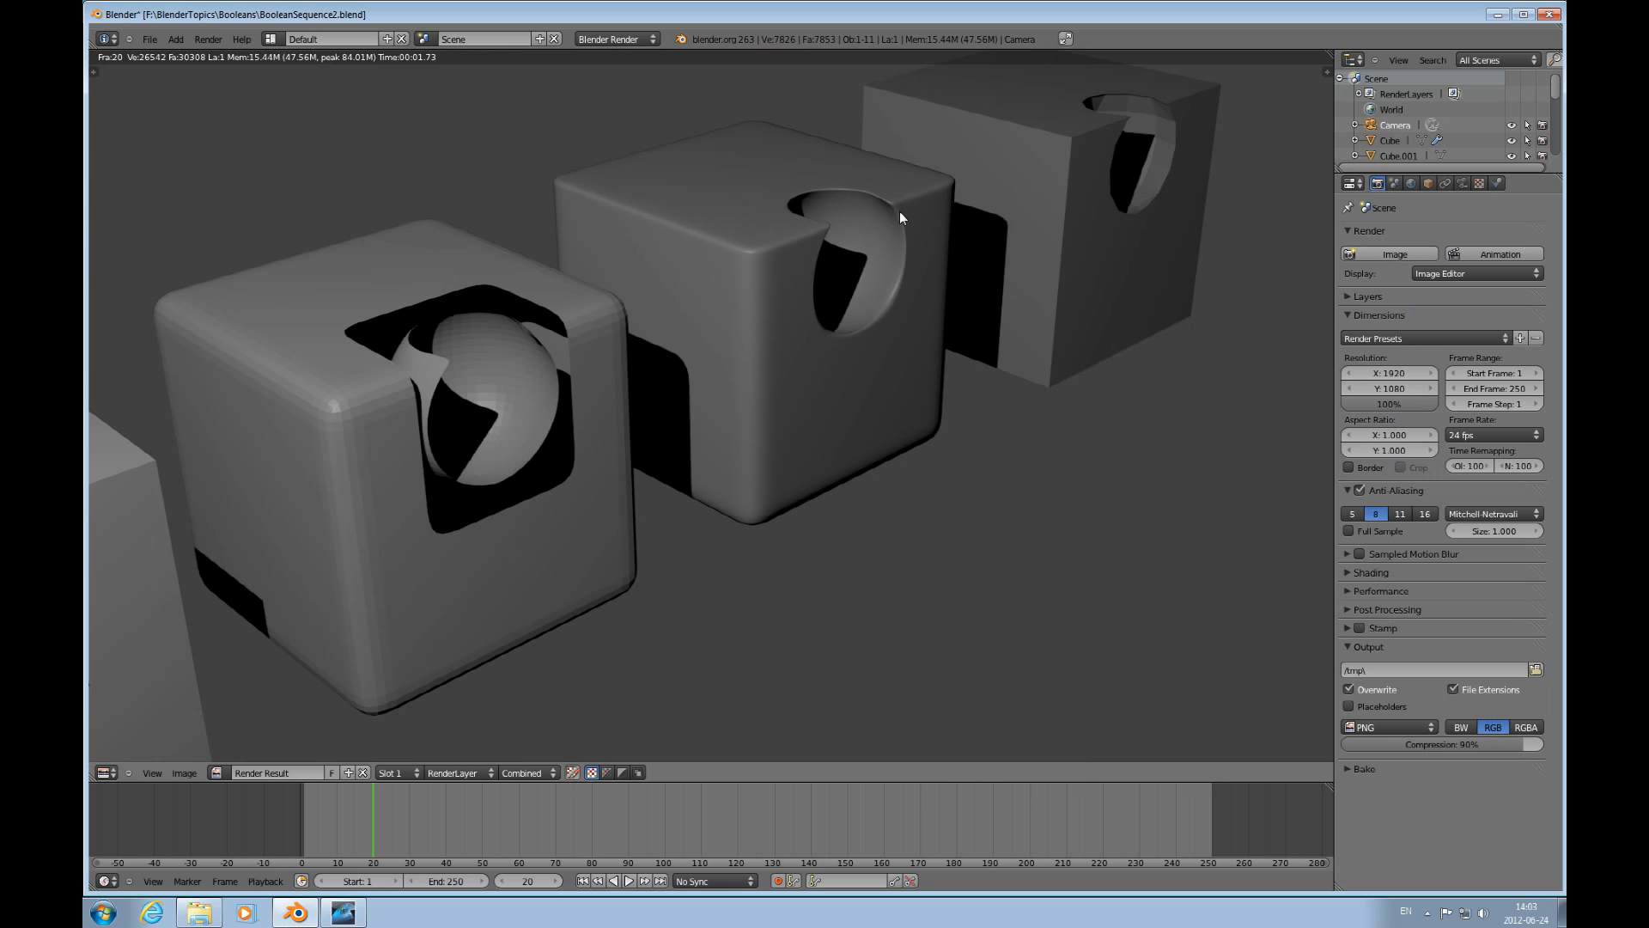
mouse_move(842, 184)
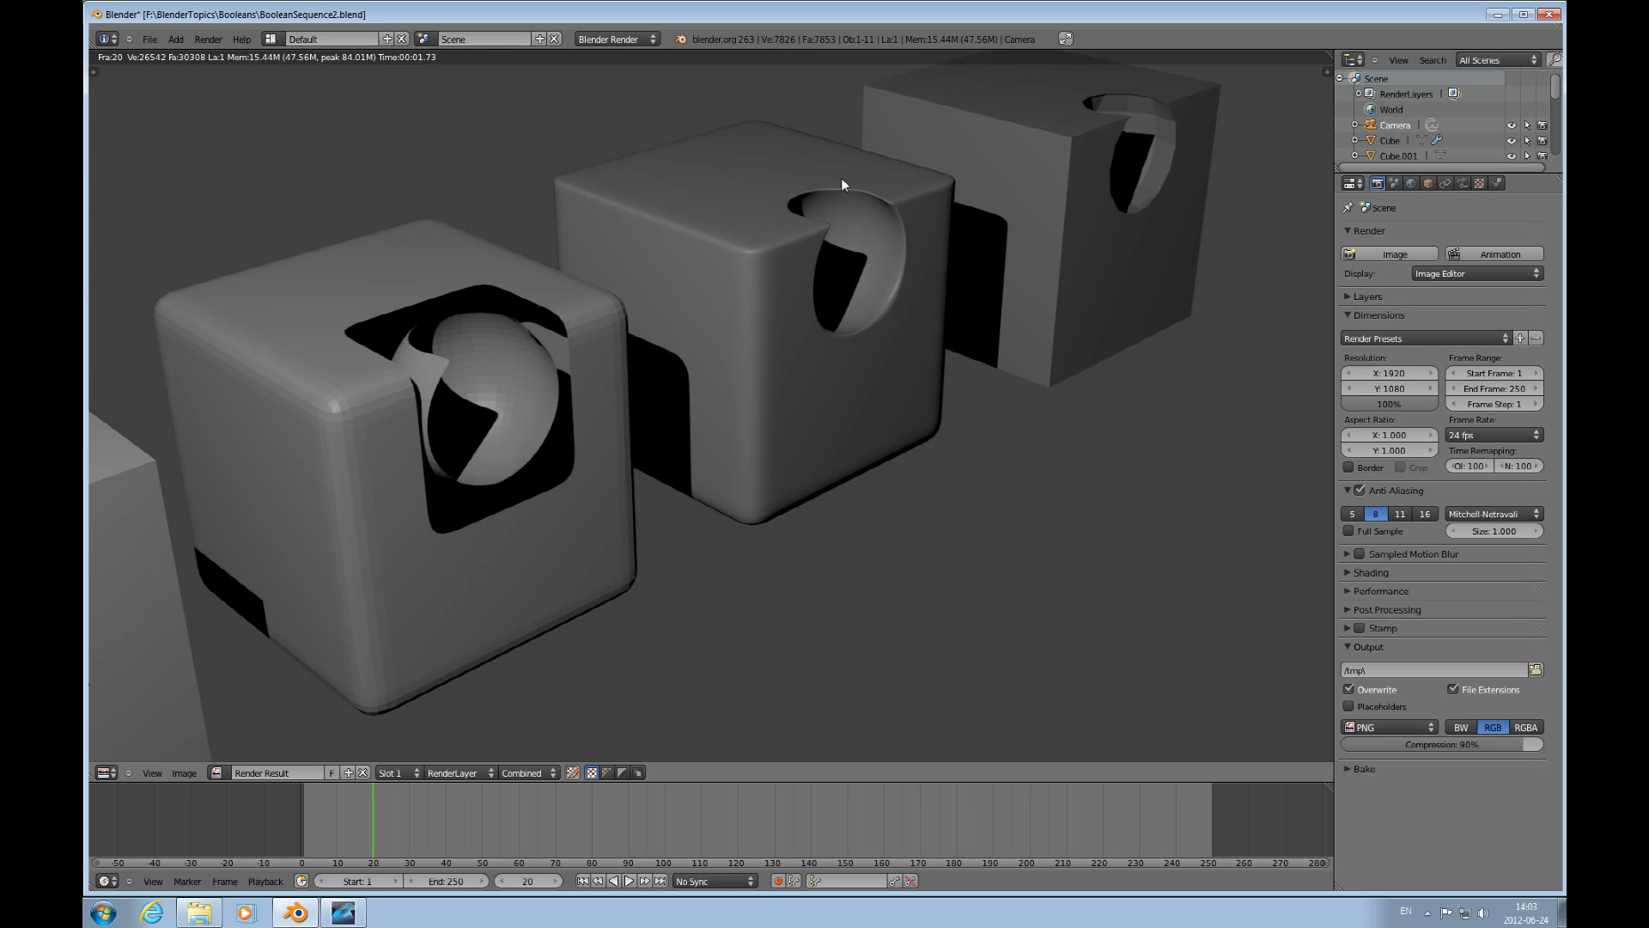
mouse_move(911, 287)
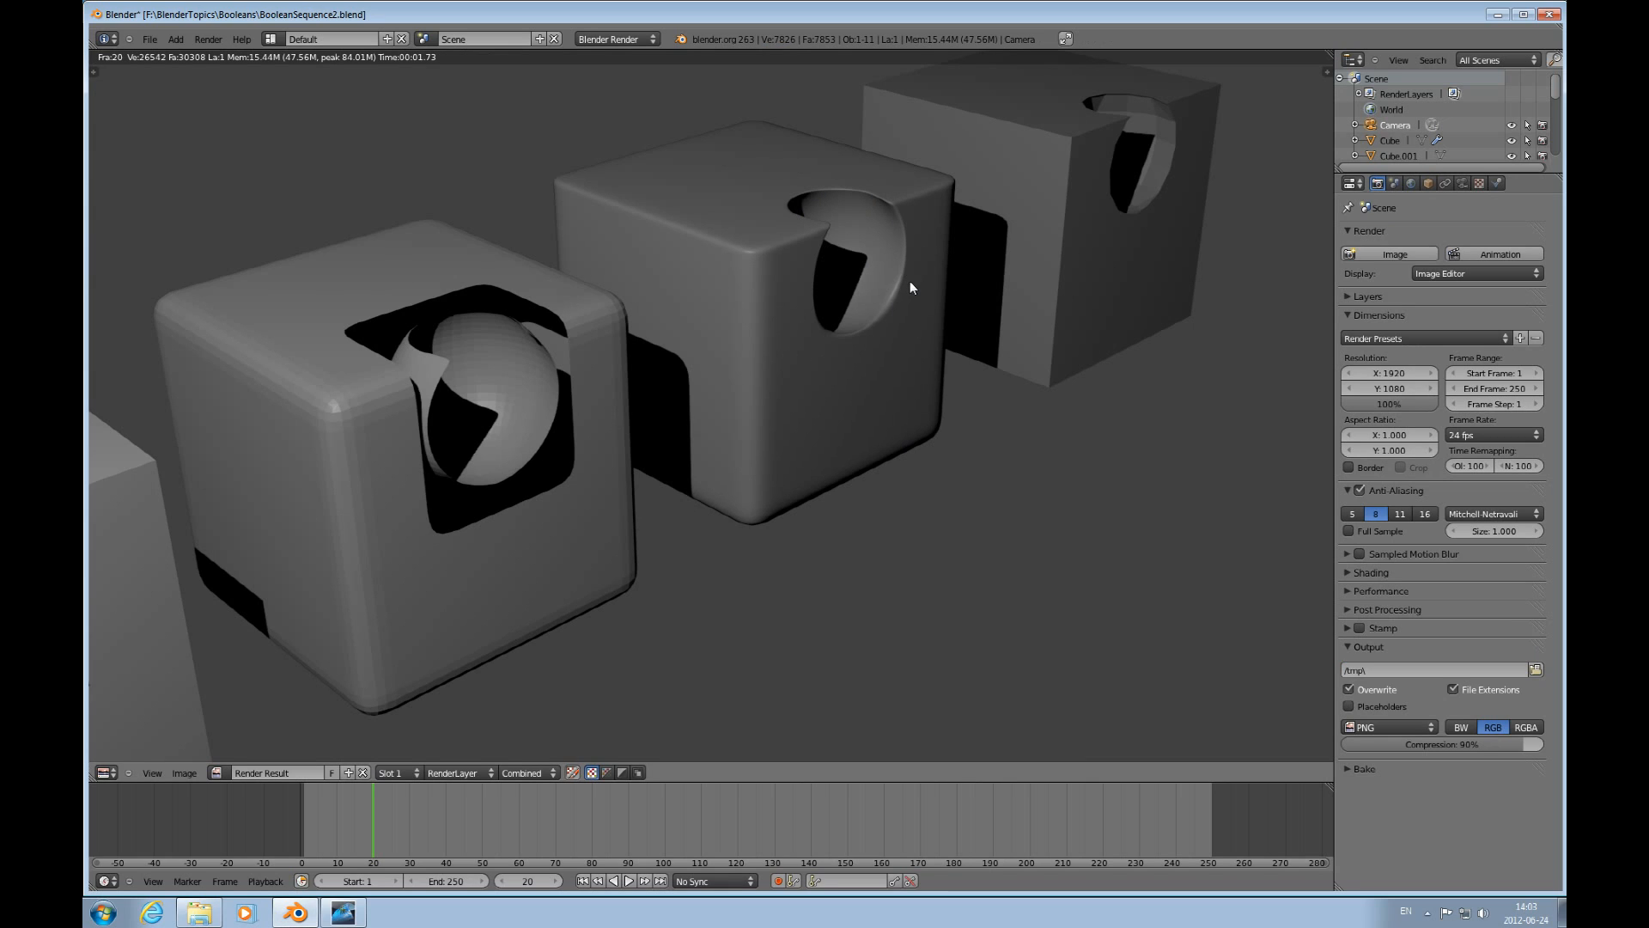
mouse_move(546, 357)
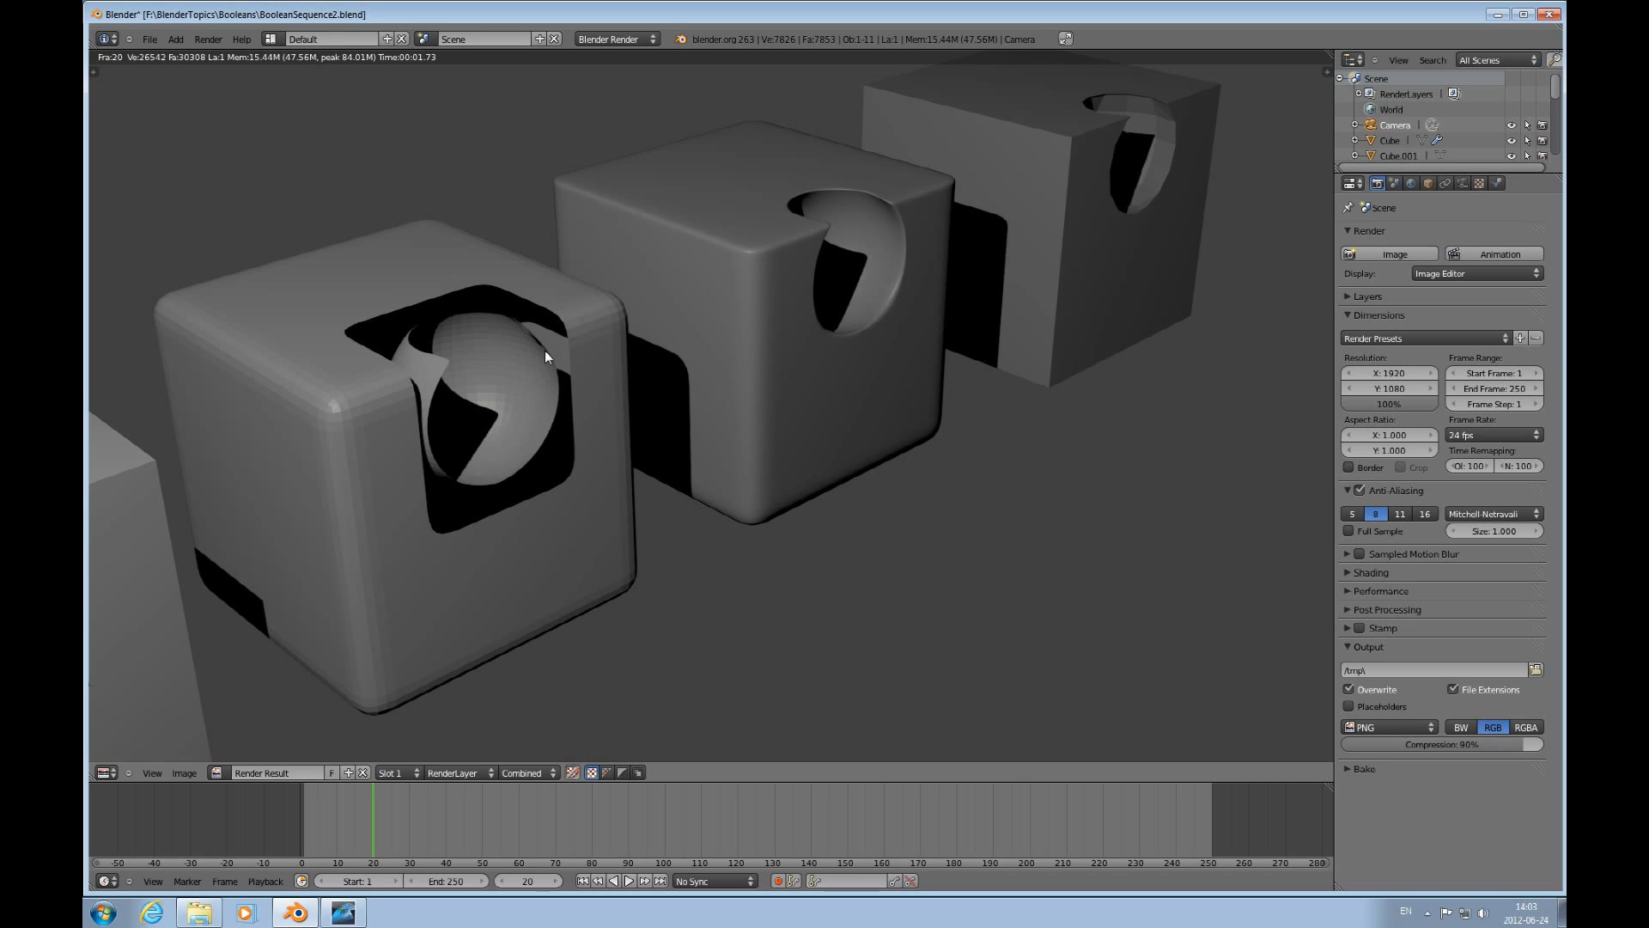
mouse_move(873, 248)
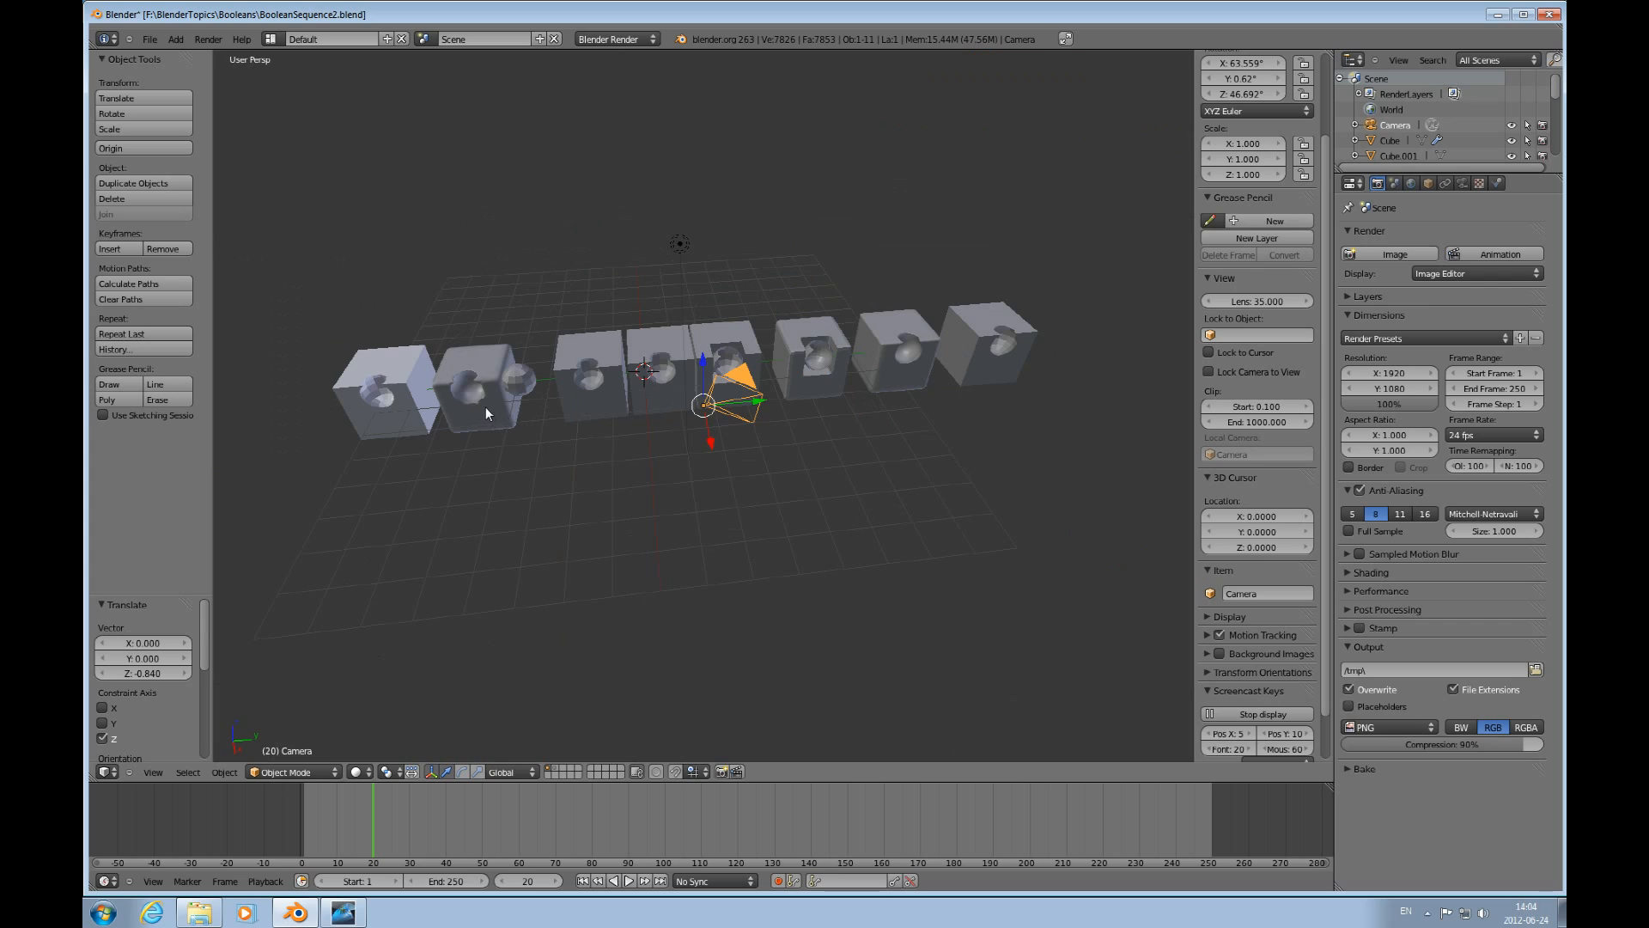
mouse_move(429, 447)
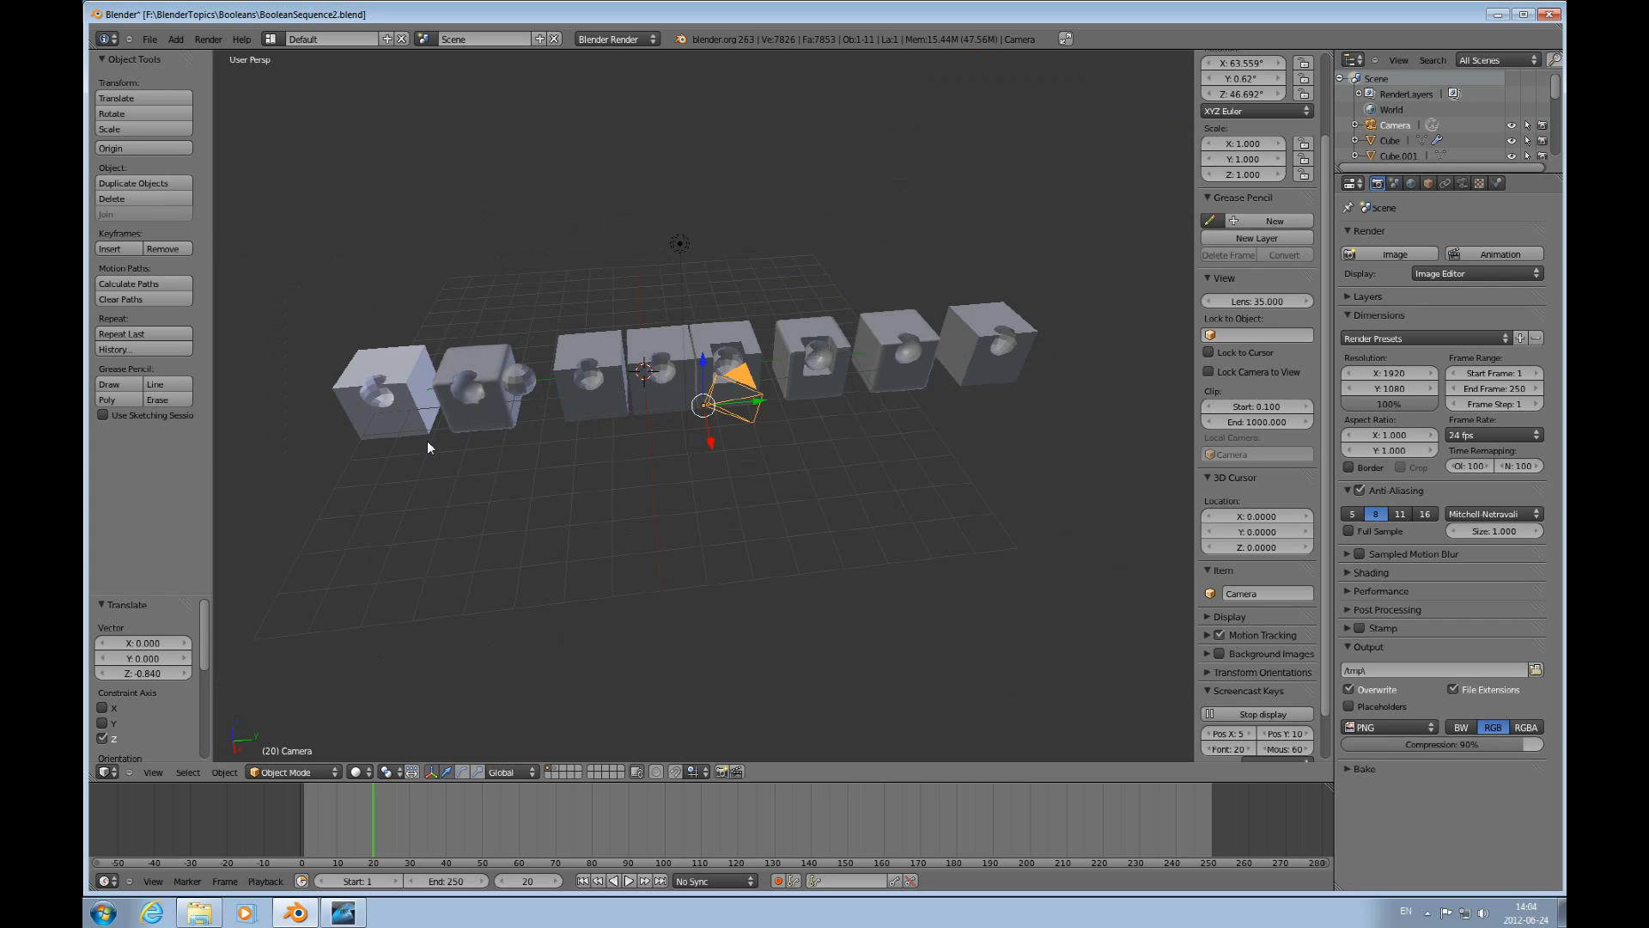
mouse_move(396, 396)
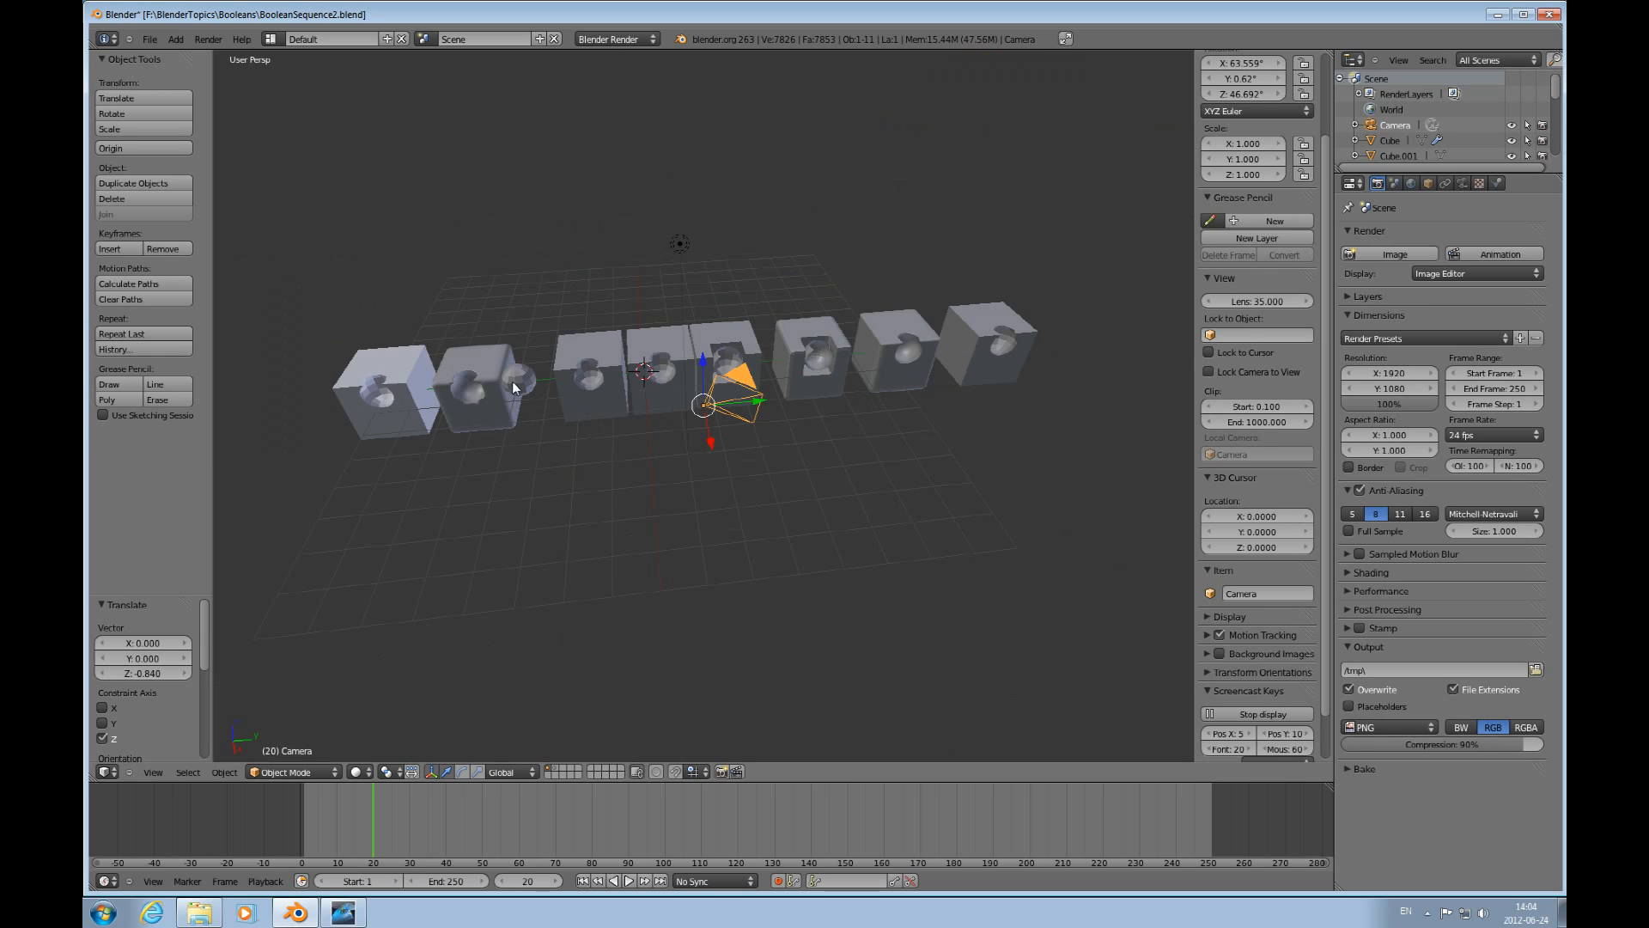
Select the small sphere beside the second cube and nudge it along Y in orthographic view.
click(515, 378)
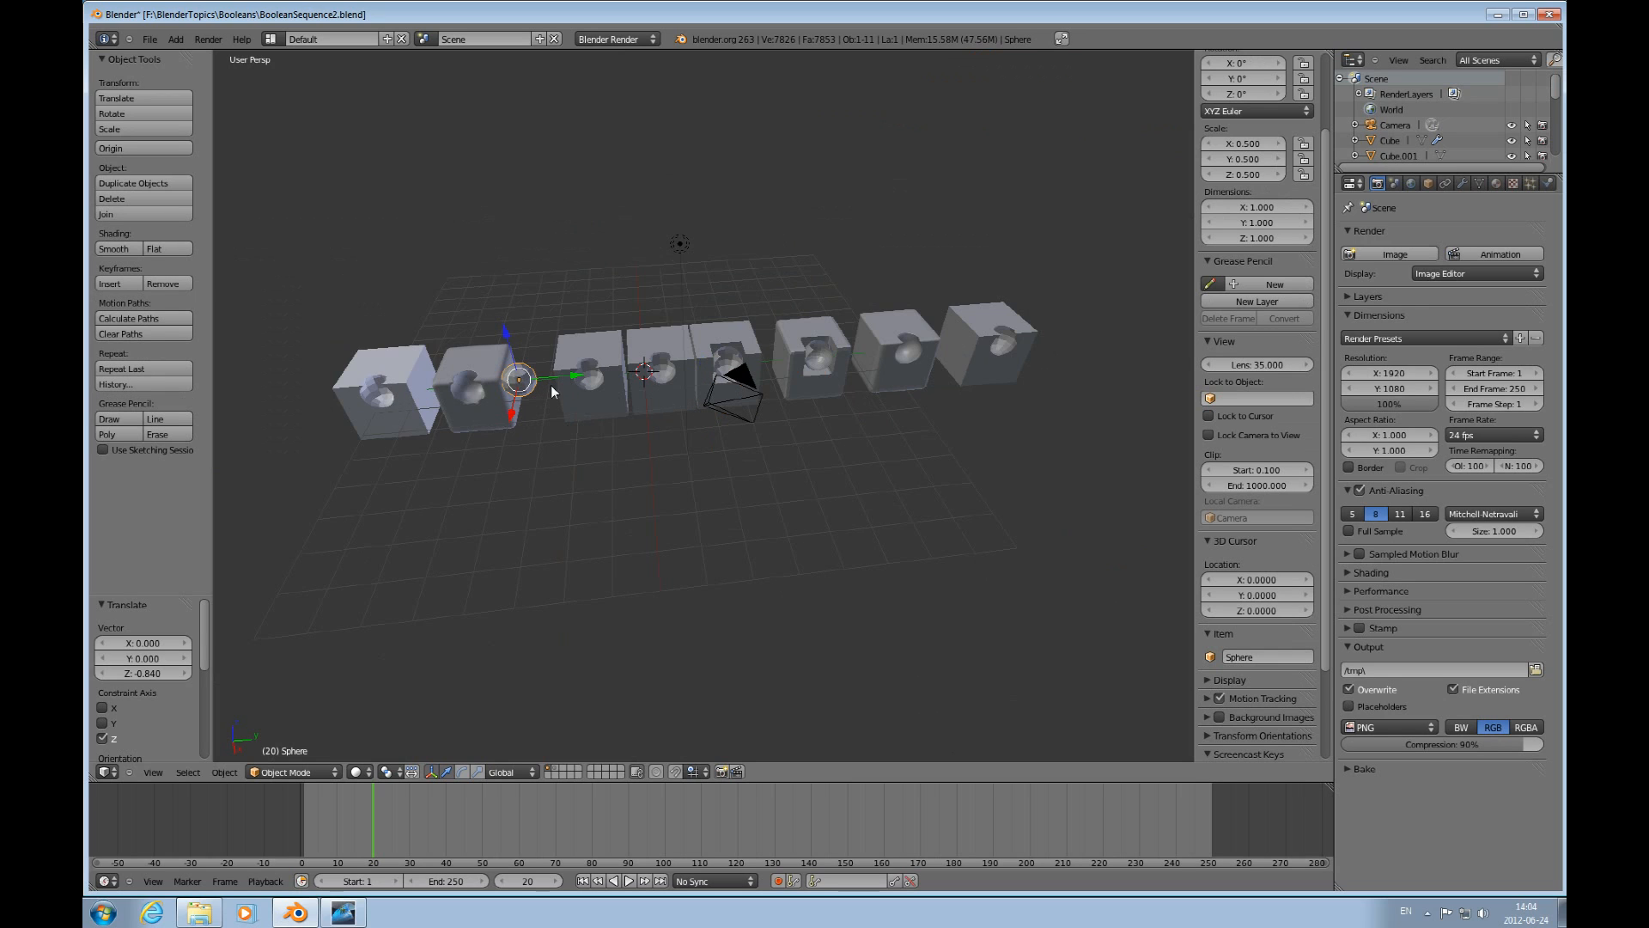
key(Tab)
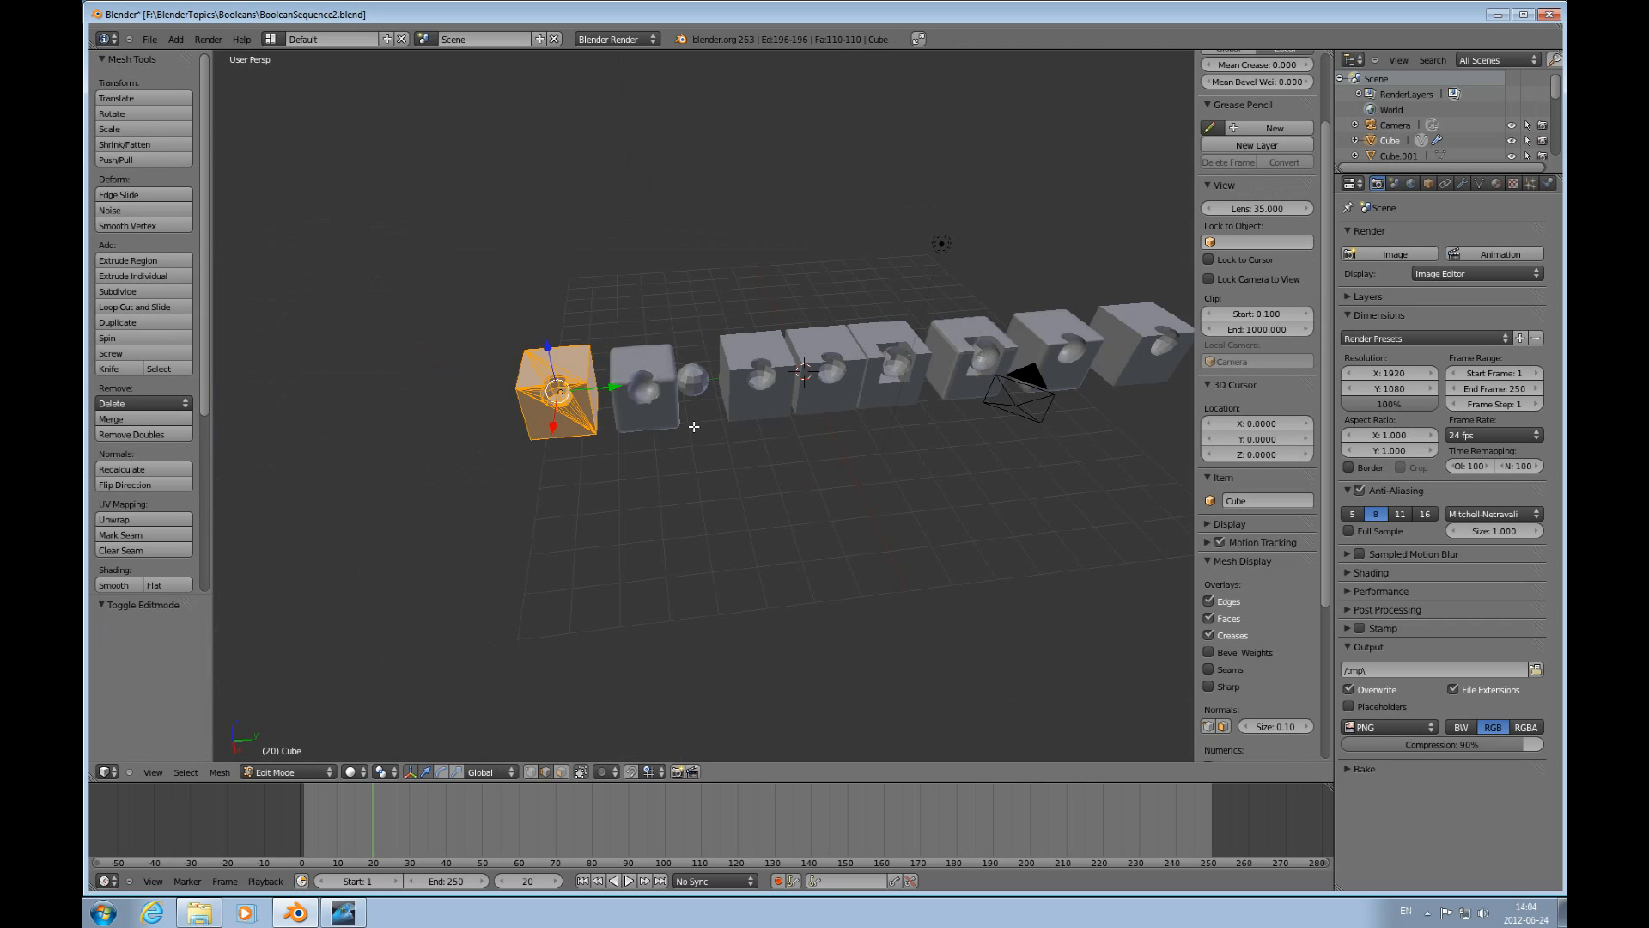
key(Tab)
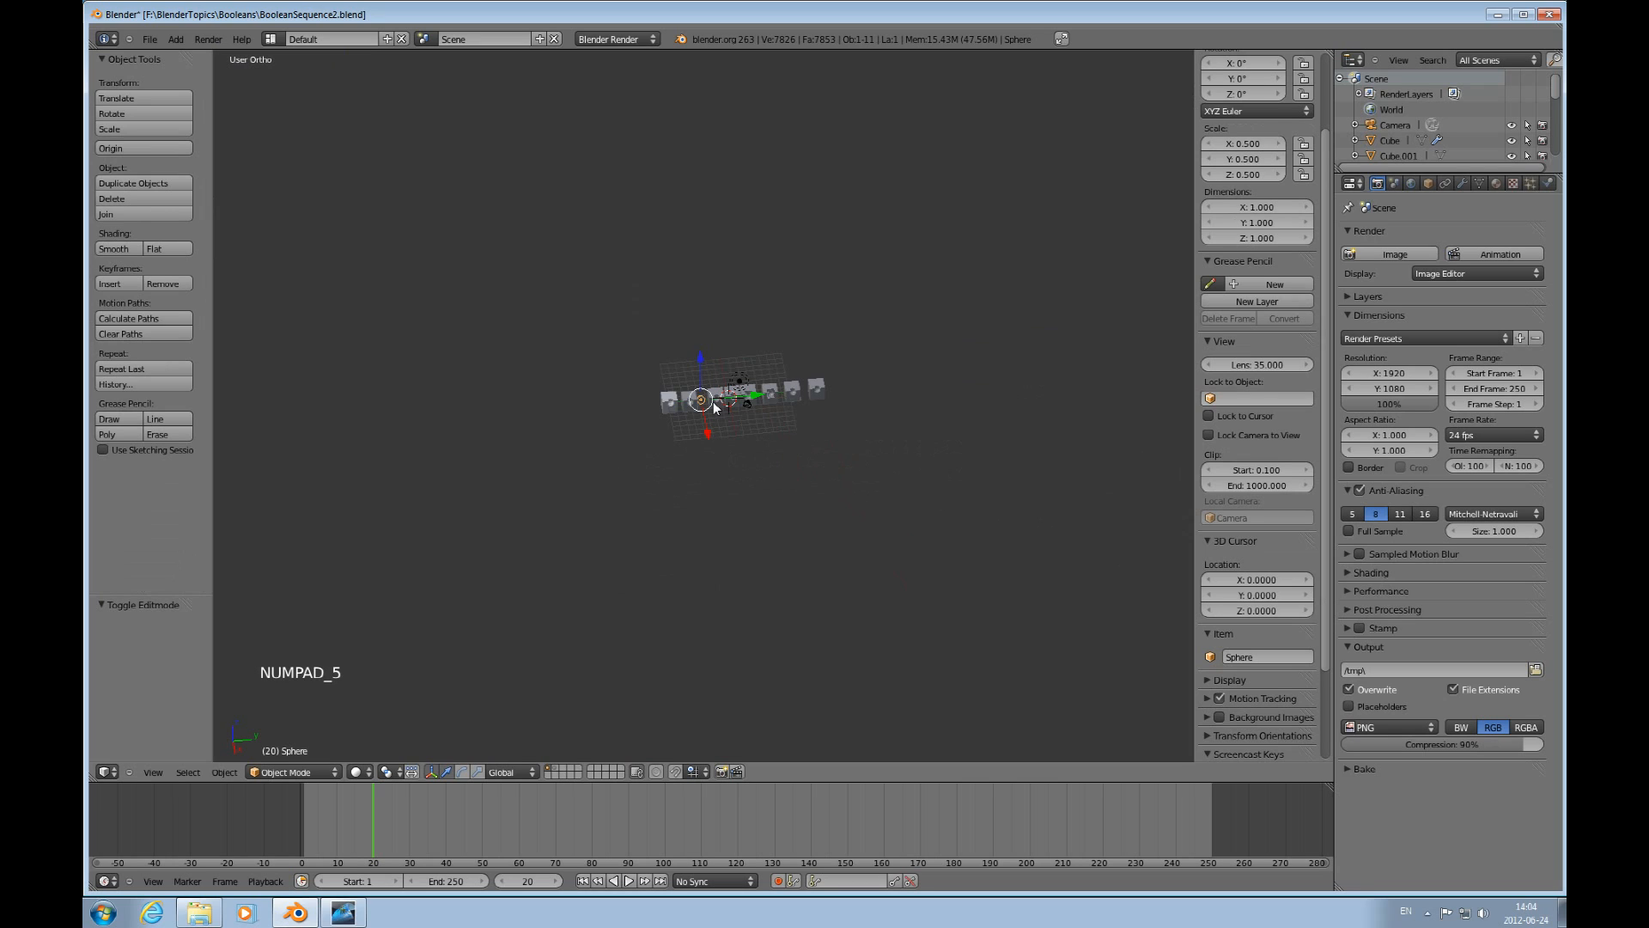
key(KP_1)
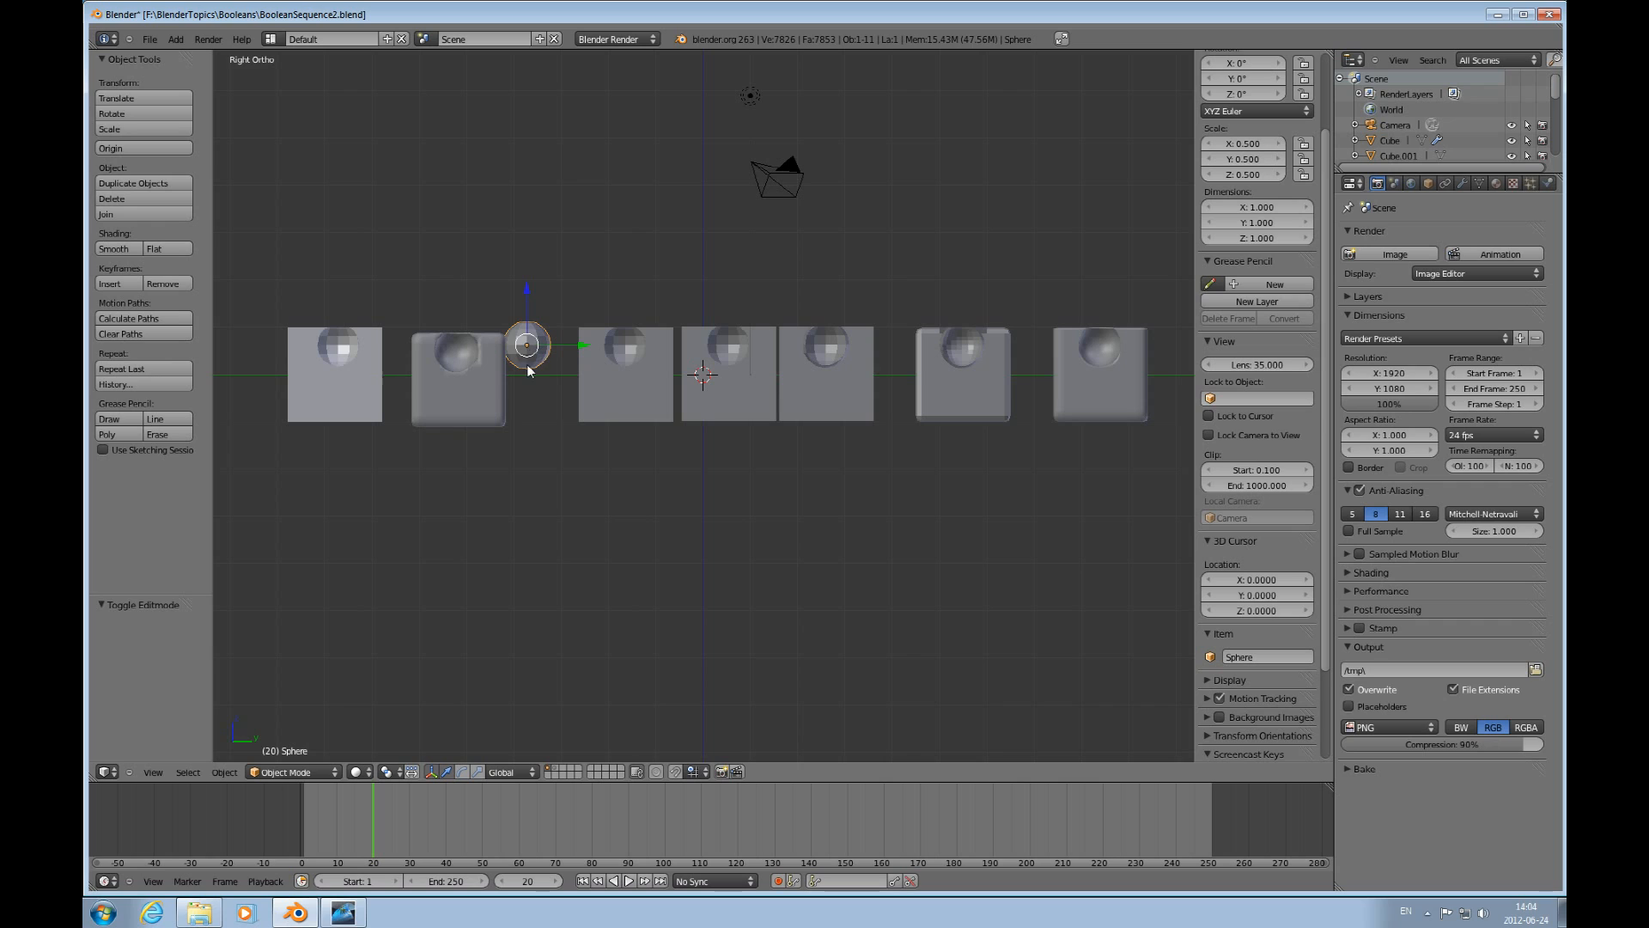
key(Tab)
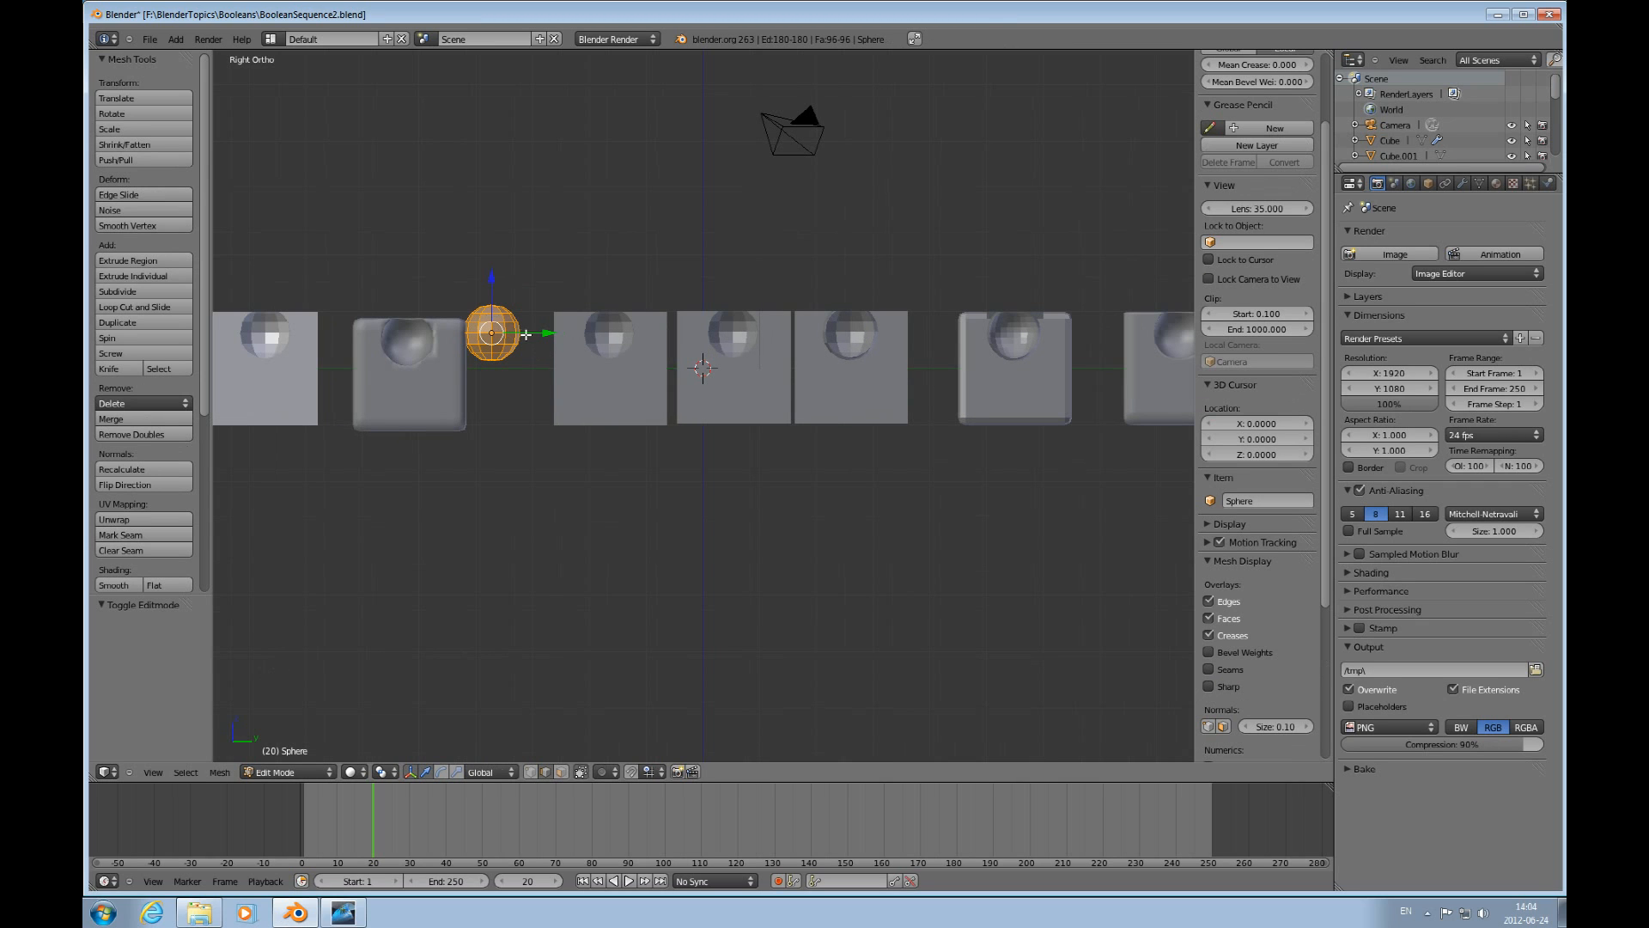
key(Tab)
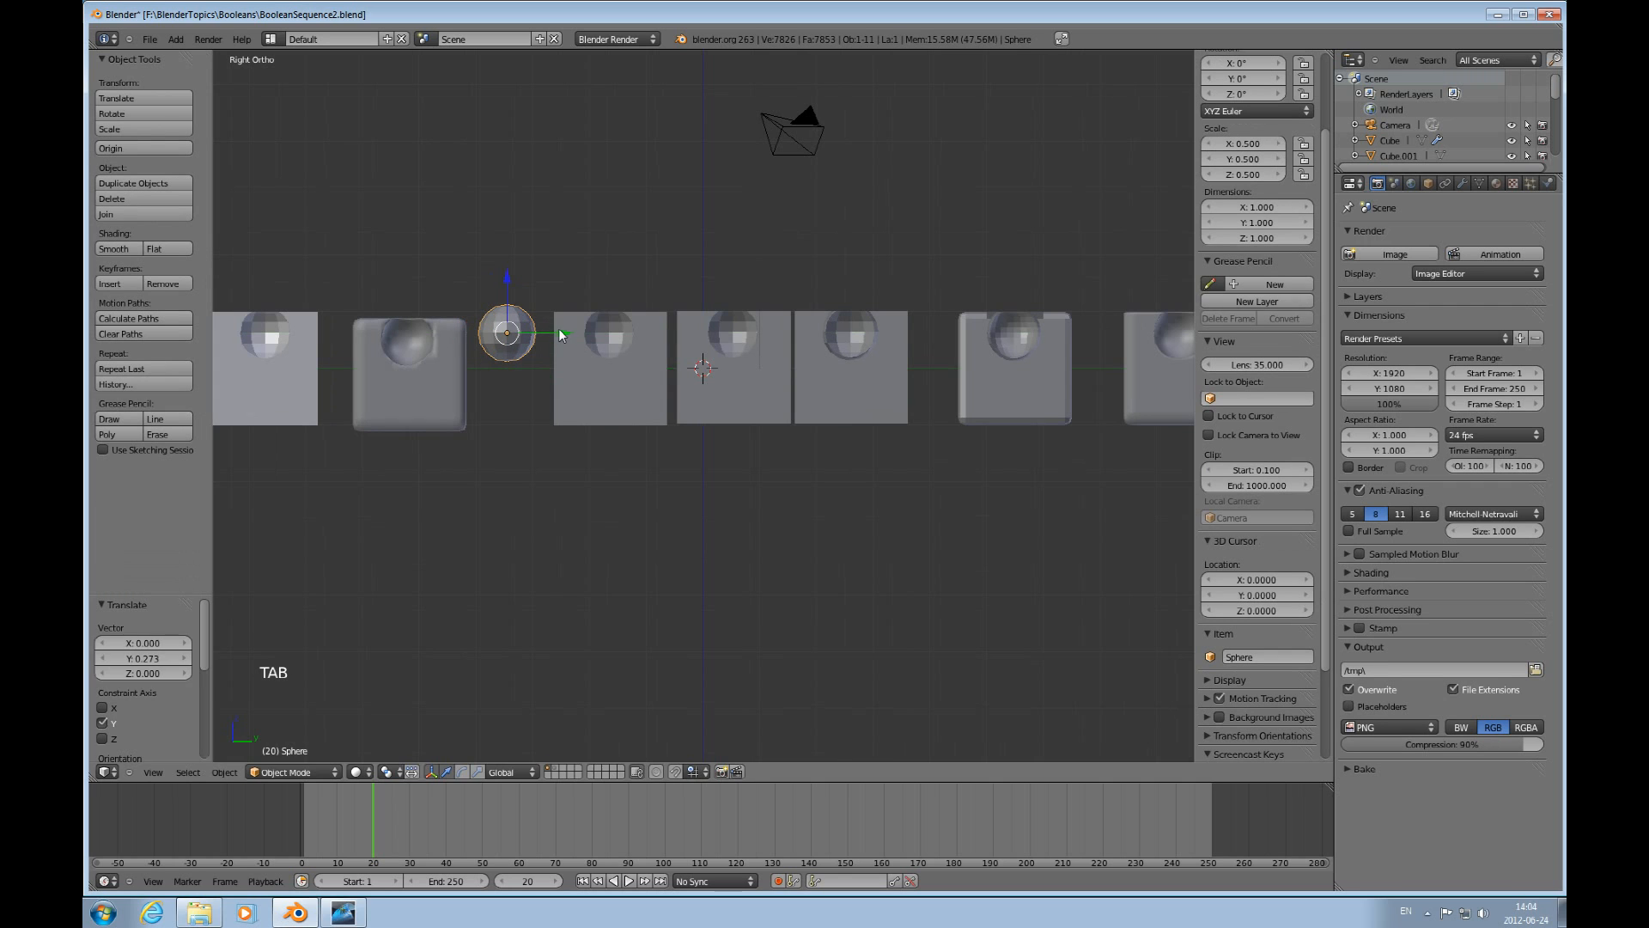
Enter Edit Mode on the sphere with all vertices selected for inspection.
key(Tab)
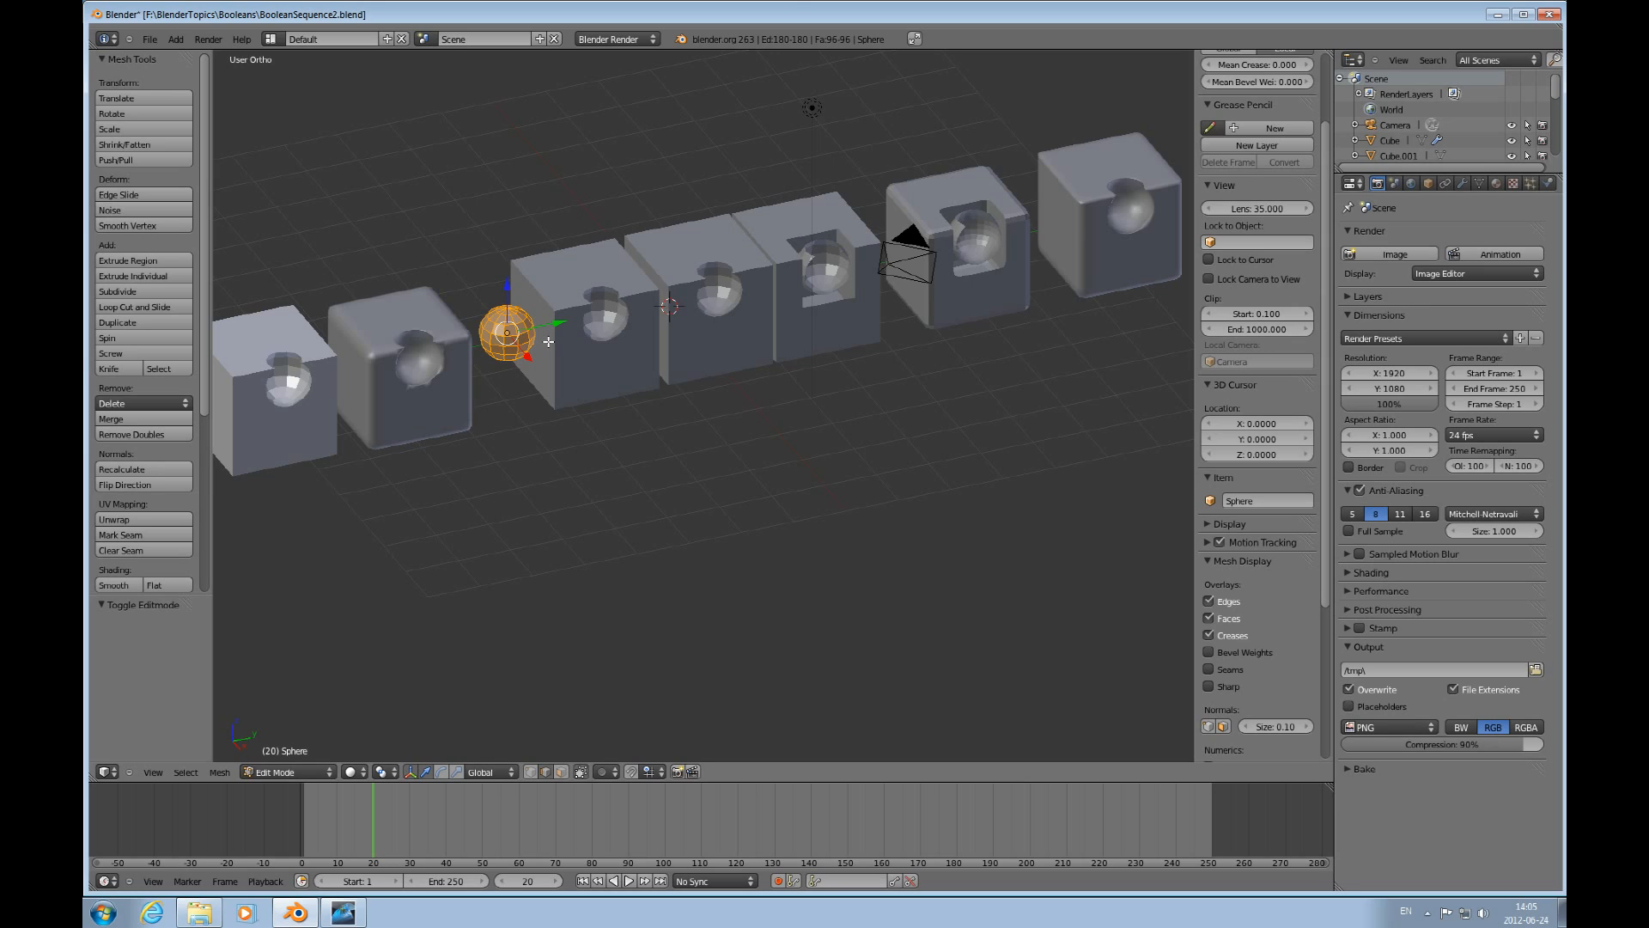
mouse_move(821, 410)
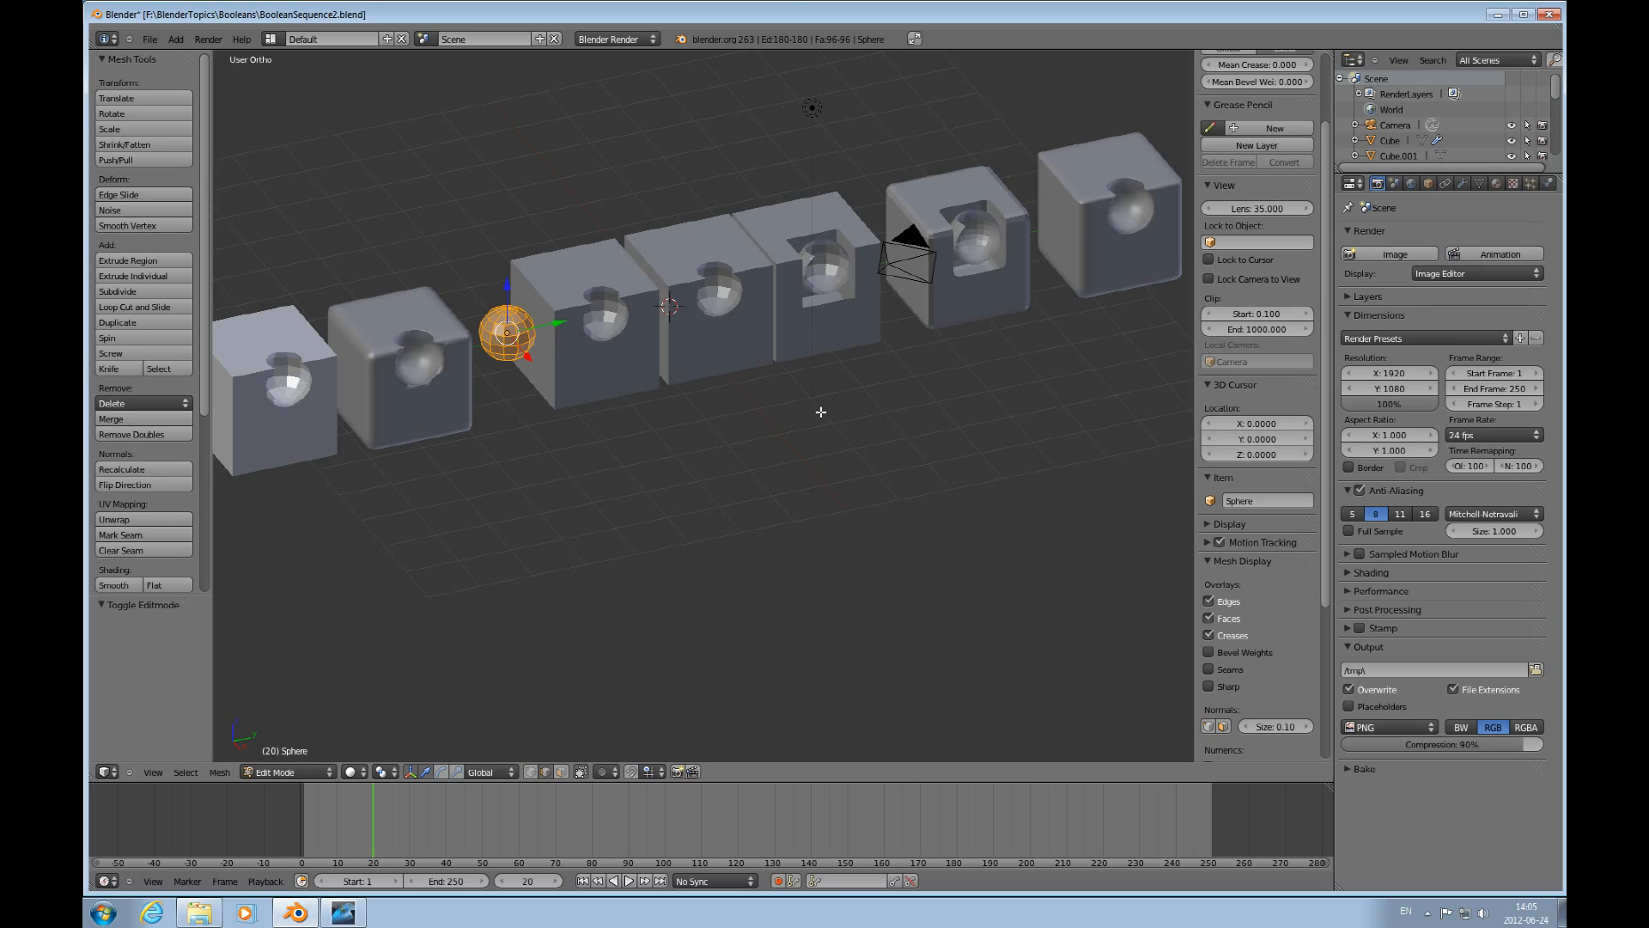
mouse_move(911, 440)
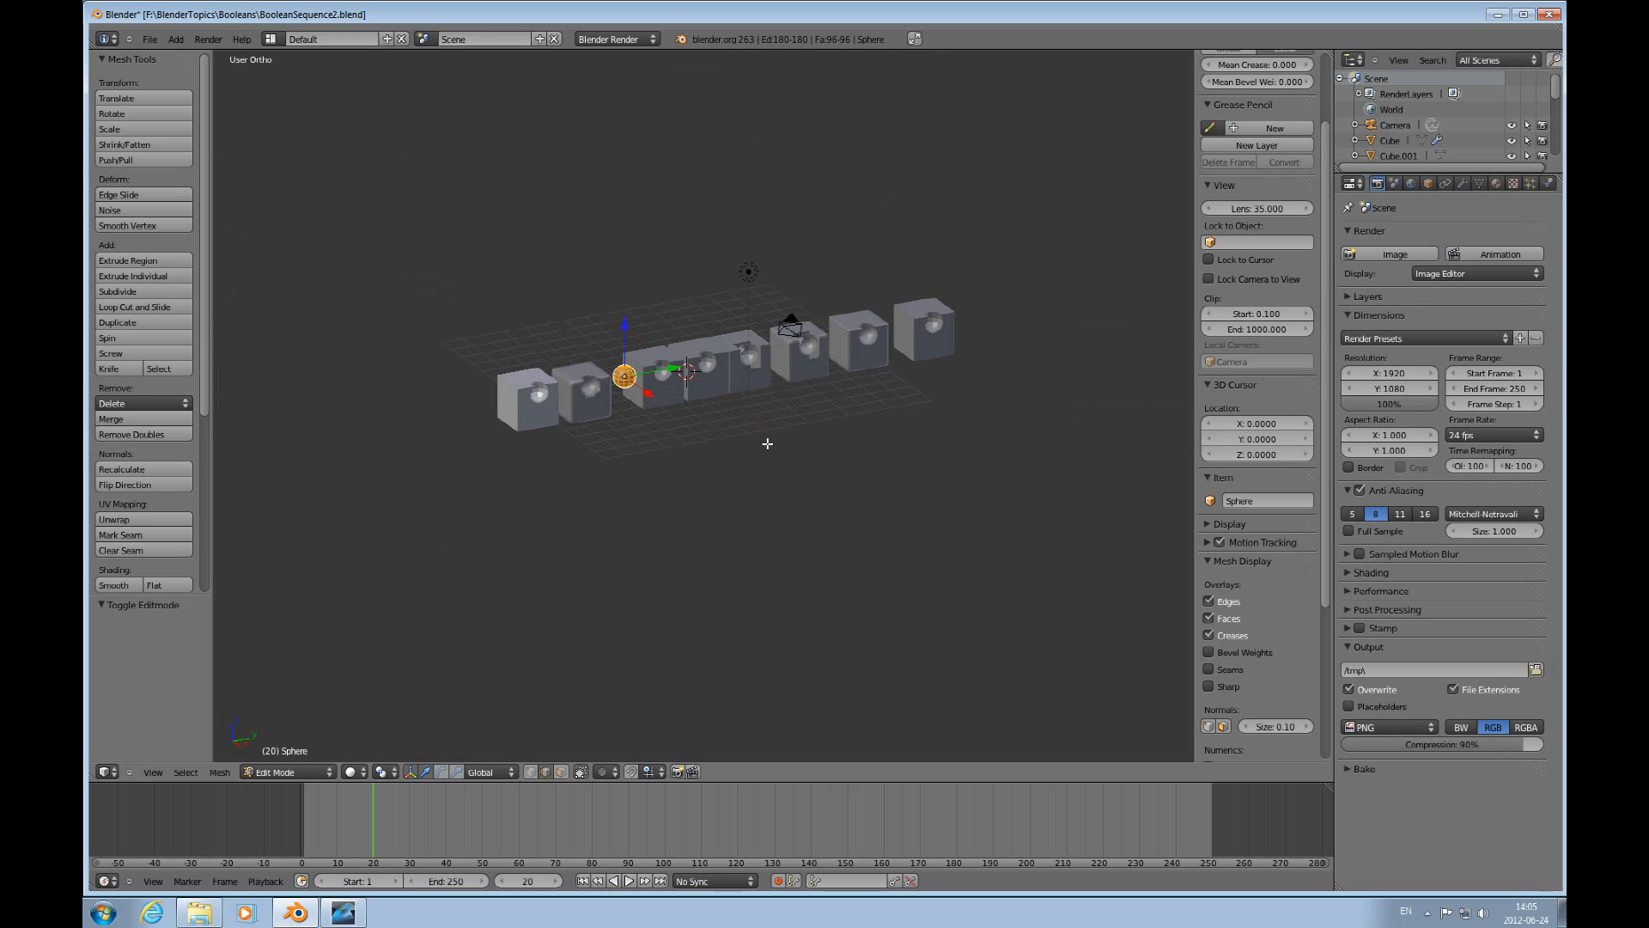
mouse_move(680, 404)
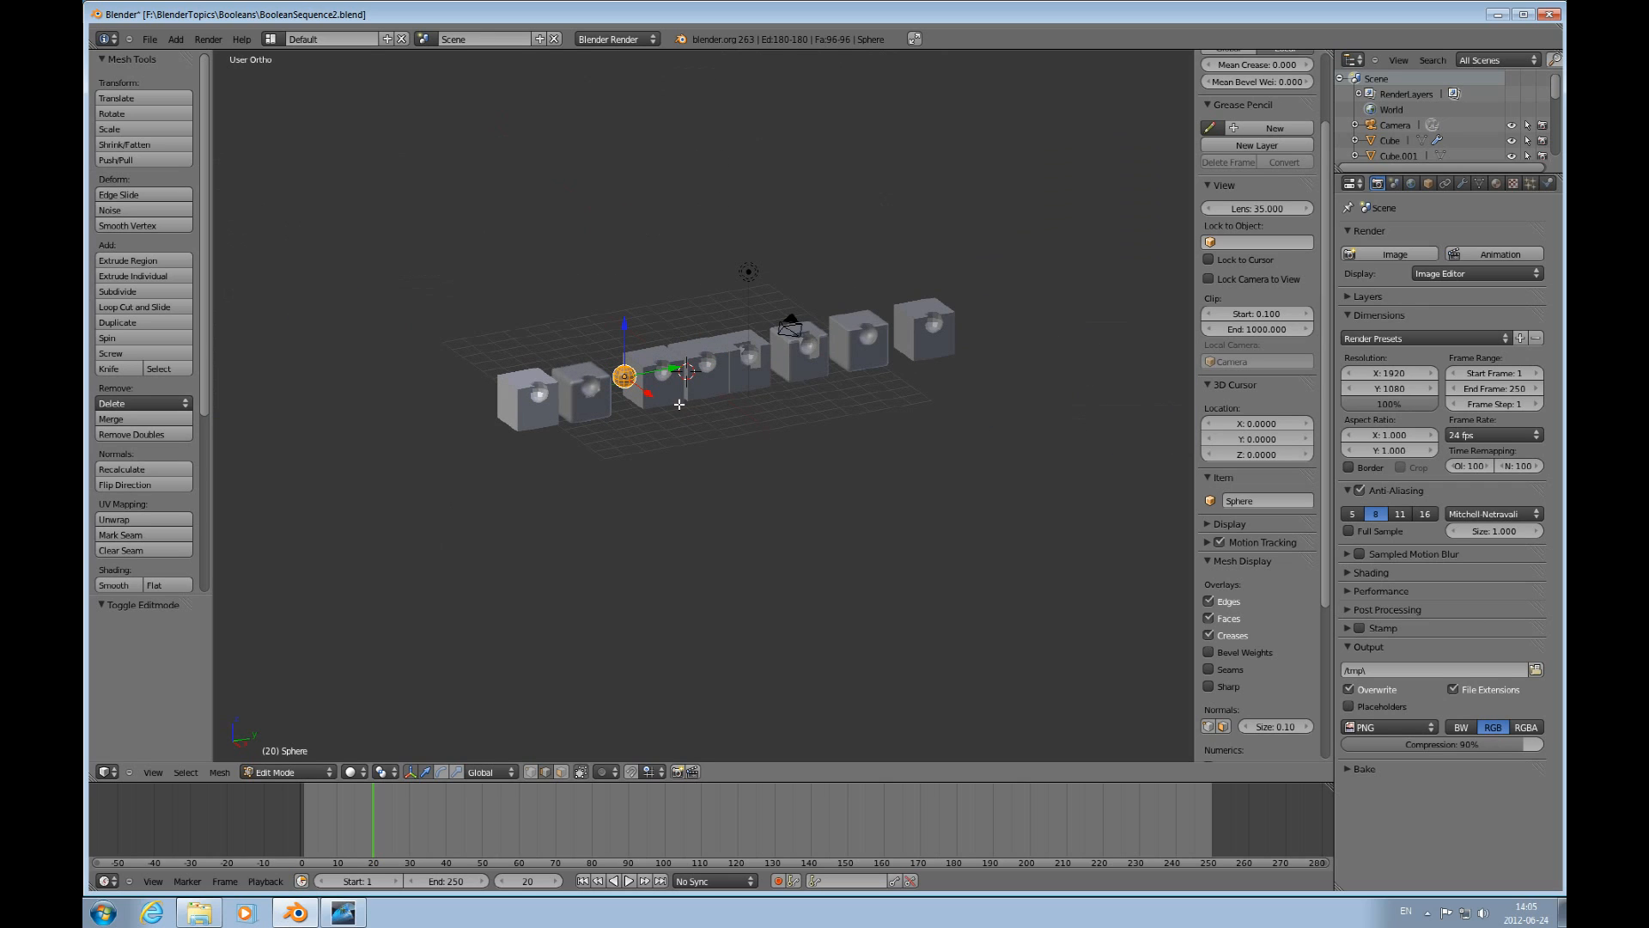
mouse_move(789, 400)
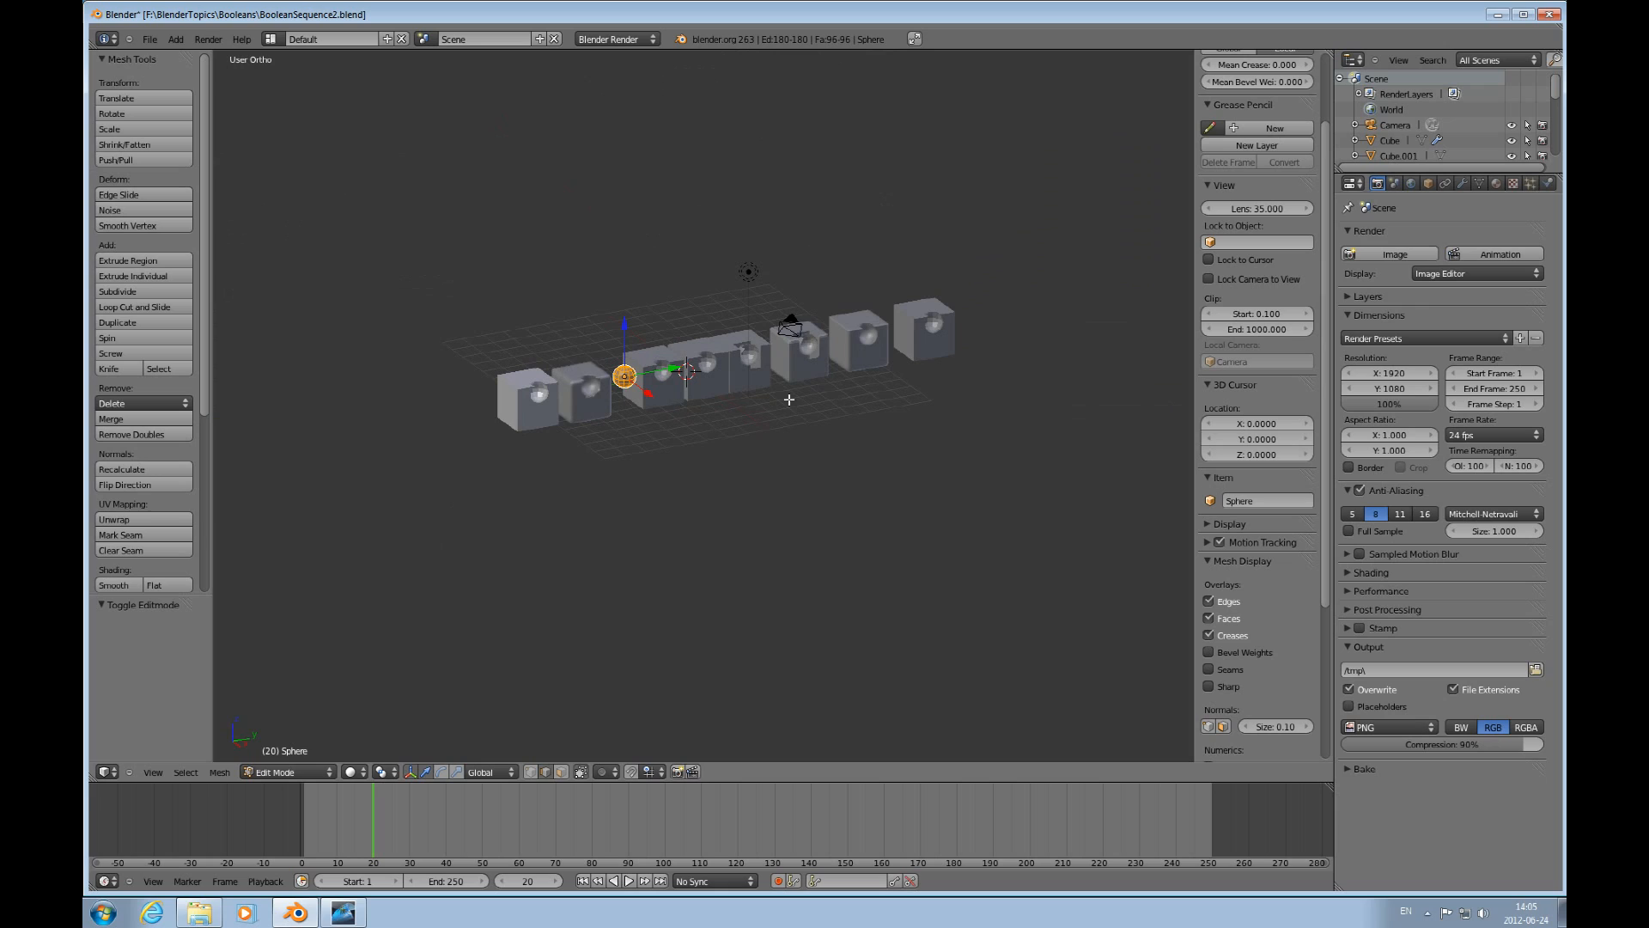